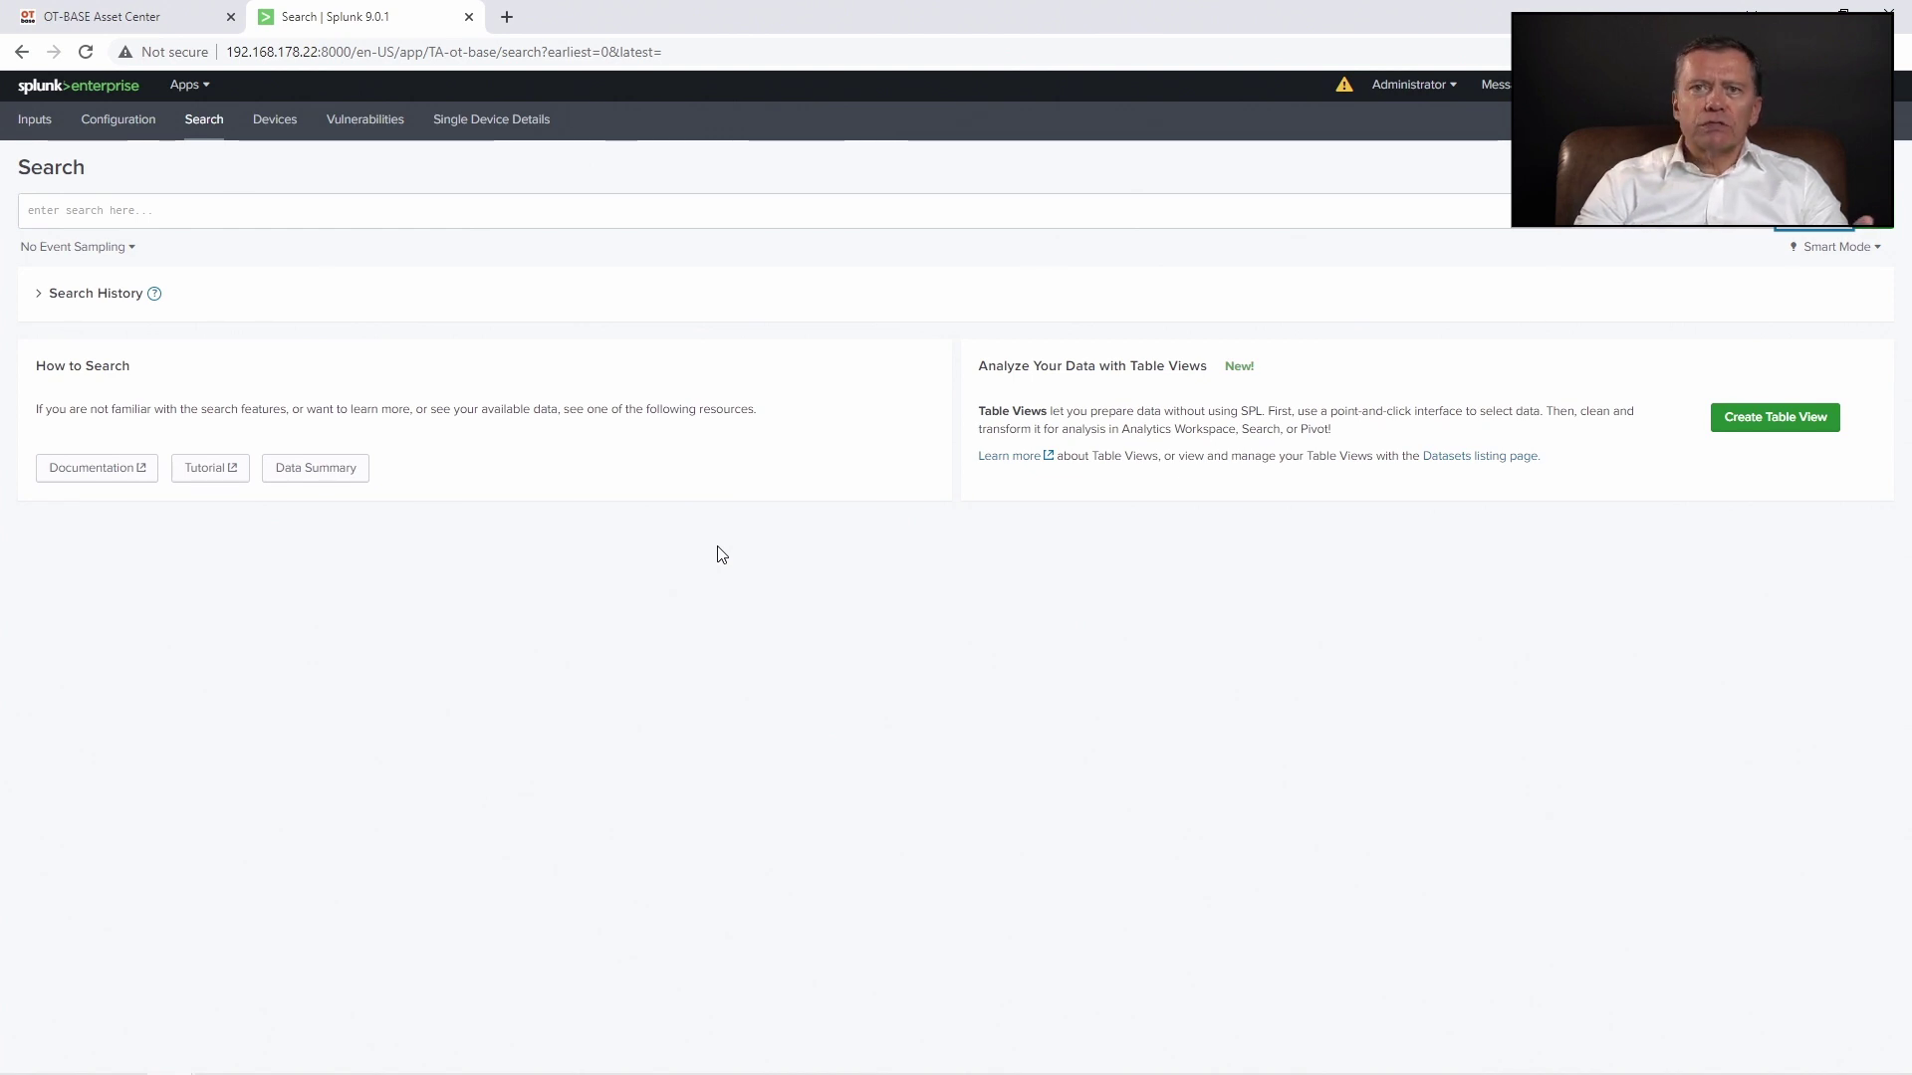
{"action": "mouse_move", "coordinate": [384, 201]}
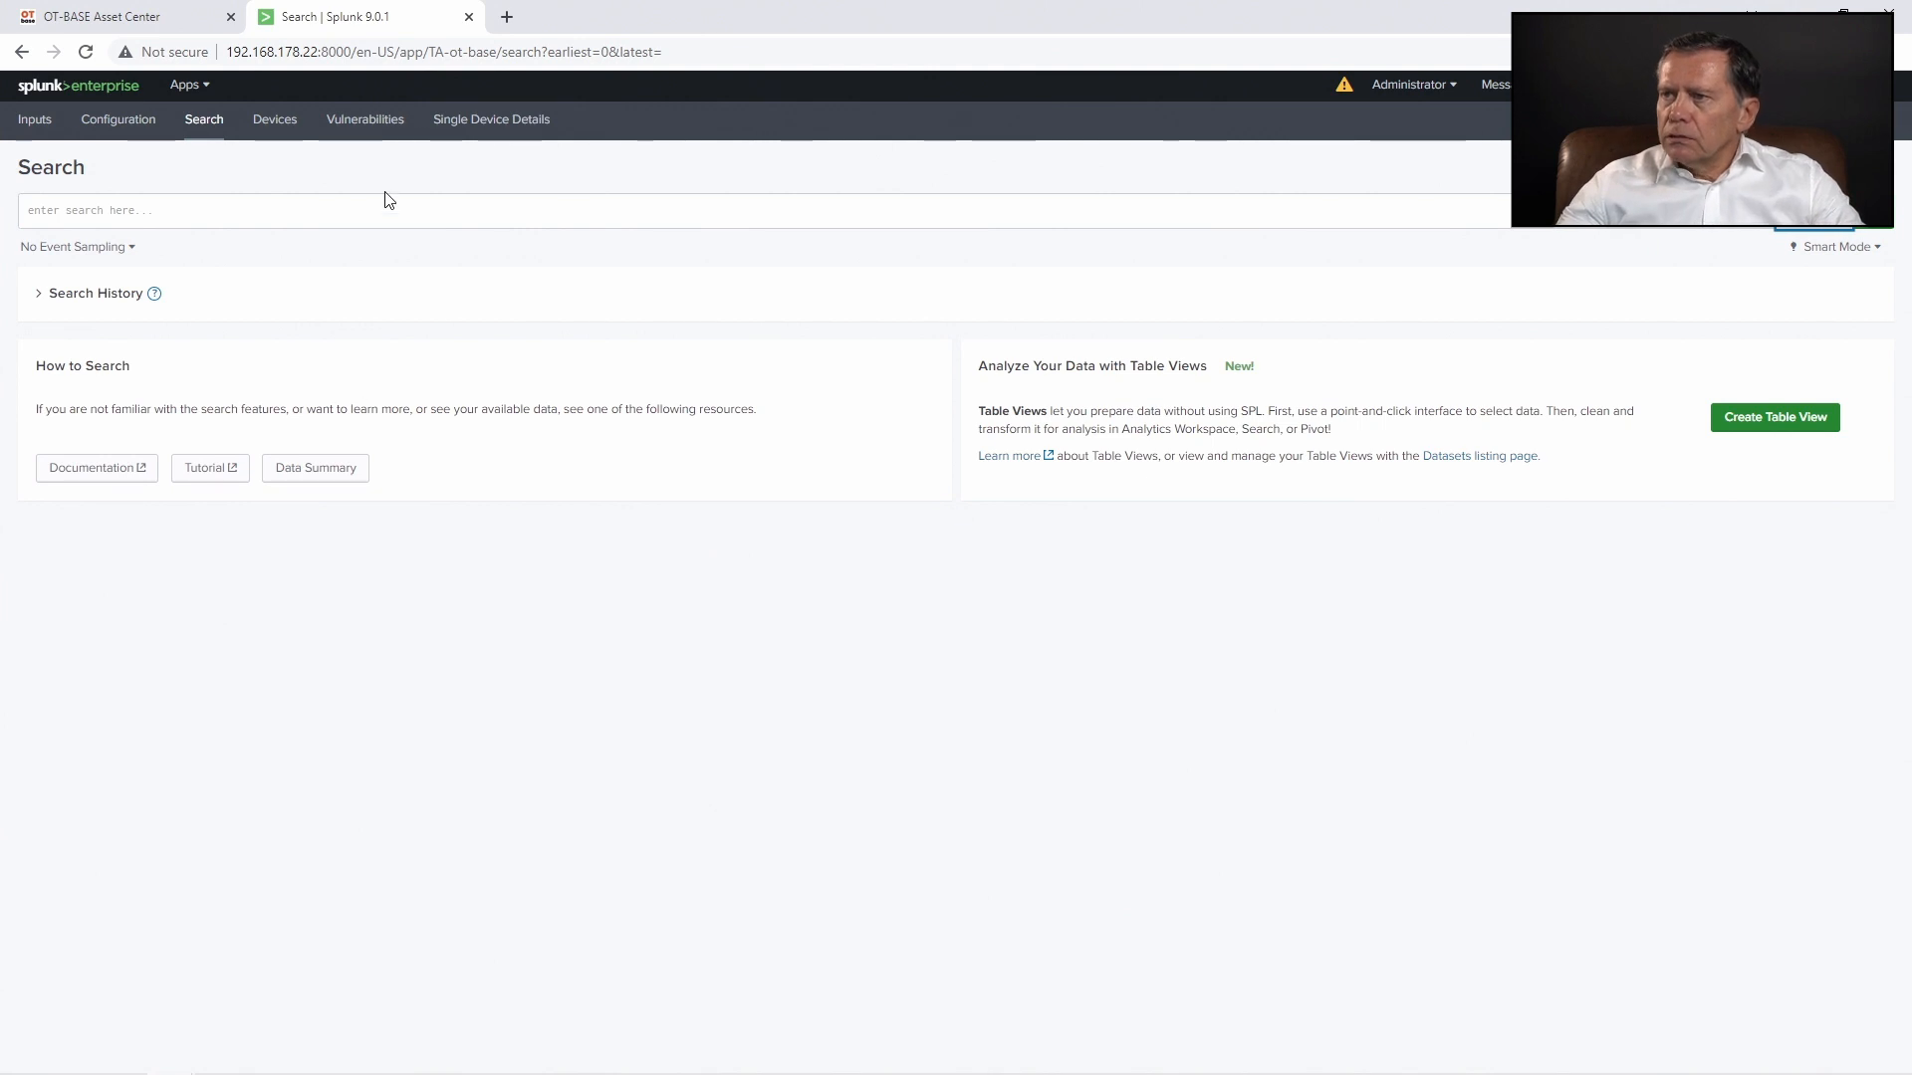
Run a Splunk search for sourcetype=otbase:assets with IP 10.2.30.167
{"action": "left_click", "coordinate": [390, 210]}
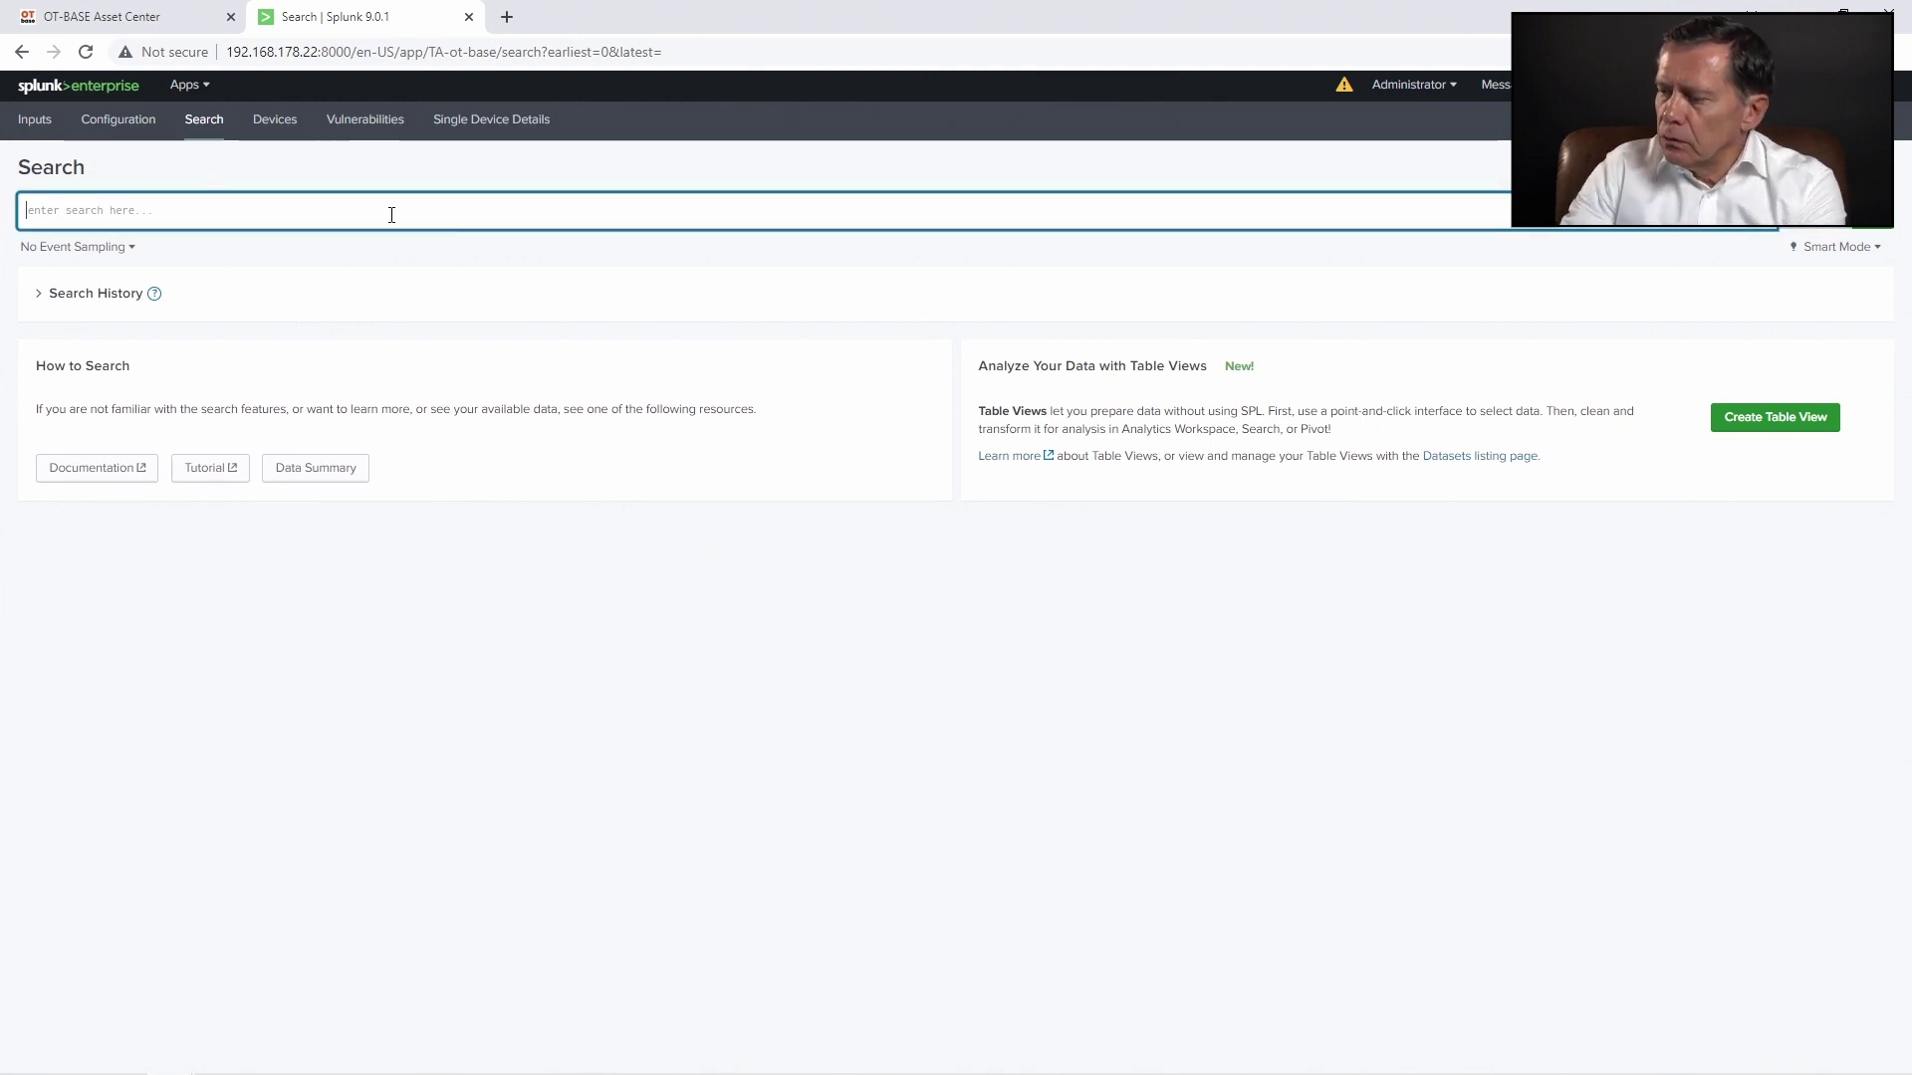
{"action": "type", "text": "10."}
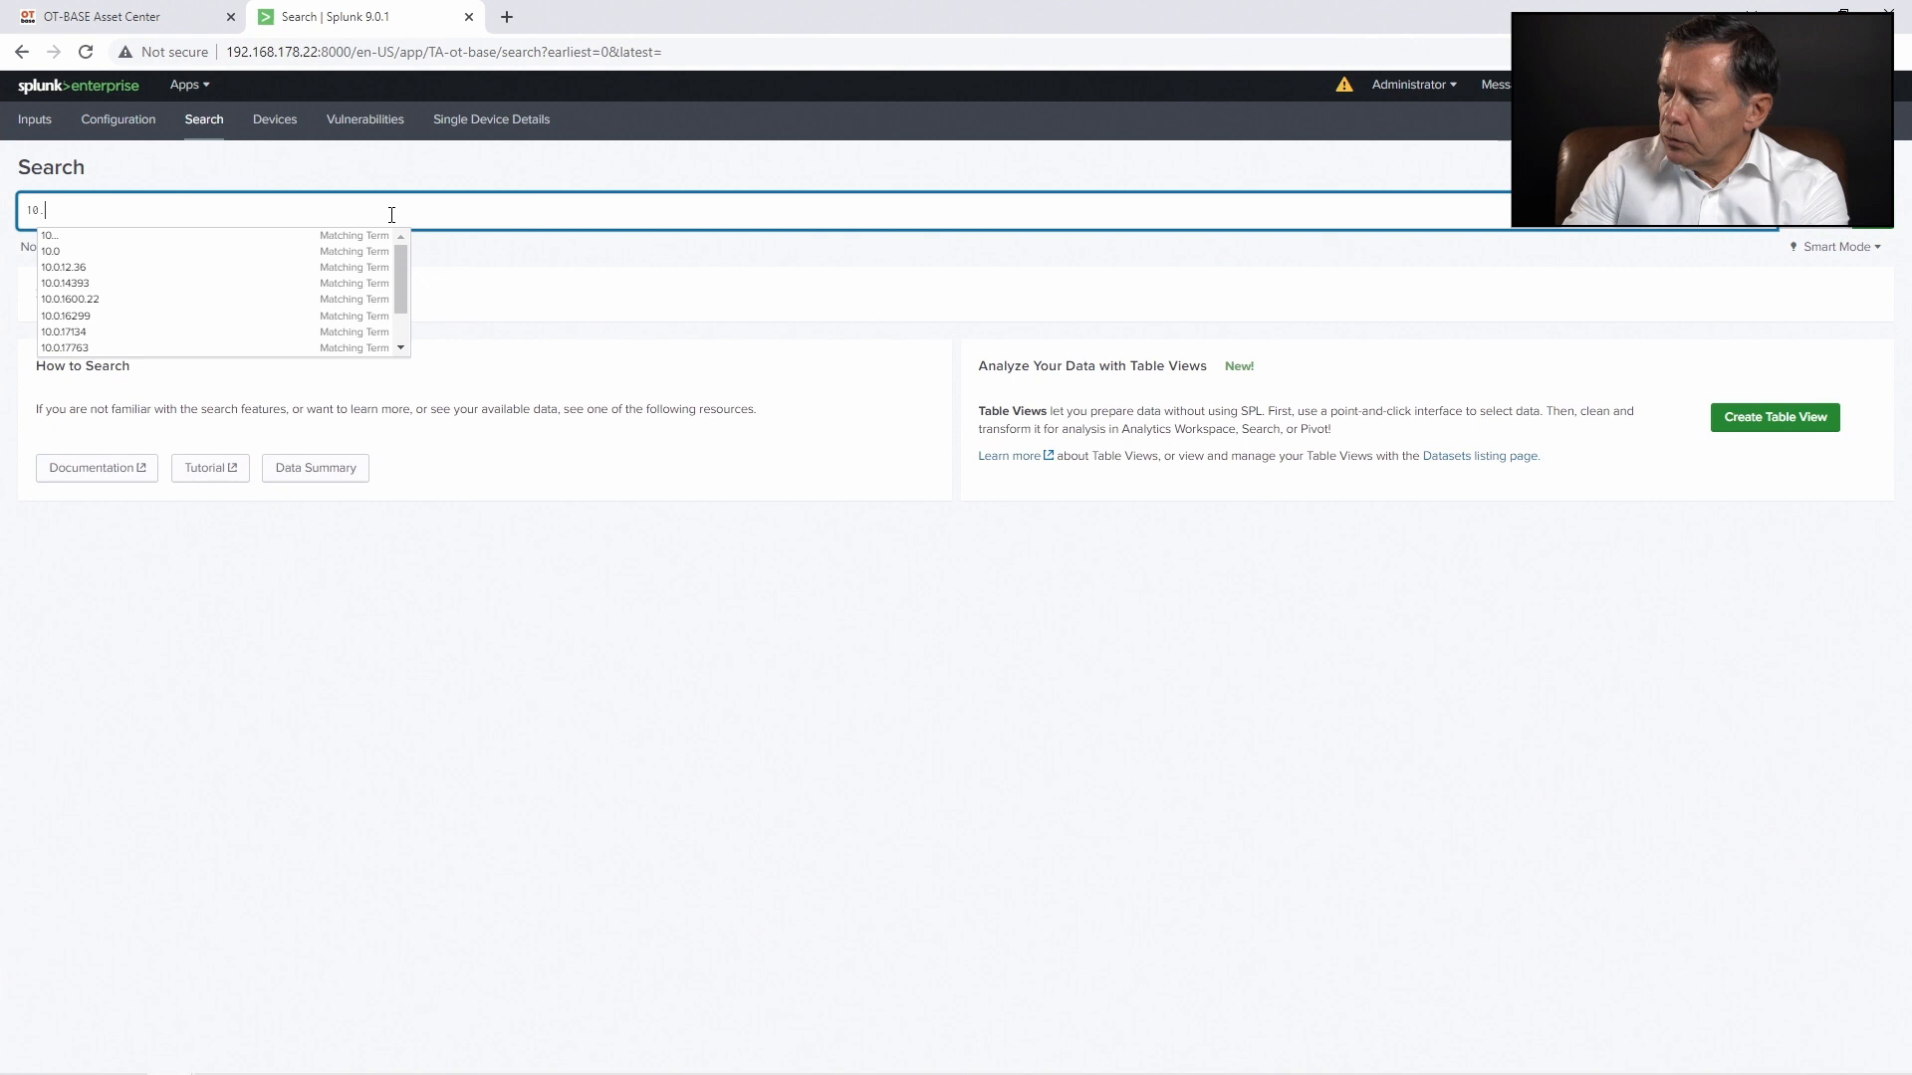
{"action": "type", "text": "2.30."}
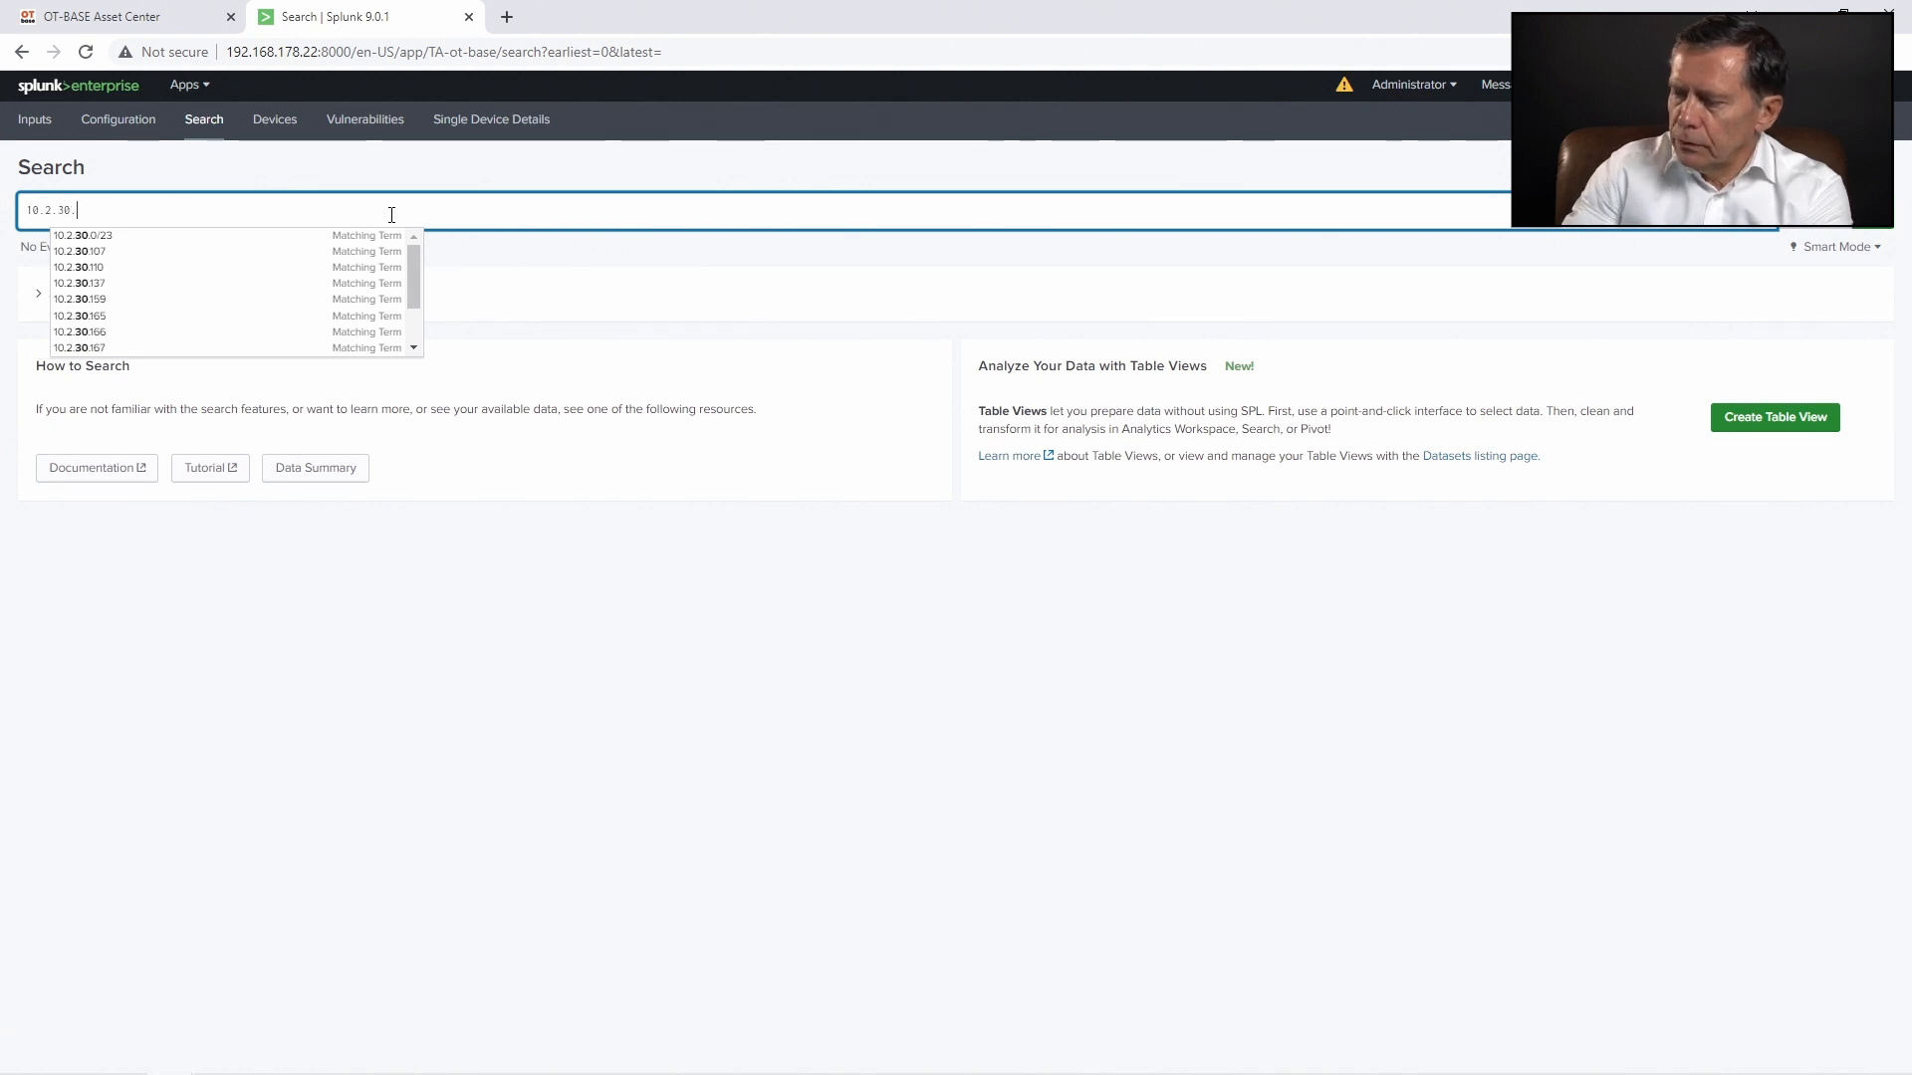
{"action": "type", "text": "167"}
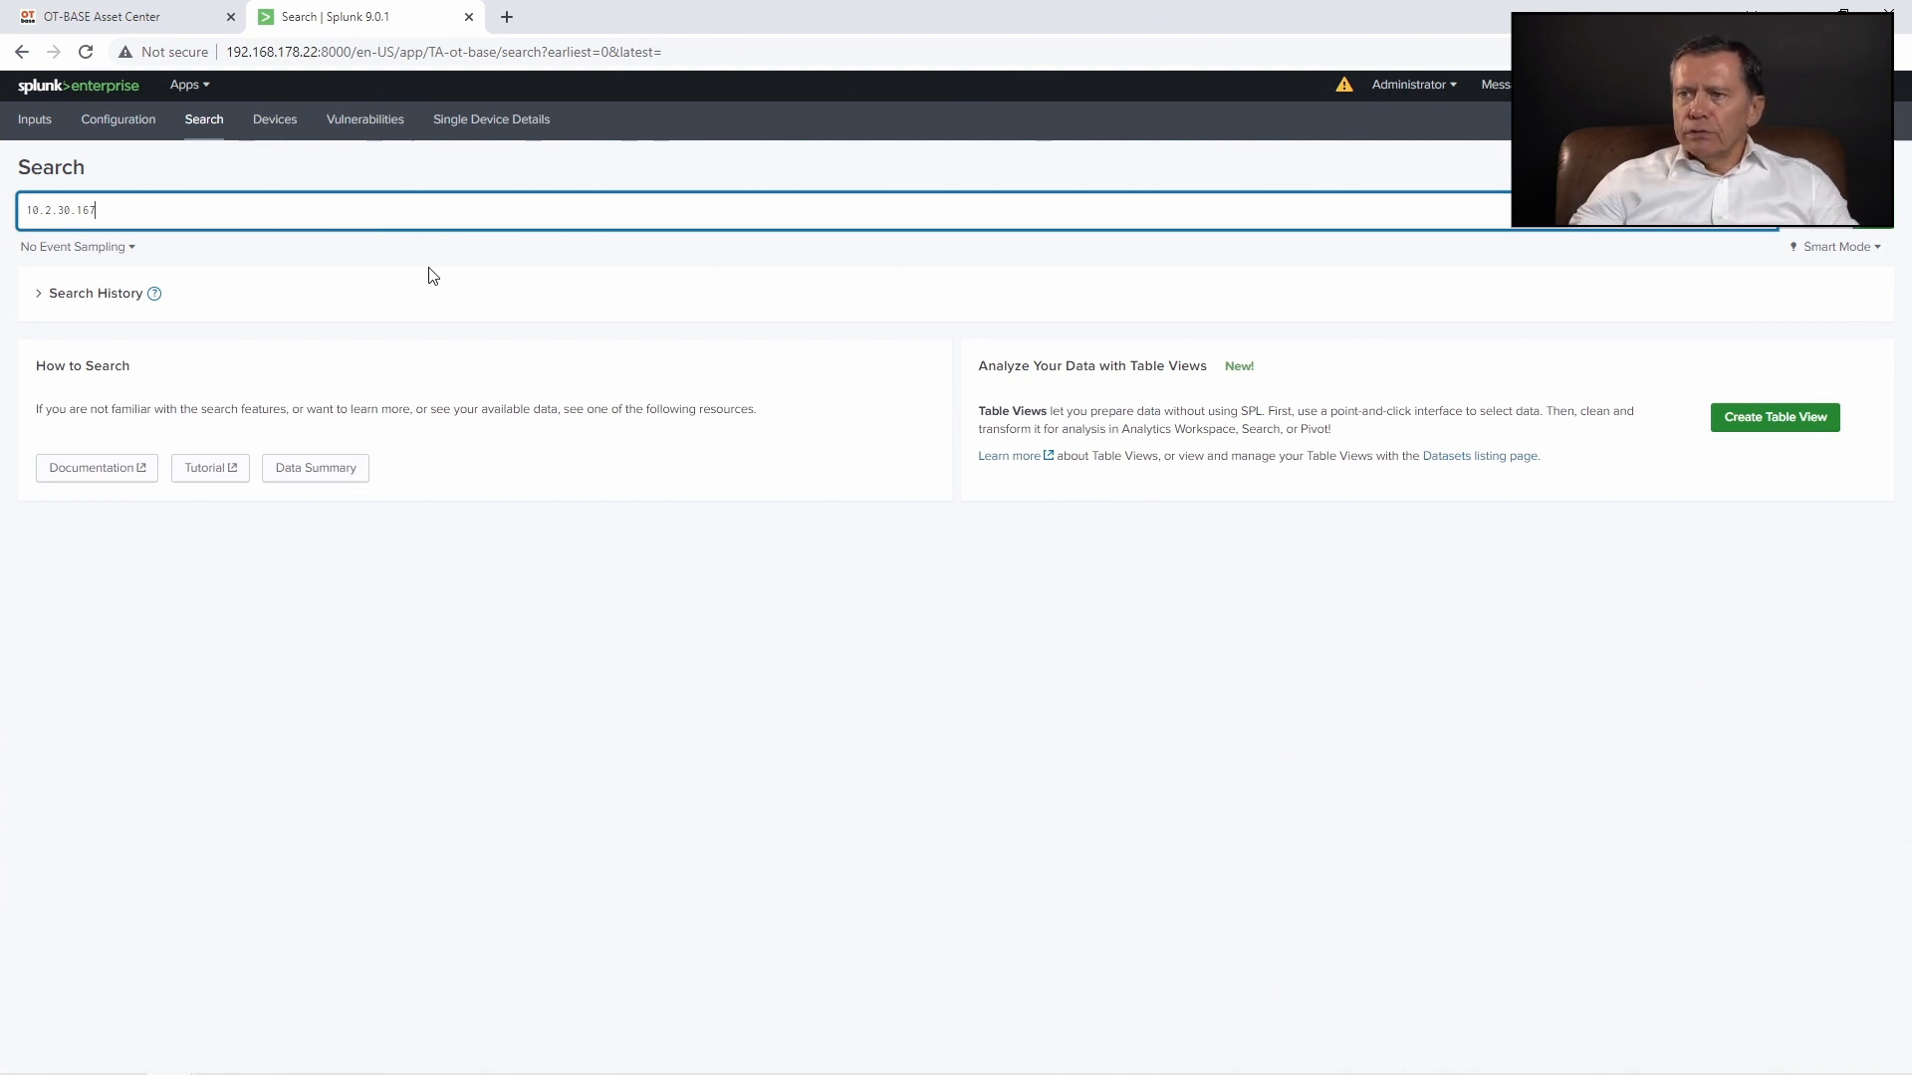
{"action": "mouse_move", "coordinate": [173, 252]}
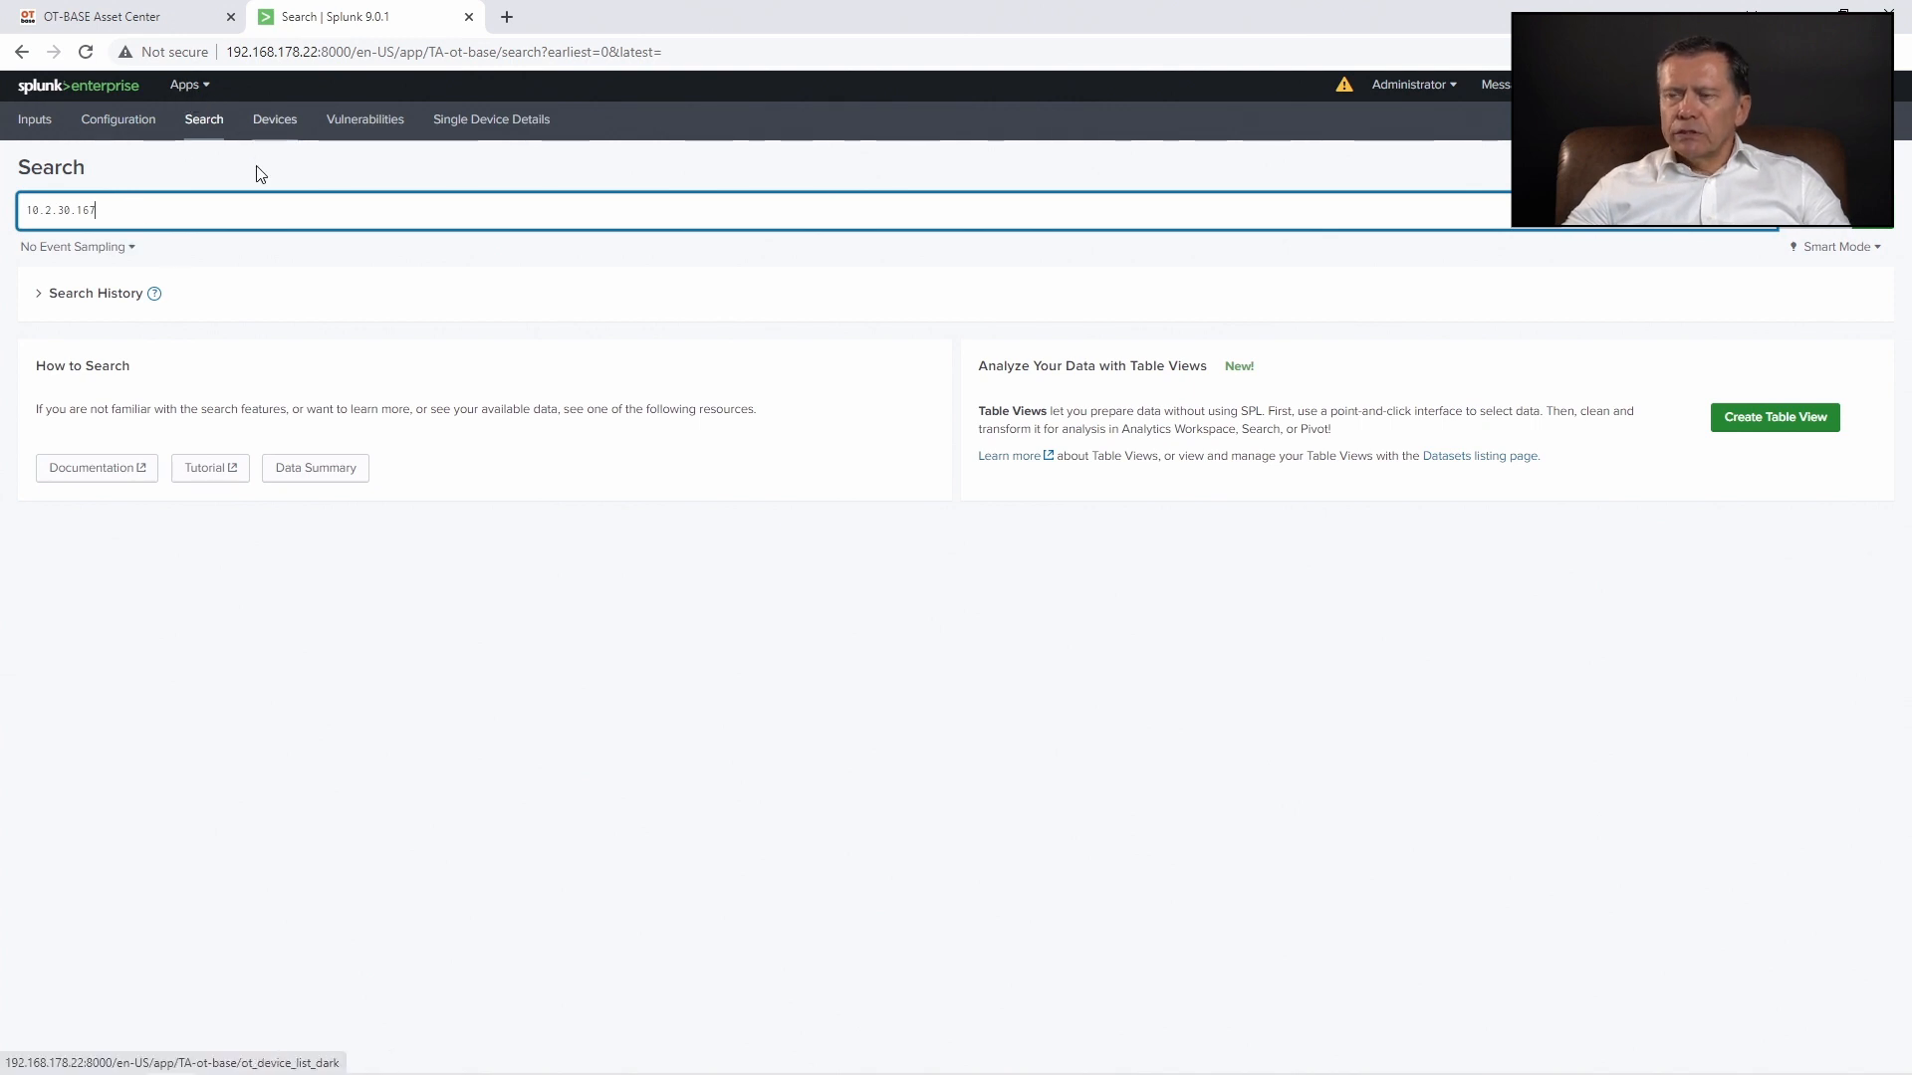
{"action": "mouse_move", "coordinate": [300, 194]}
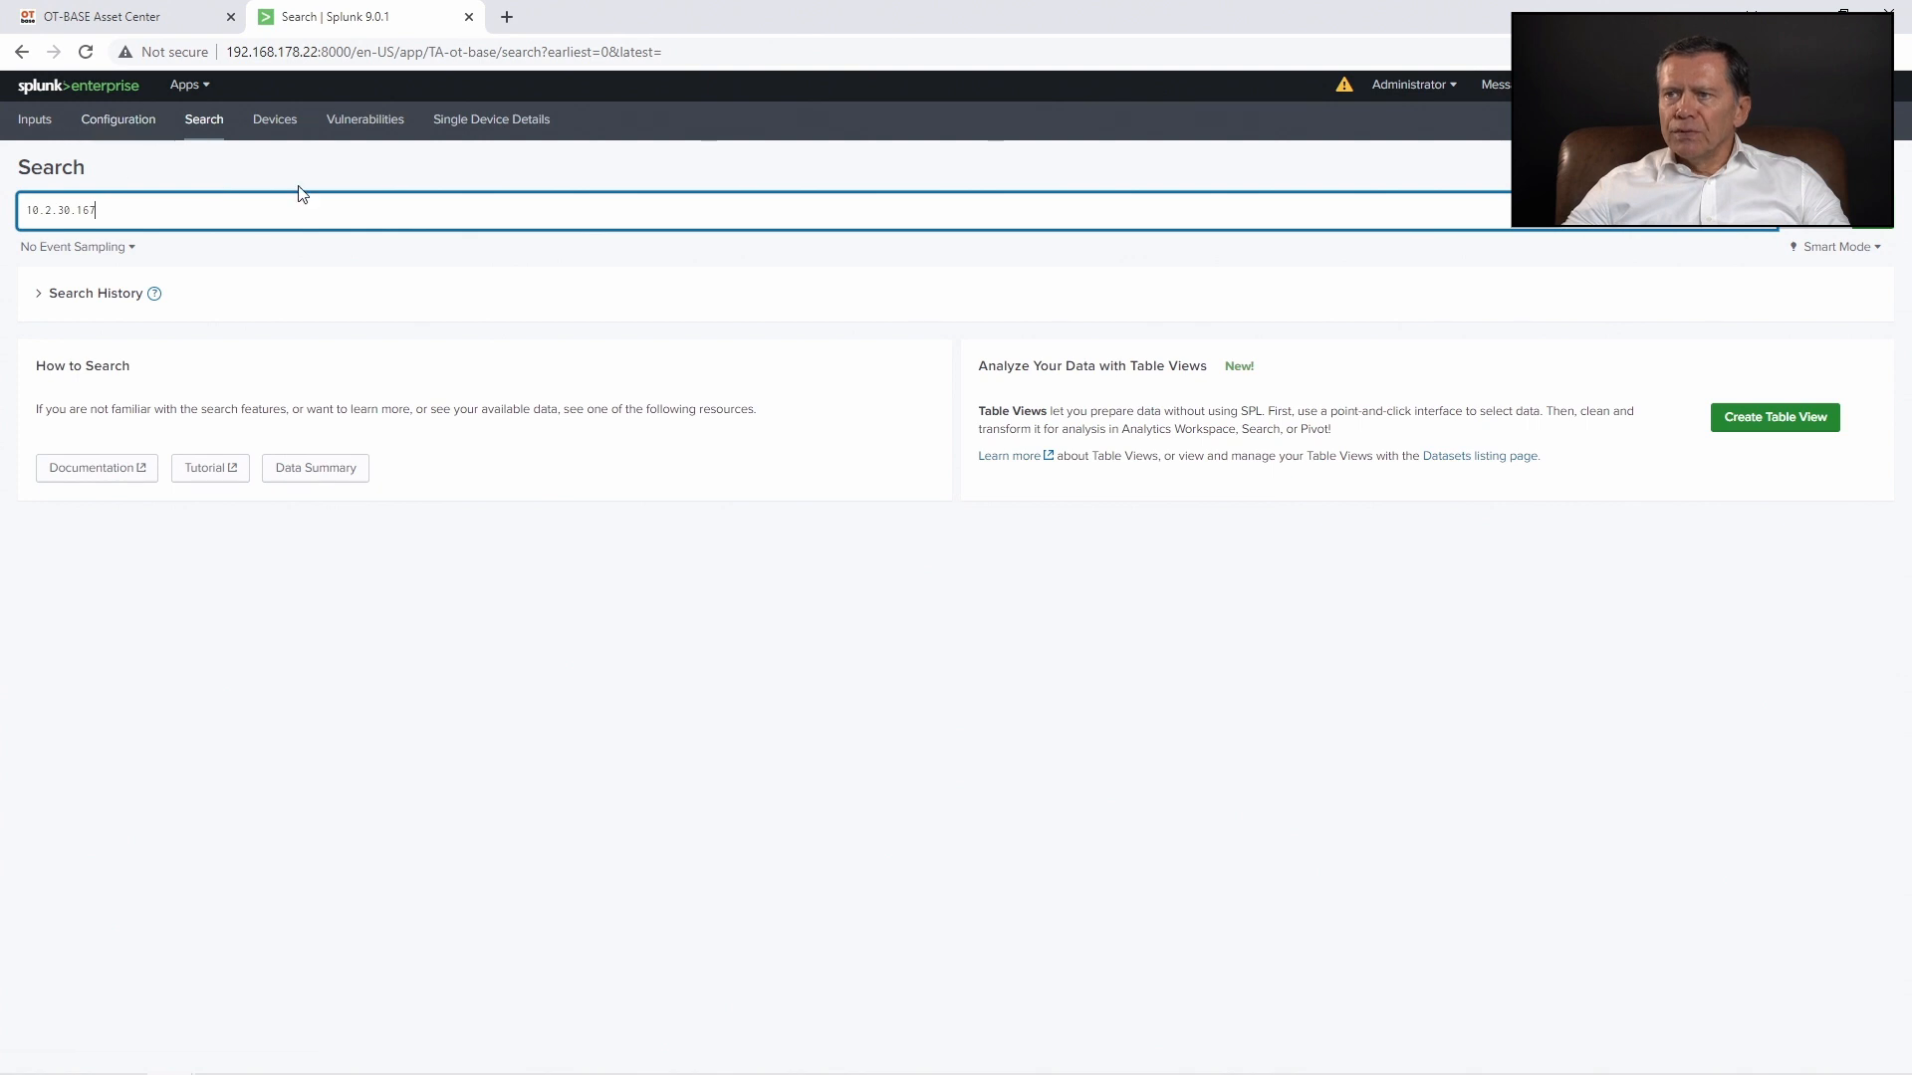
{"action": "mouse_move", "coordinate": [229, 185]}
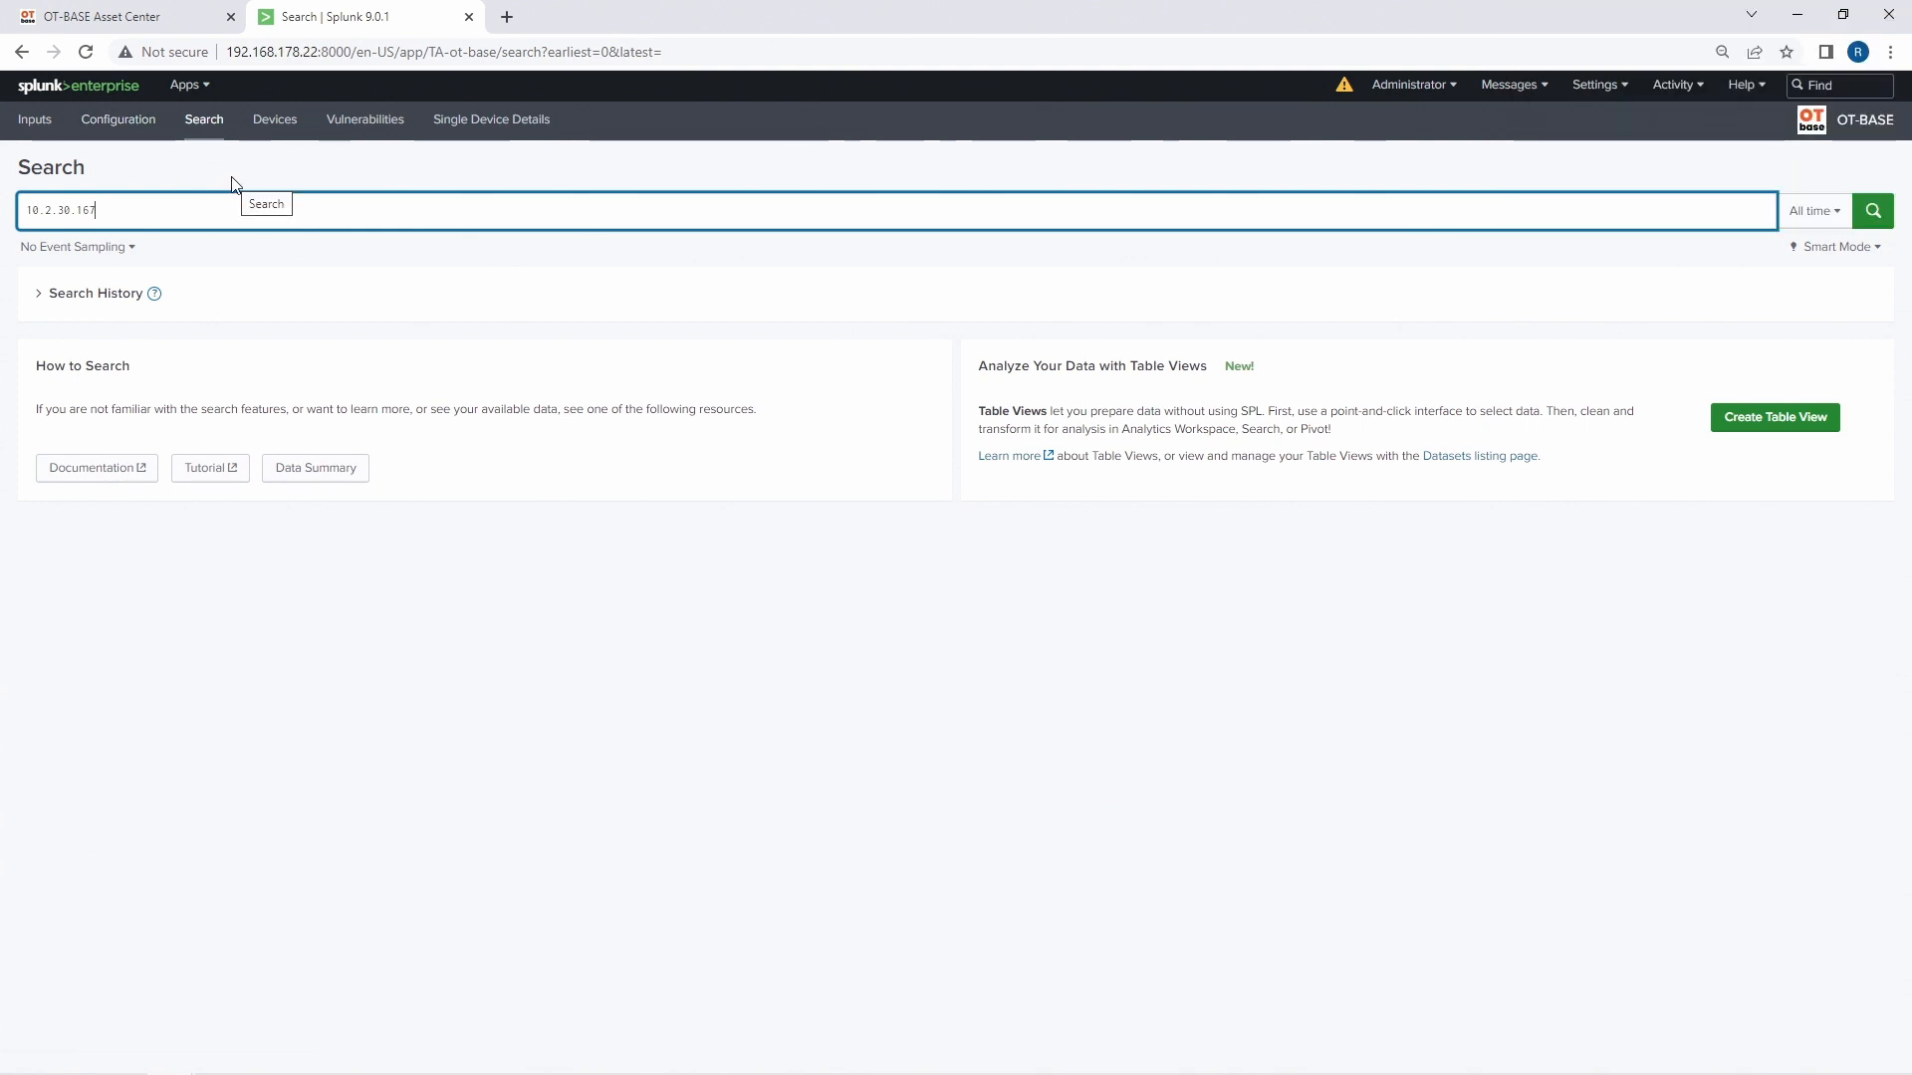
{"action": "mouse_move", "coordinate": [1814, 170]}
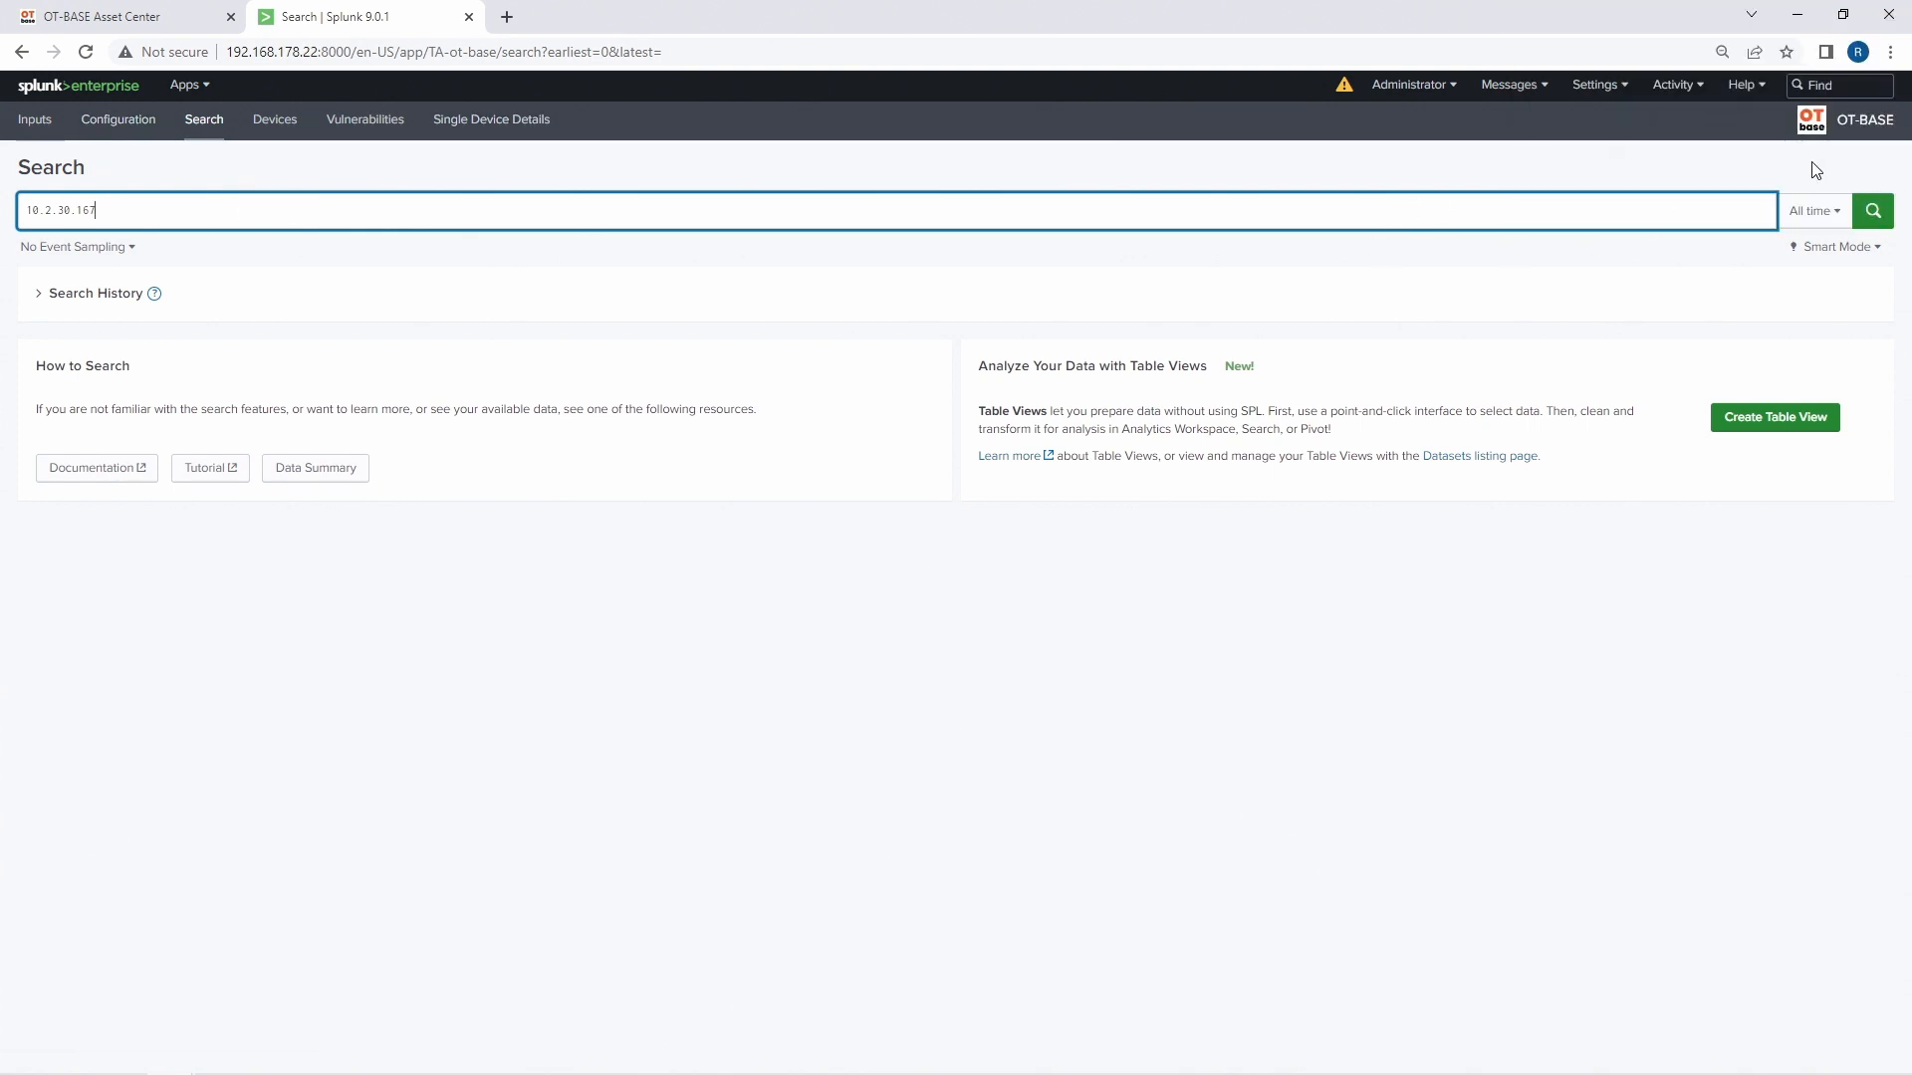
{"action": "mouse_move", "coordinate": [1812, 128]}
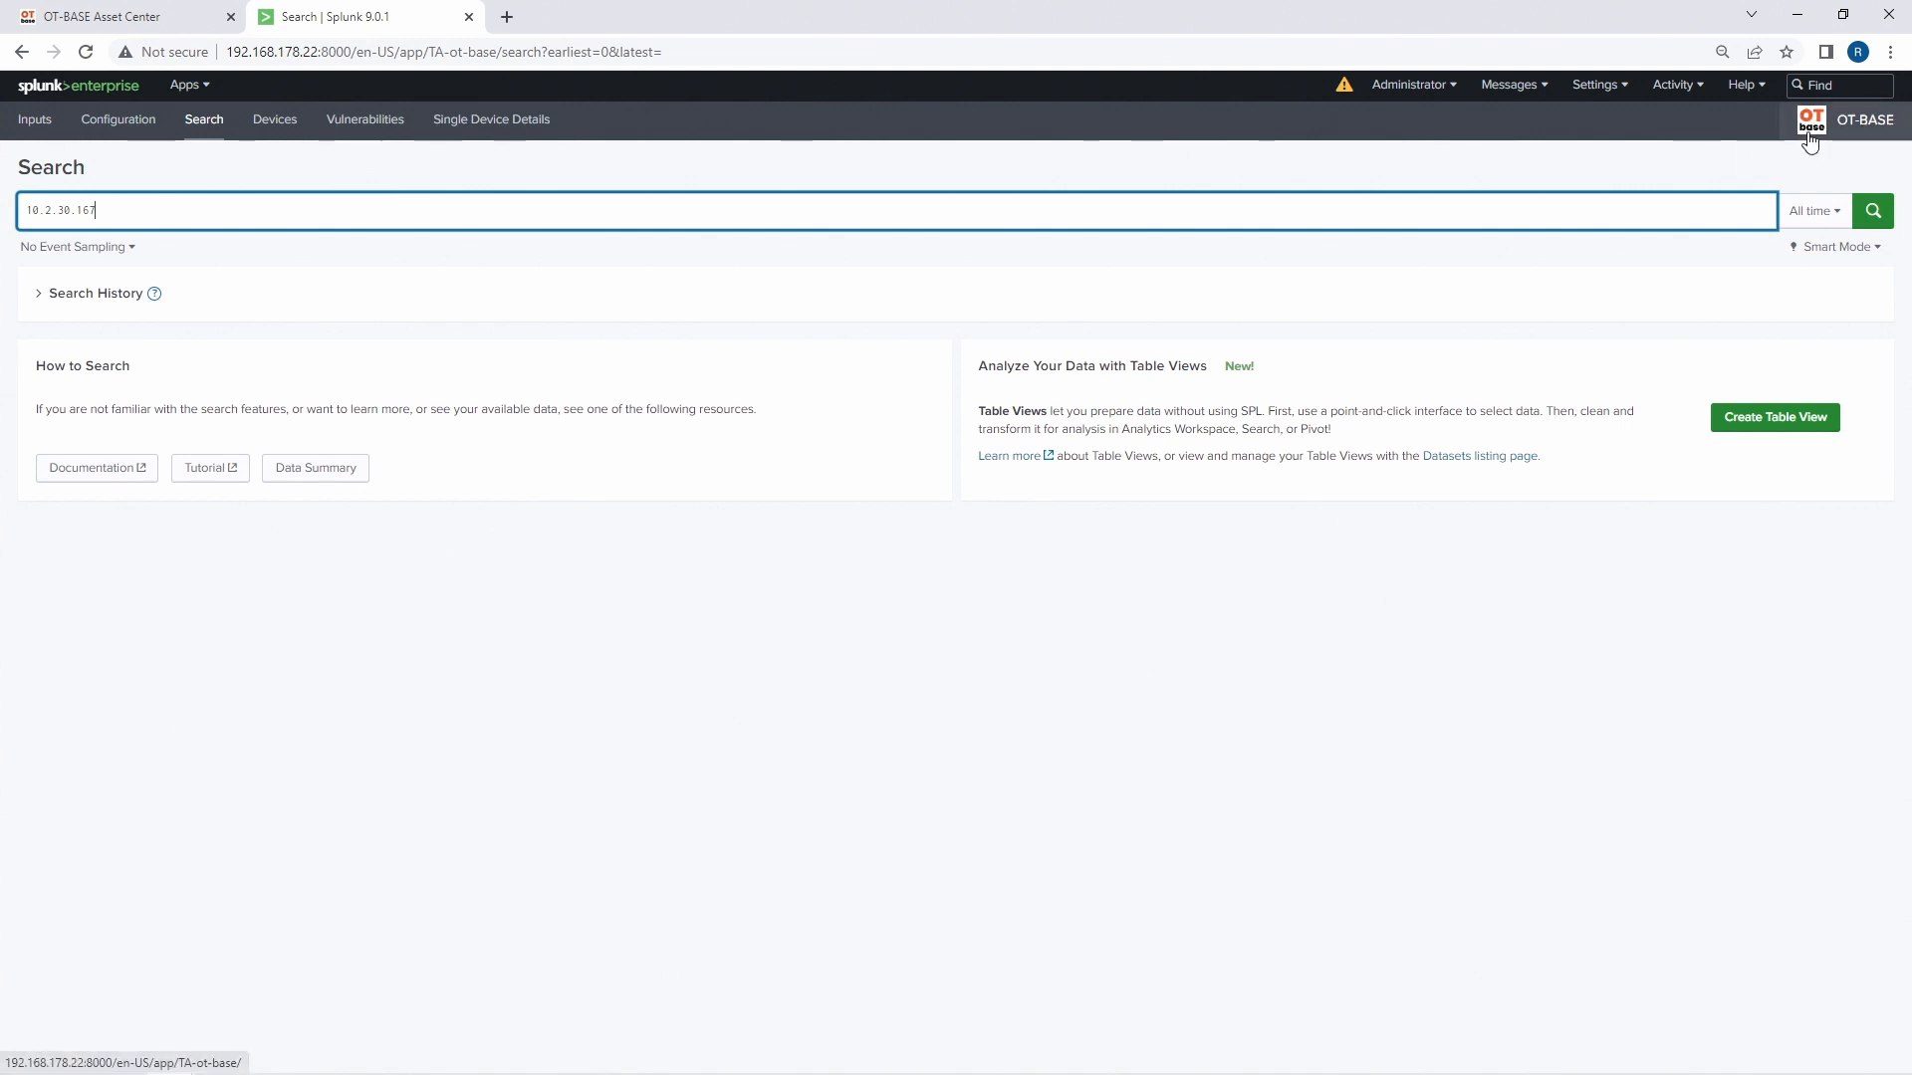
{"action": "mouse_move", "coordinate": [1211, 282]}
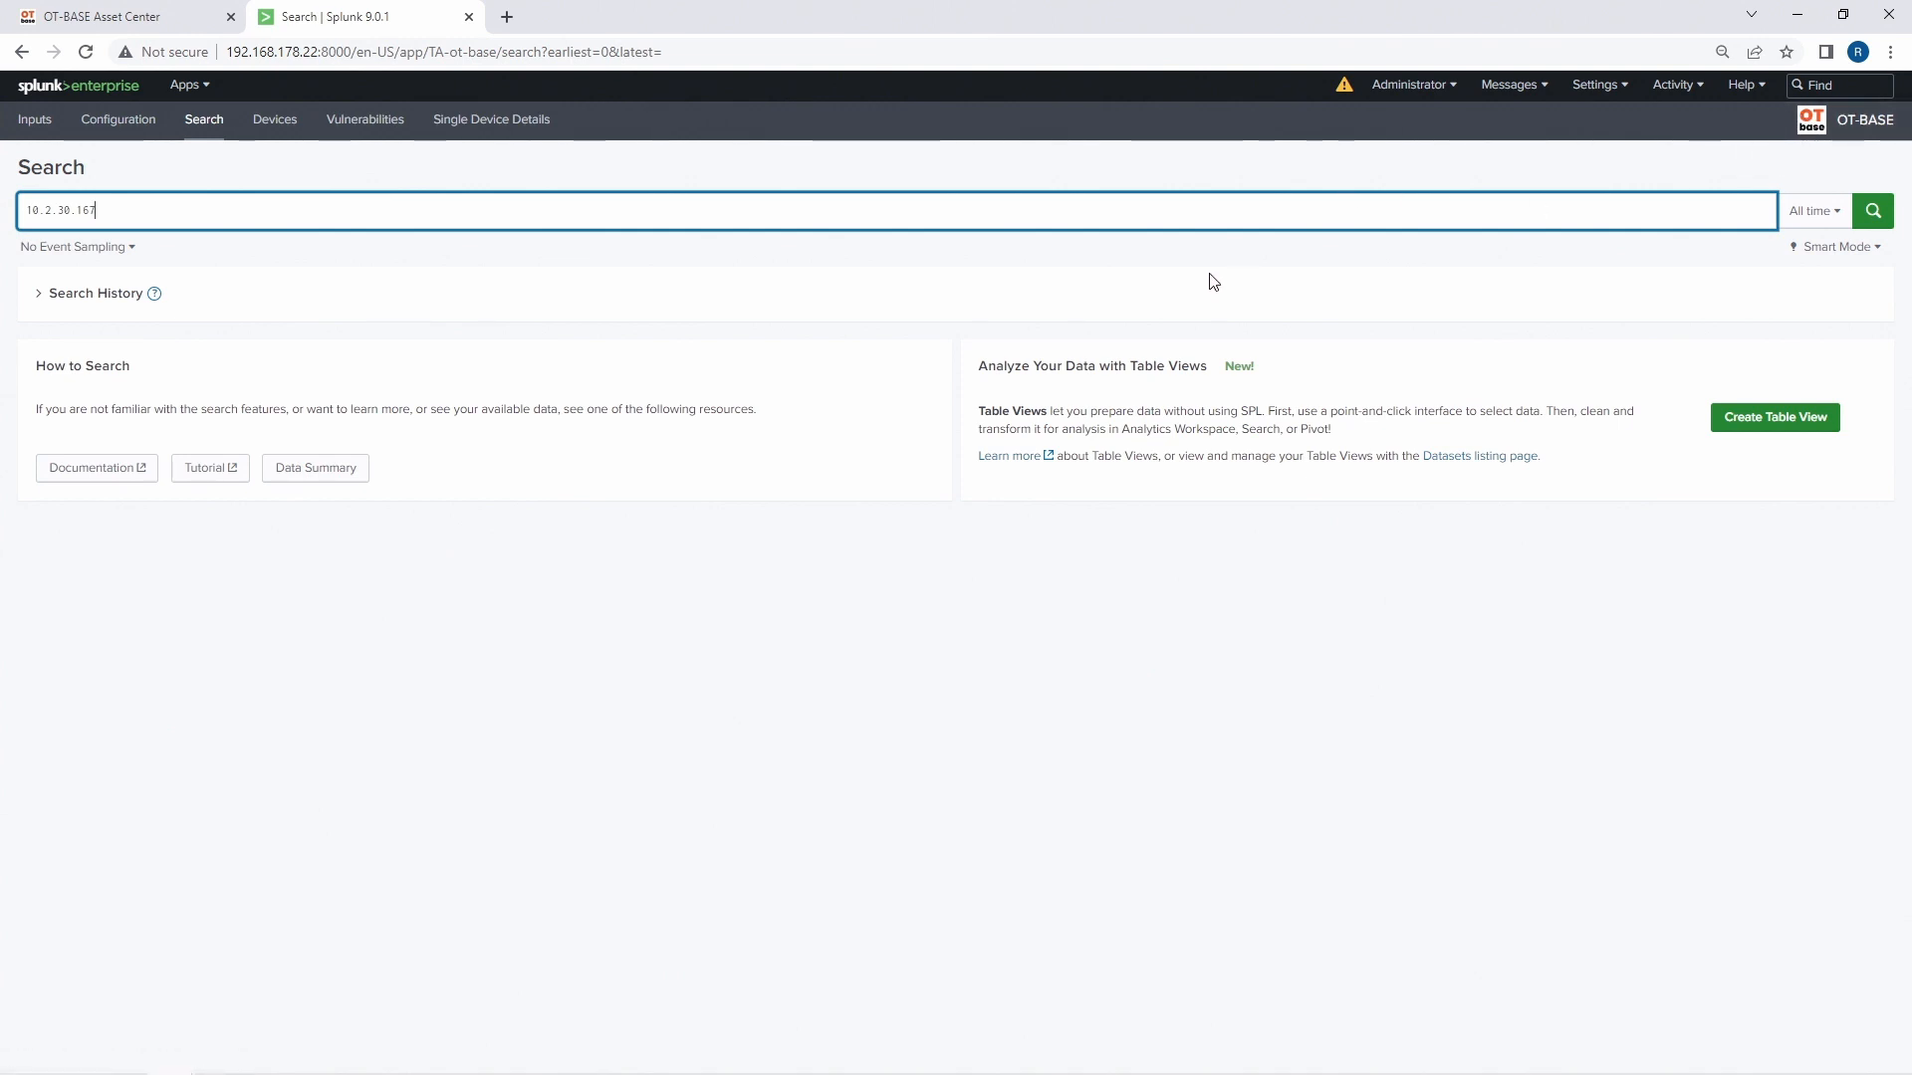
{"action": "mouse_move", "coordinate": [1221, 289]}
{"action": "type", "text": "sourcetype=otbase:assets "}
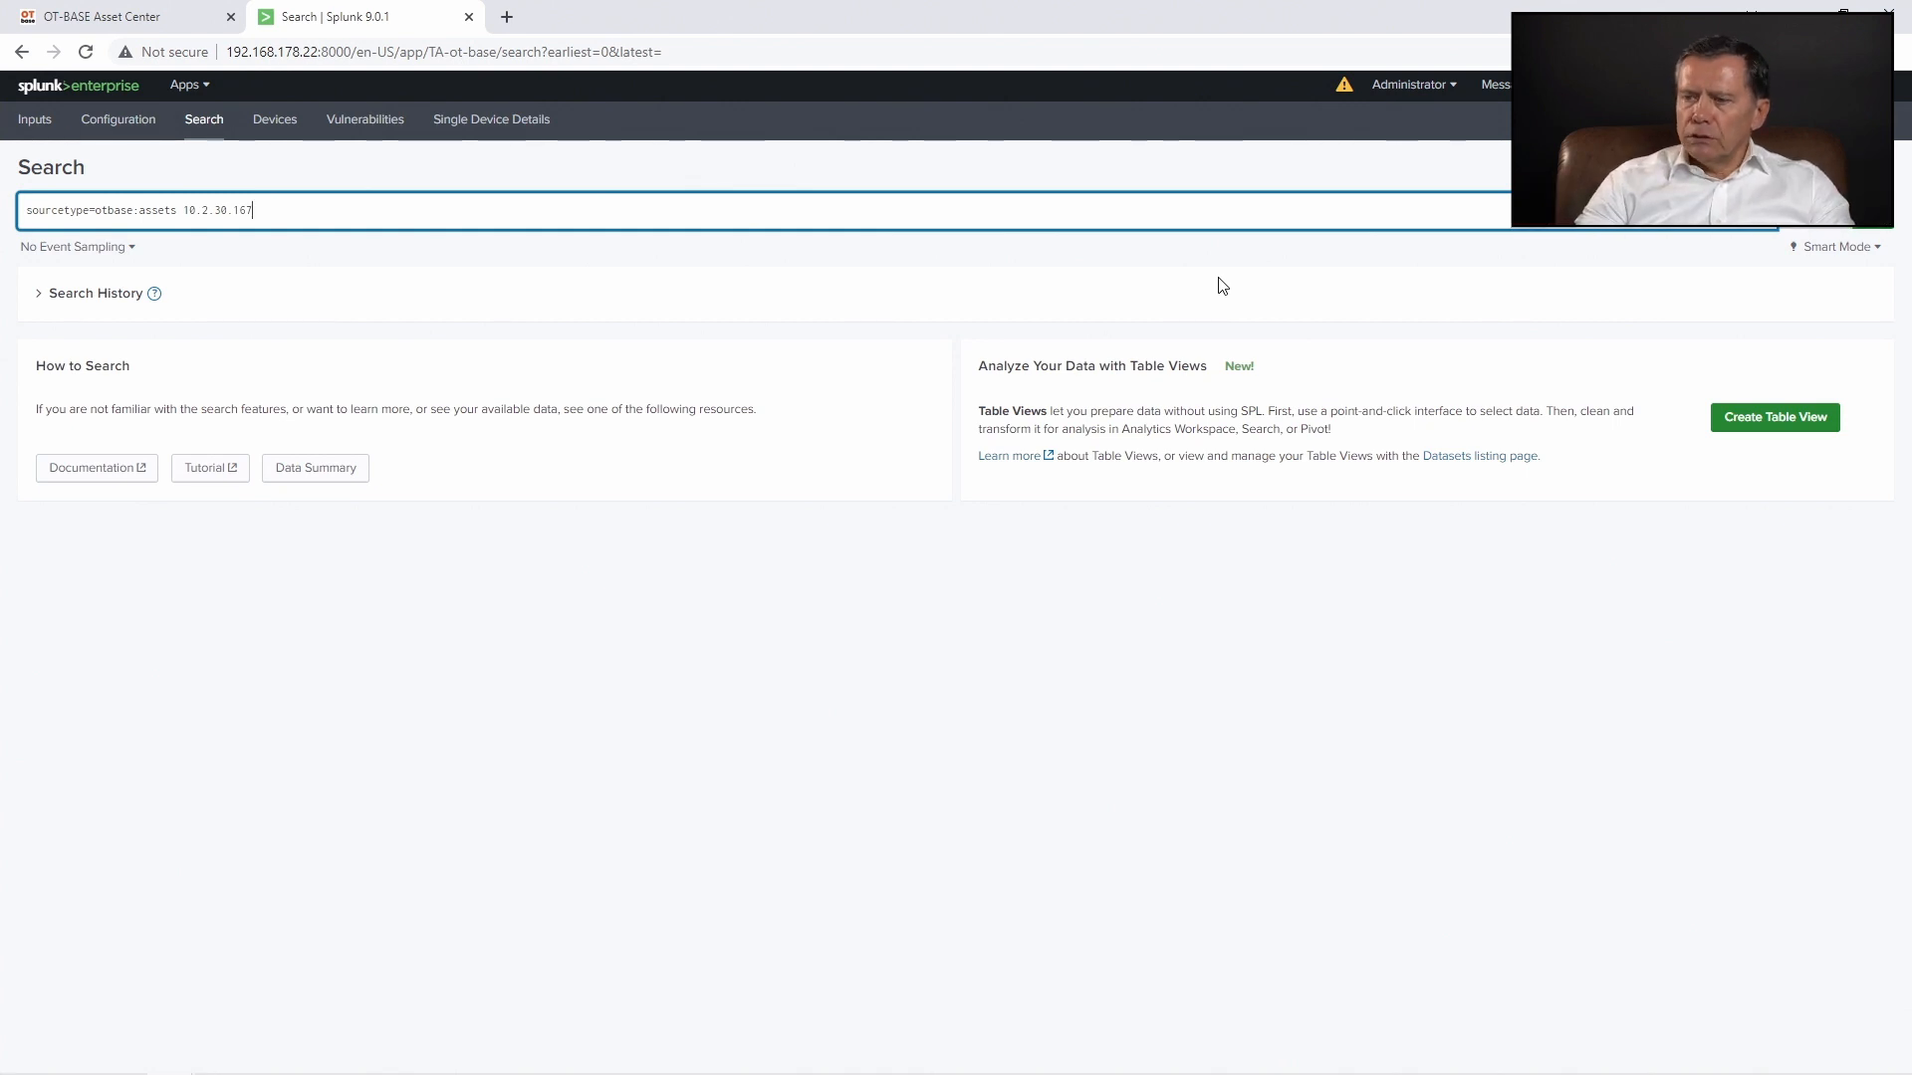
{"action": "key", "text": "Return"}
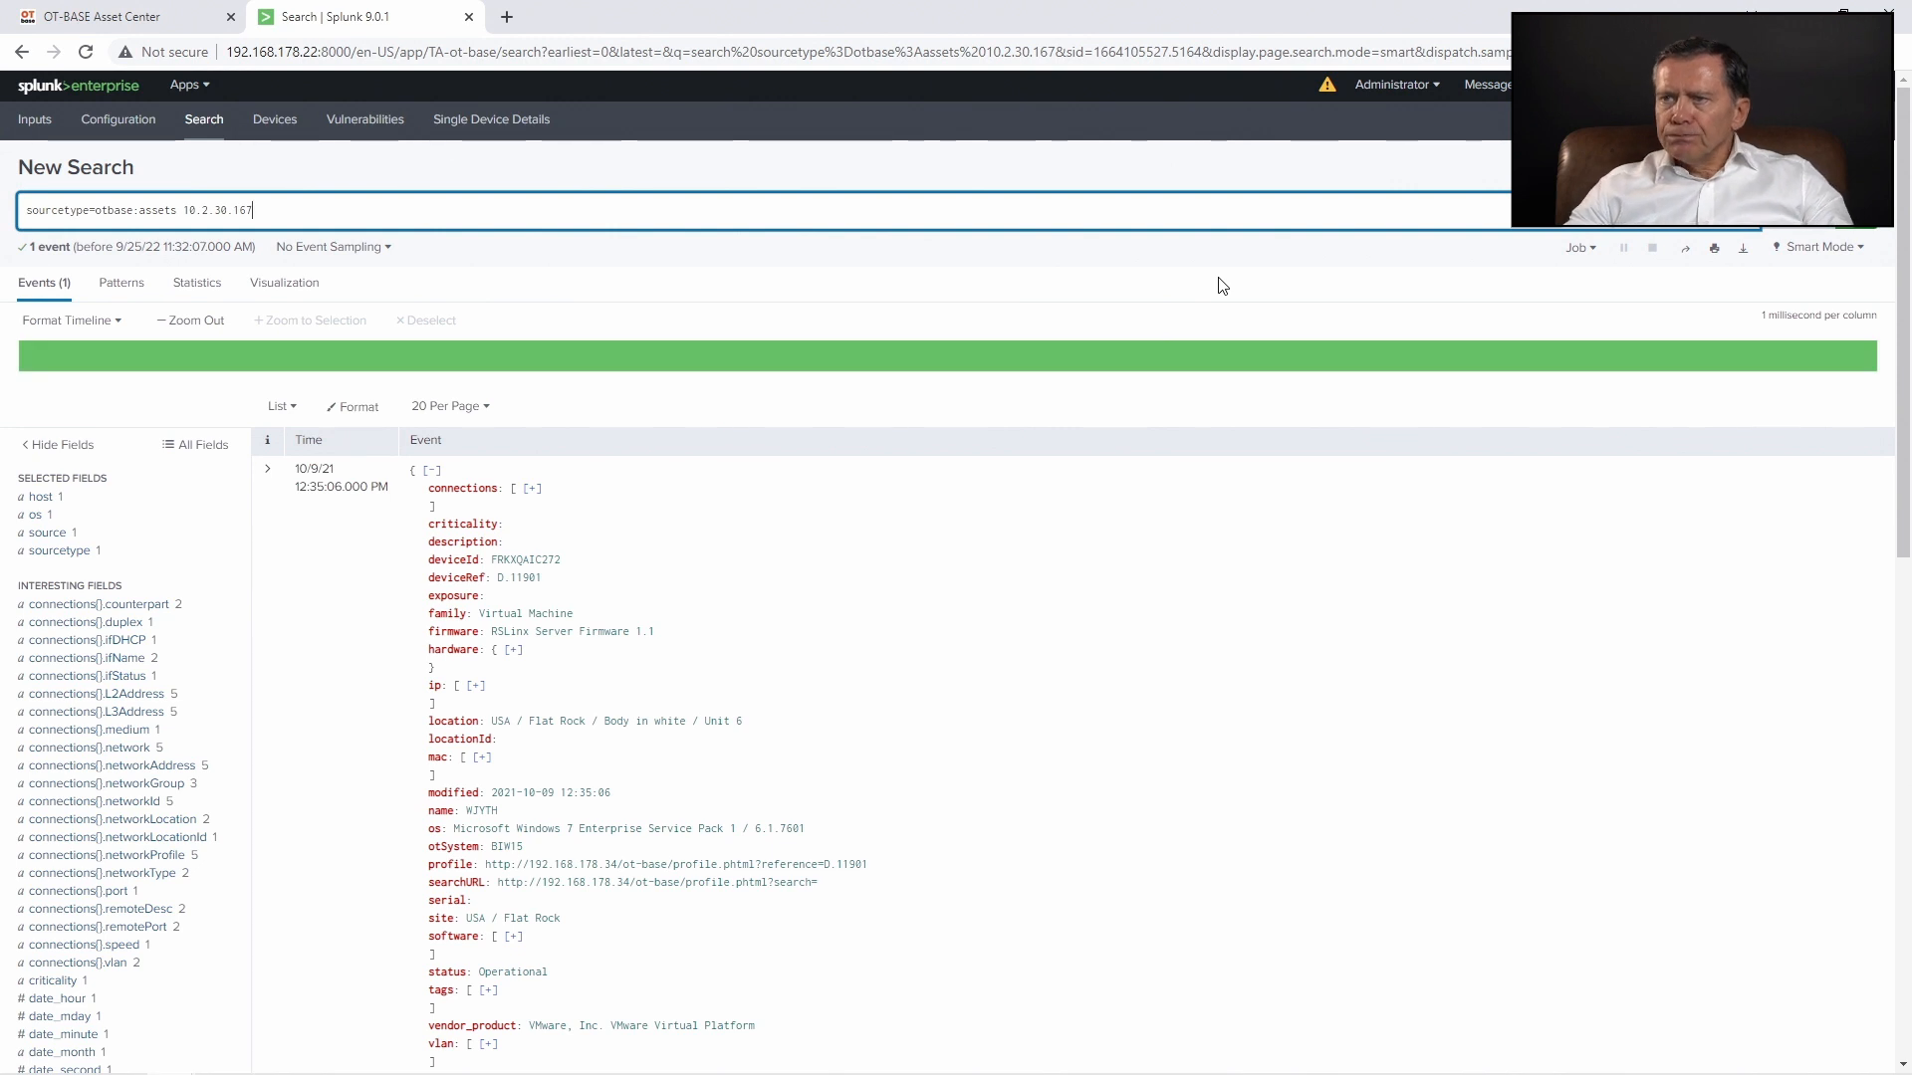
{"action": "mouse_move", "coordinate": [771, 434]}
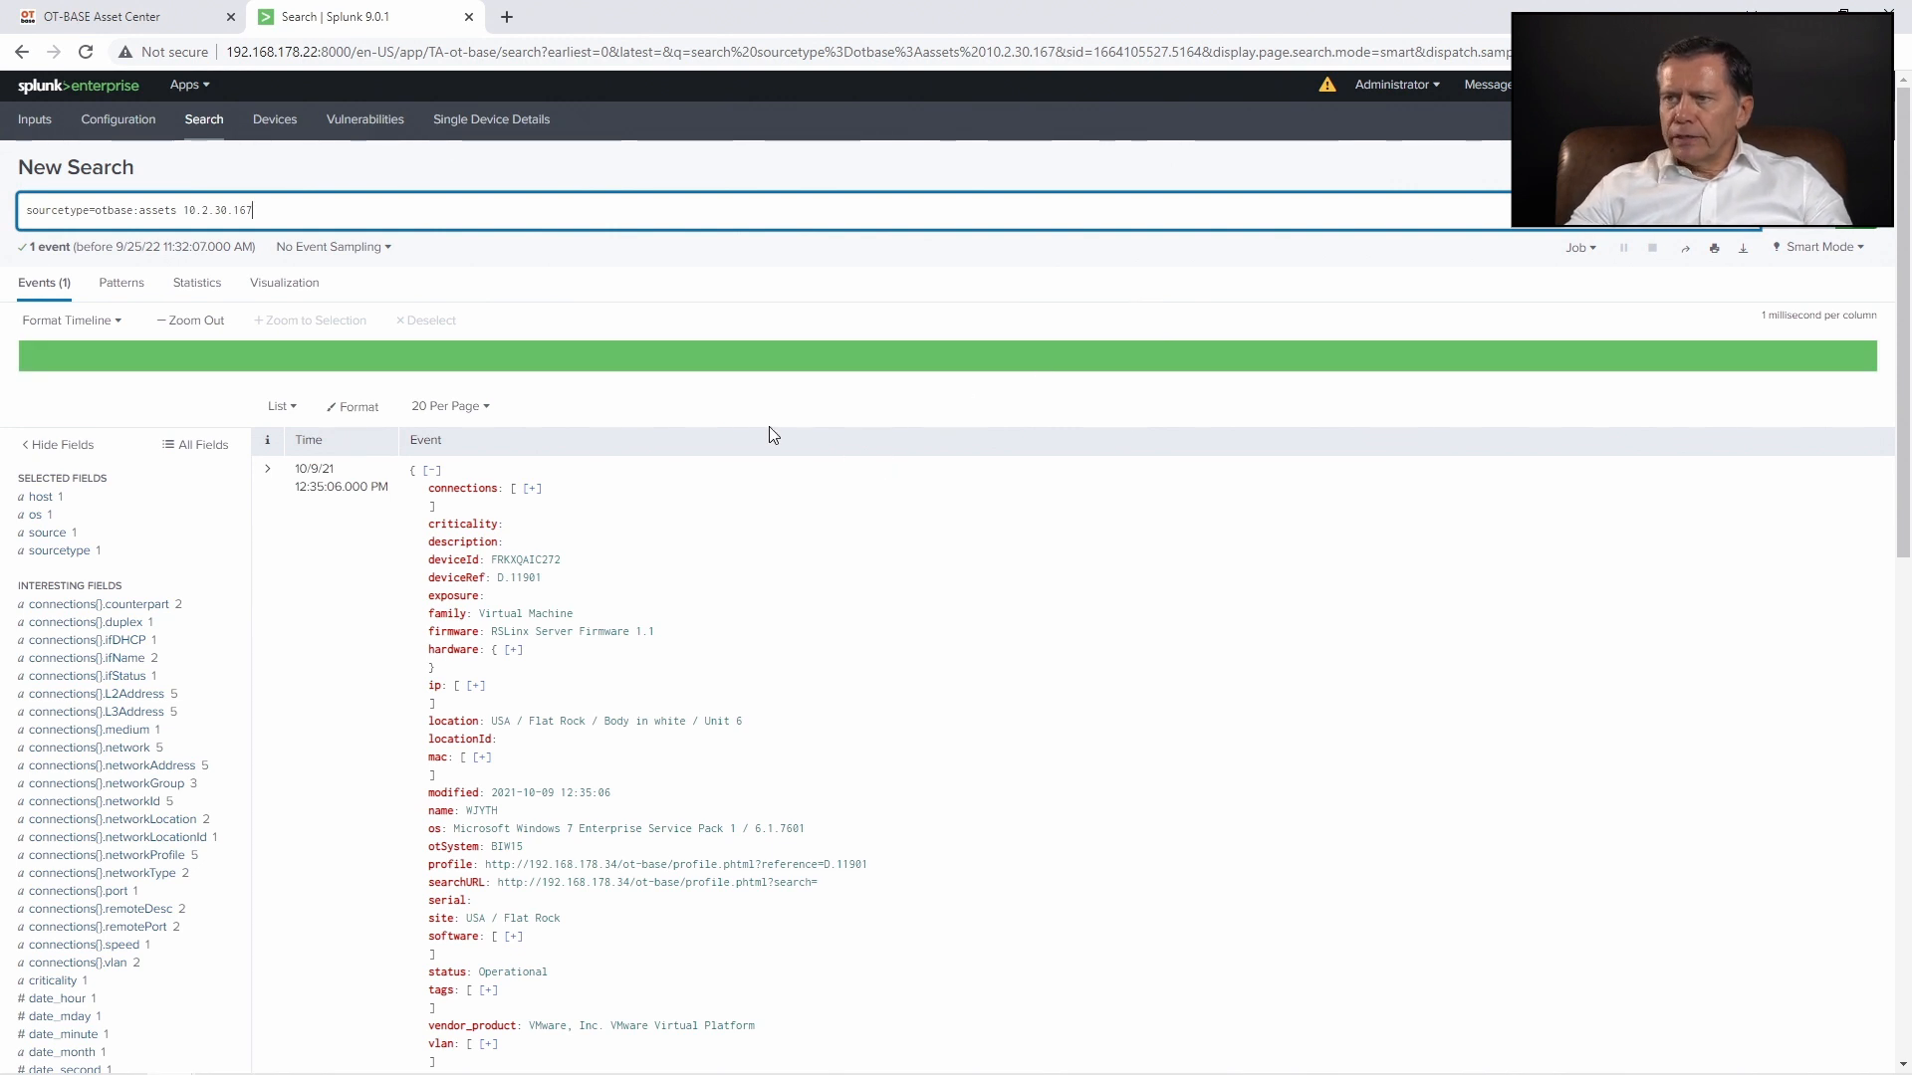
{"action": "mouse_move", "coordinate": [428, 271]}
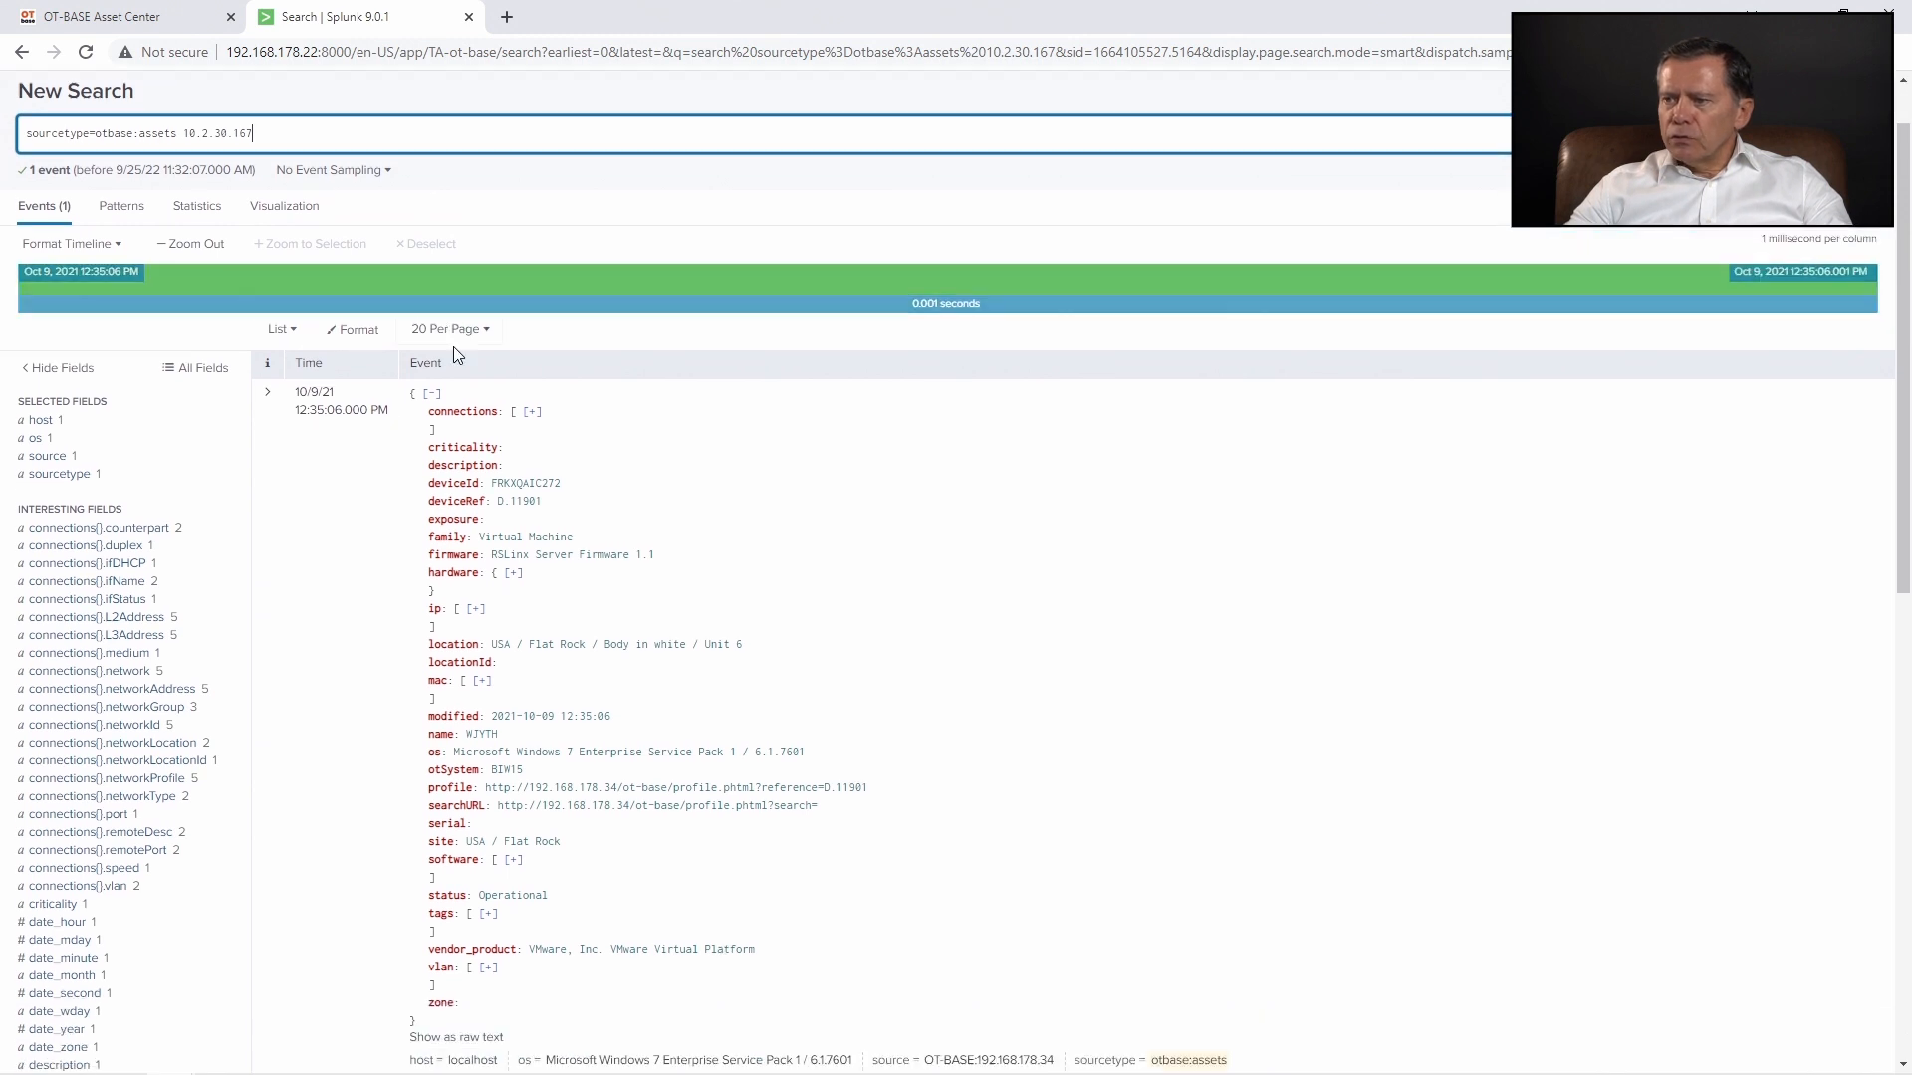
Expand the event's ip list and hardware details fields
{"action": "scroll", "scroll_direction": "down", "scroll_amount": 3}
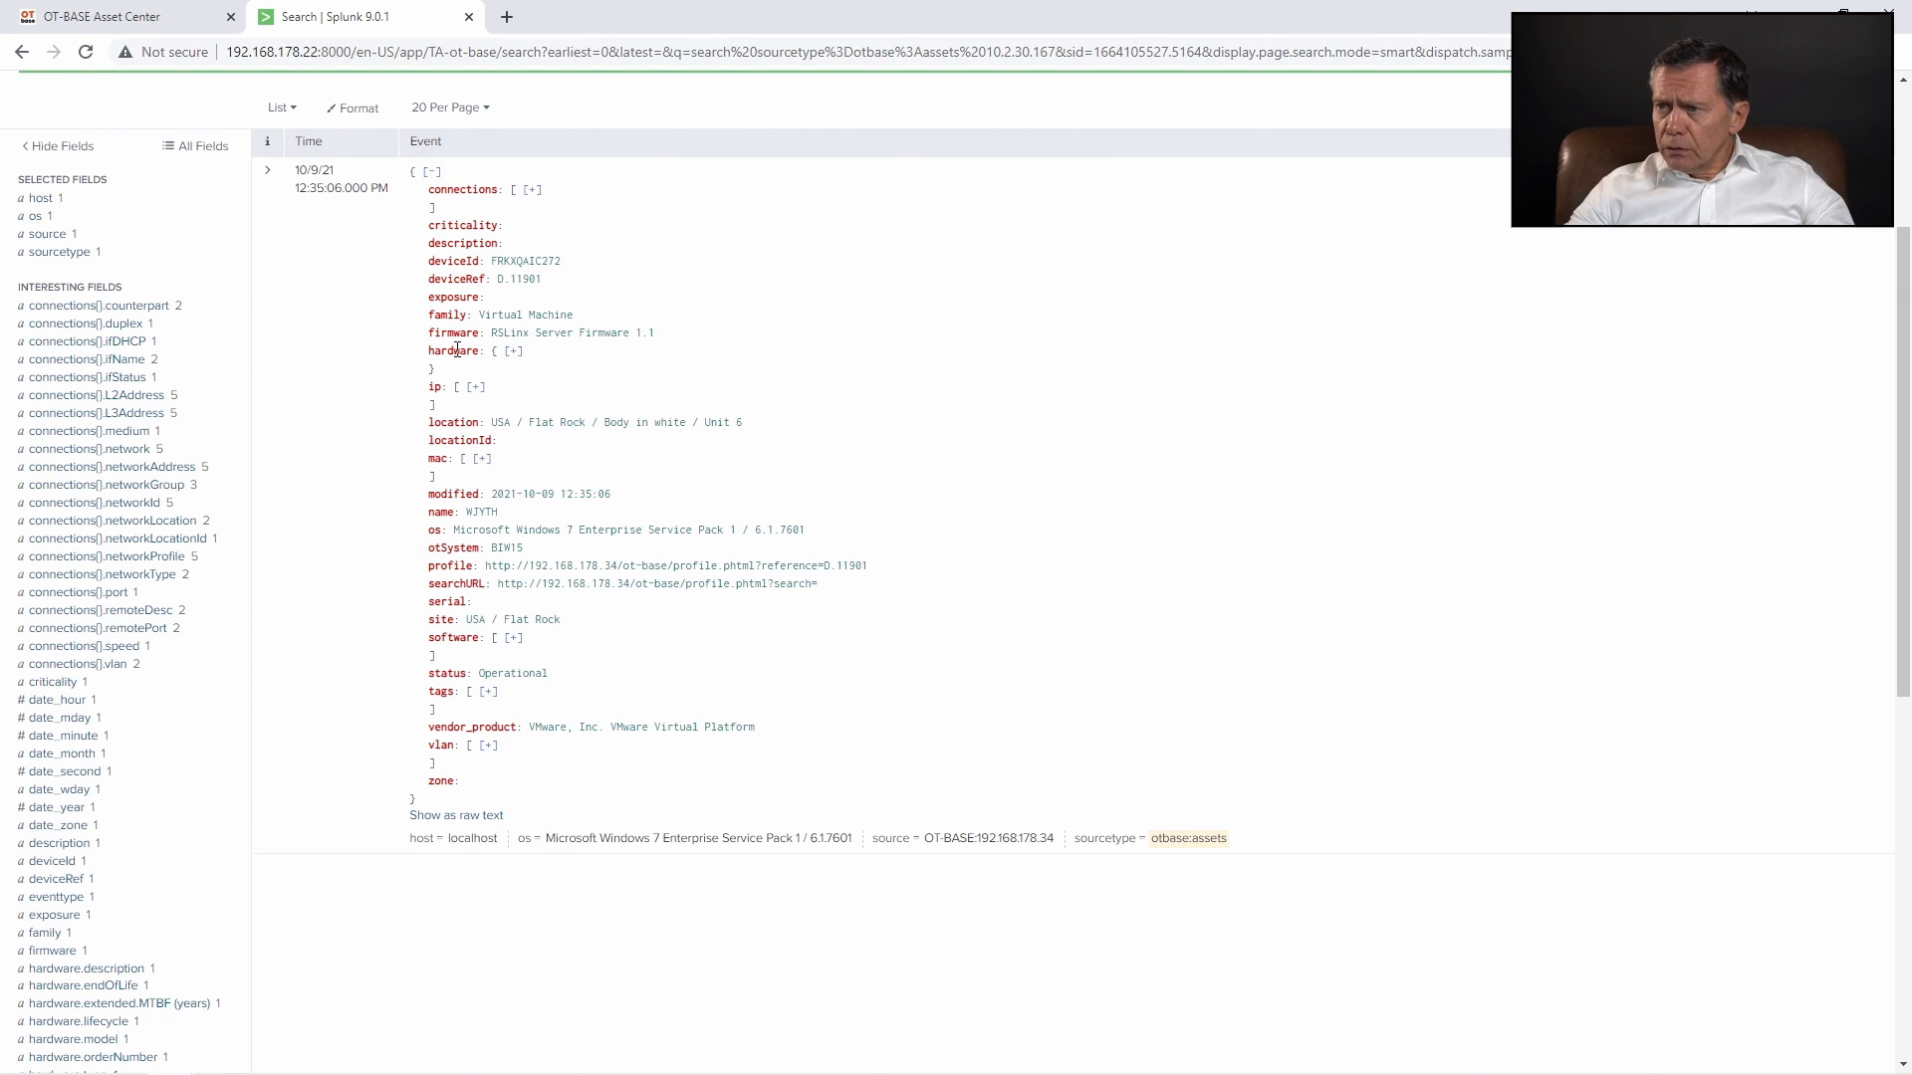
{"action": "left_click", "coordinate": [473, 386]}
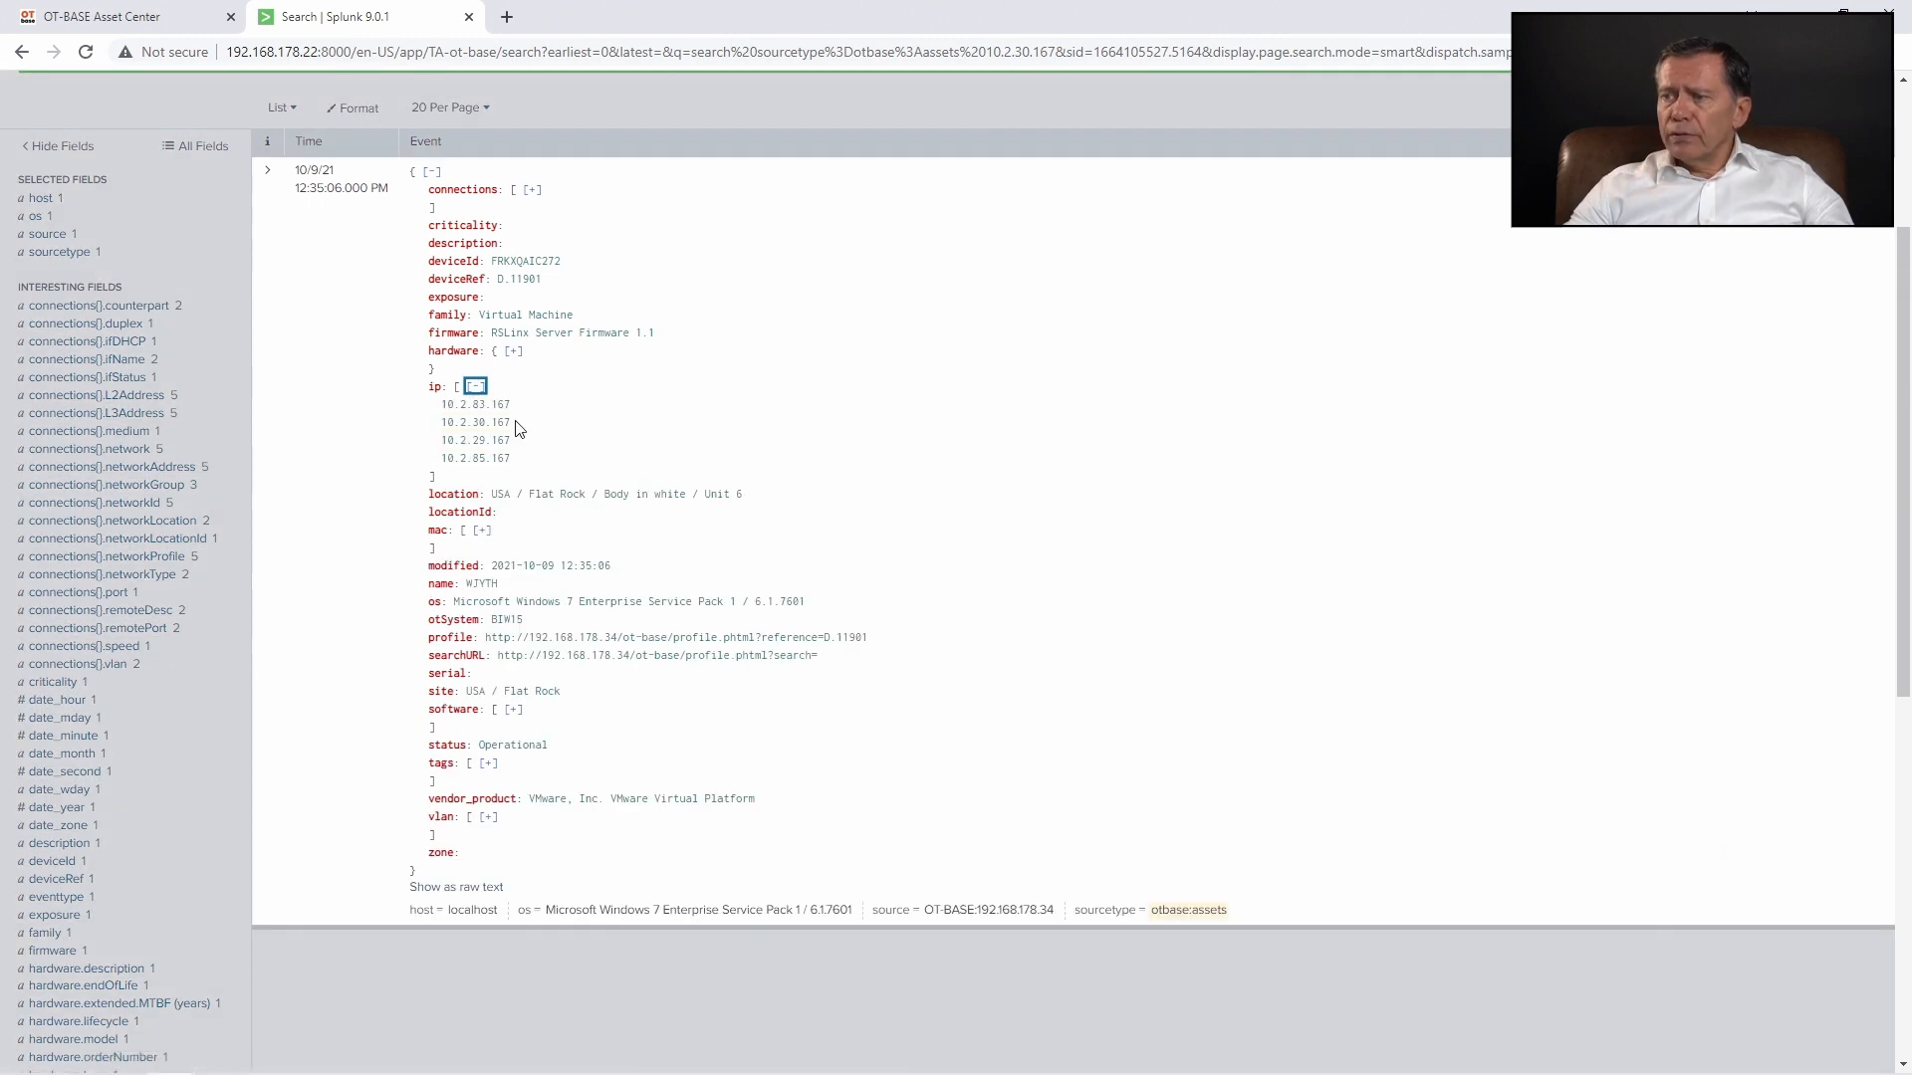
{"action": "mouse_move", "coordinate": [545, 439]}
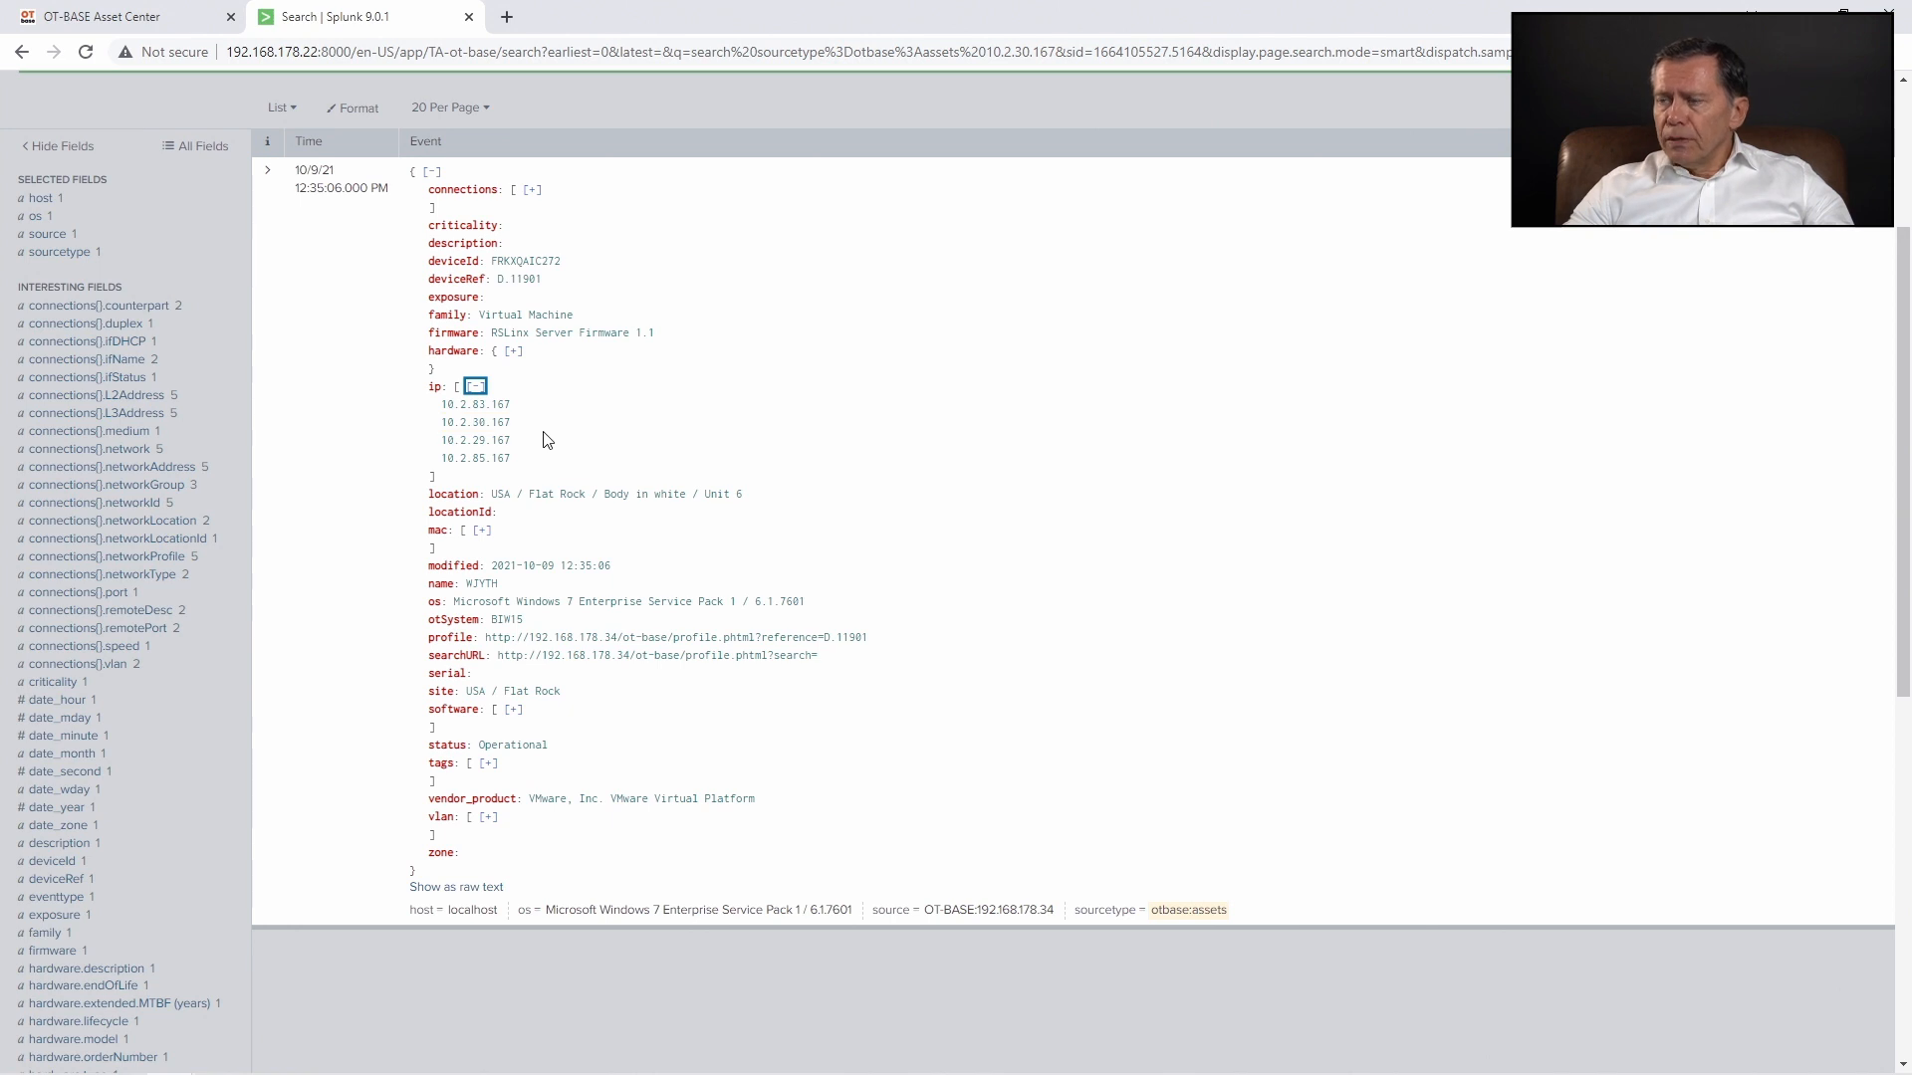
{"action": "mouse_move", "coordinate": [731, 536]}
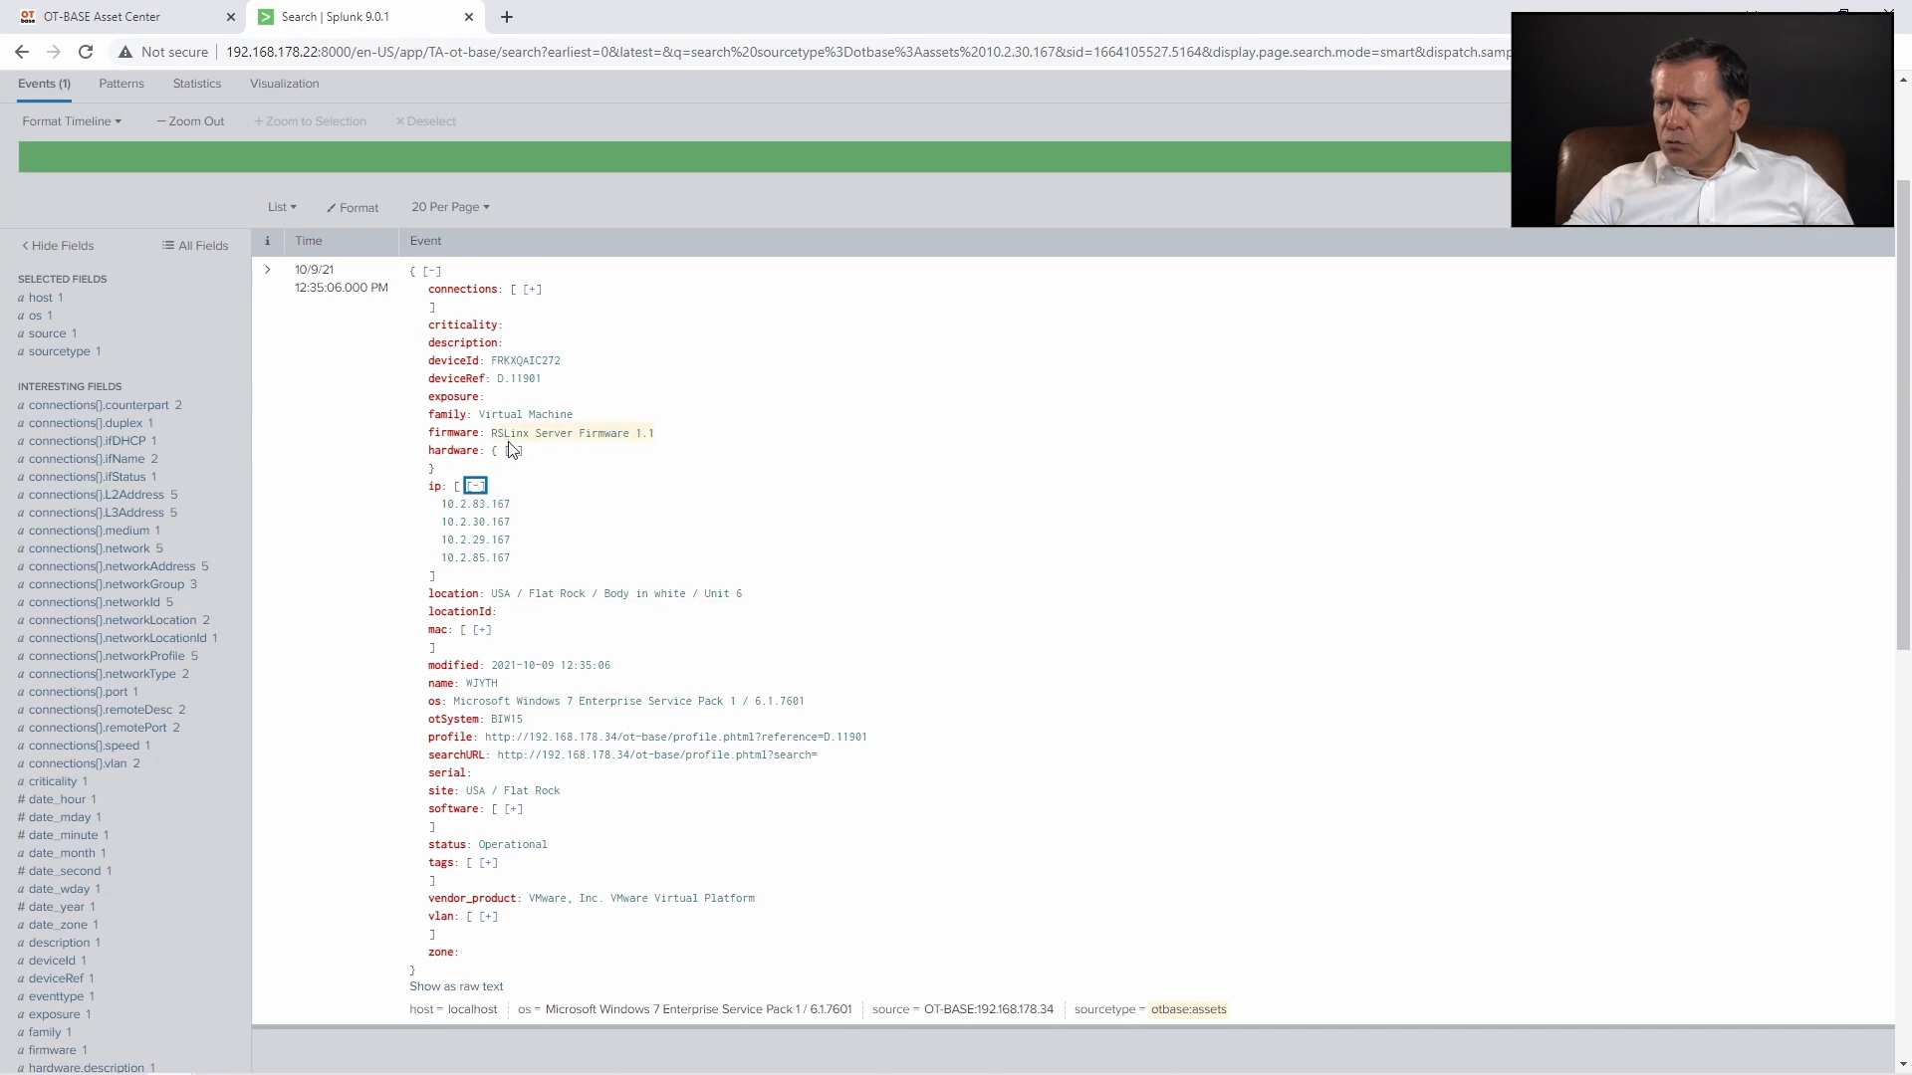
{"action": "left_click", "coordinate": [499, 450]}
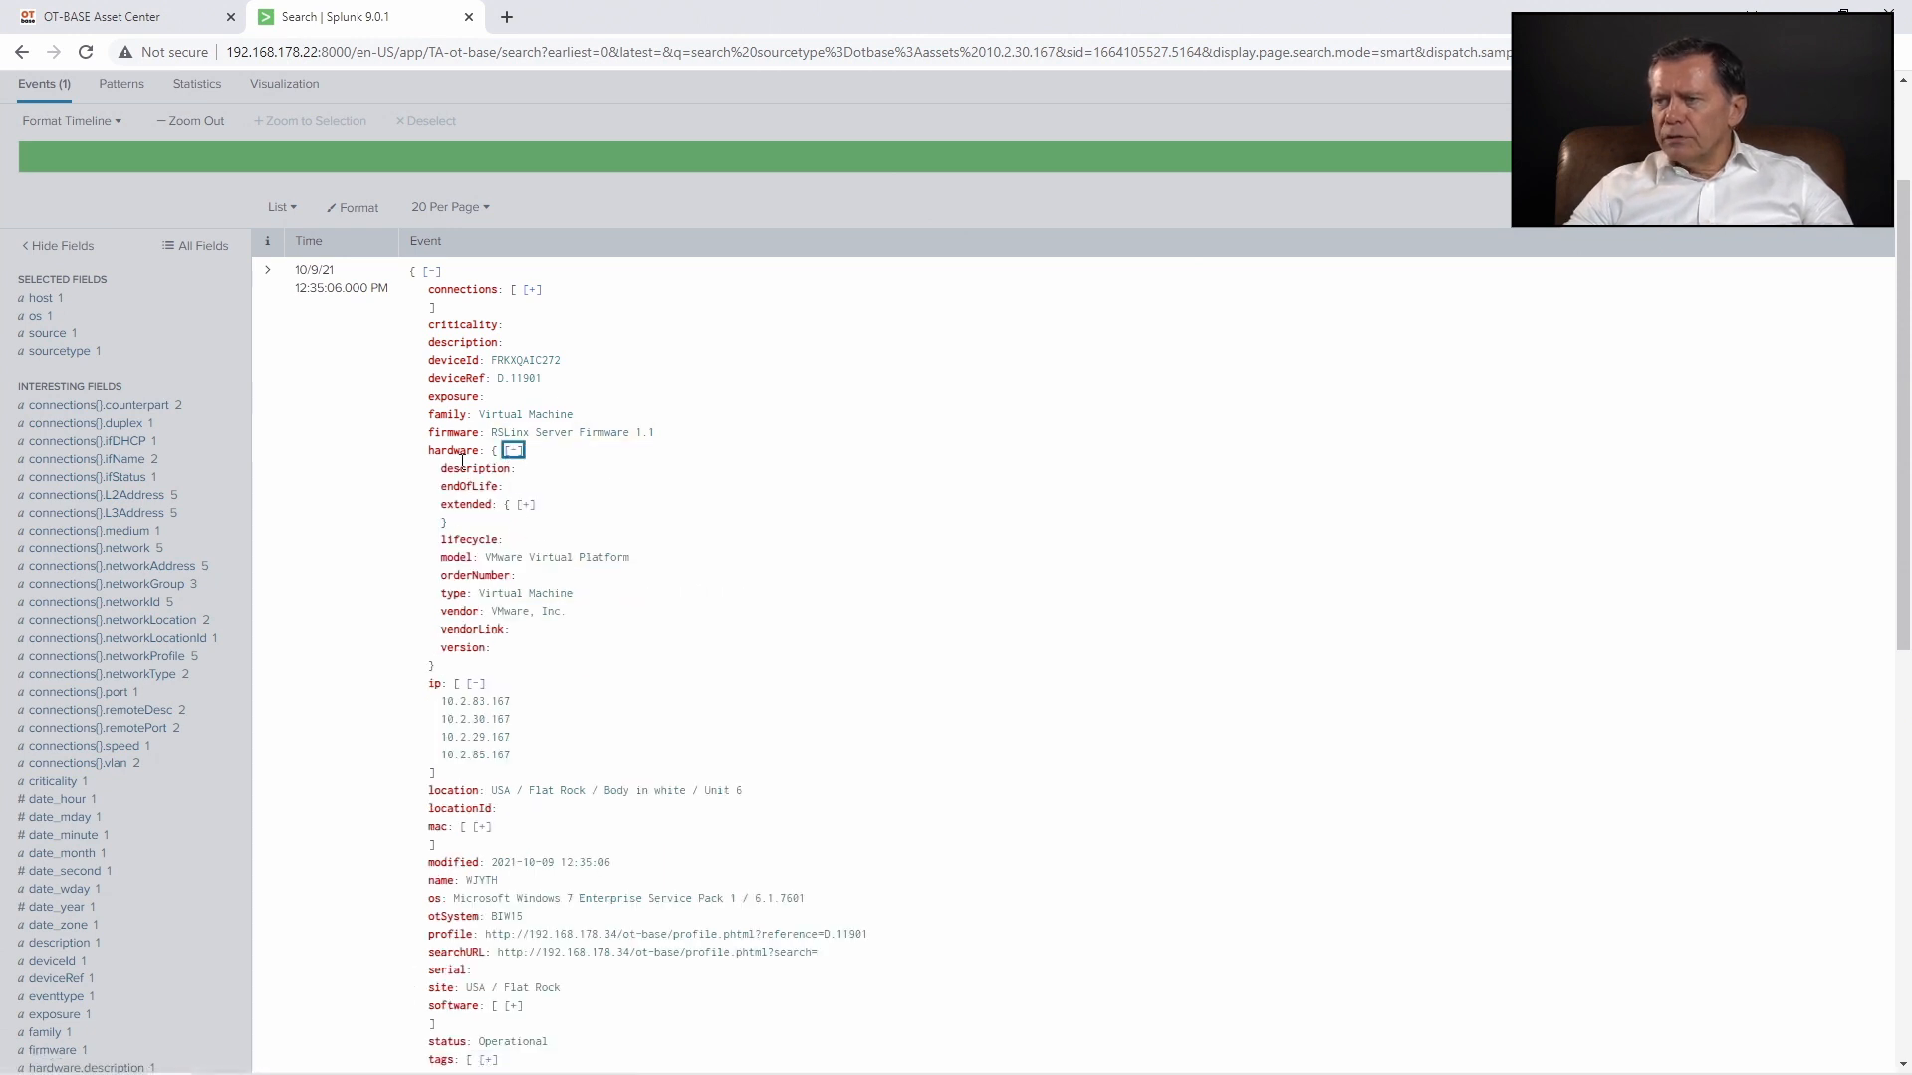
{"action": "mouse_move", "coordinate": [487, 504]}
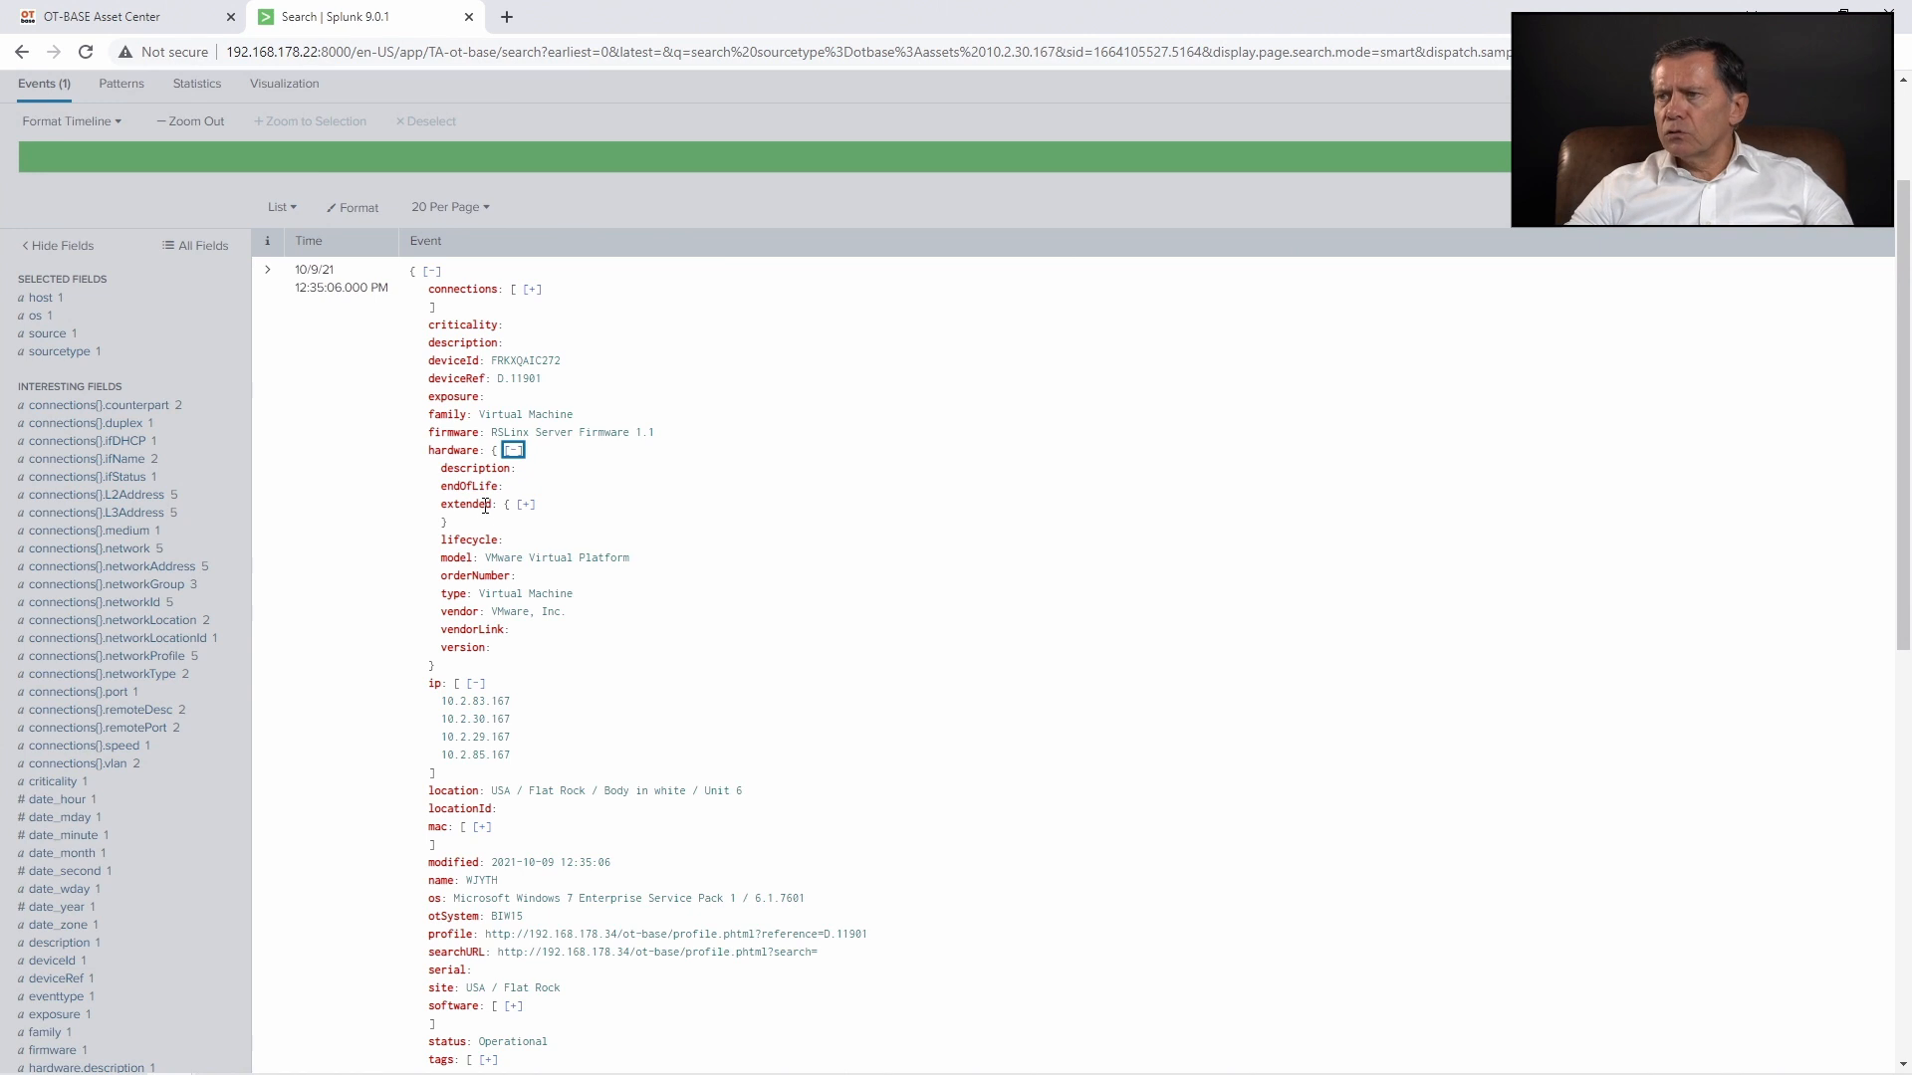
{"action": "mouse_move", "coordinate": [314, 371]}
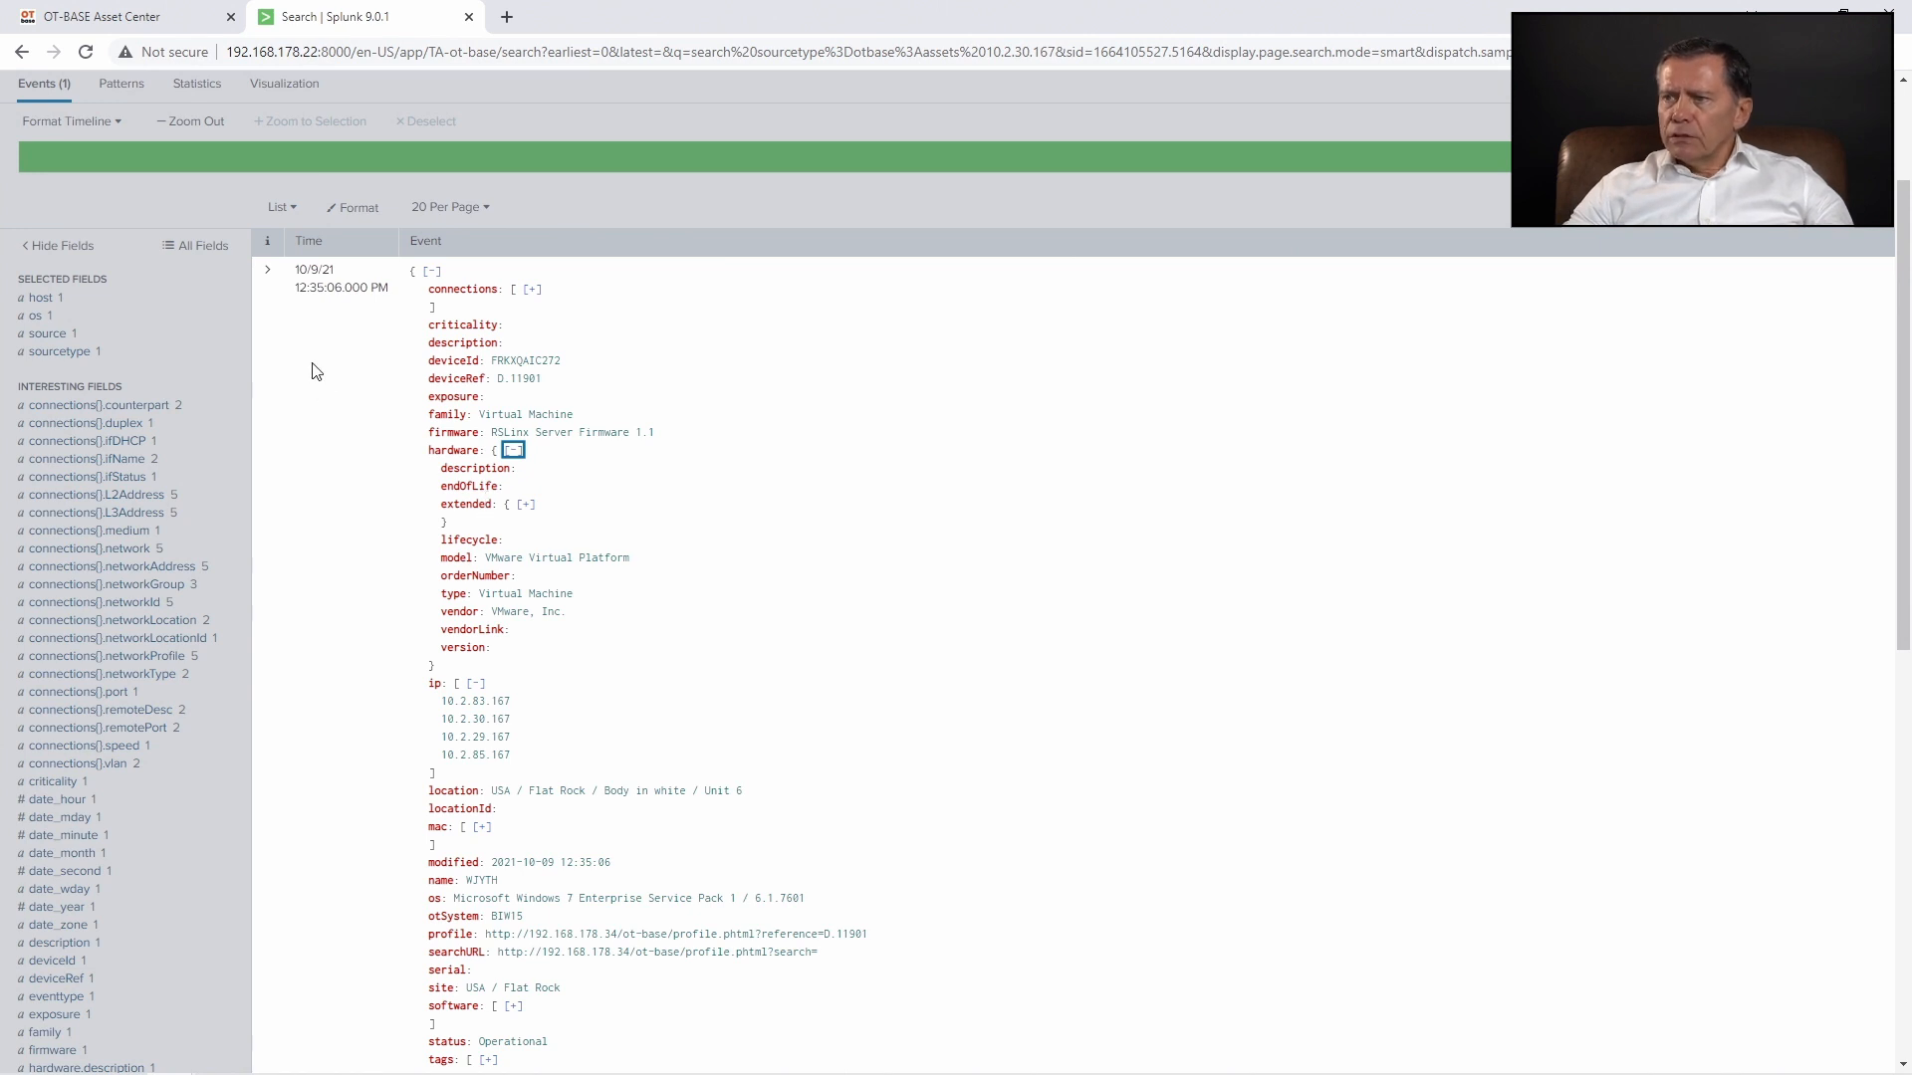
{"action": "mouse_move", "coordinate": [326, 385]}
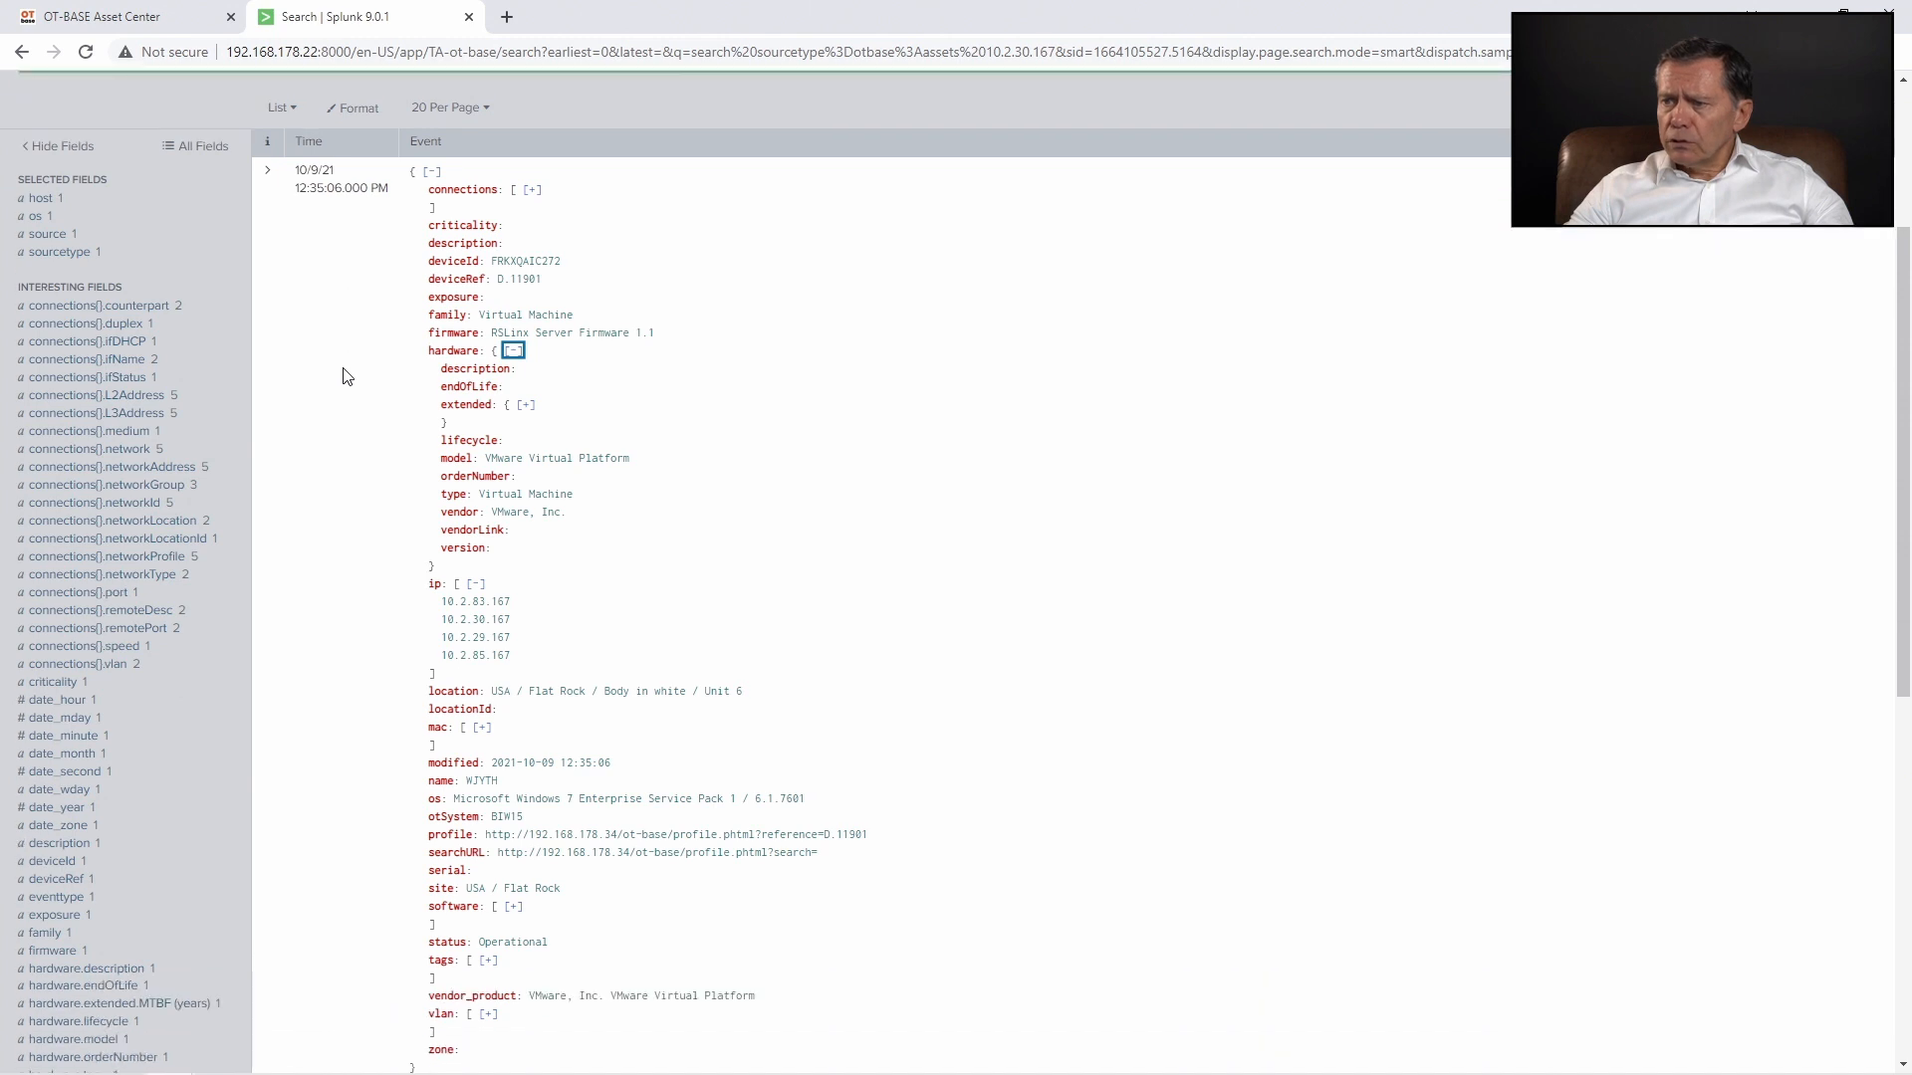
{"action": "scroll", "scroll_direction": "up", "scroll_amount": 3}
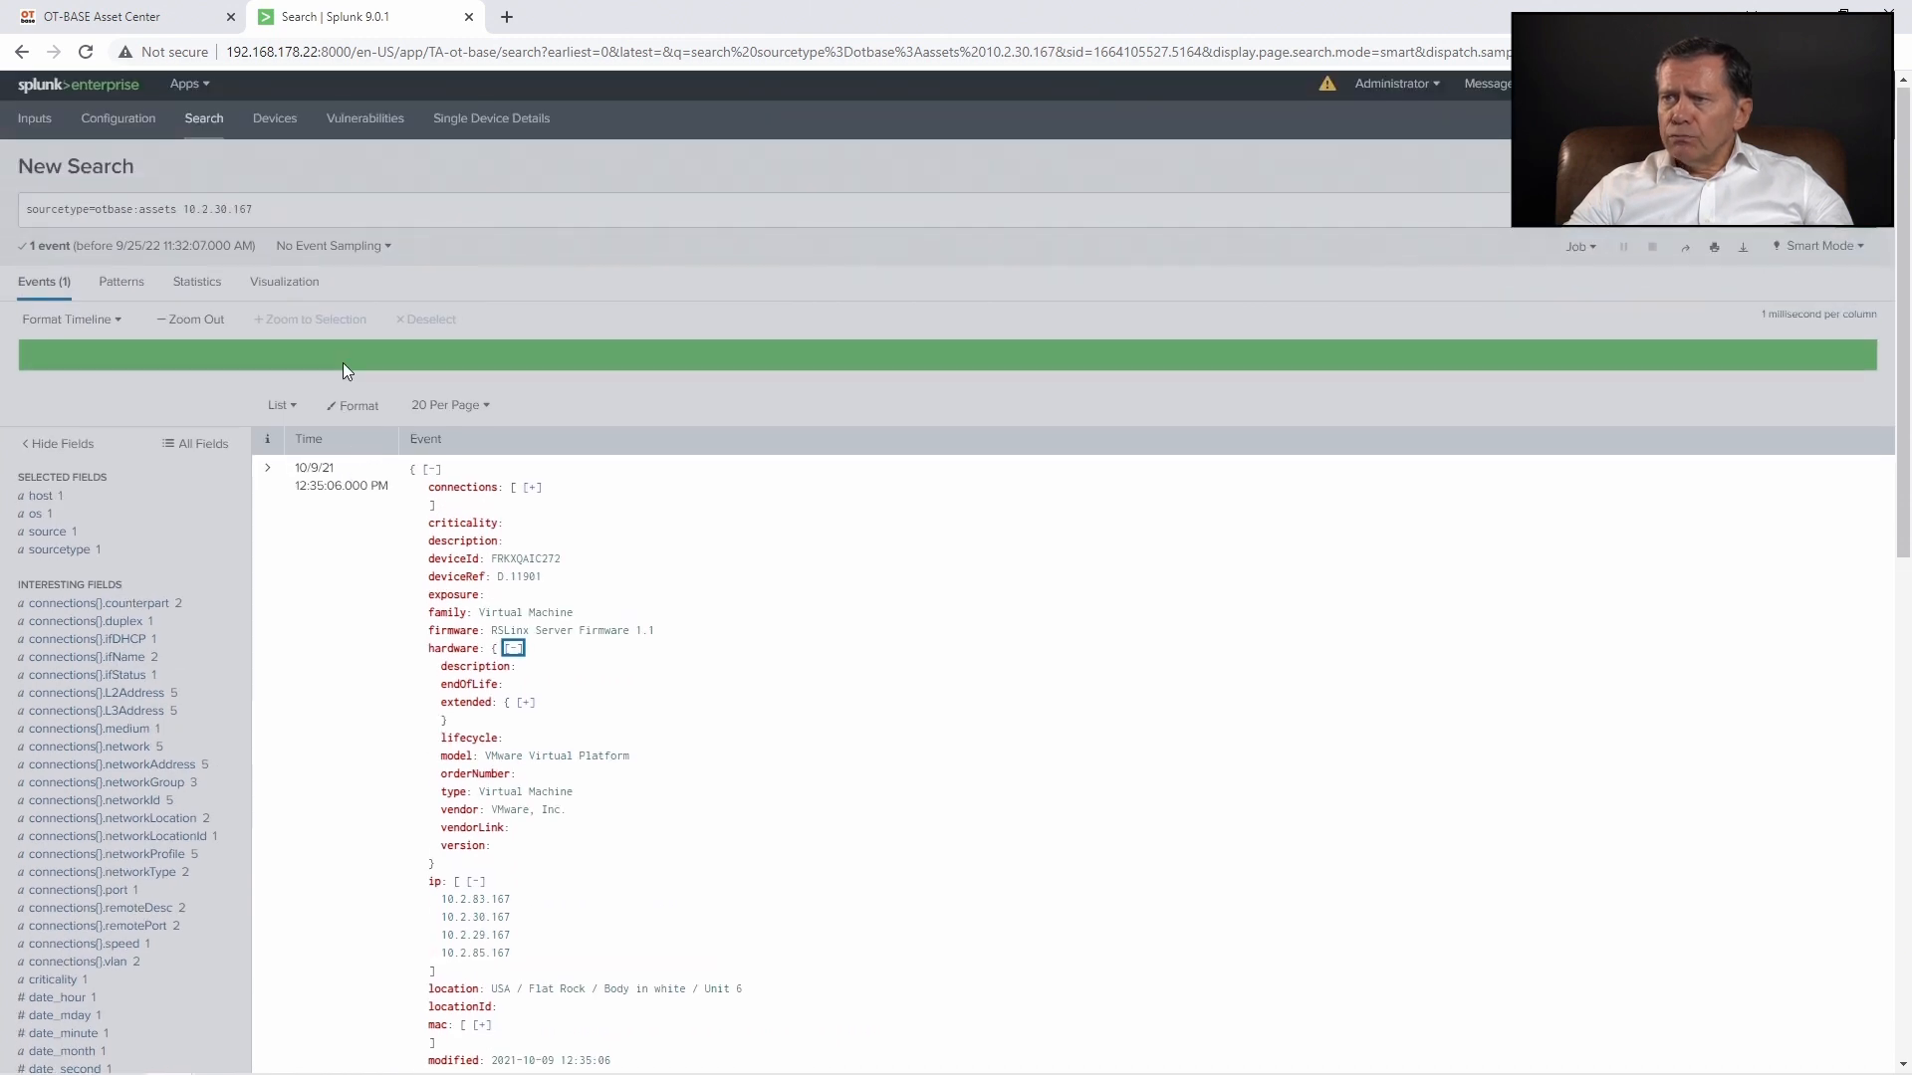
{"action": "mouse_move", "coordinate": [275, 119]}
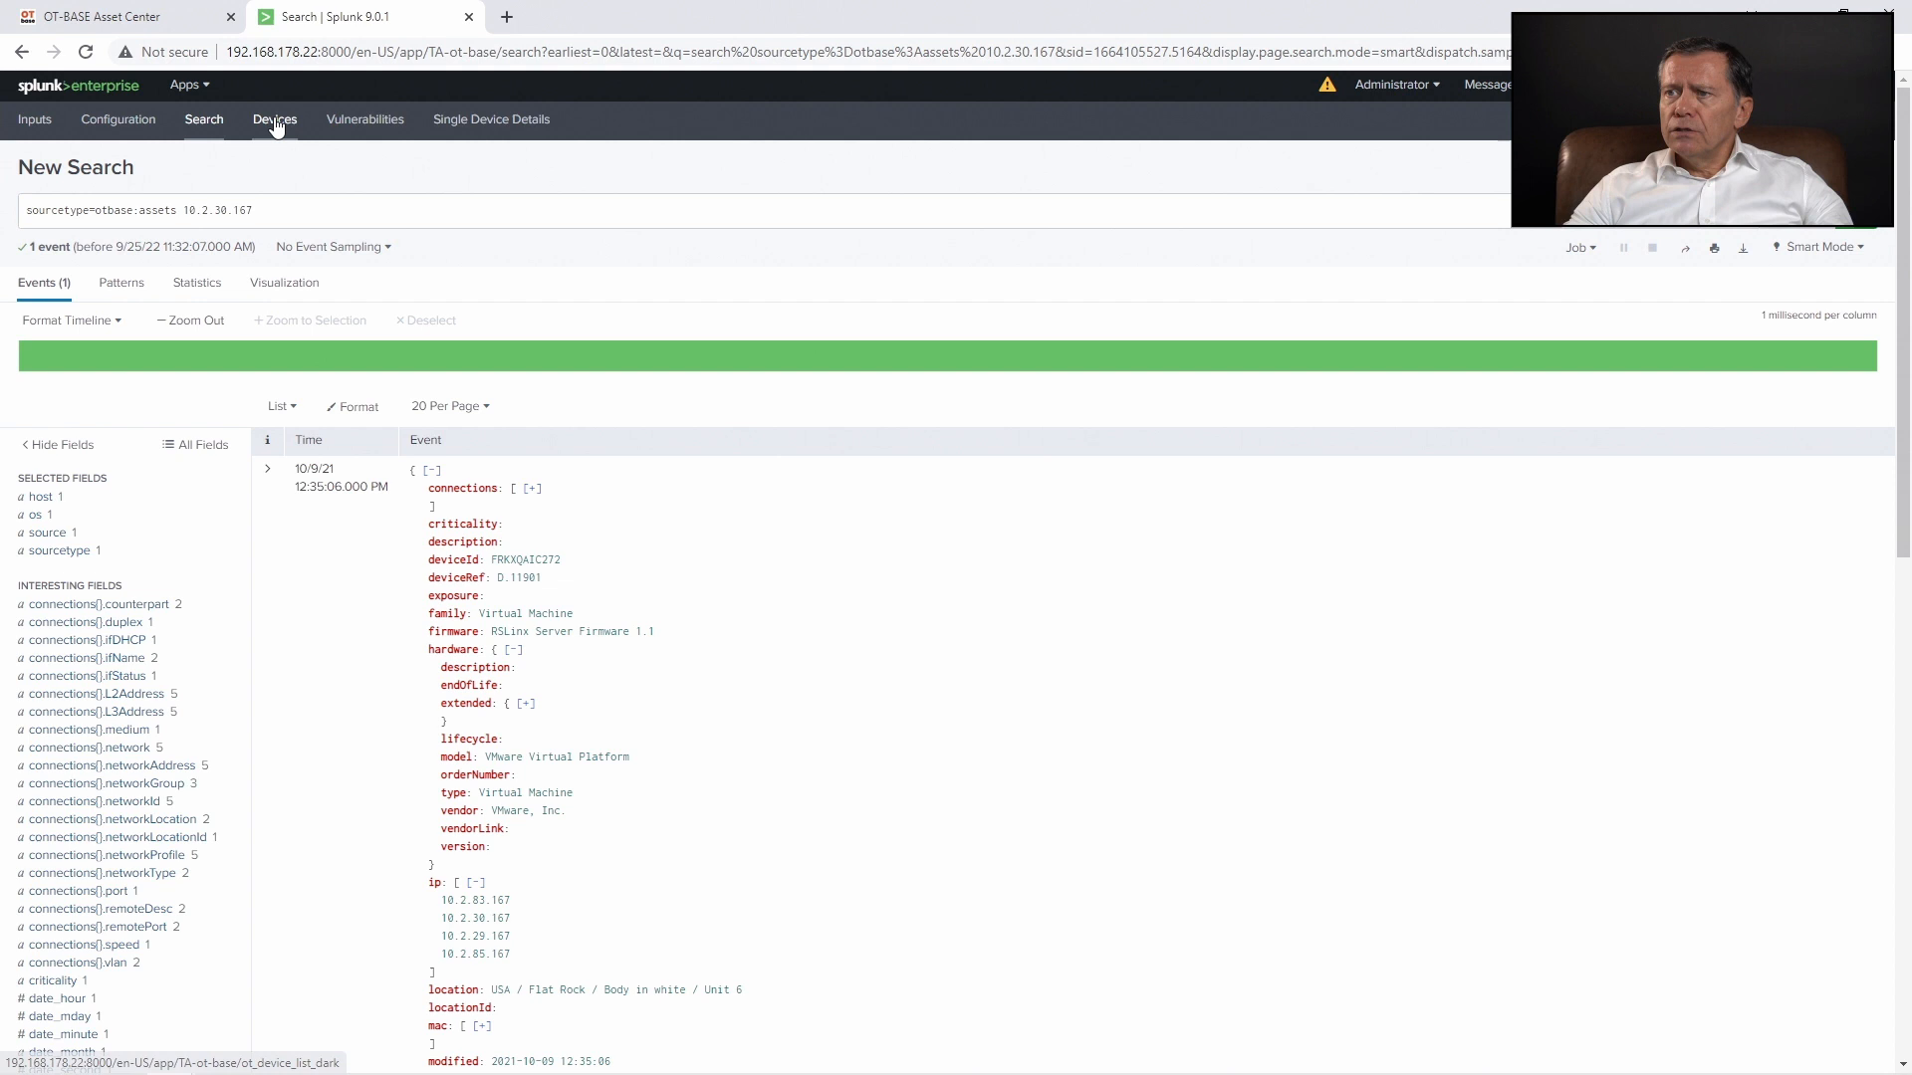
Open the Devices dashboard and filter it by IP address 10.2.30.167
{"action": "left_click", "coordinate": [275, 118]}
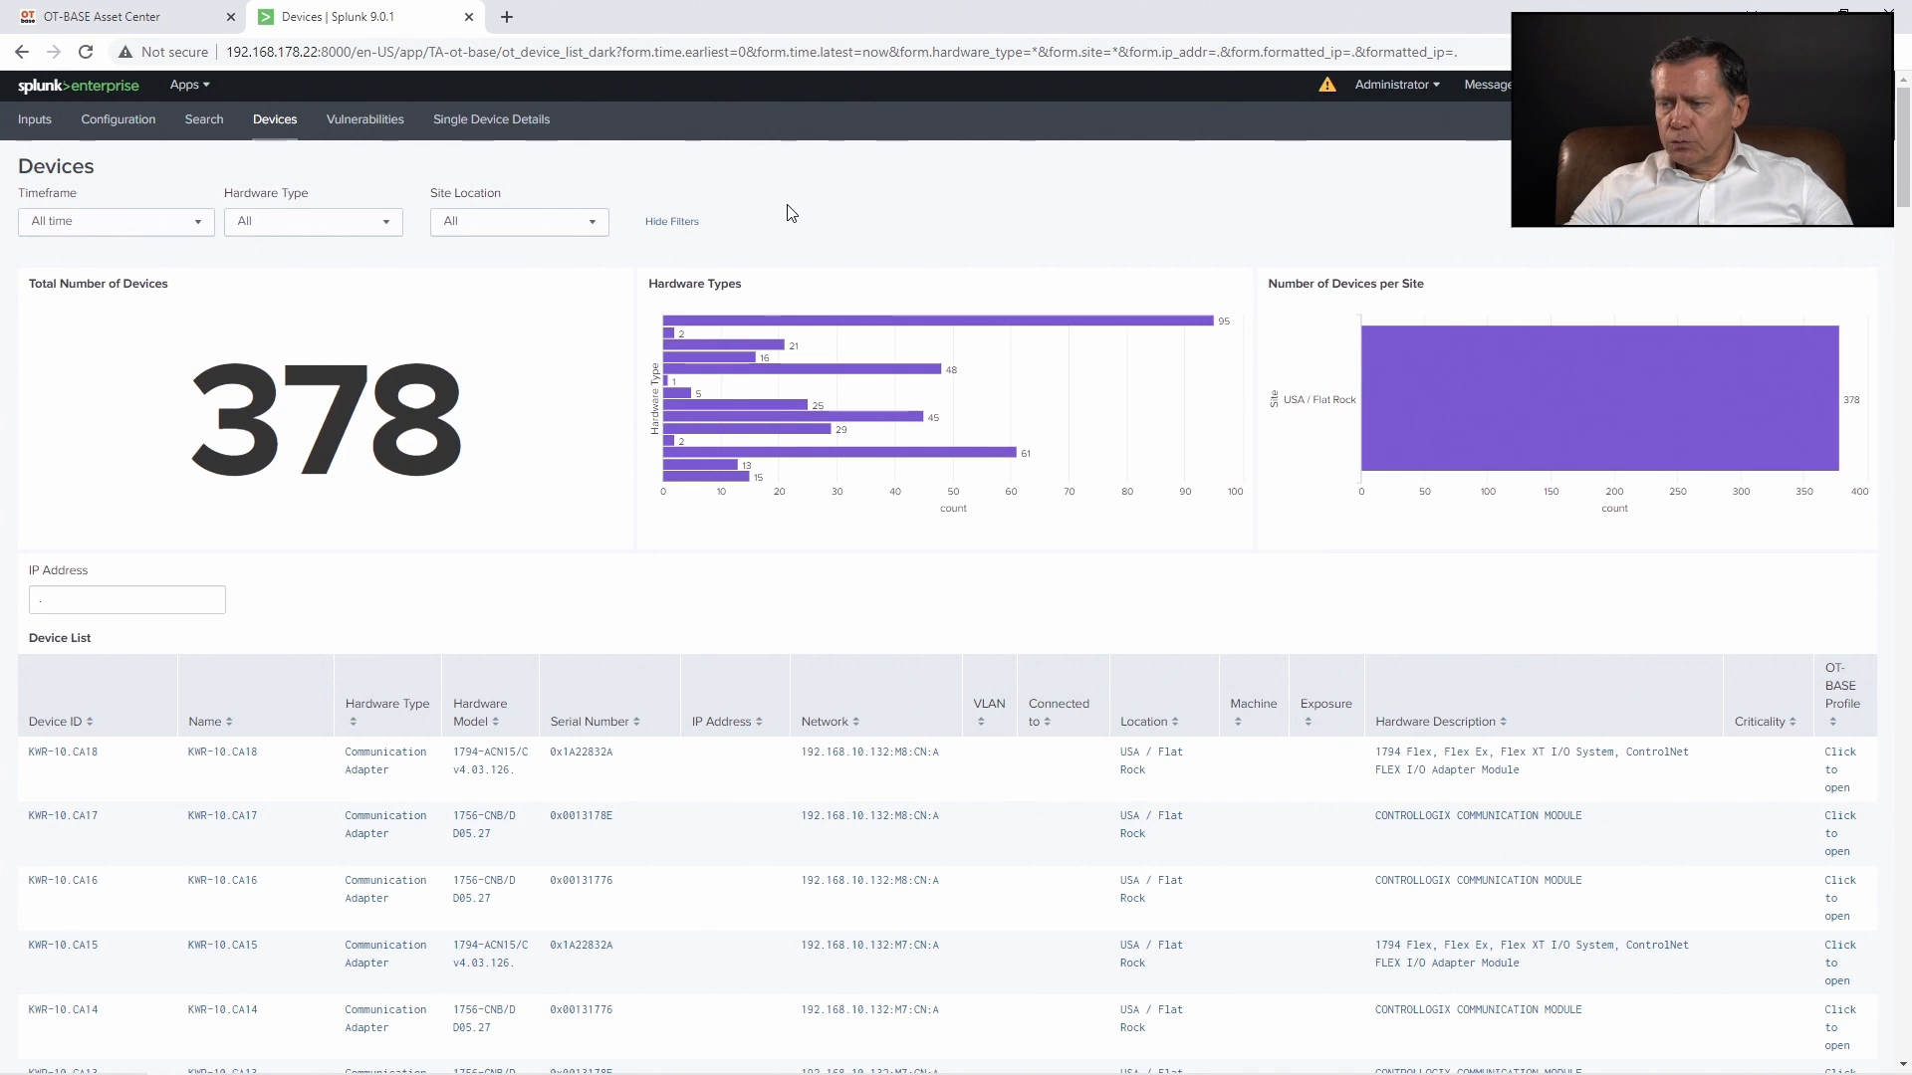
{"action": "mouse_move", "coordinate": [555, 500]}
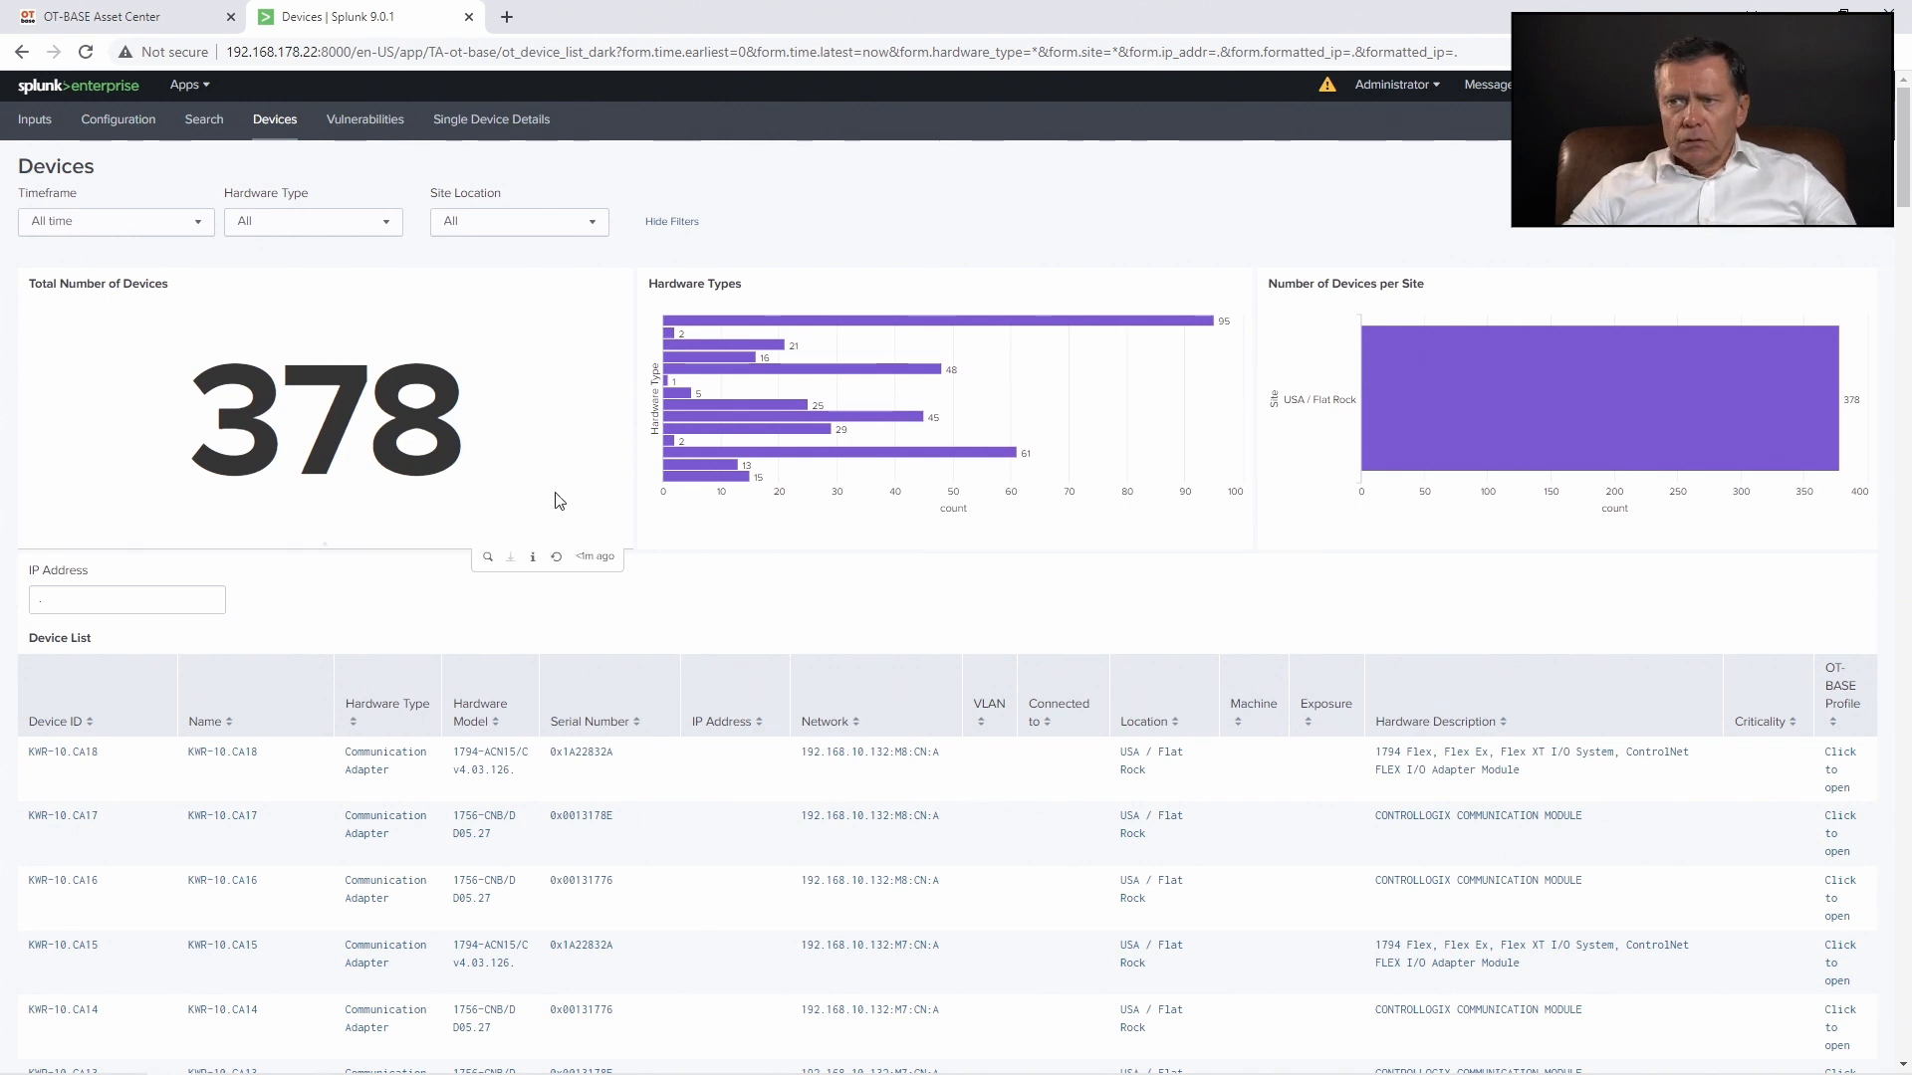
{"action": "mouse_move", "coordinate": [476, 543]}
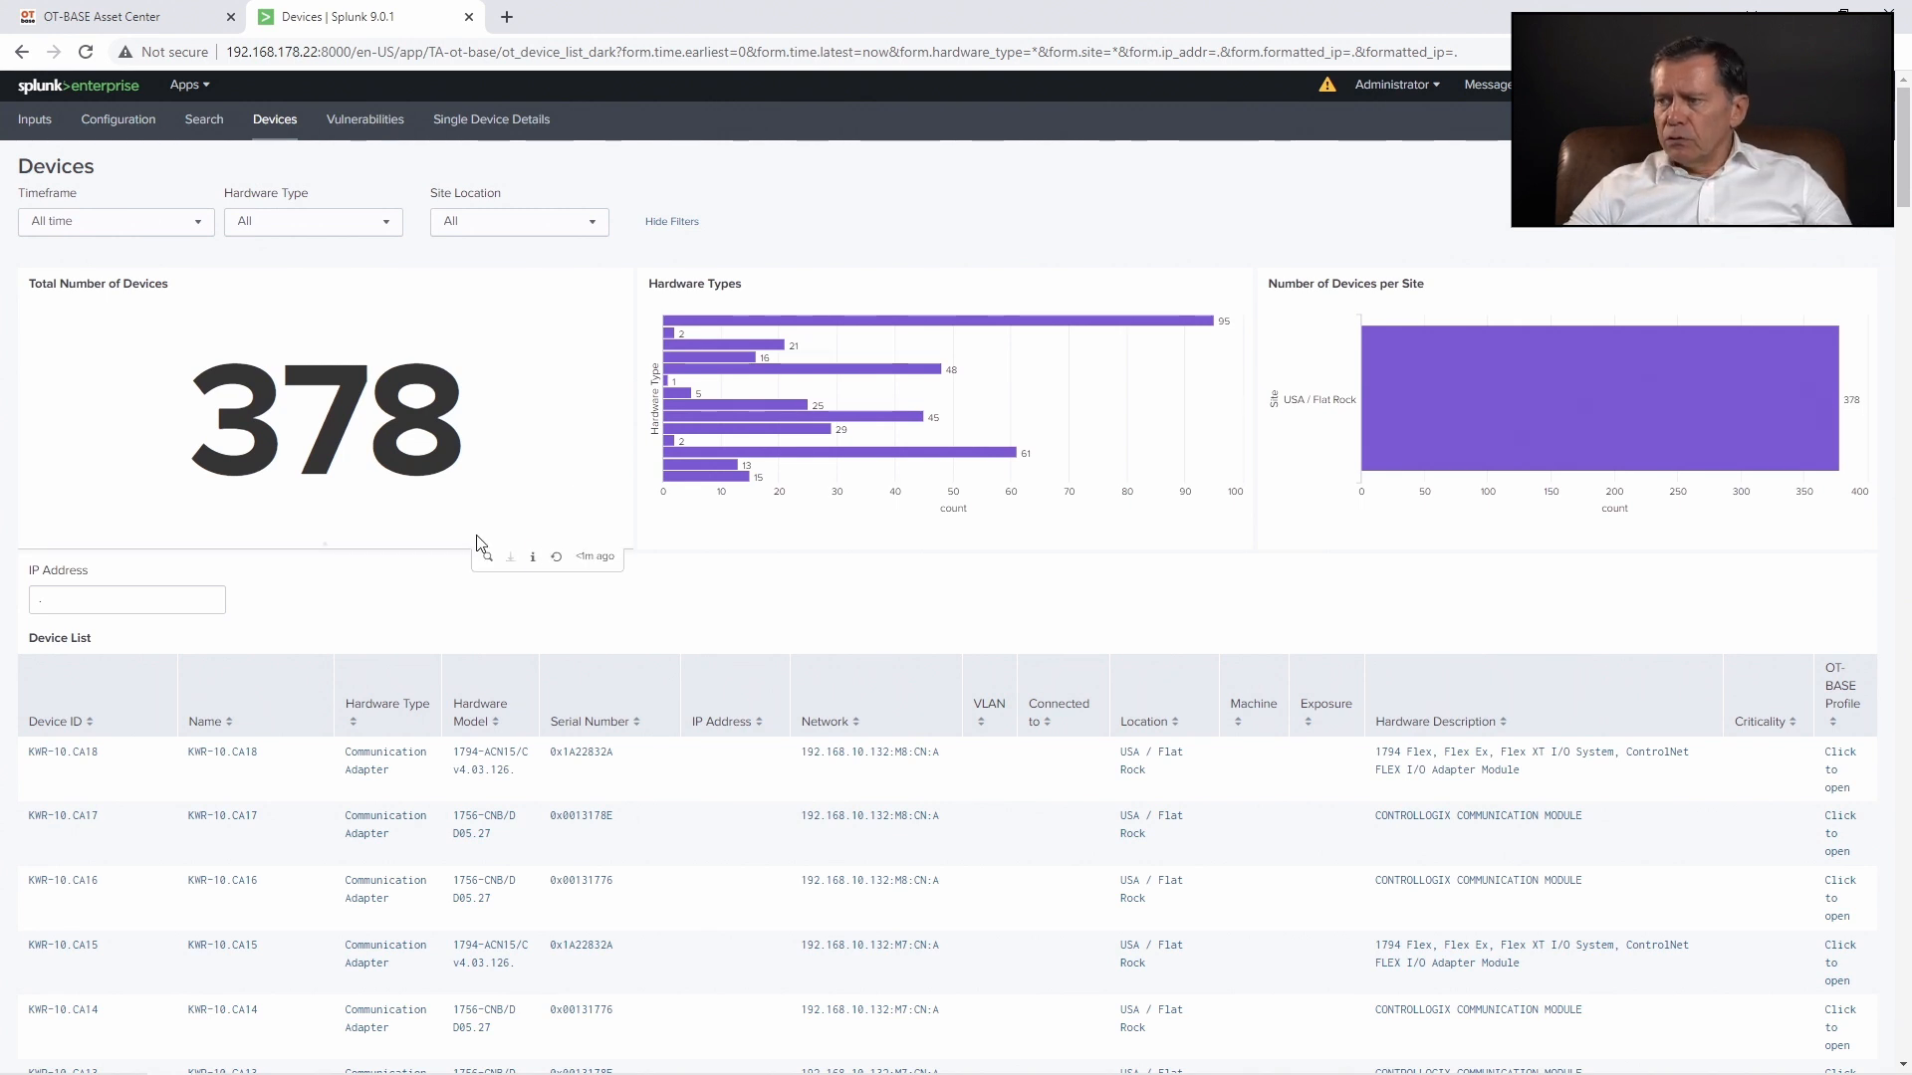
{"action": "scroll", "scroll_direction": "down", "scroll_amount": 3}
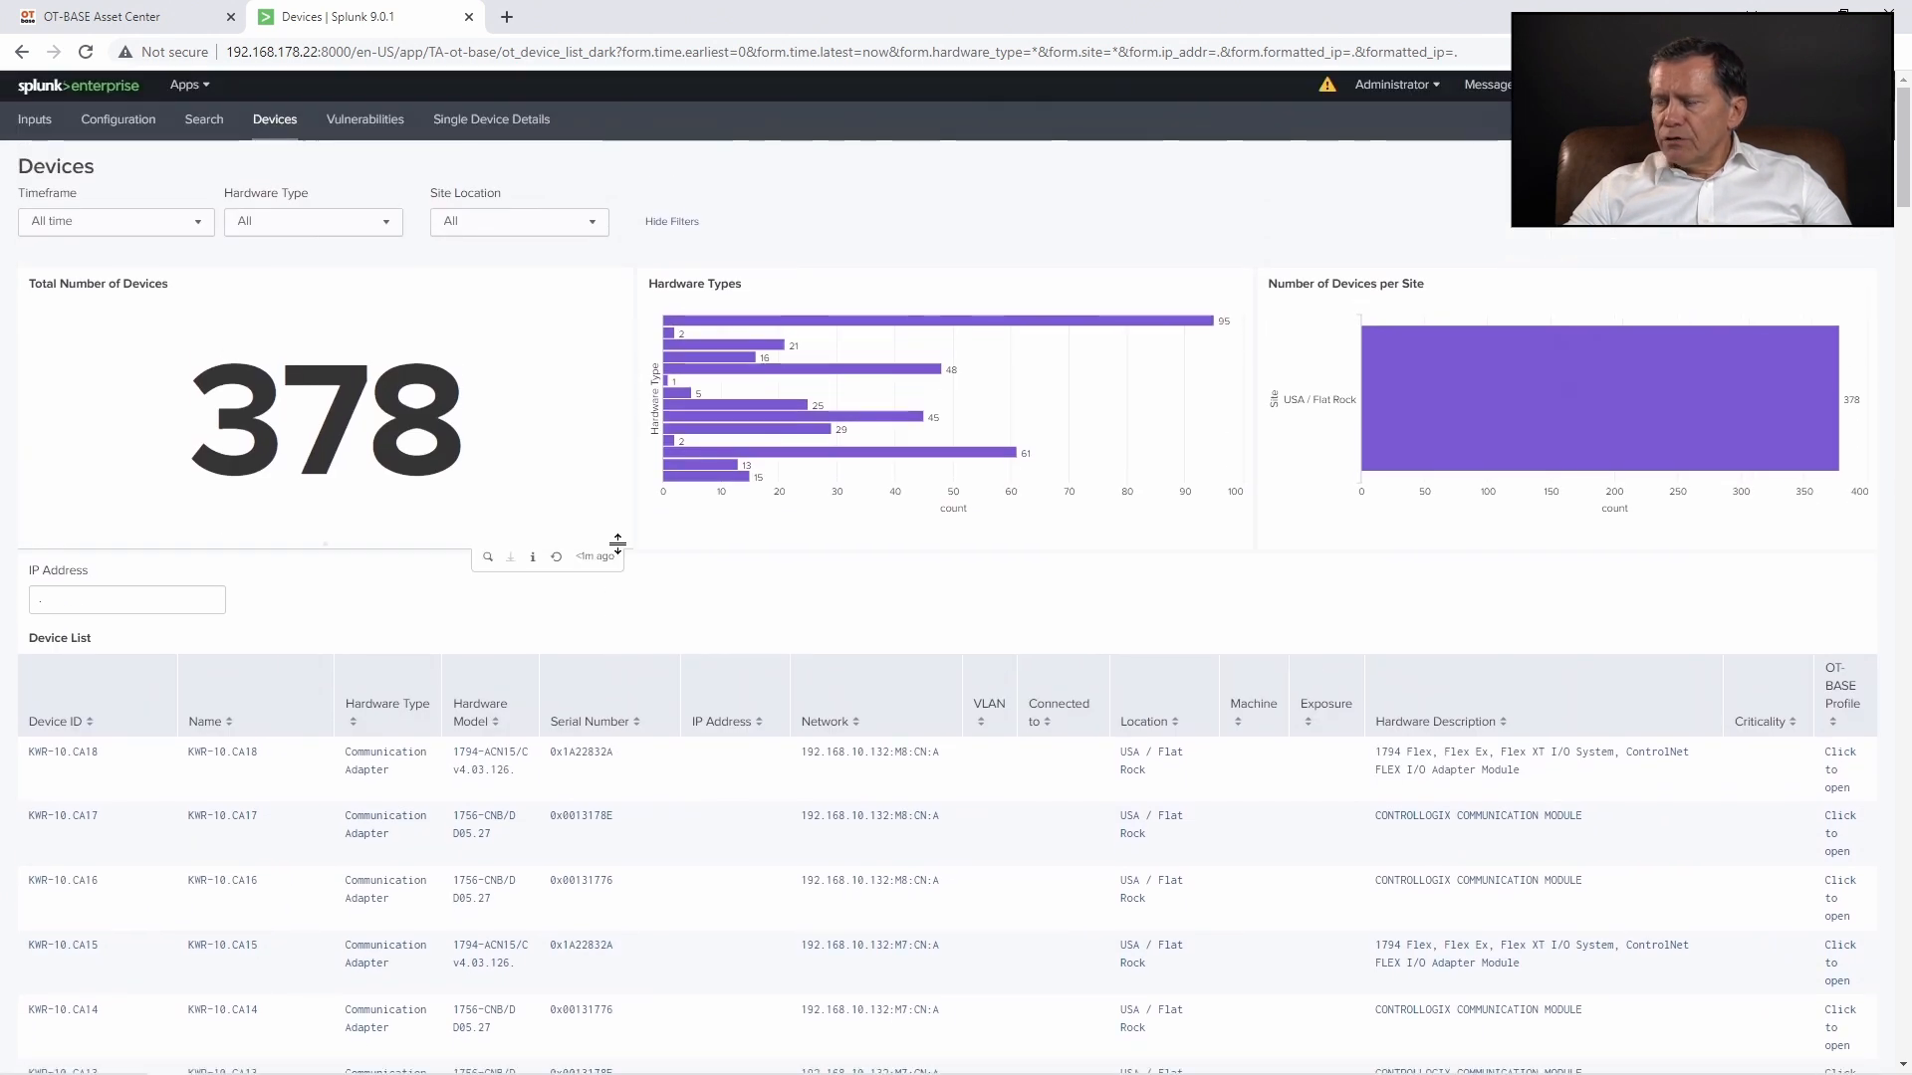
{"action": "scroll", "scroll_direction": "down", "scroll_amount": 3}
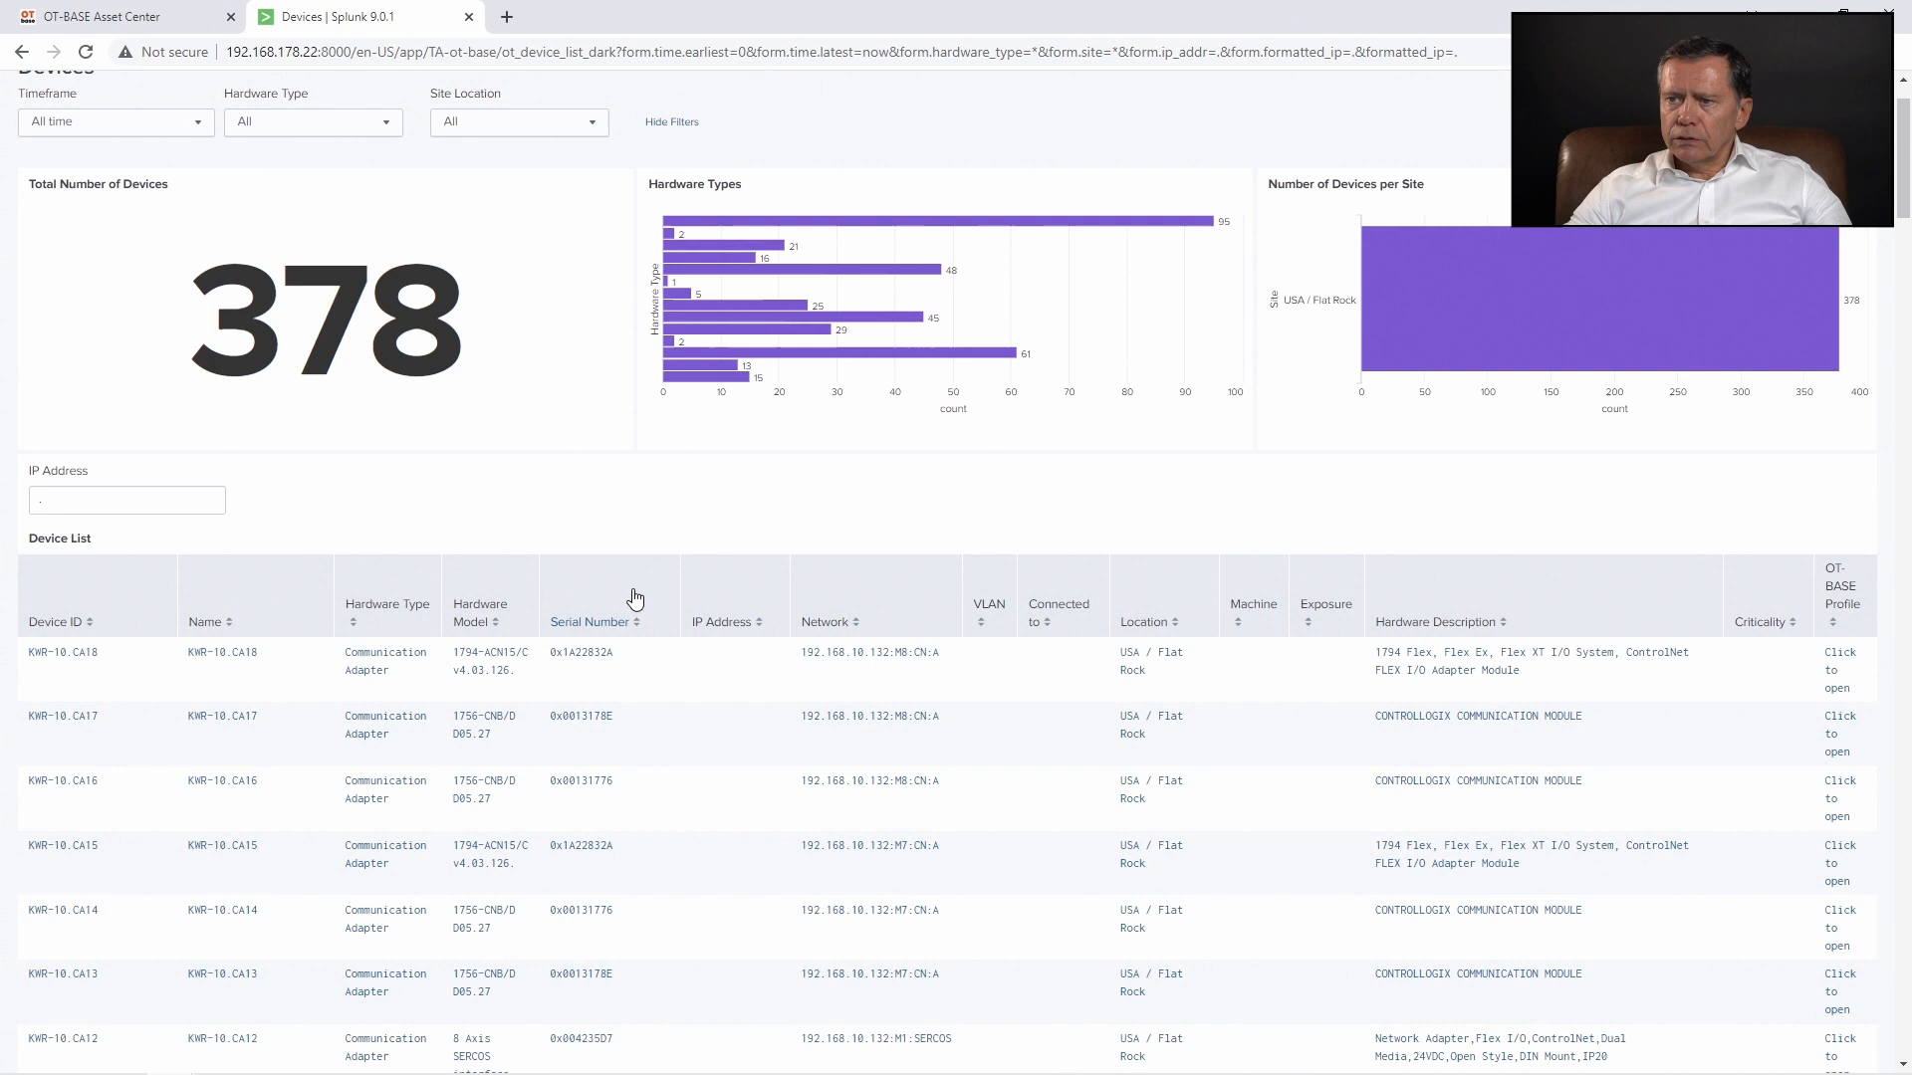
{"action": "scroll", "scroll_direction": "up", "scroll_amount": 3}
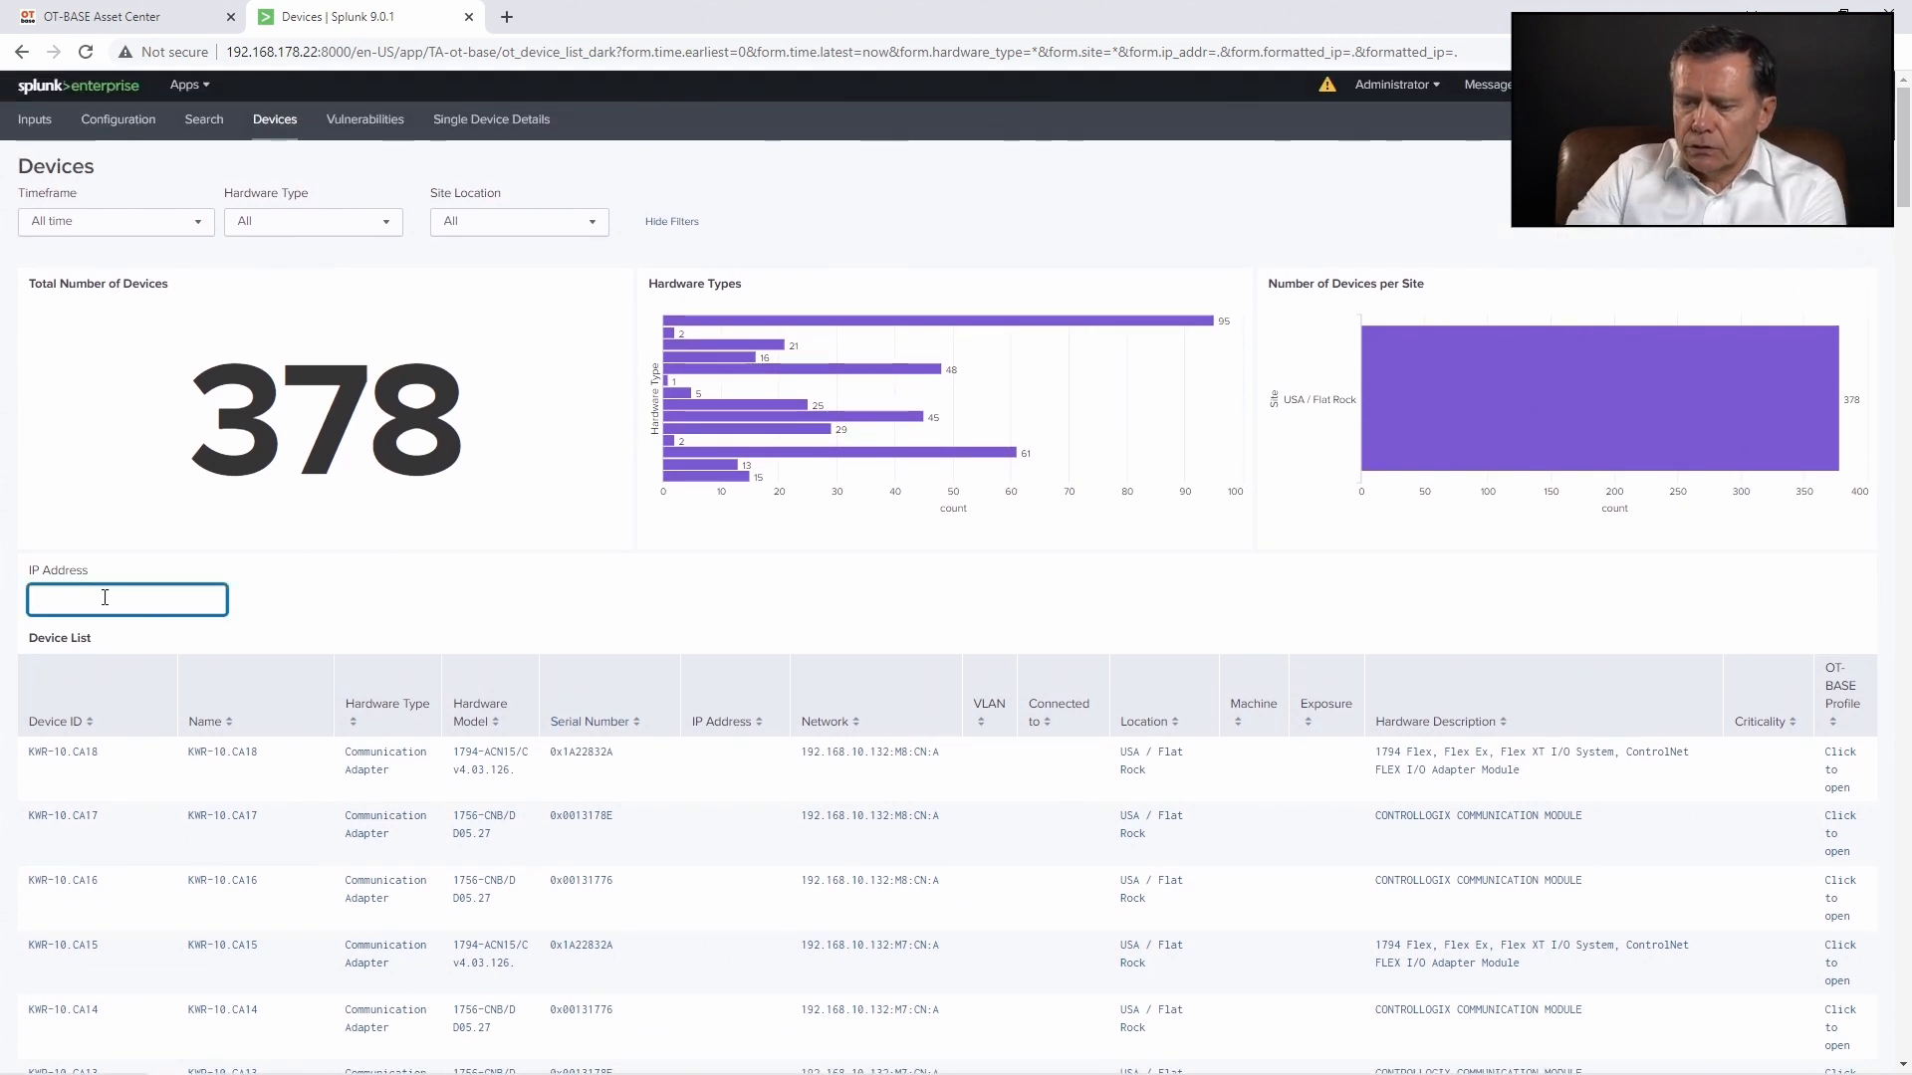
{"action": "type", "text": "10"}
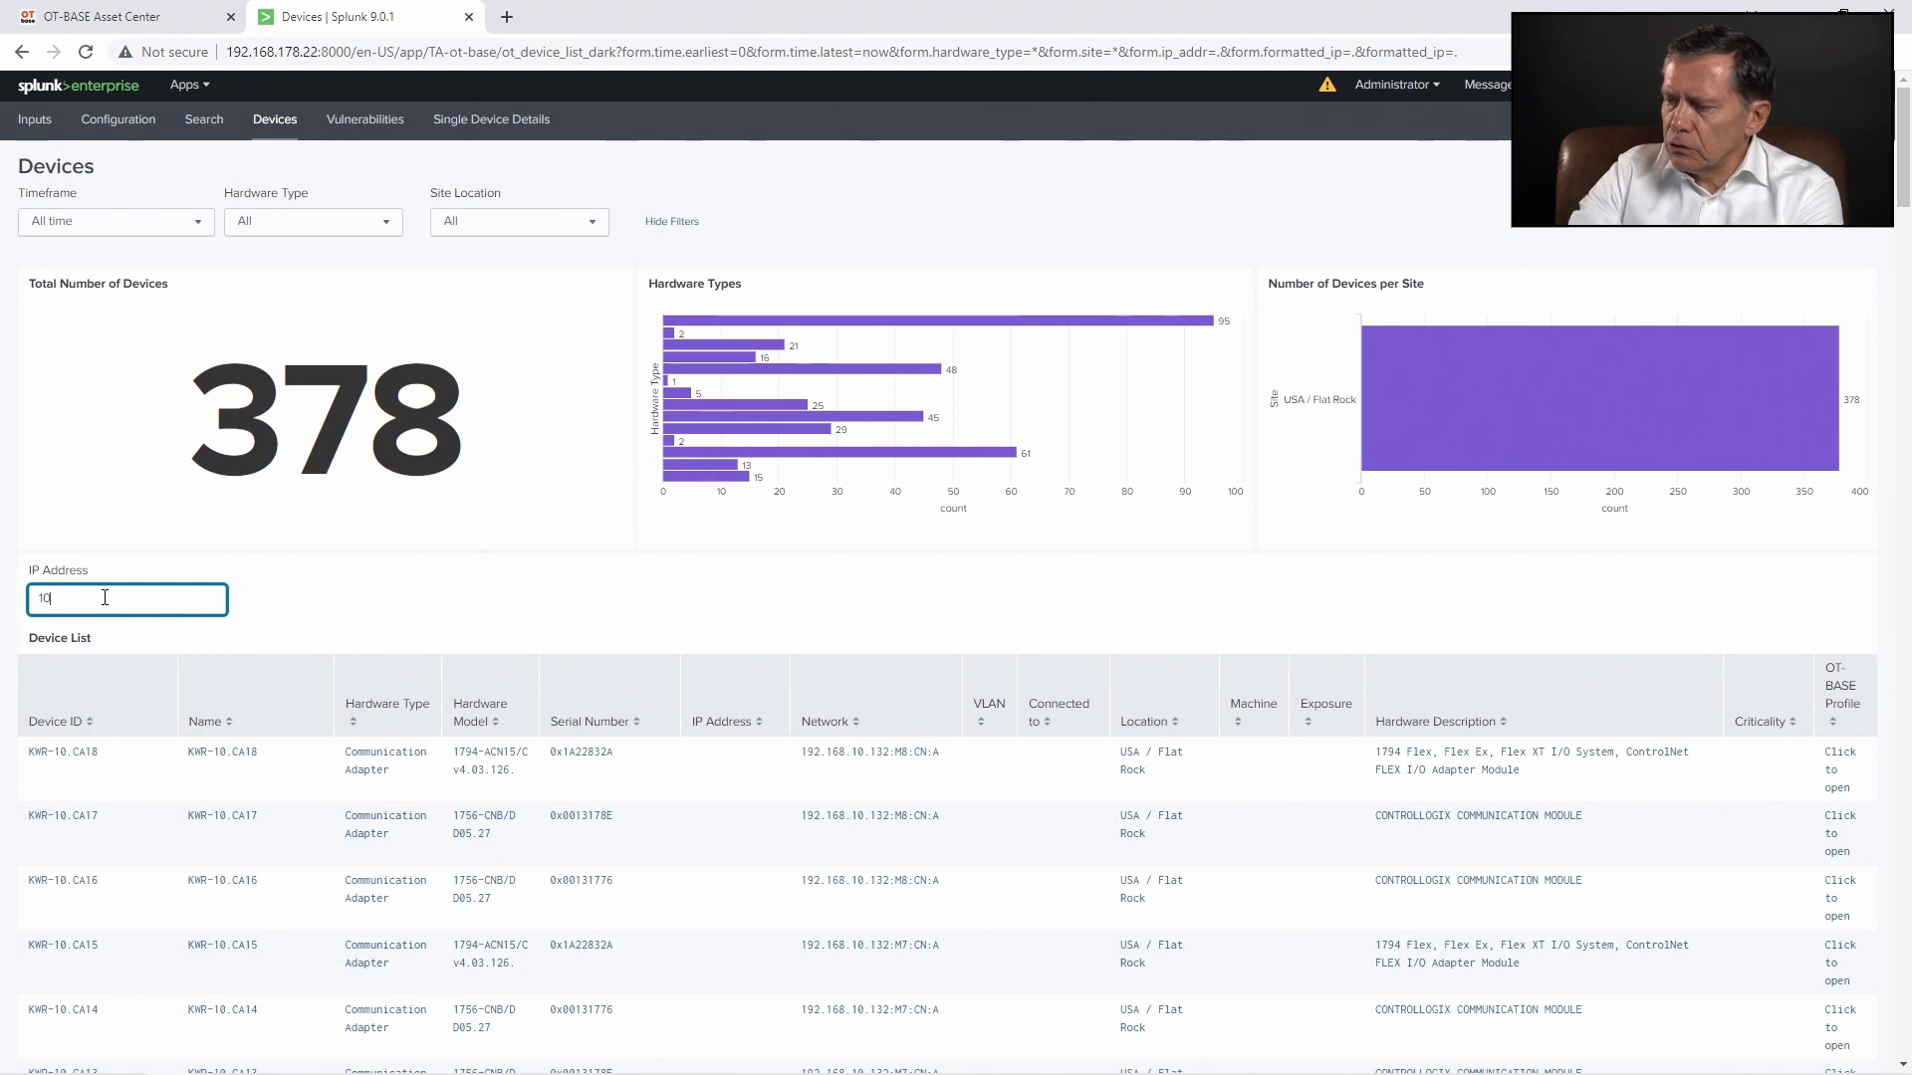
{"action": "type", "text": ".2.30.167"}
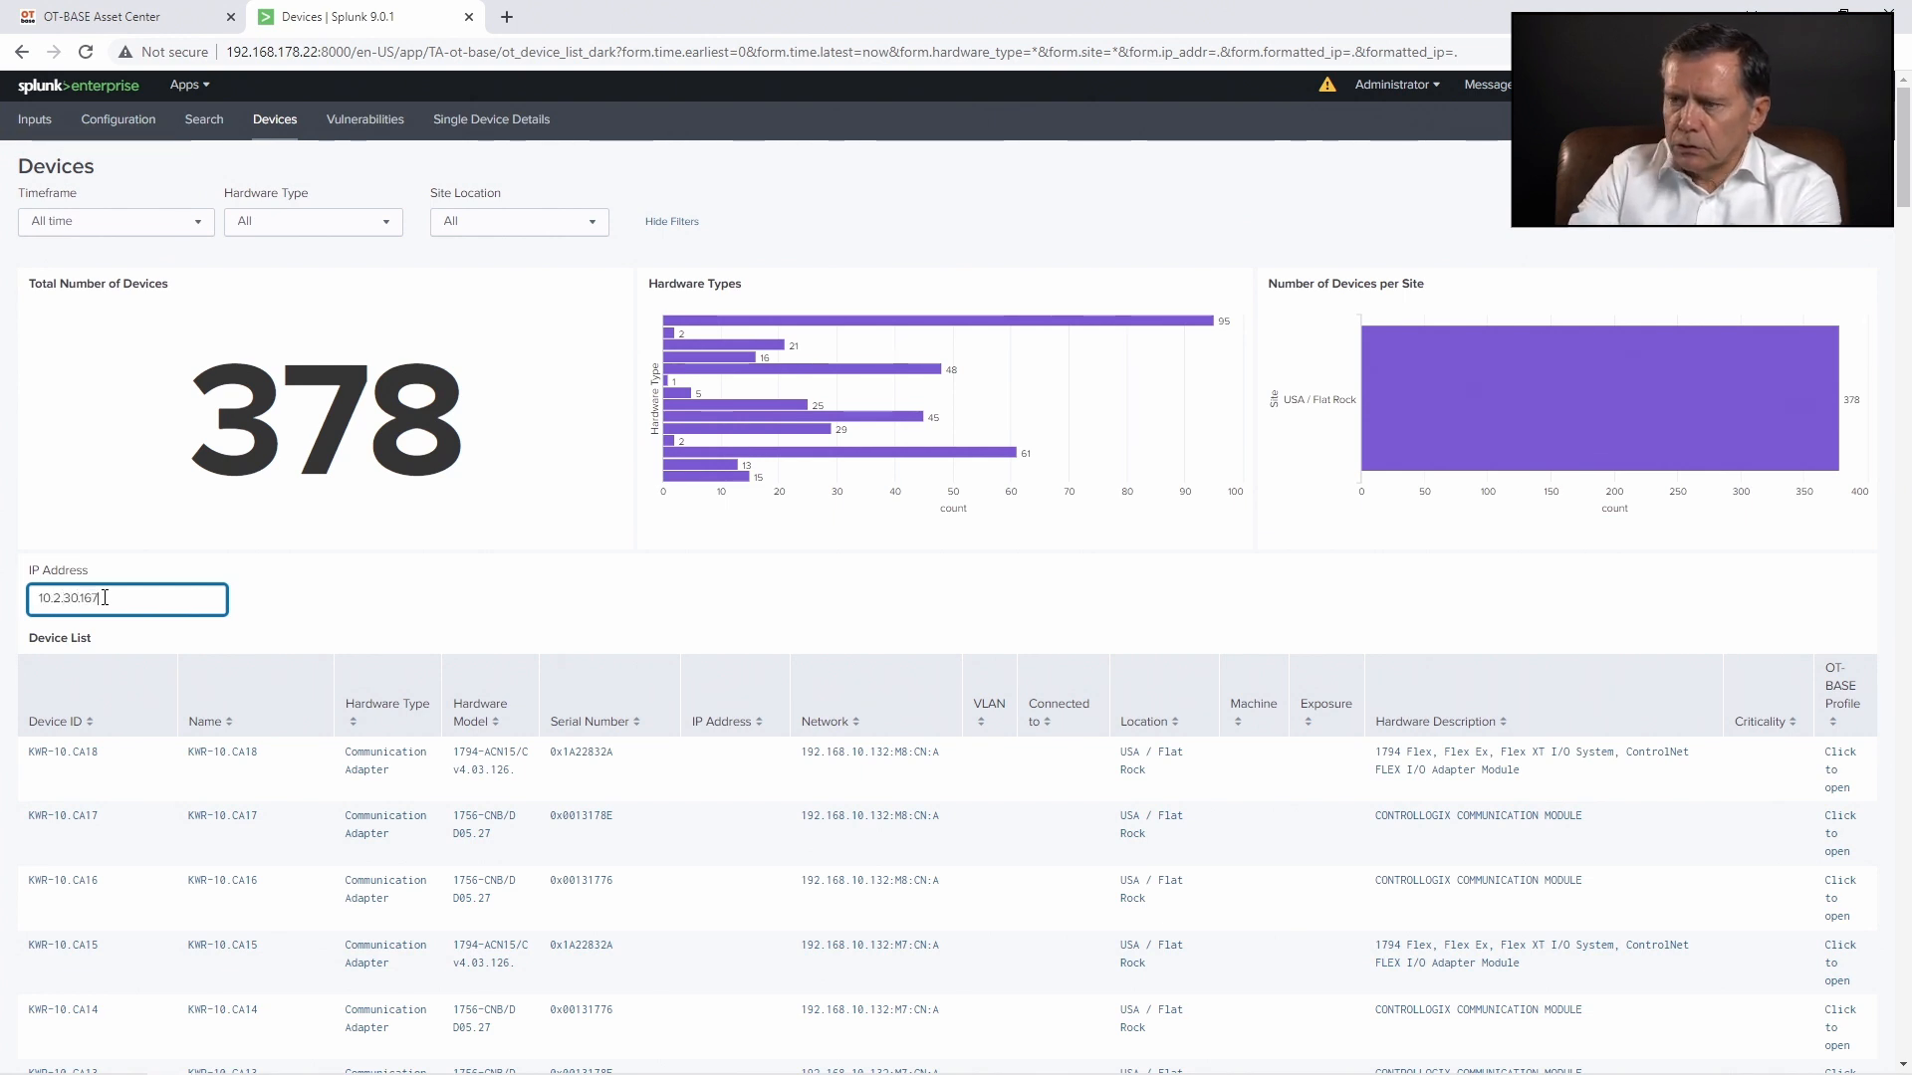
{"action": "key", "text": "Return"}
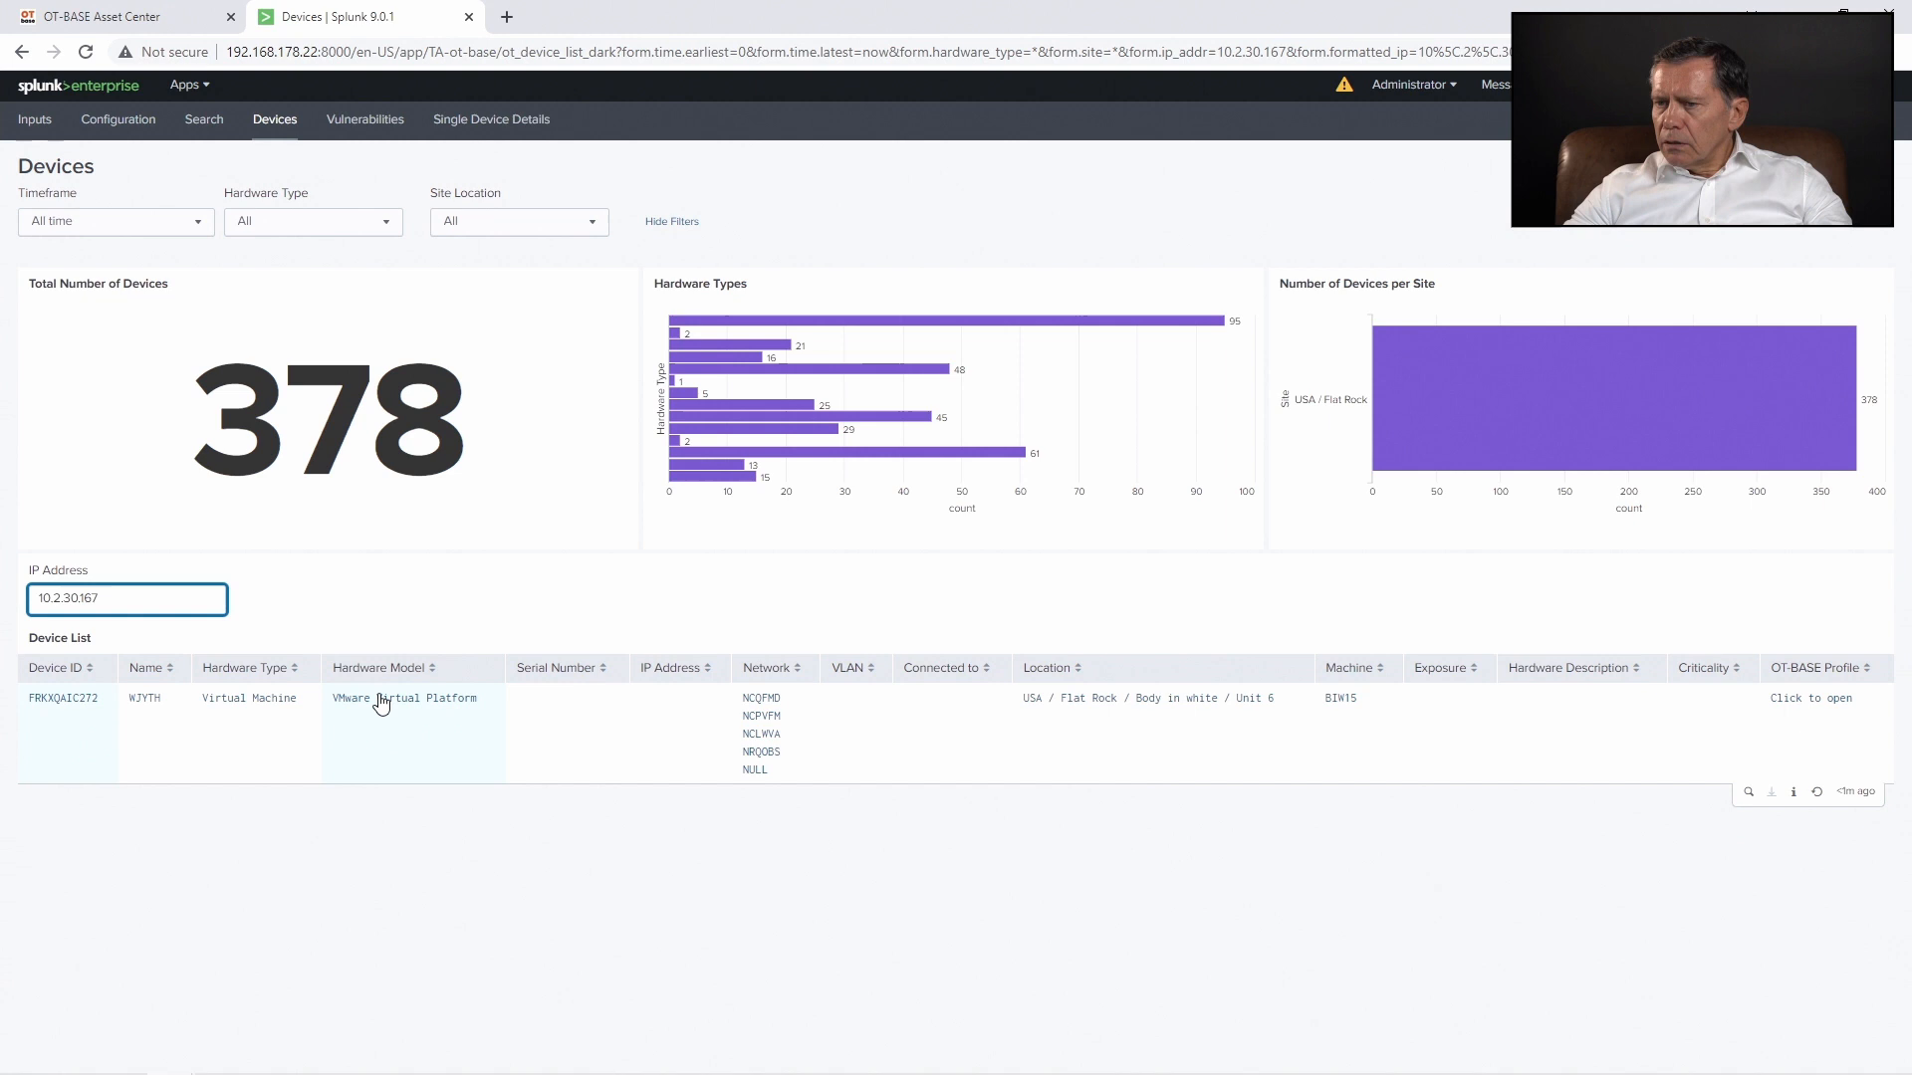
{"action": "mouse_move", "coordinate": [461, 697]}
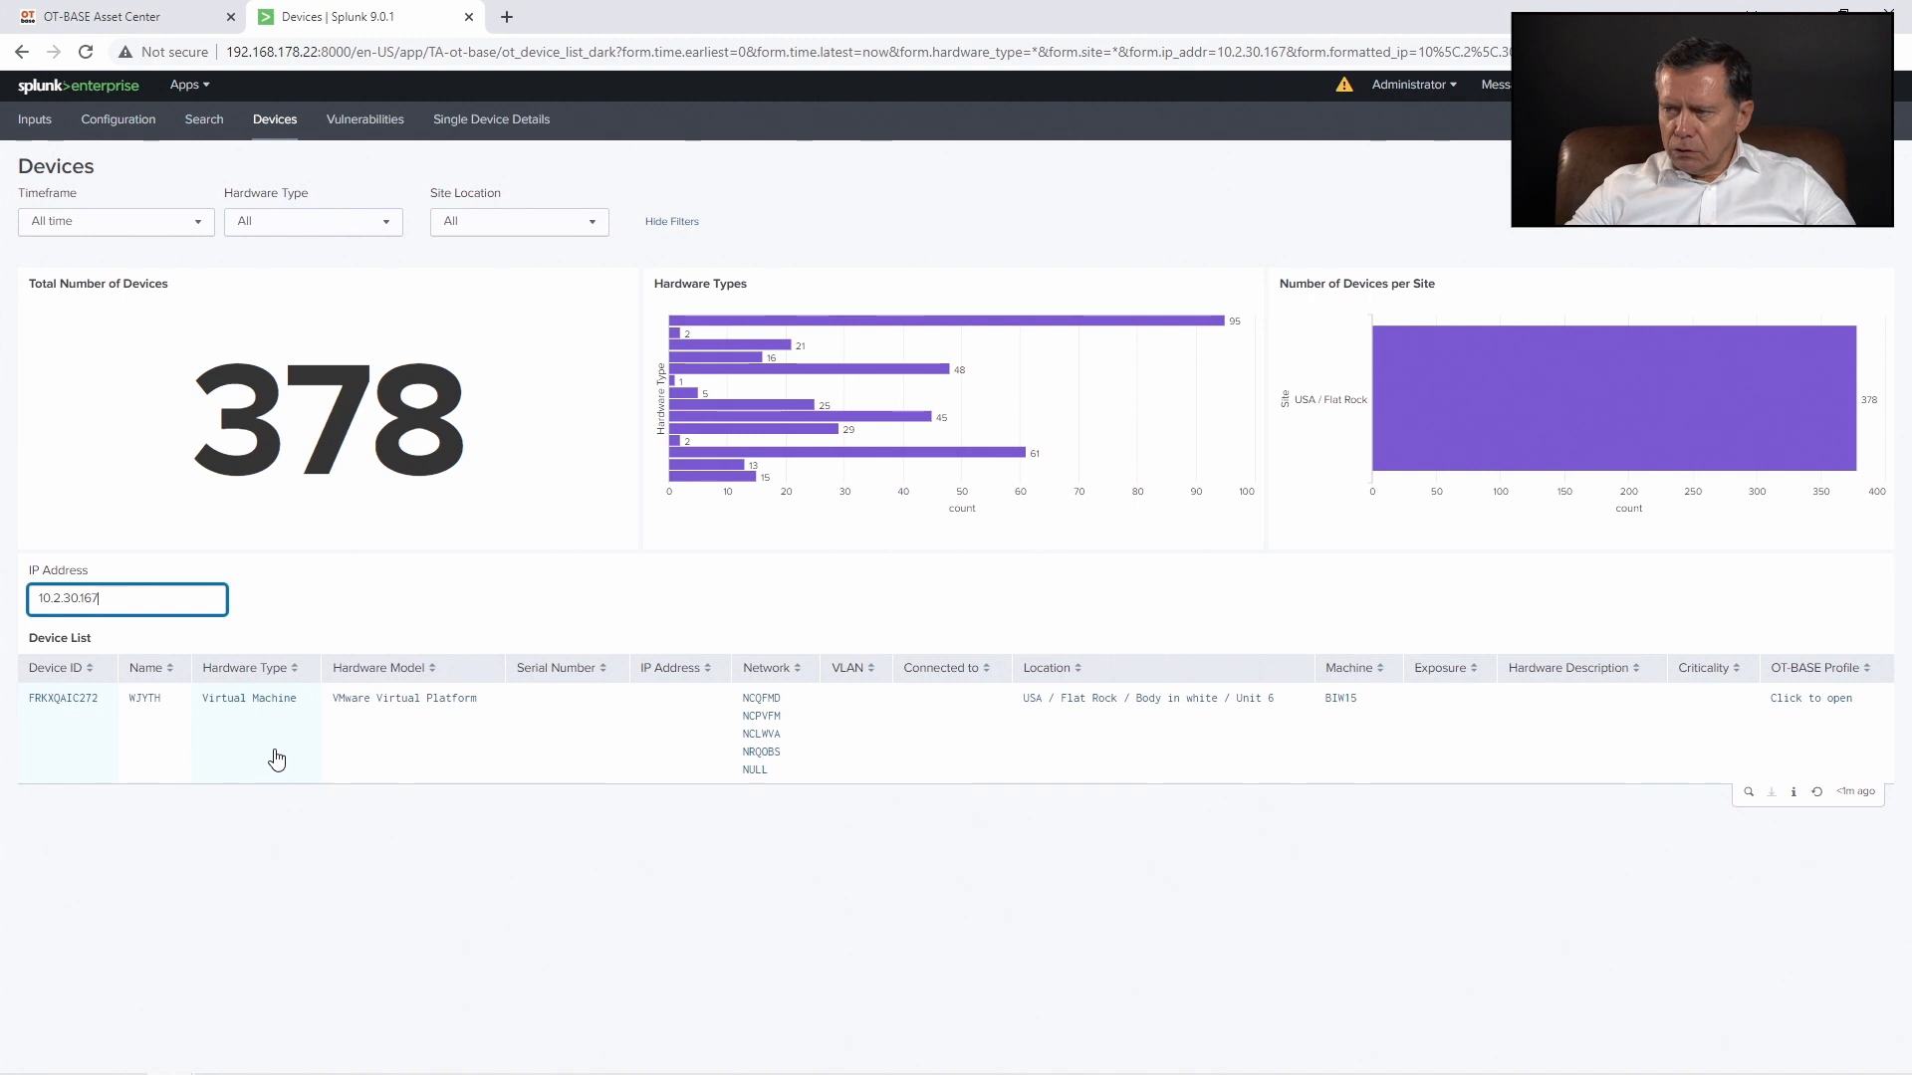
{"action": "mouse_move", "coordinate": [1215, 696]}
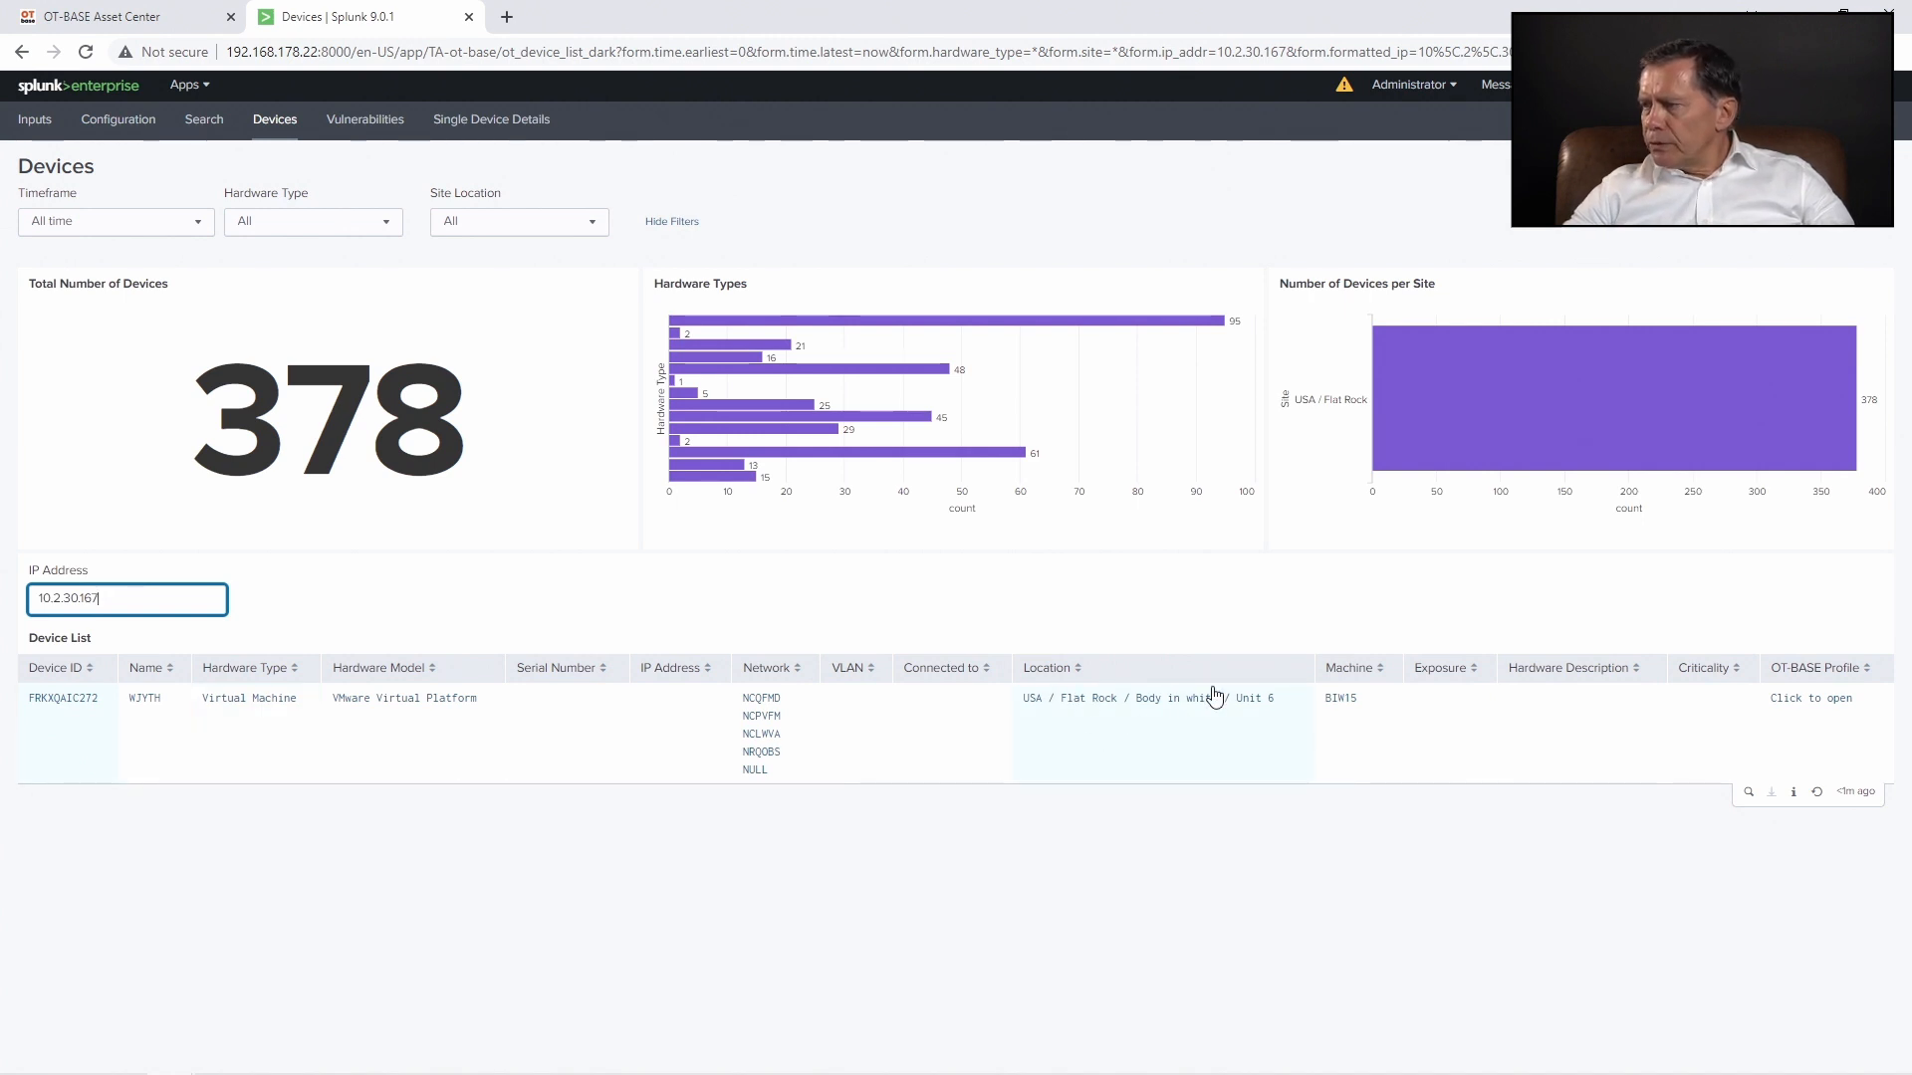
{"action": "mouse_move", "coordinate": [1011, 713]}
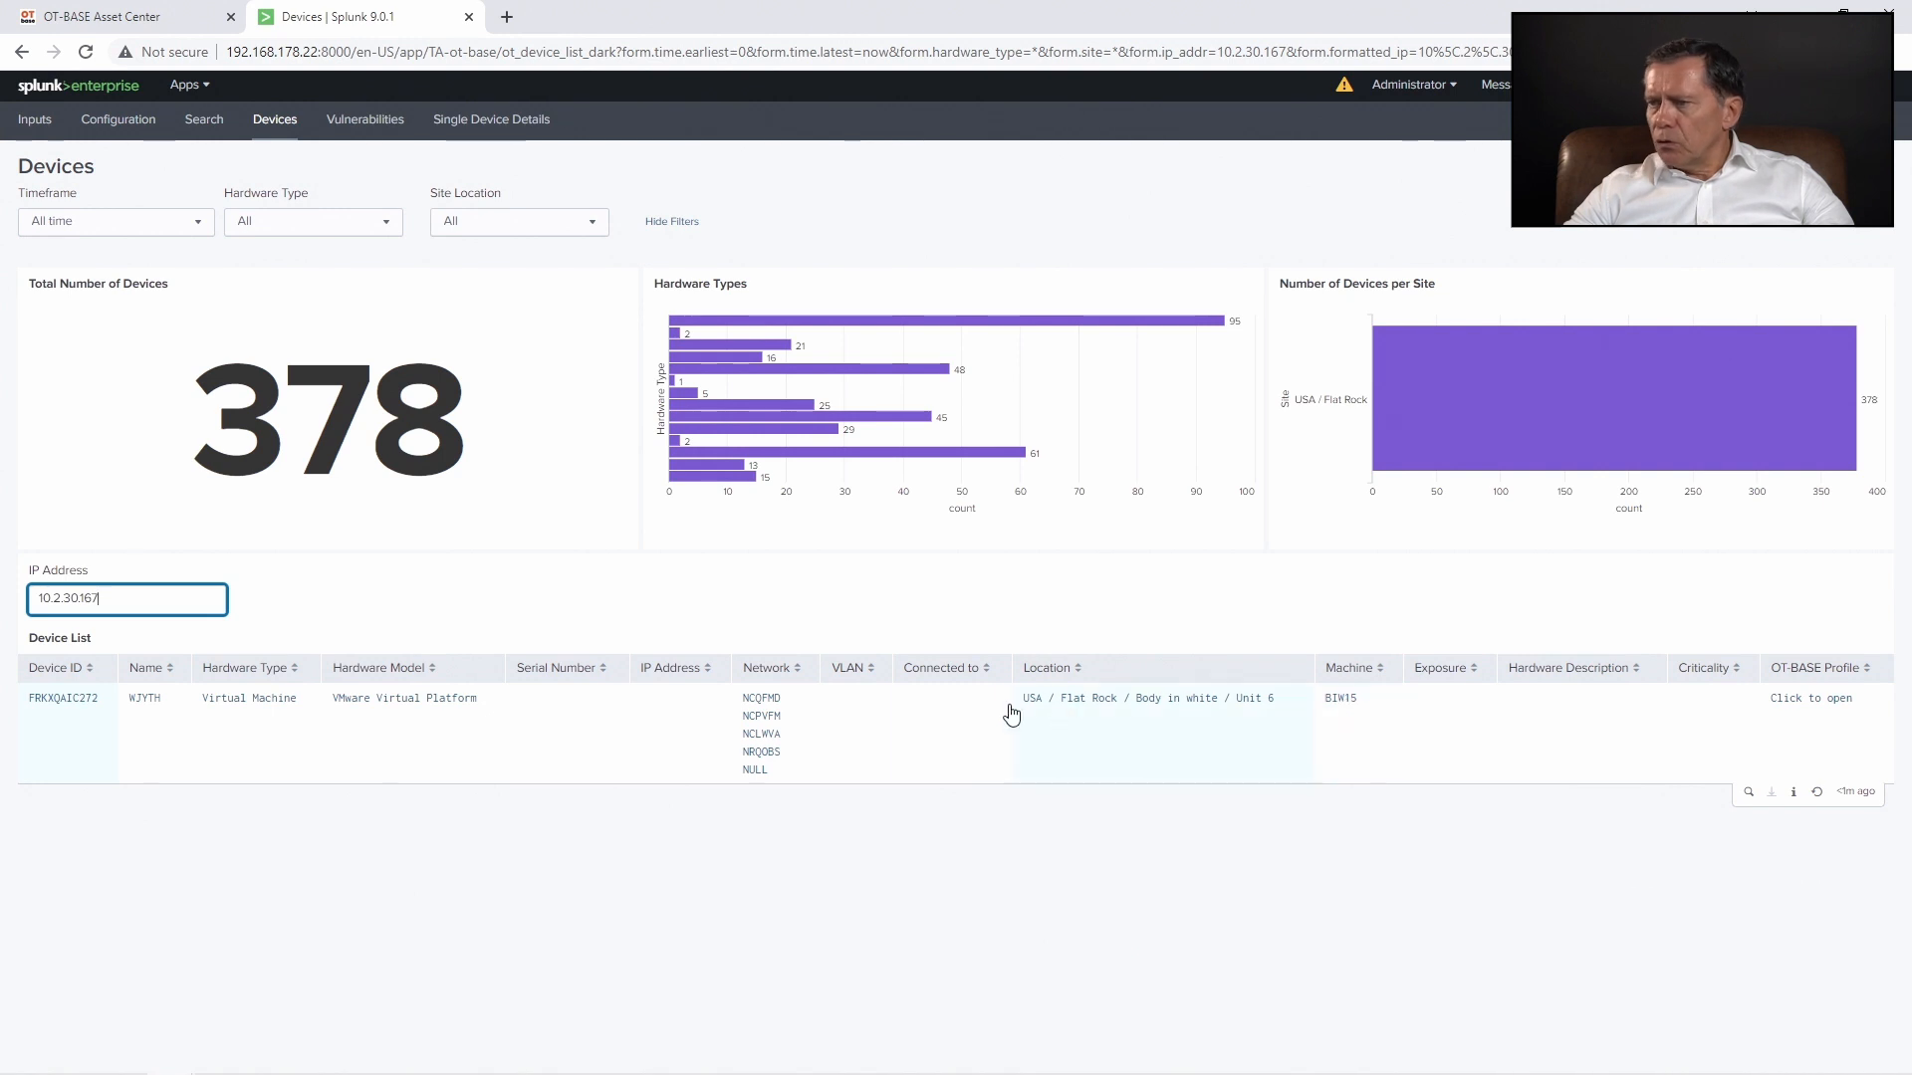
{"action": "mouse_move", "coordinate": [314, 698]}
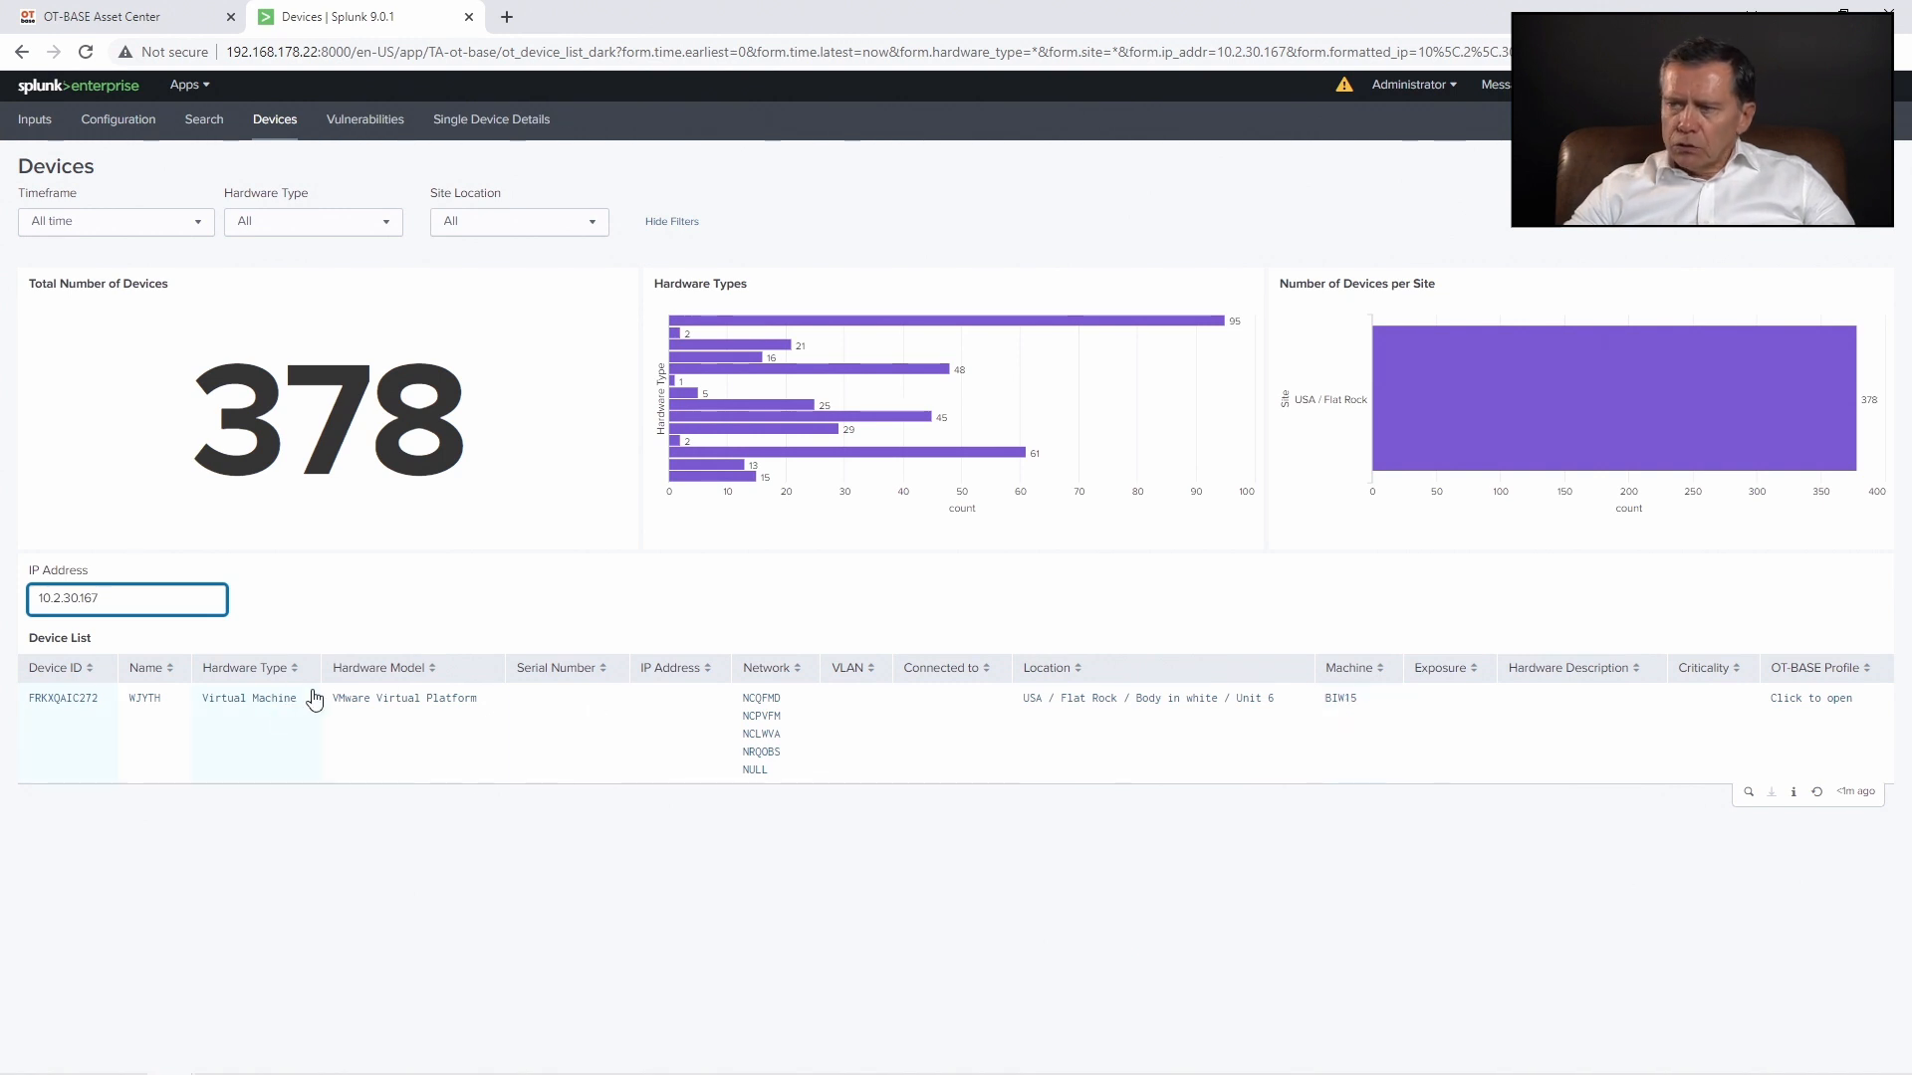
{"action": "mouse_move", "coordinate": [451, 728]}
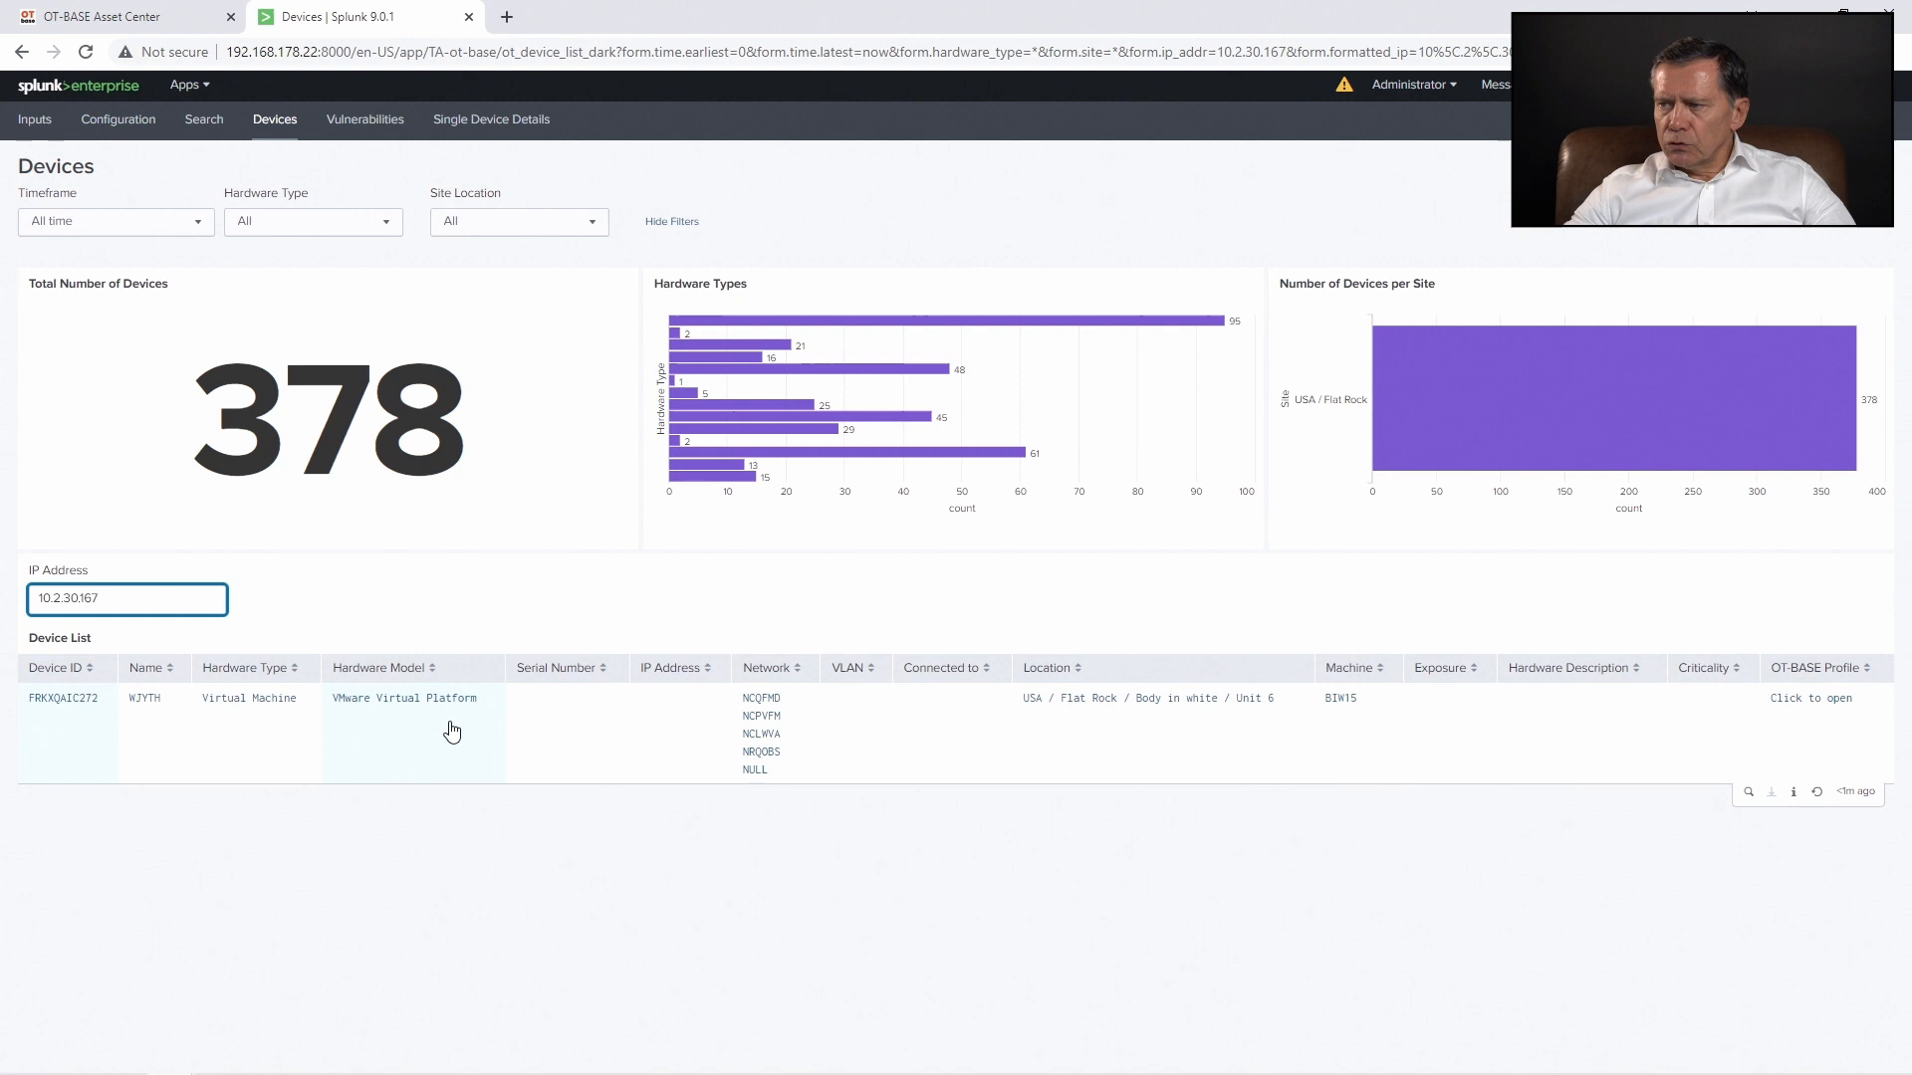
{"action": "mouse_move", "coordinate": [390, 765]}
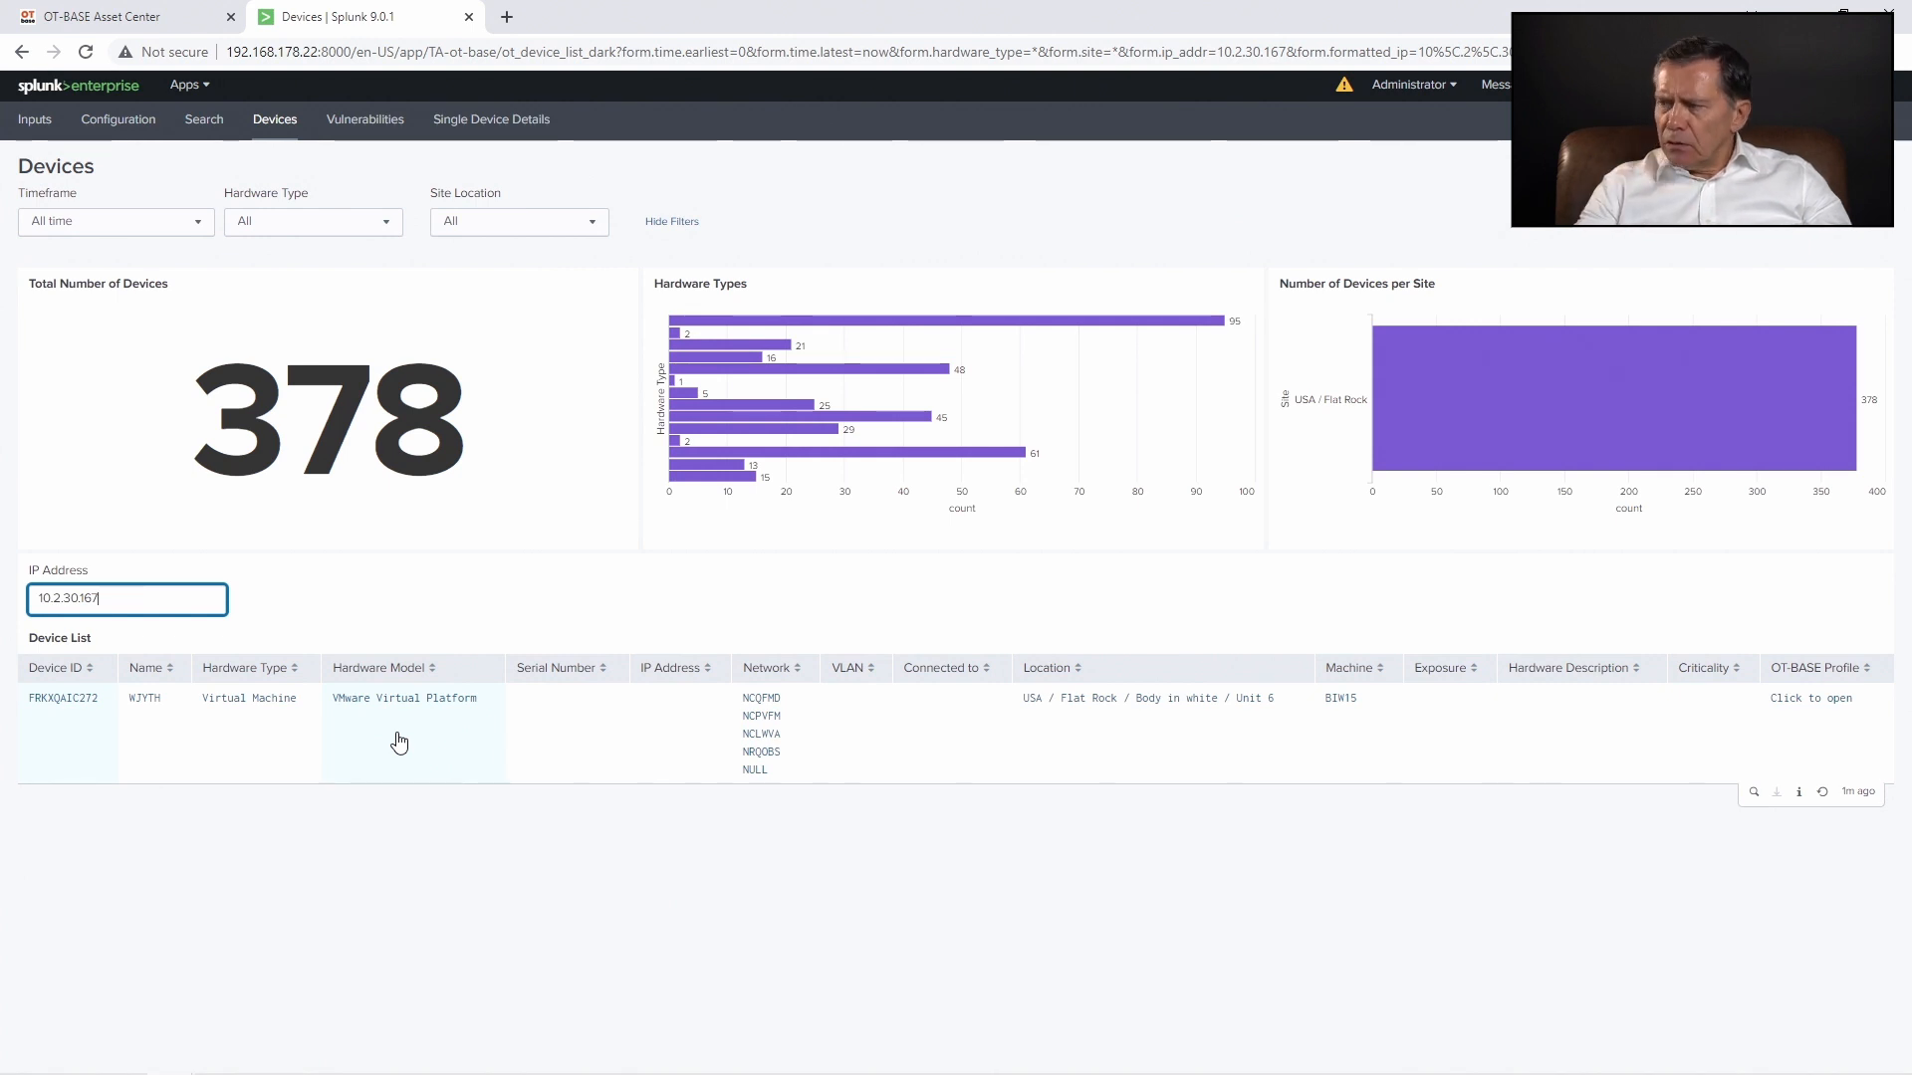
{"action": "mouse_move", "coordinate": [392, 719]}
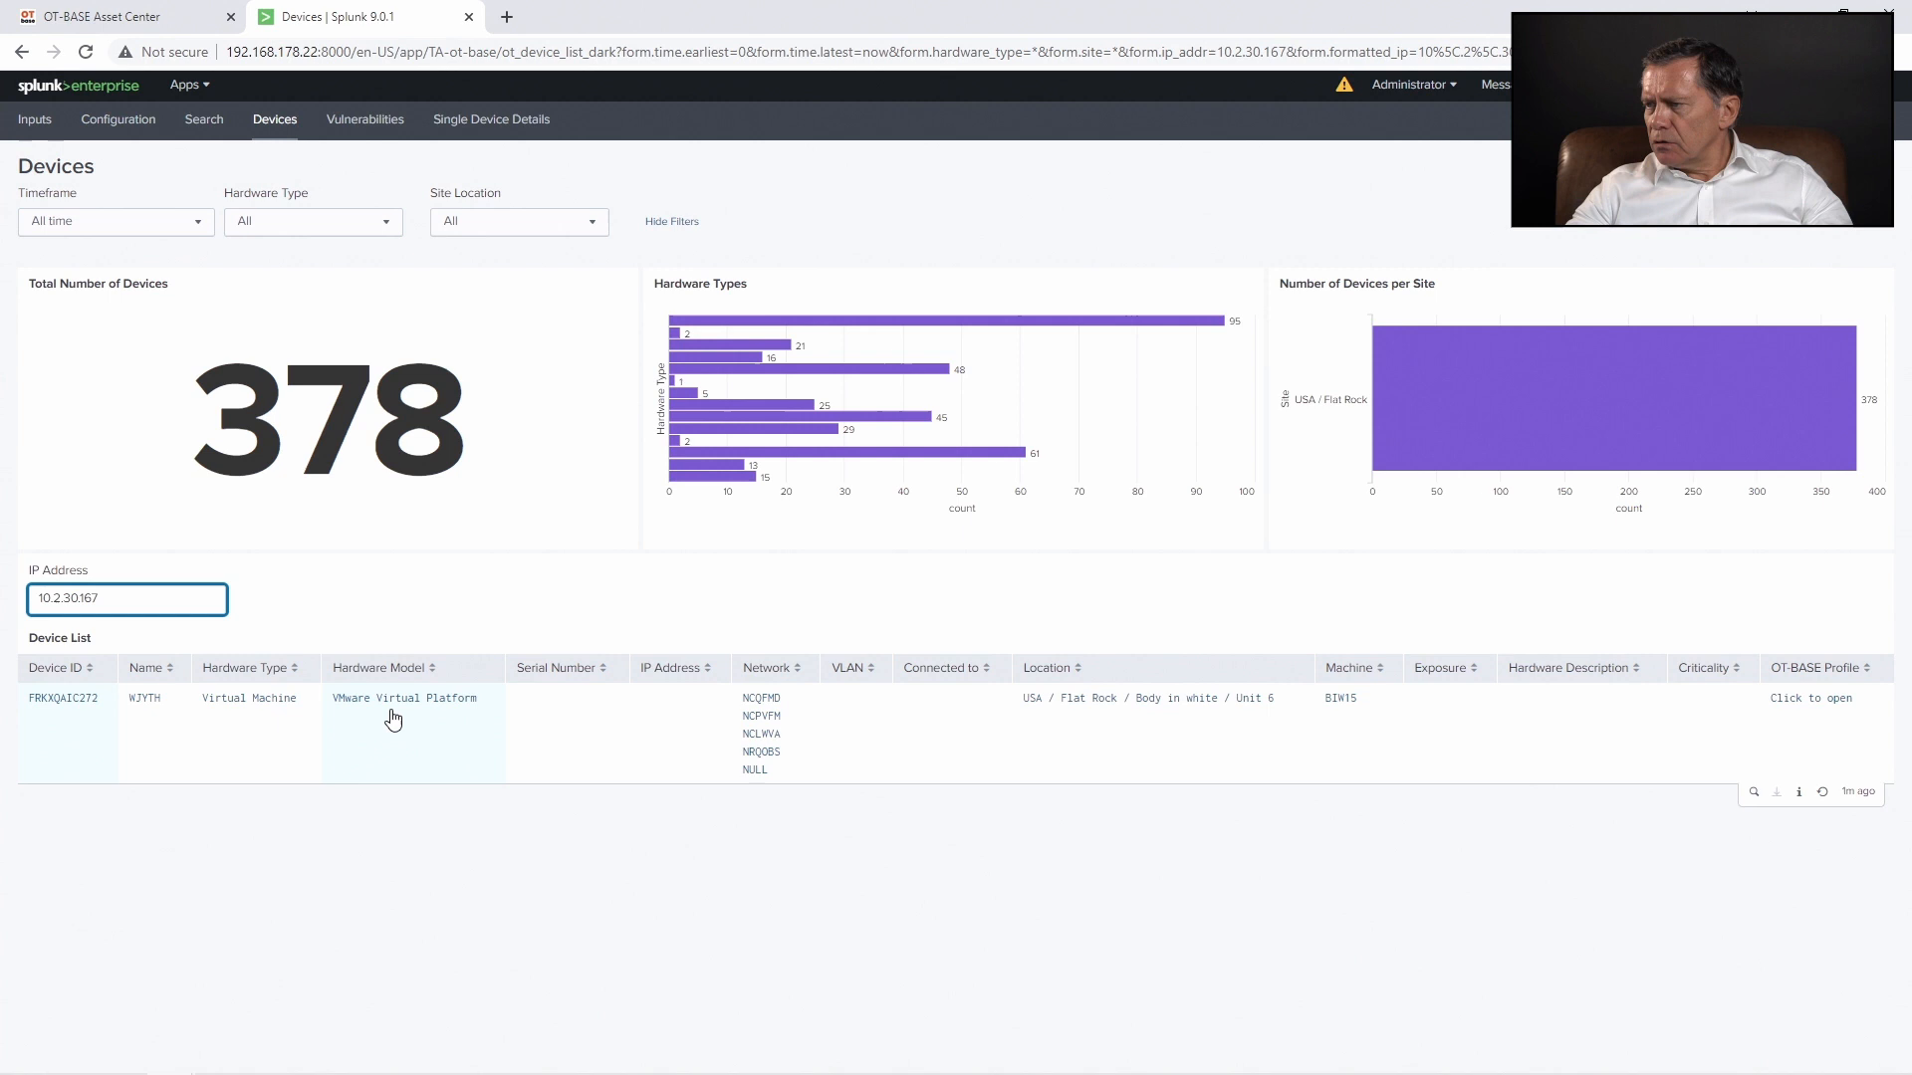
{"action": "mouse_move", "coordinate": [1147, 717]}
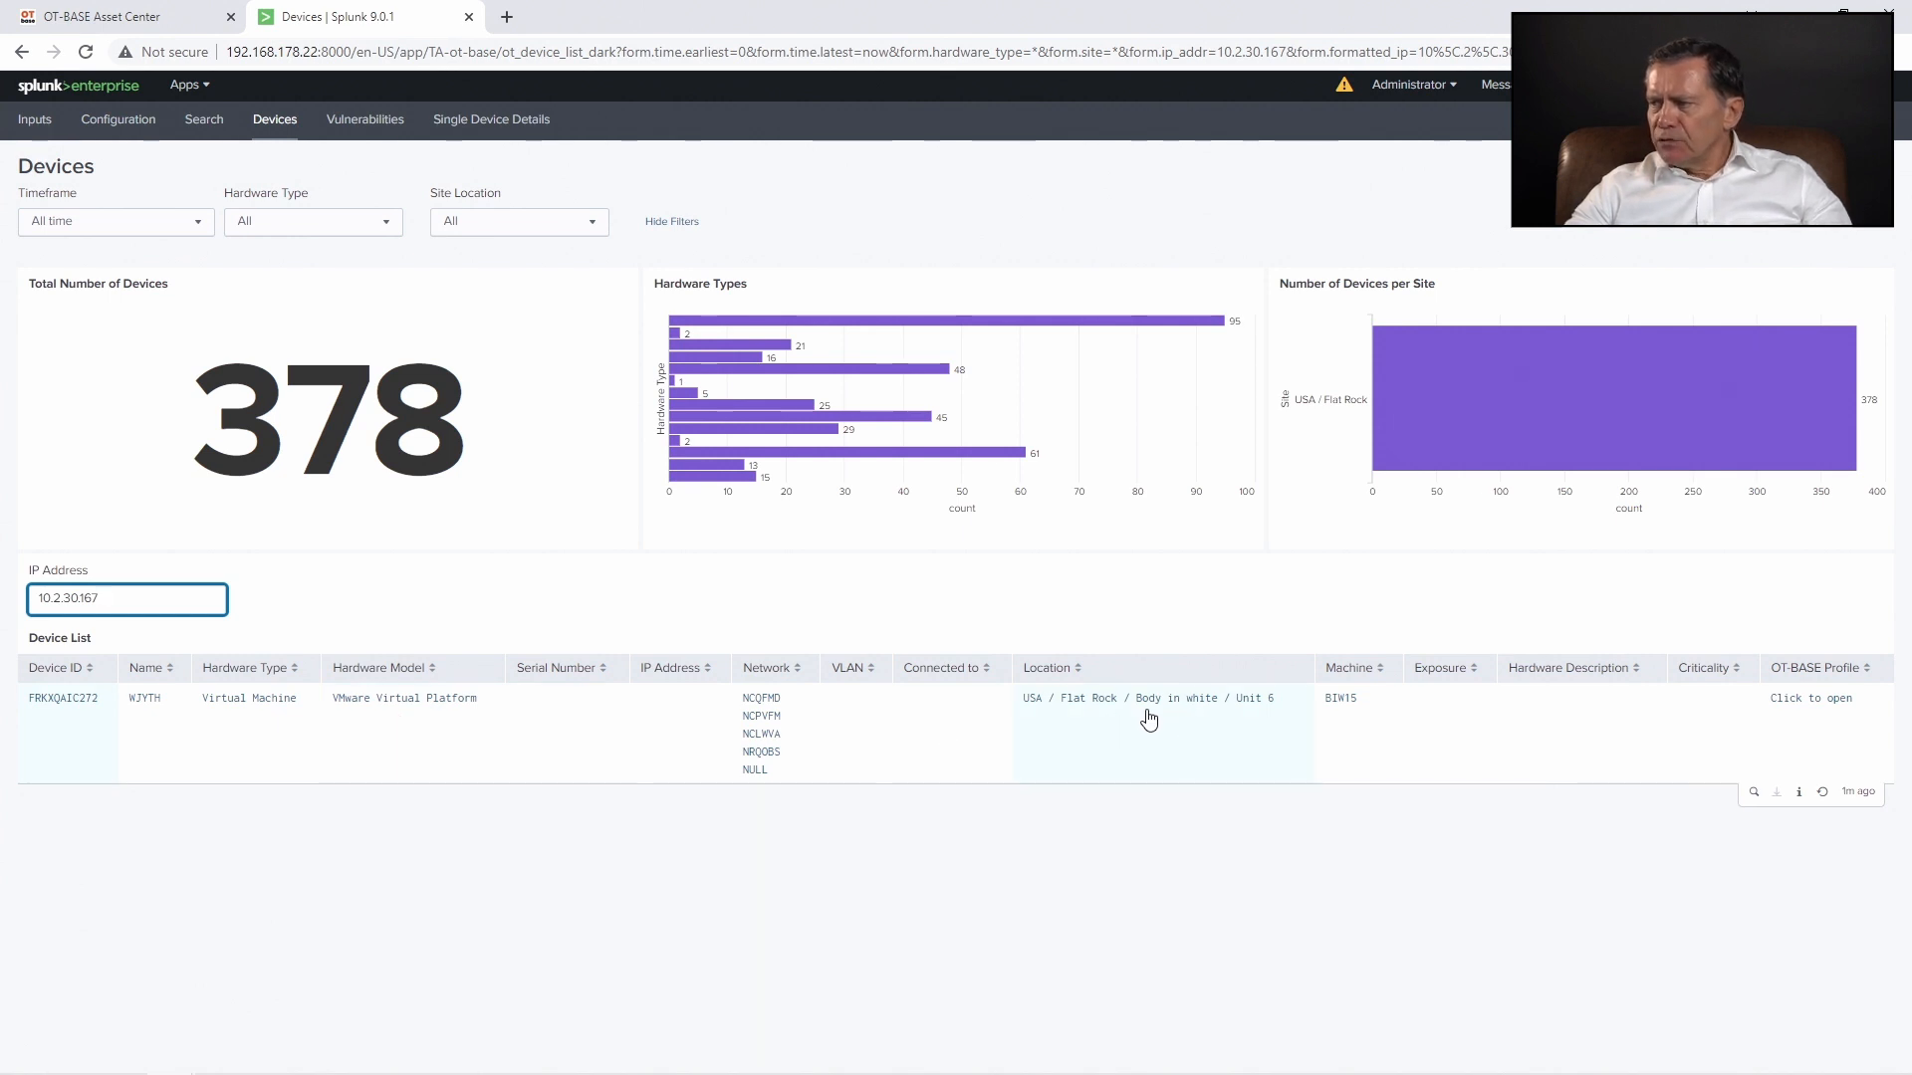
{"action": "mouse_move", "coordinate": [1188, 723]}
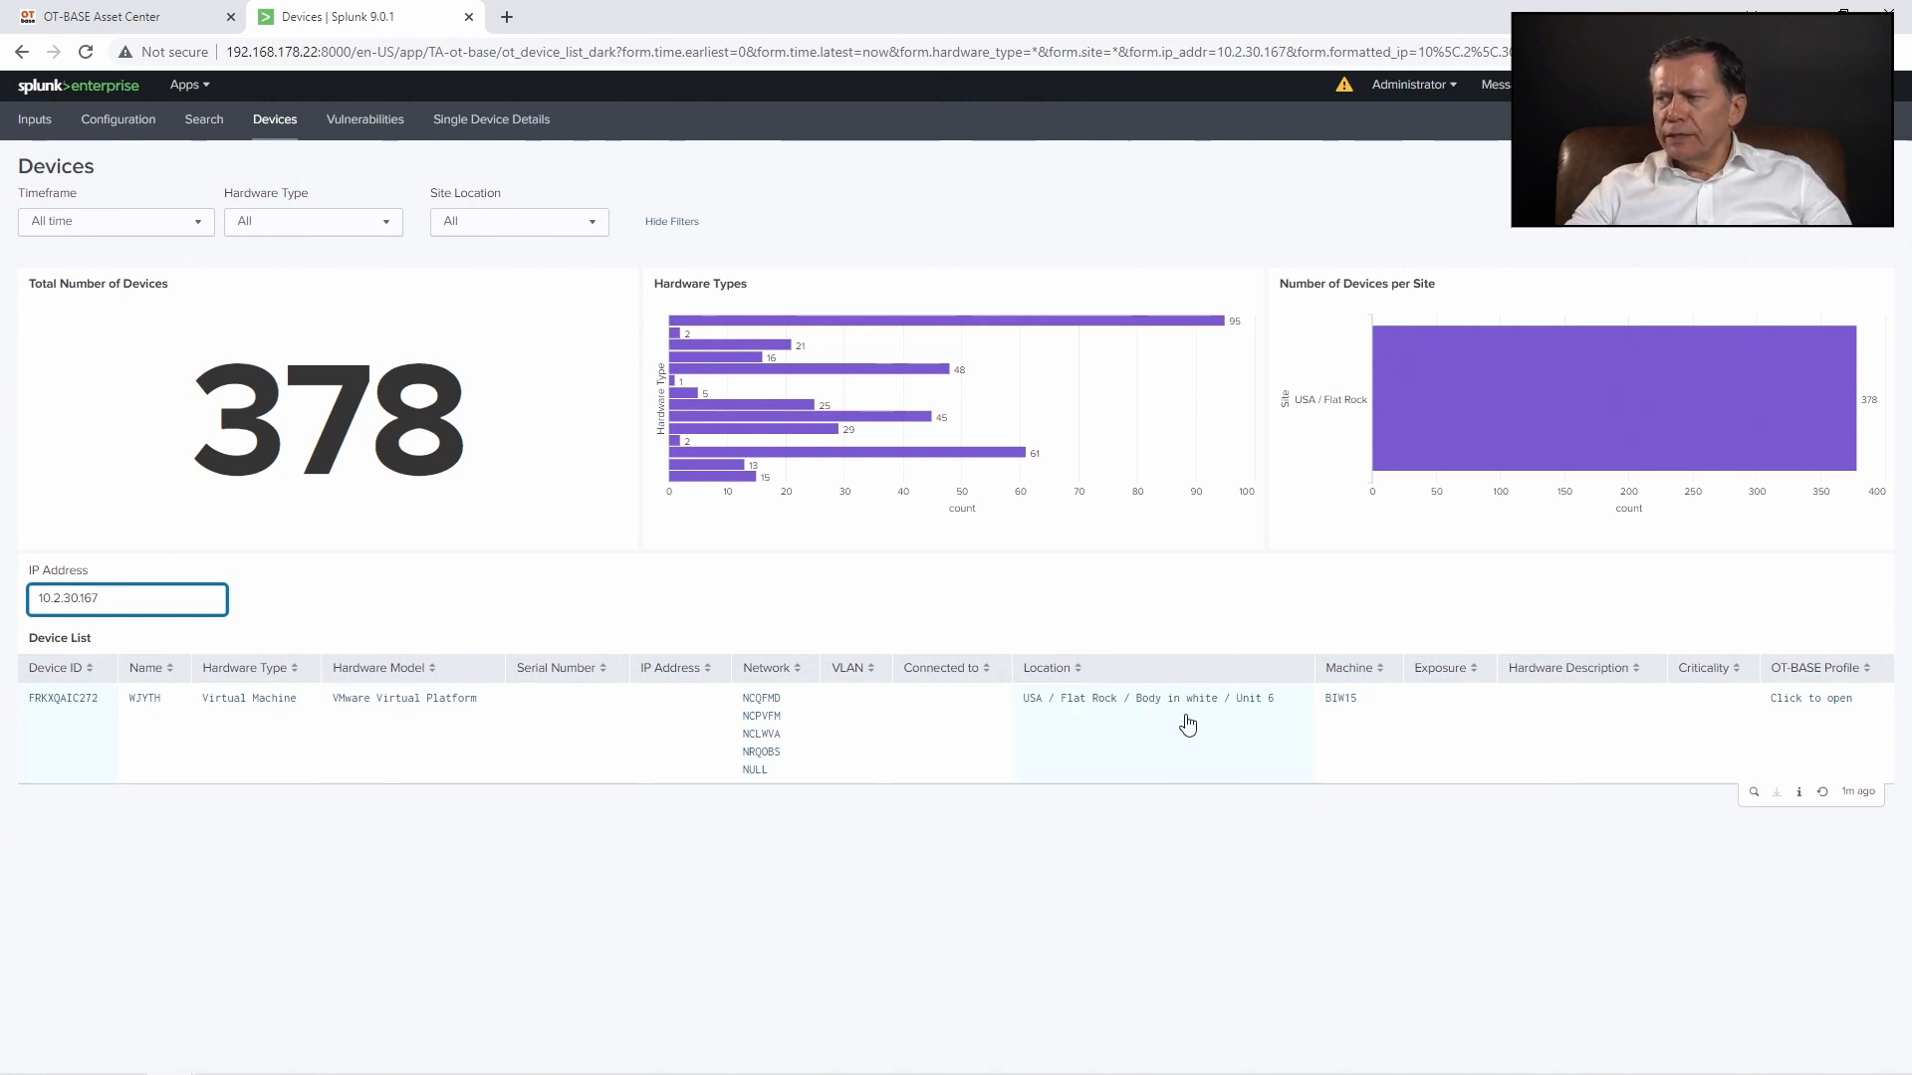
{"action": "mouse_move", "coordinate": [1150, 716]}
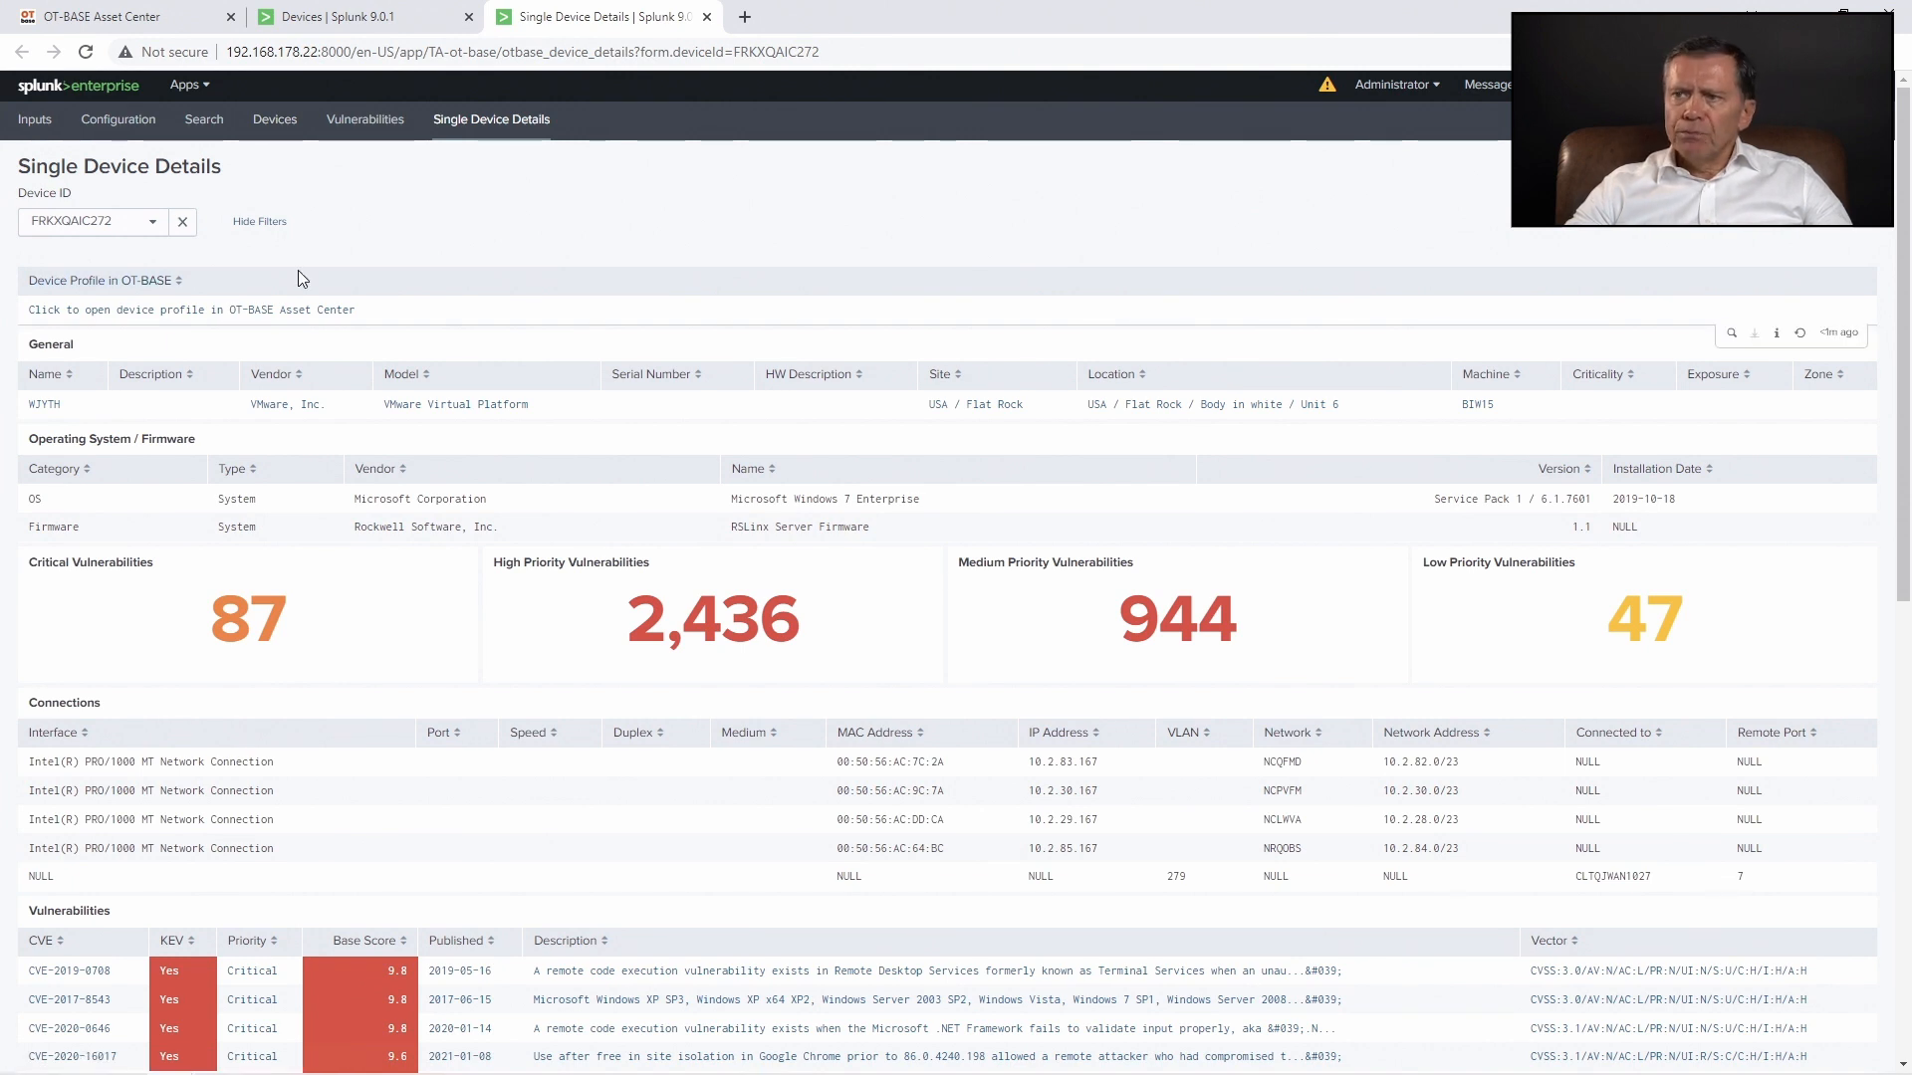
{"action": "mouse_move", "coordinate": [428, 305]}
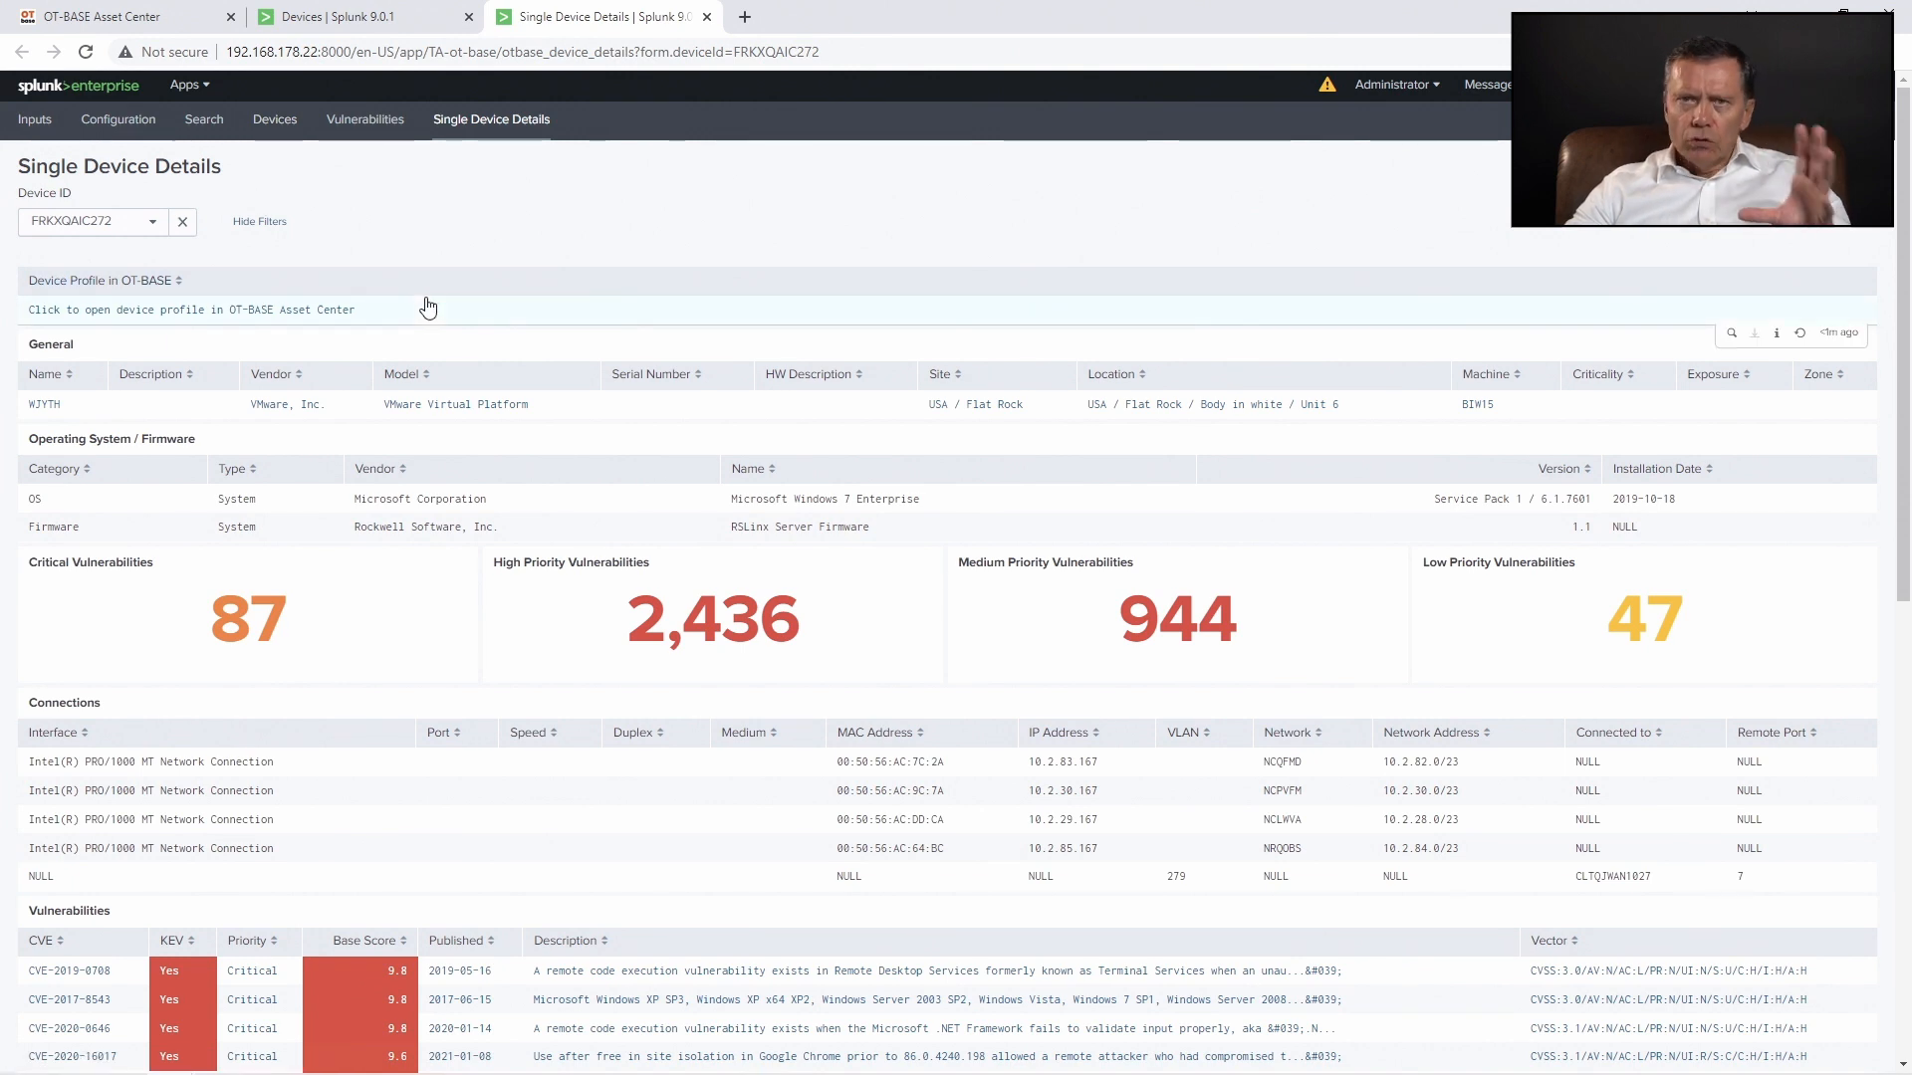
{"action": "mouse_move", "coordinate": [488, 284]}
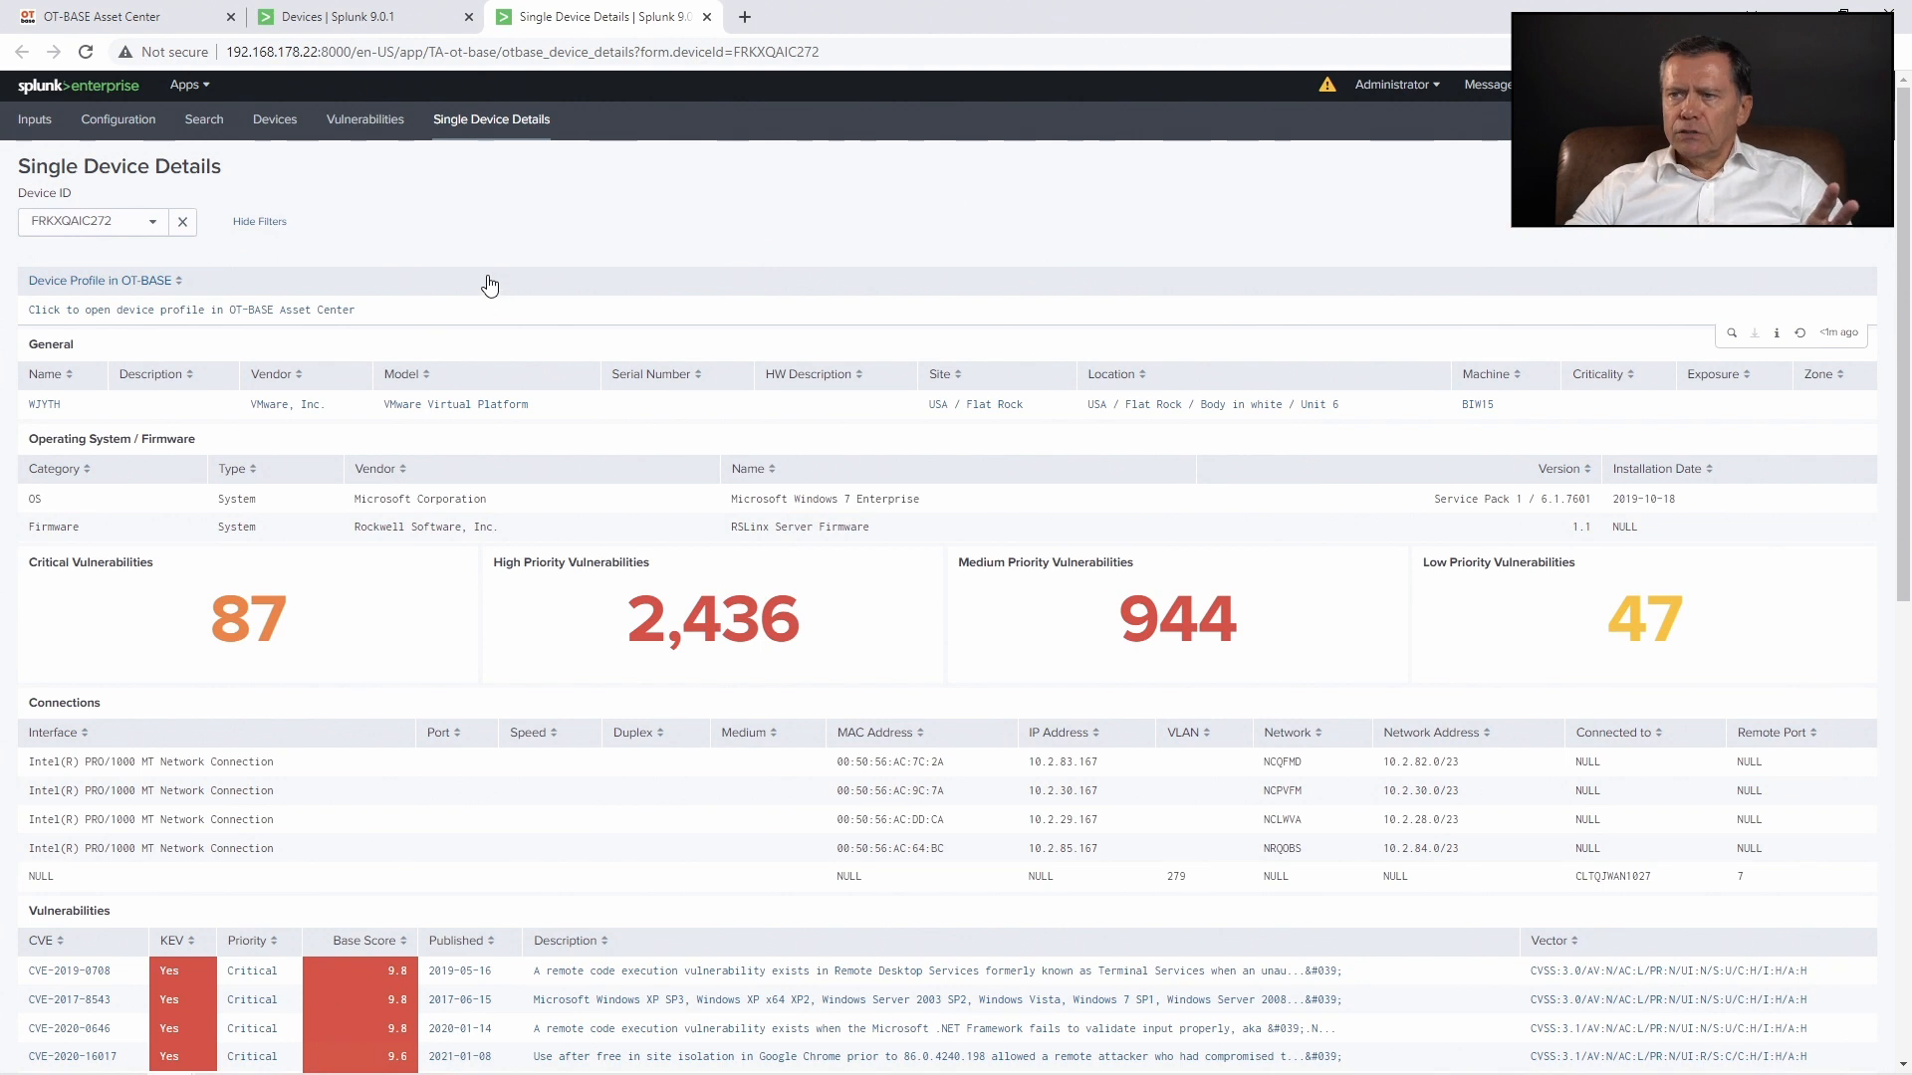
{"action": "mouse_move", "coordinate": [147, 281]}
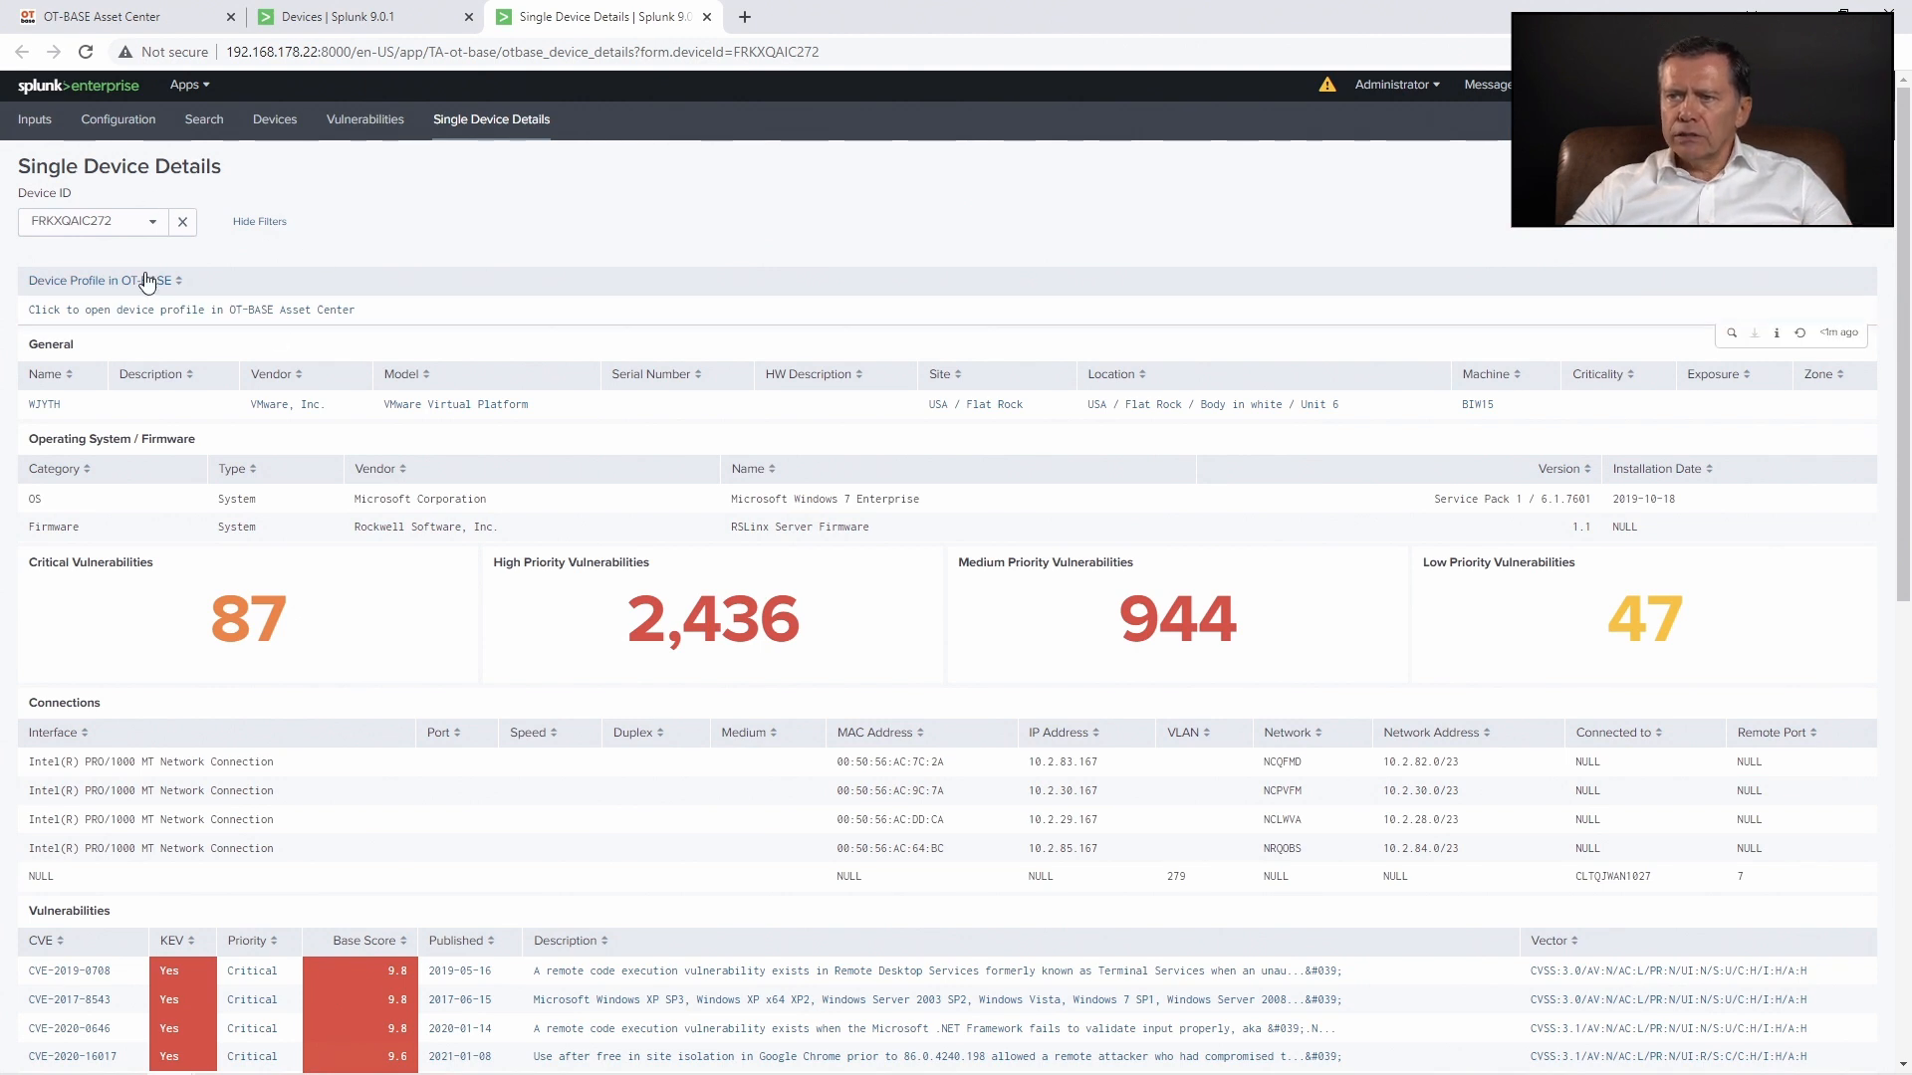
Scroll down FRKXQAIC272's Single Device Details to reveal more critical vulnerabilities
{"action": "scroll", "scroll_direction": "down", "scroll_amount": 3}
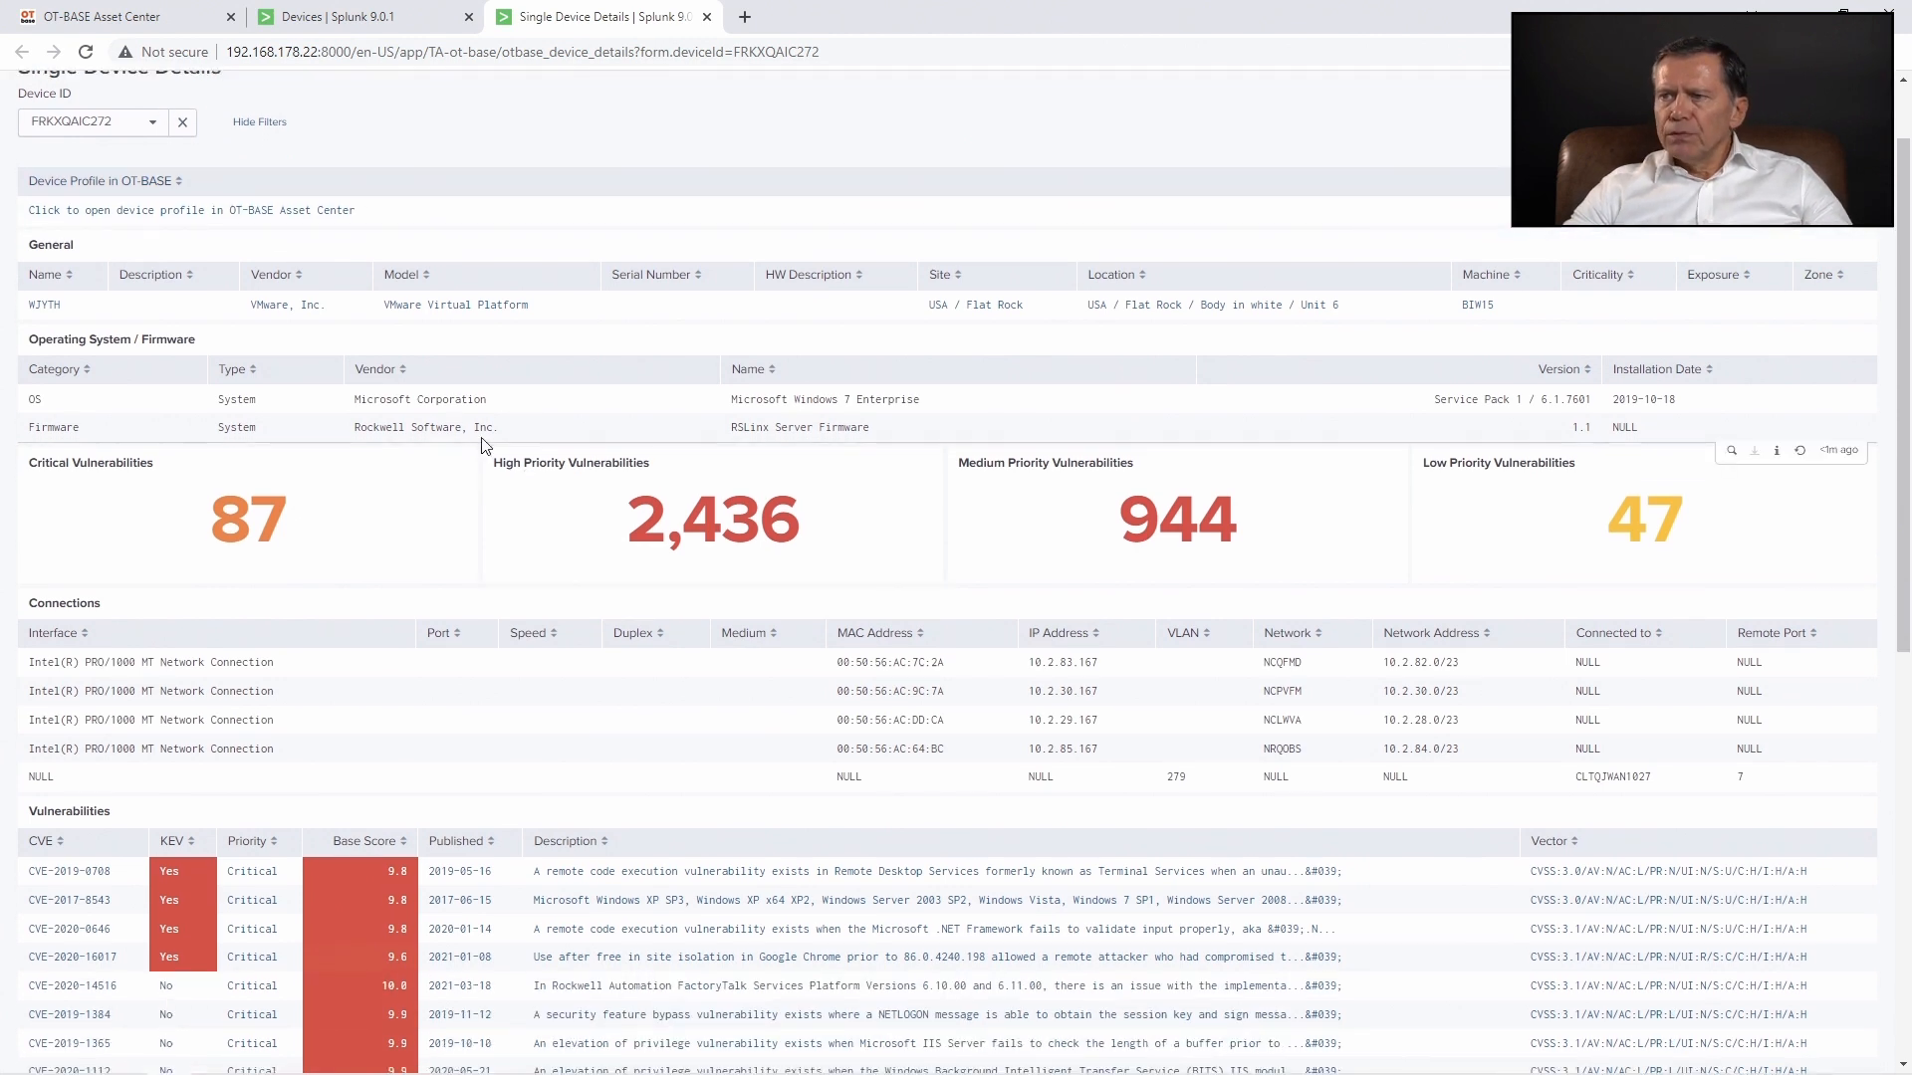
{"action": "mouse_move", "coordinate": [569, 345]}
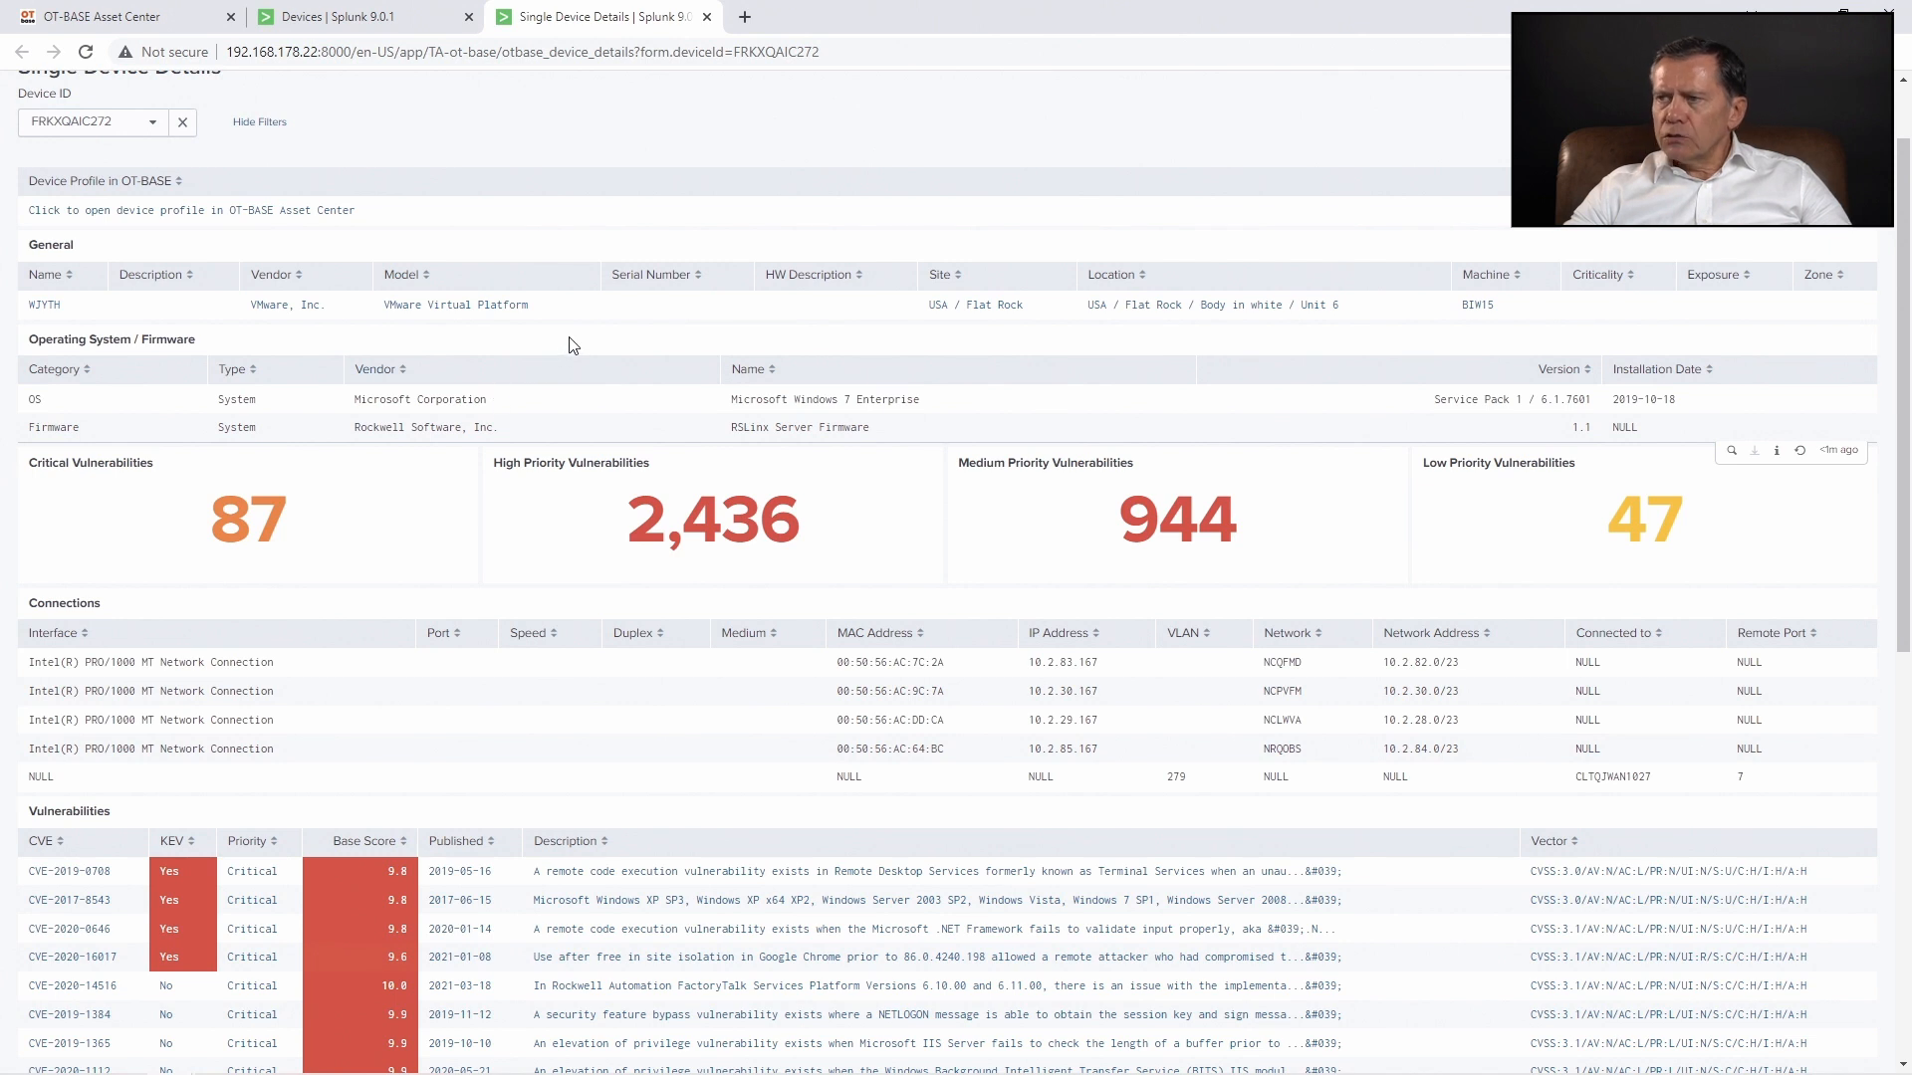
{"action": "mouse_move", "coordinate": [598, 353]}
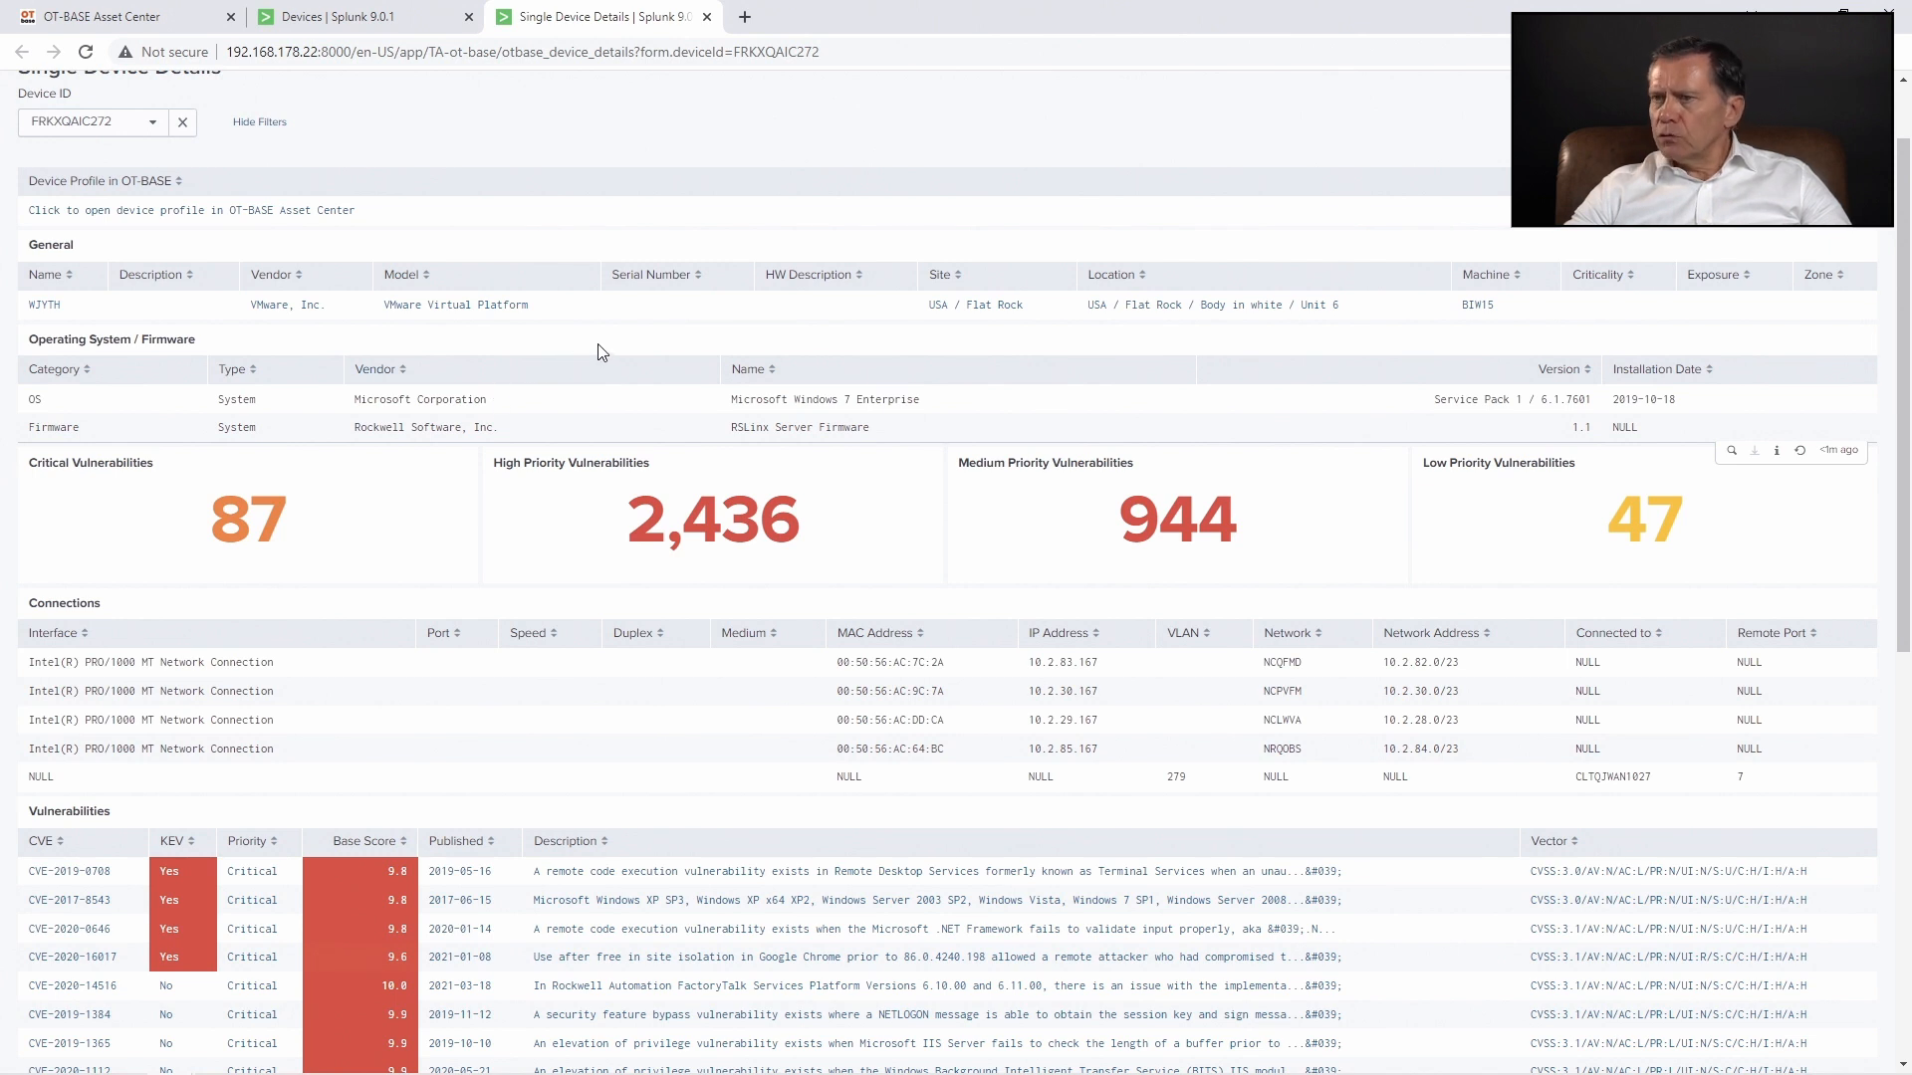
{"action": "mouse_move", "coordinate": [610, 343]}
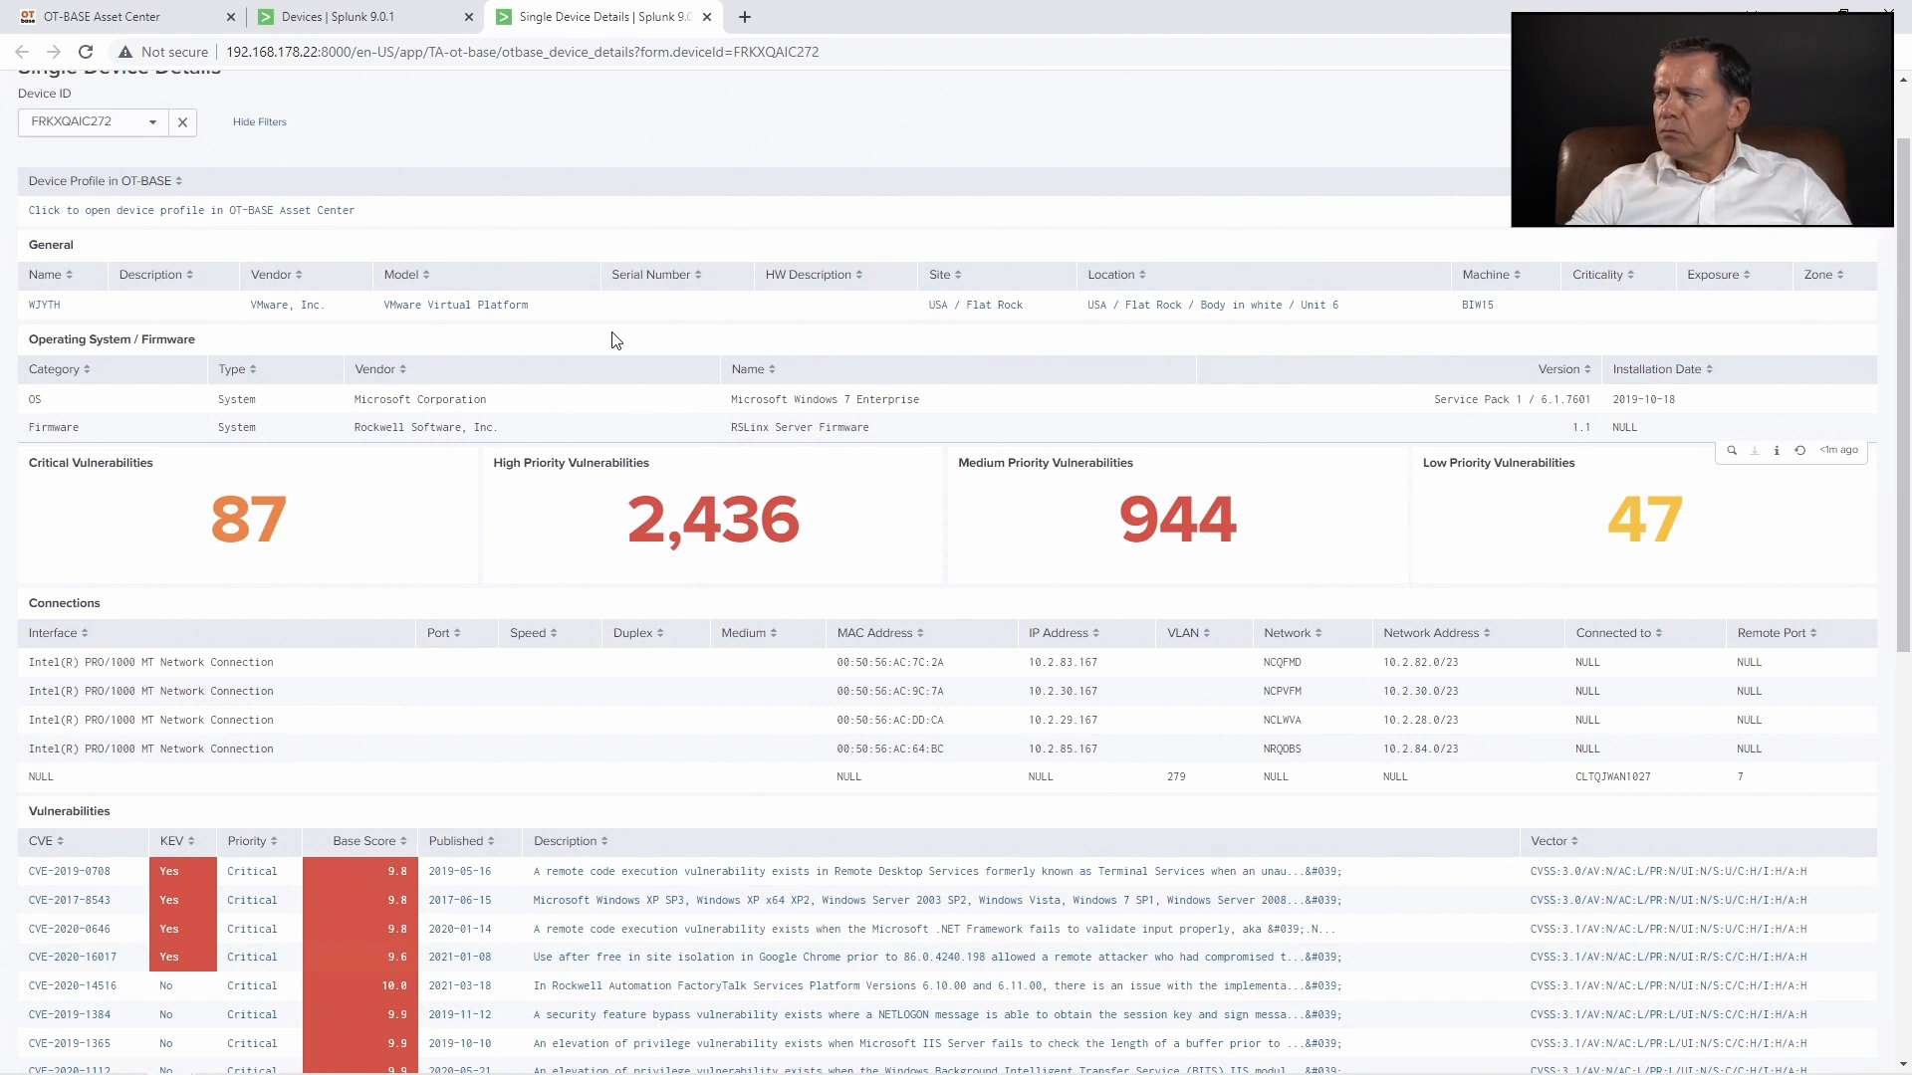
{"action": "mouse_move", "coordinate": [354, 337]}
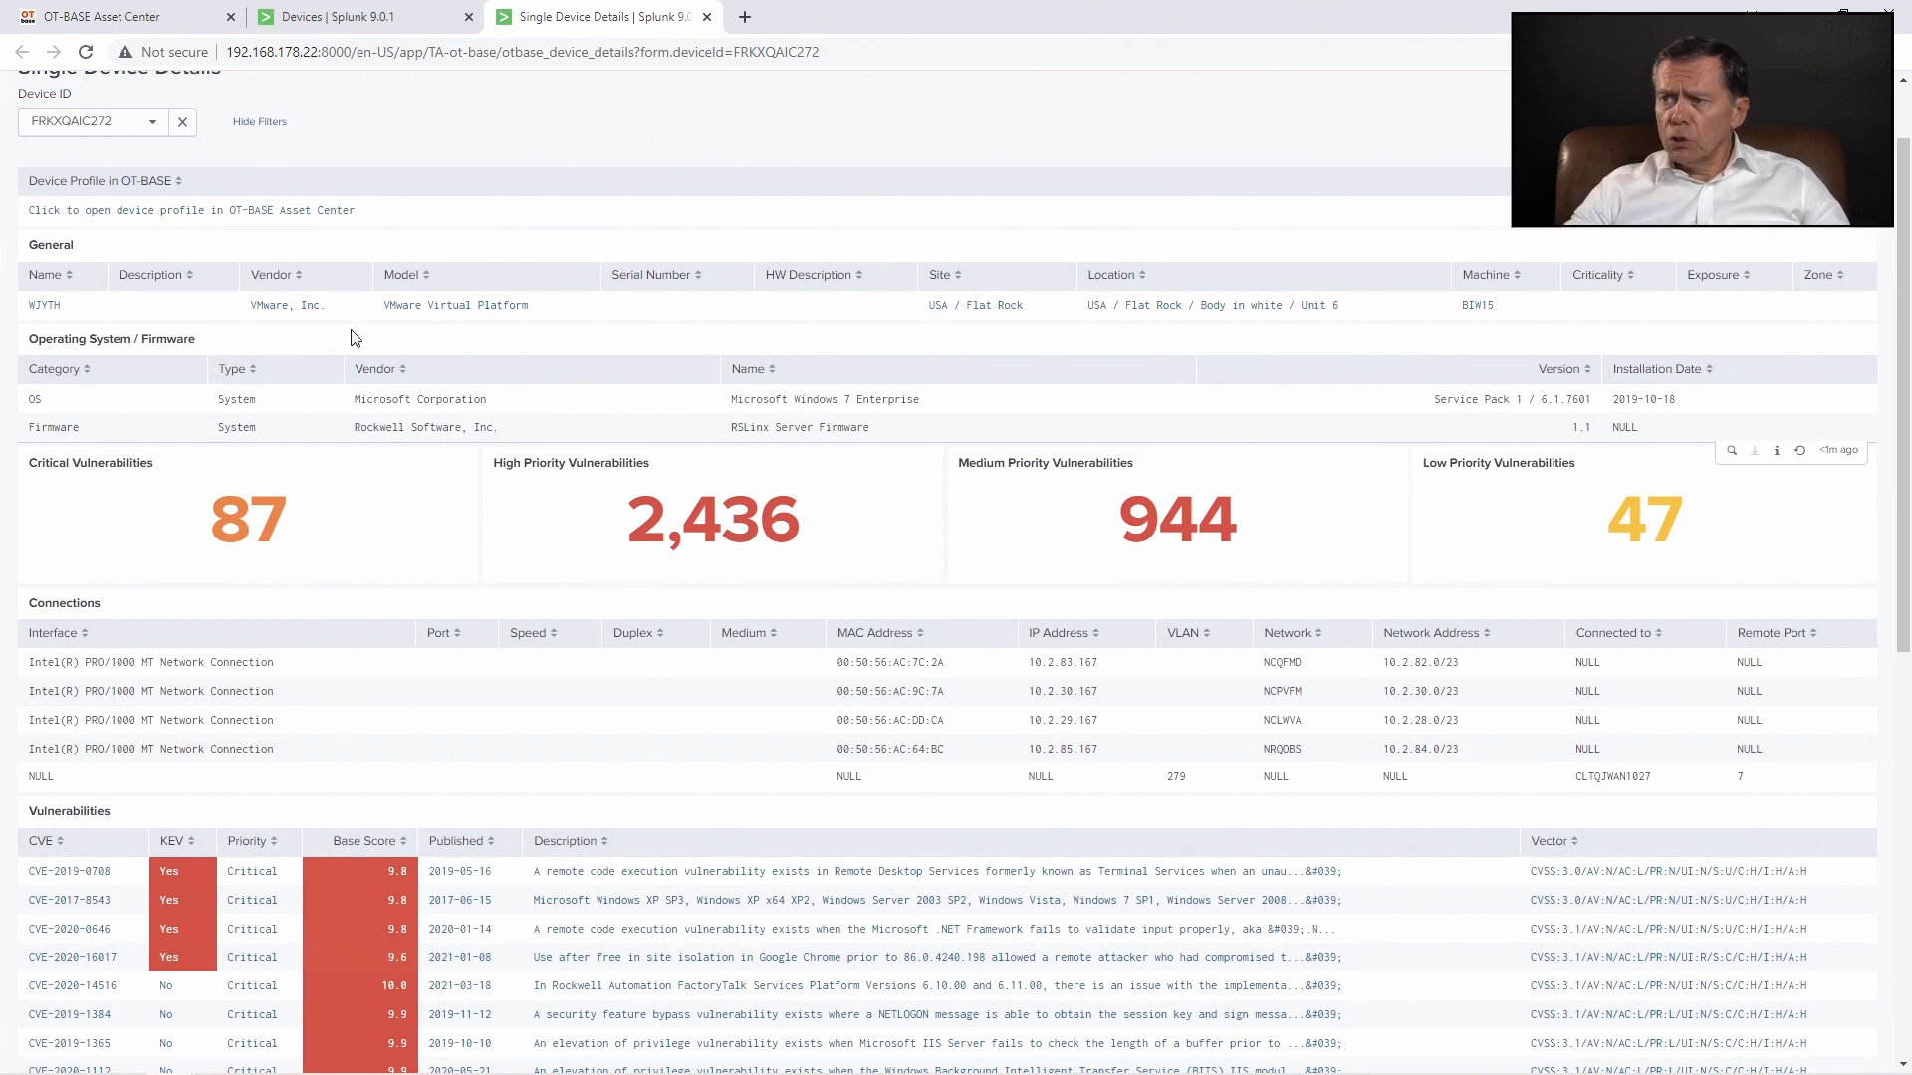
{"action": "mouse_move", "coordinate": [872, 368]}
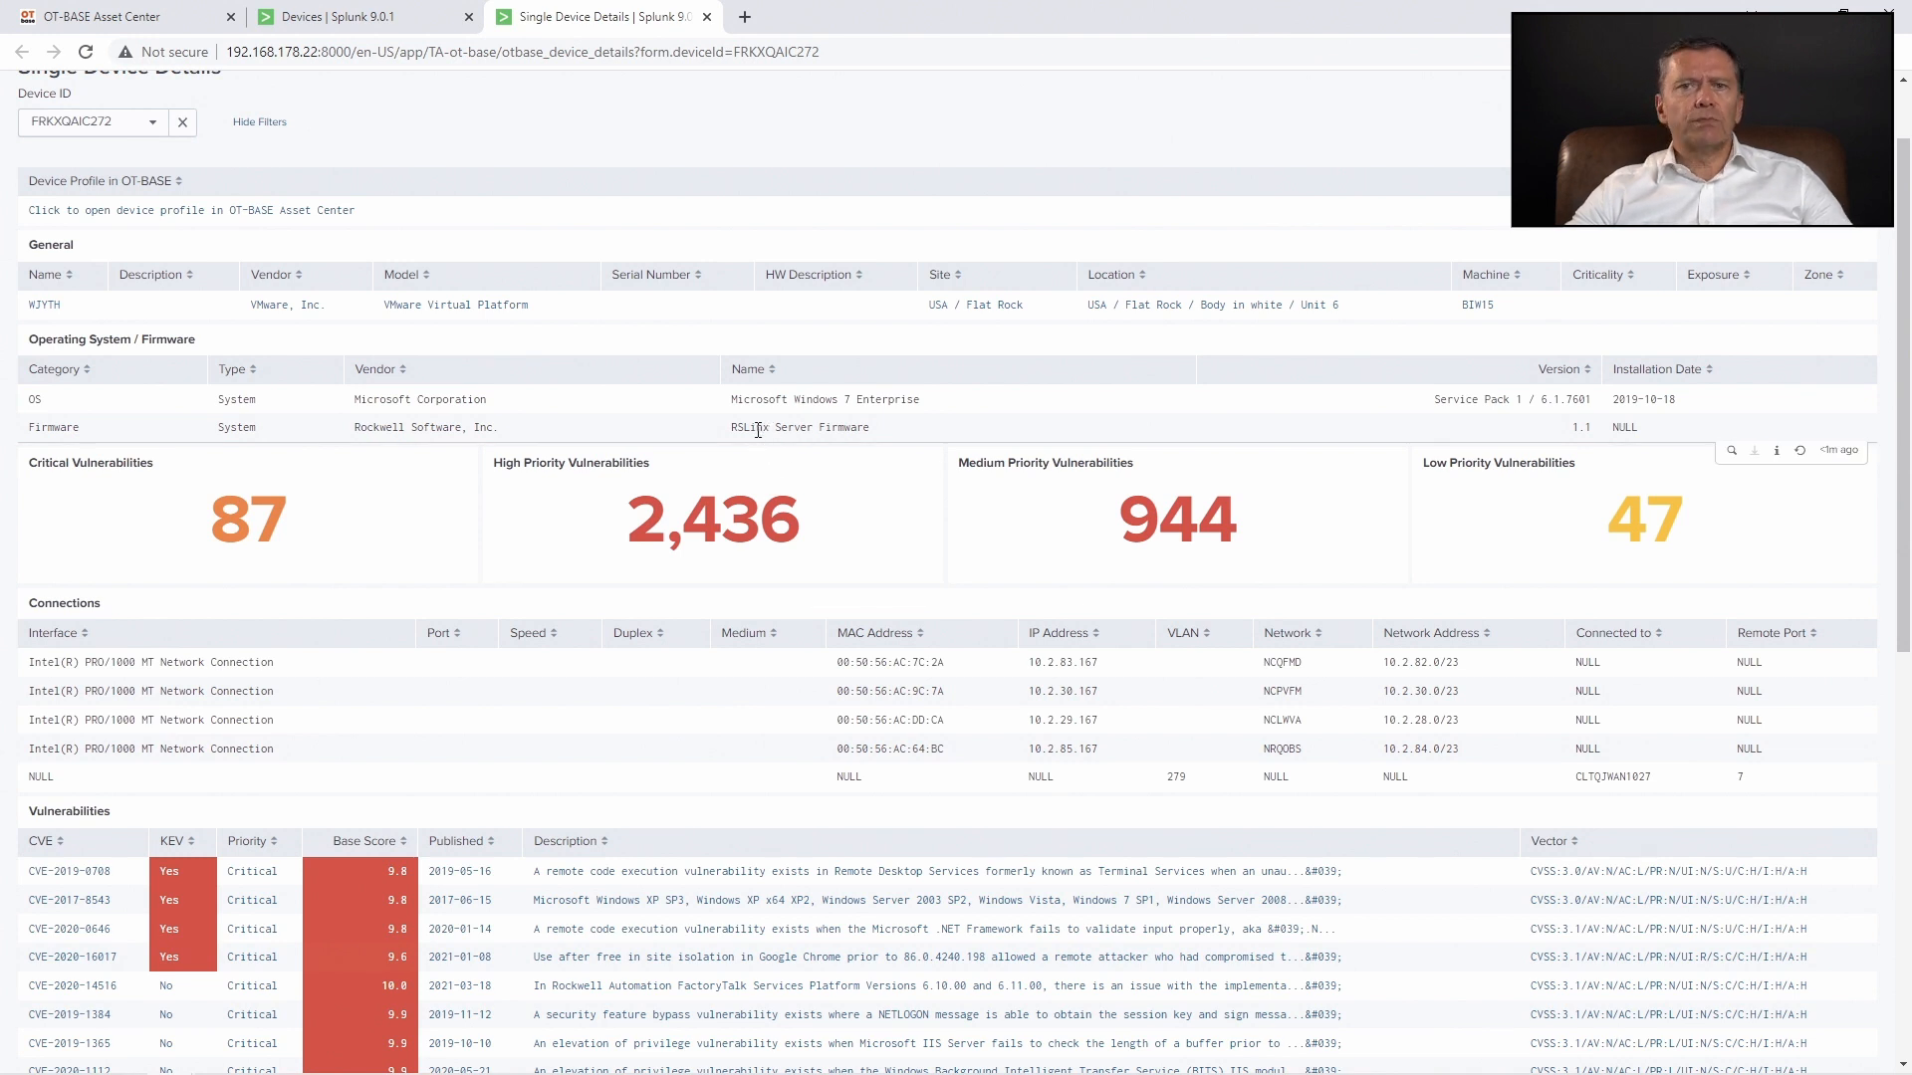
{"action": "mouse_move", "coordinate": [908, 435]}
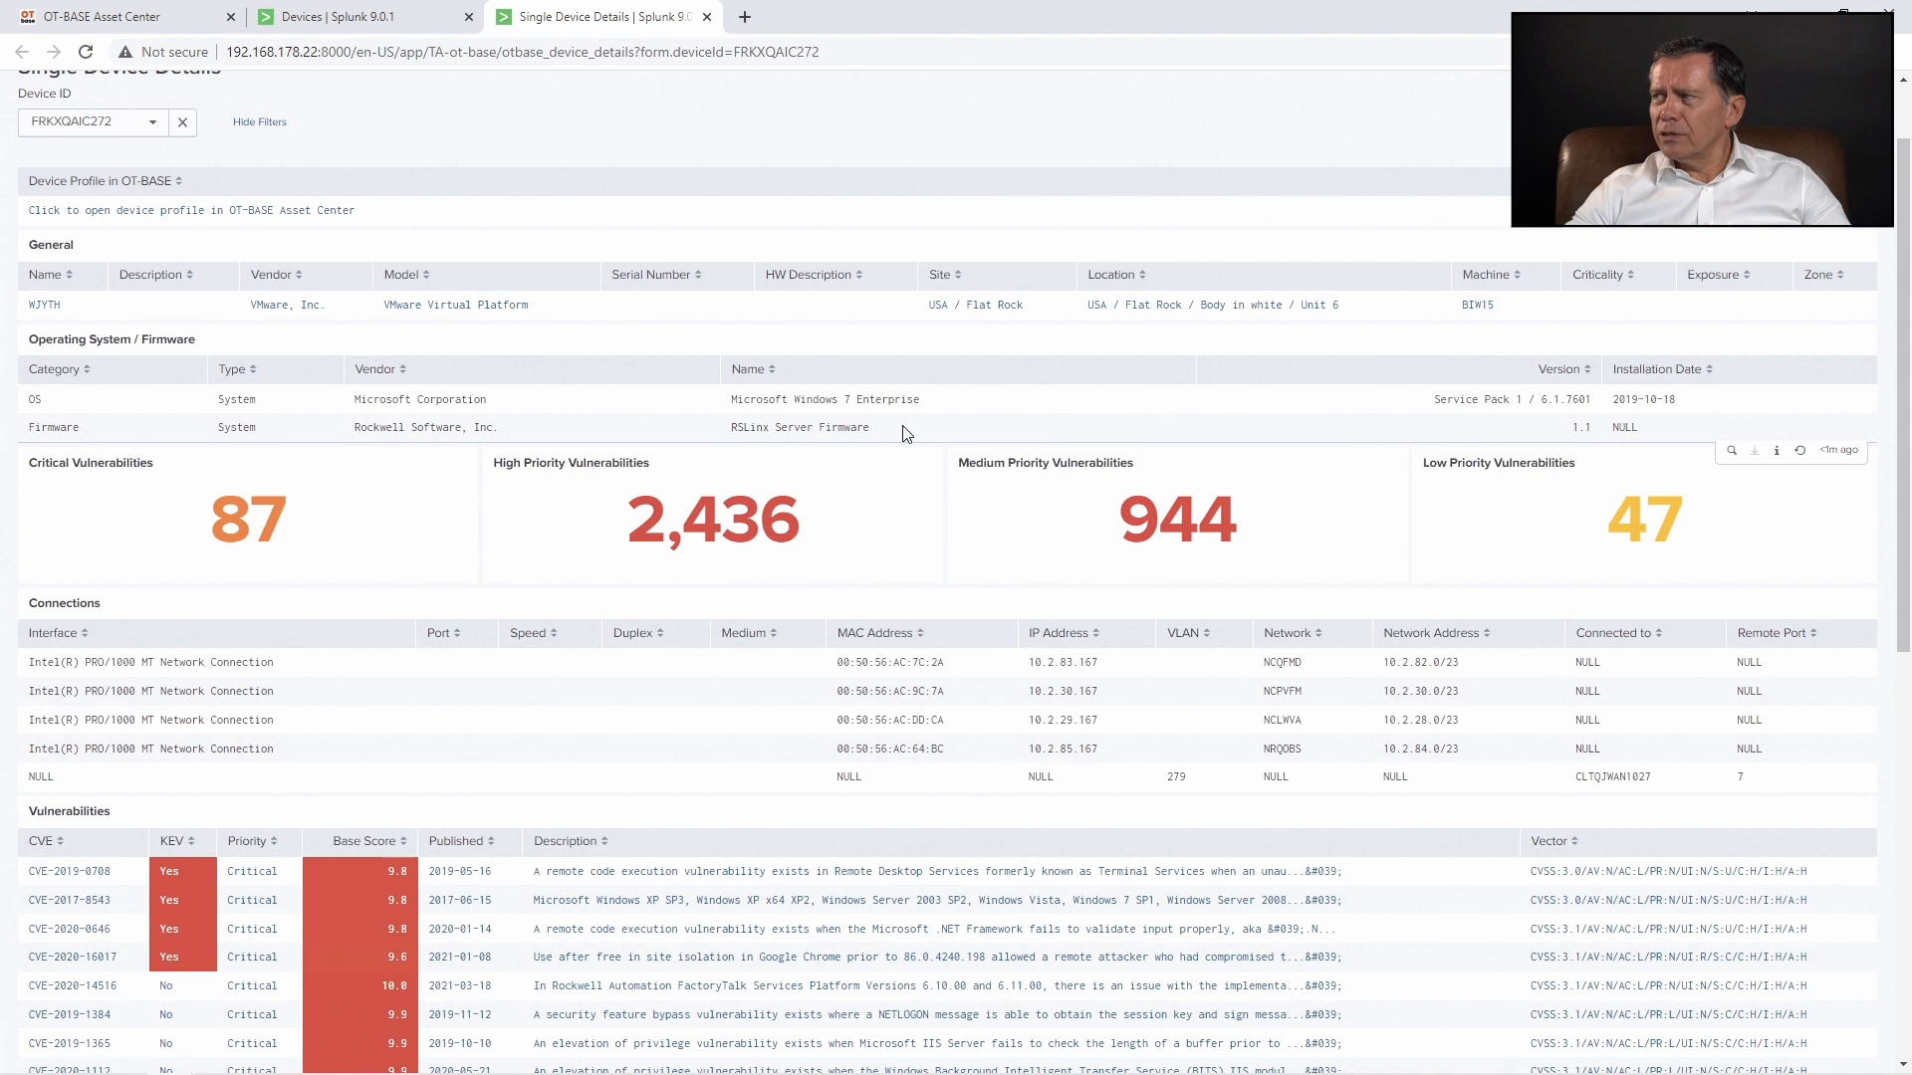
{"action": "mouse_move", "coordinate": [619, 436]}
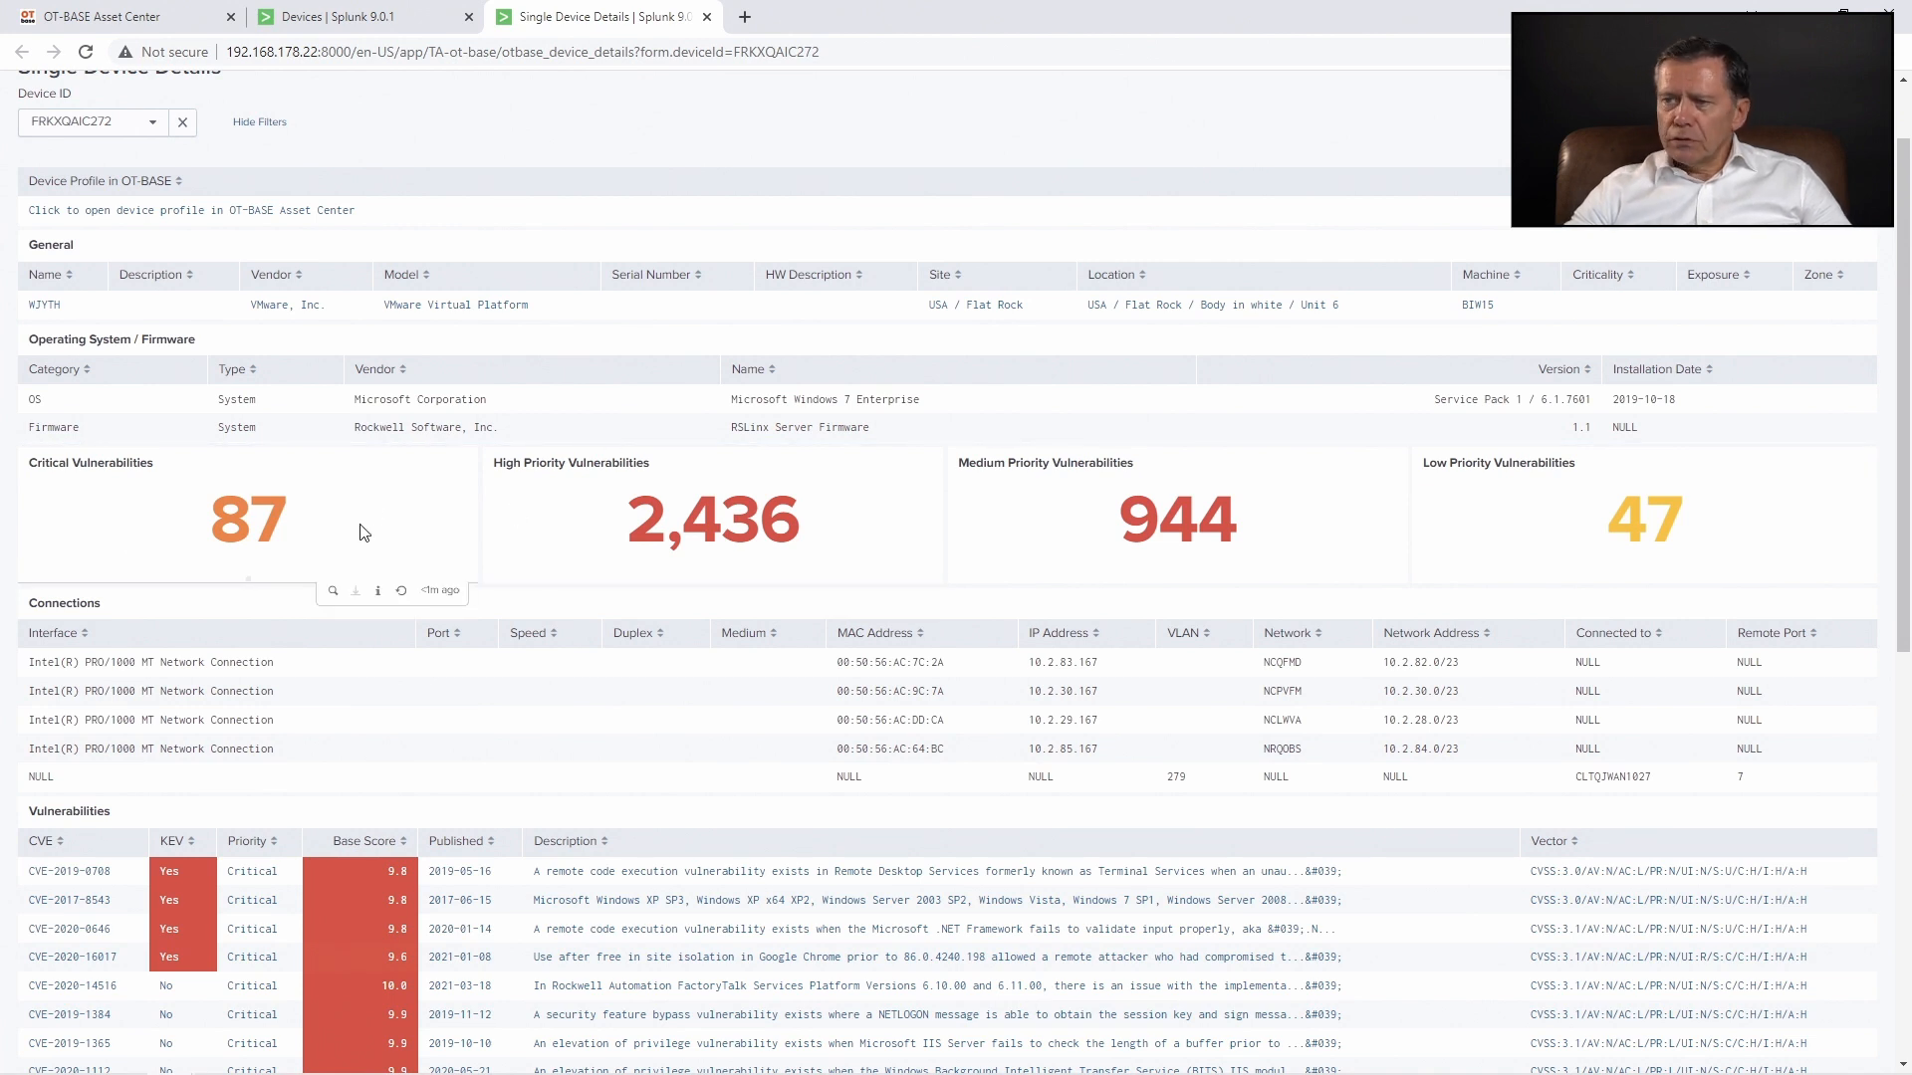
Scroll through FRKXQAIC272's Single Device Details dashboard to review its contents
{"action": "scroll", "scroll_direction": "down", "scroll_amount": 3}
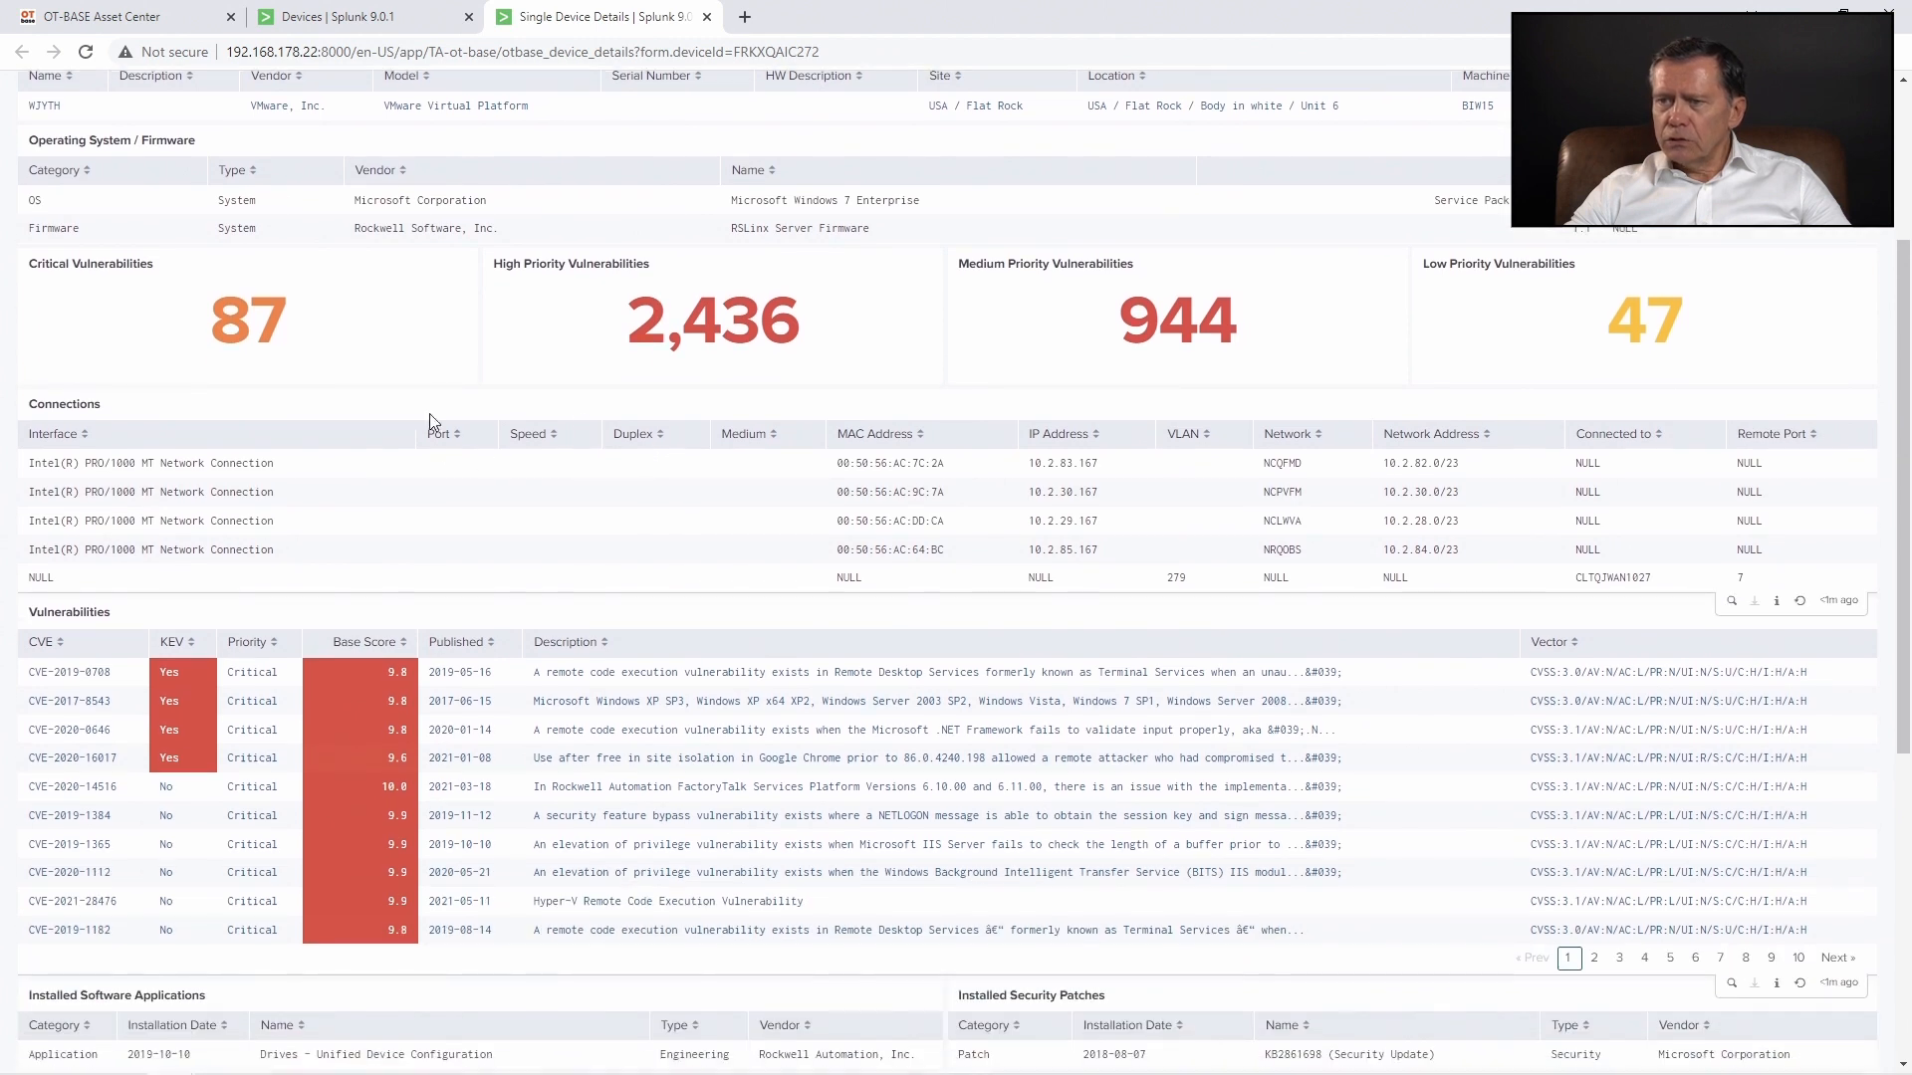
{"action": "scroll", "scroll_direction": "down", "scroll_amount": 3}
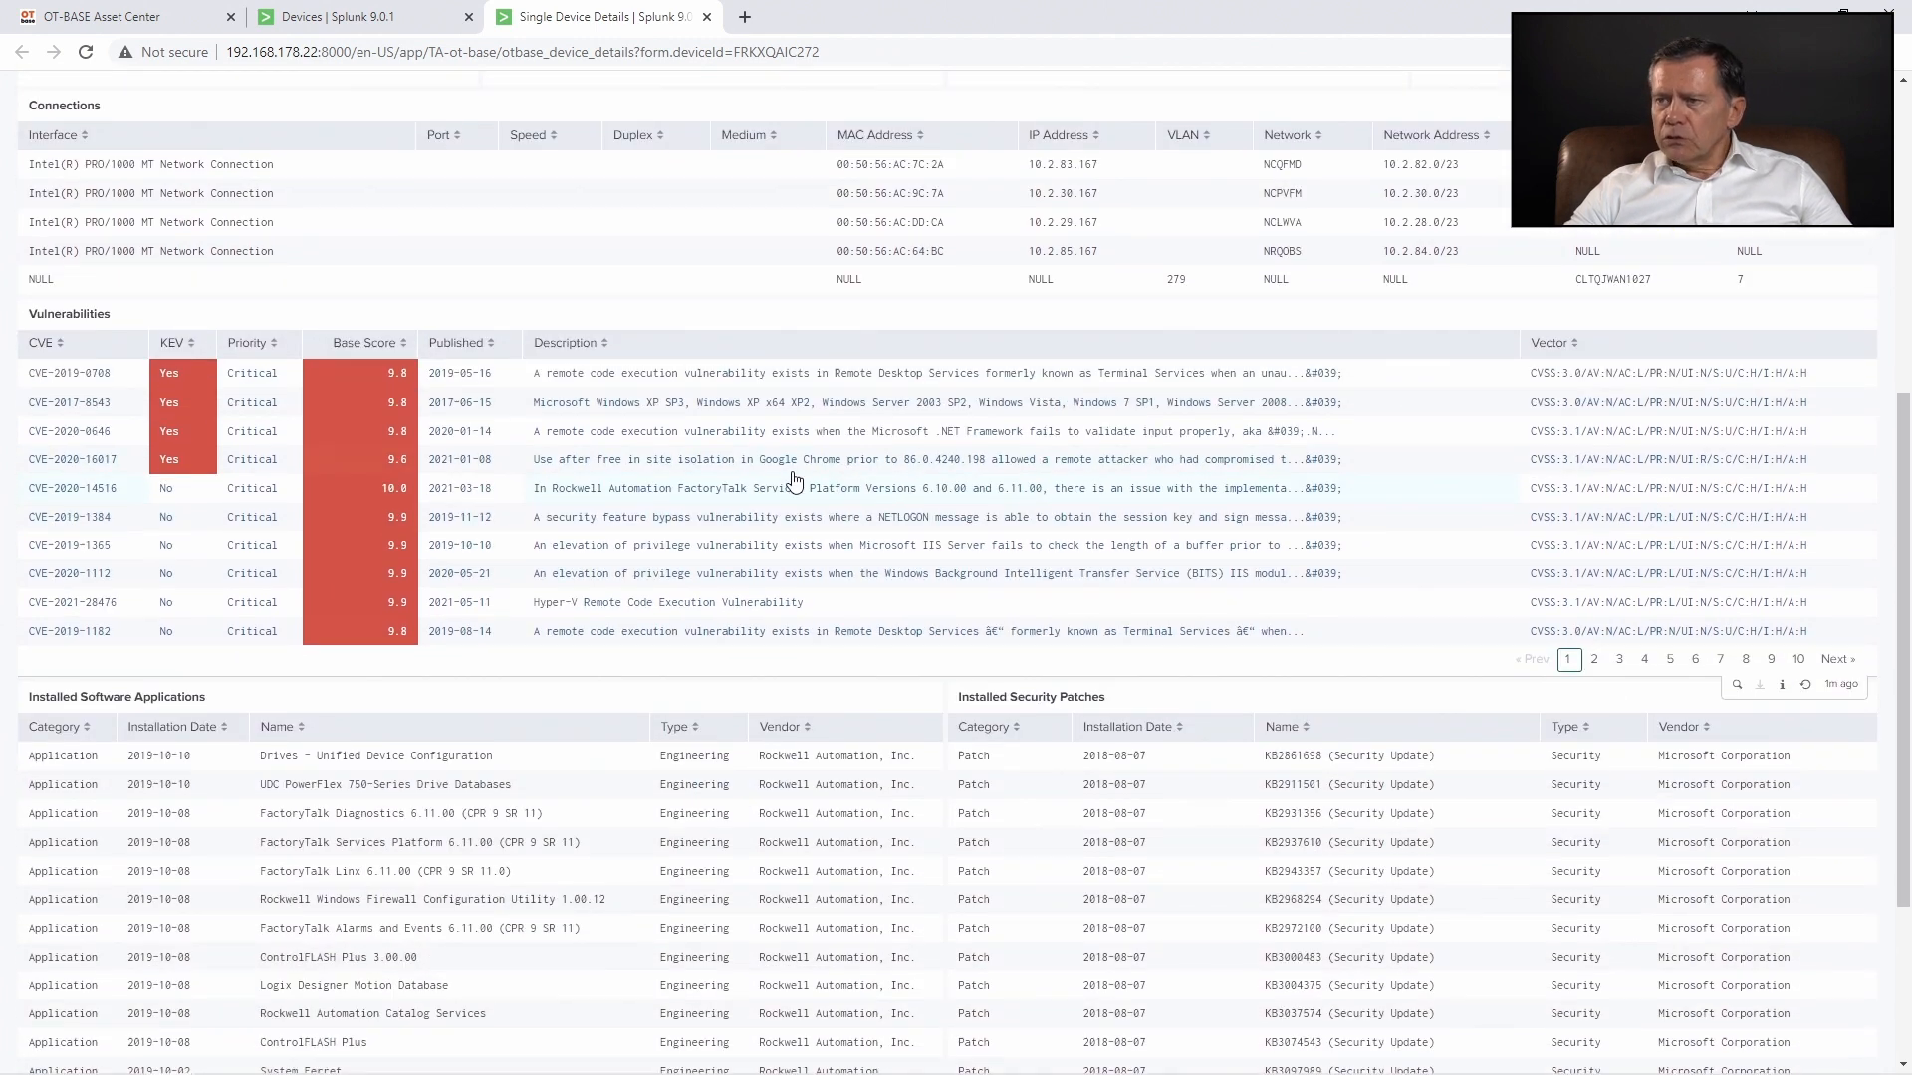
{"action": "mouse_move", "coordinate": [563, 545]}
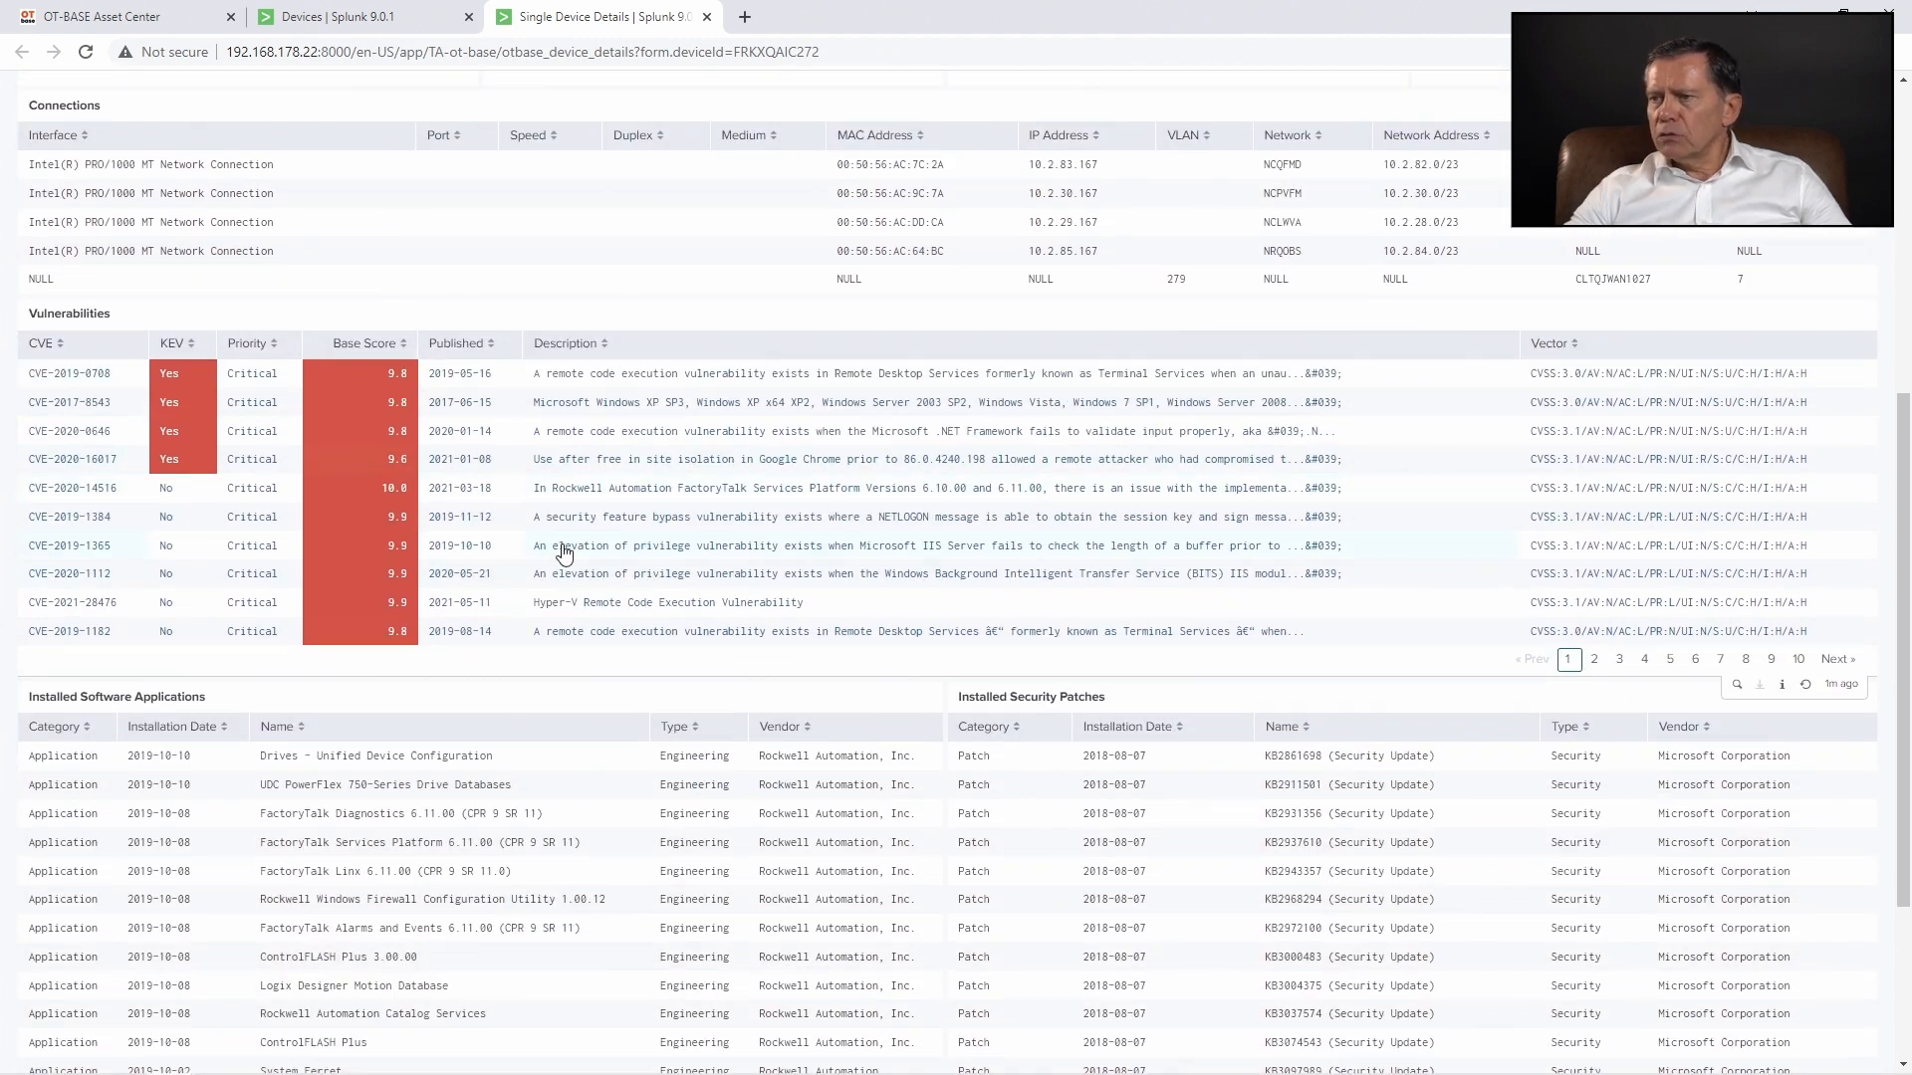
{"action": "scroll", "scroll_direction": "down", "scroll_amount": 3}
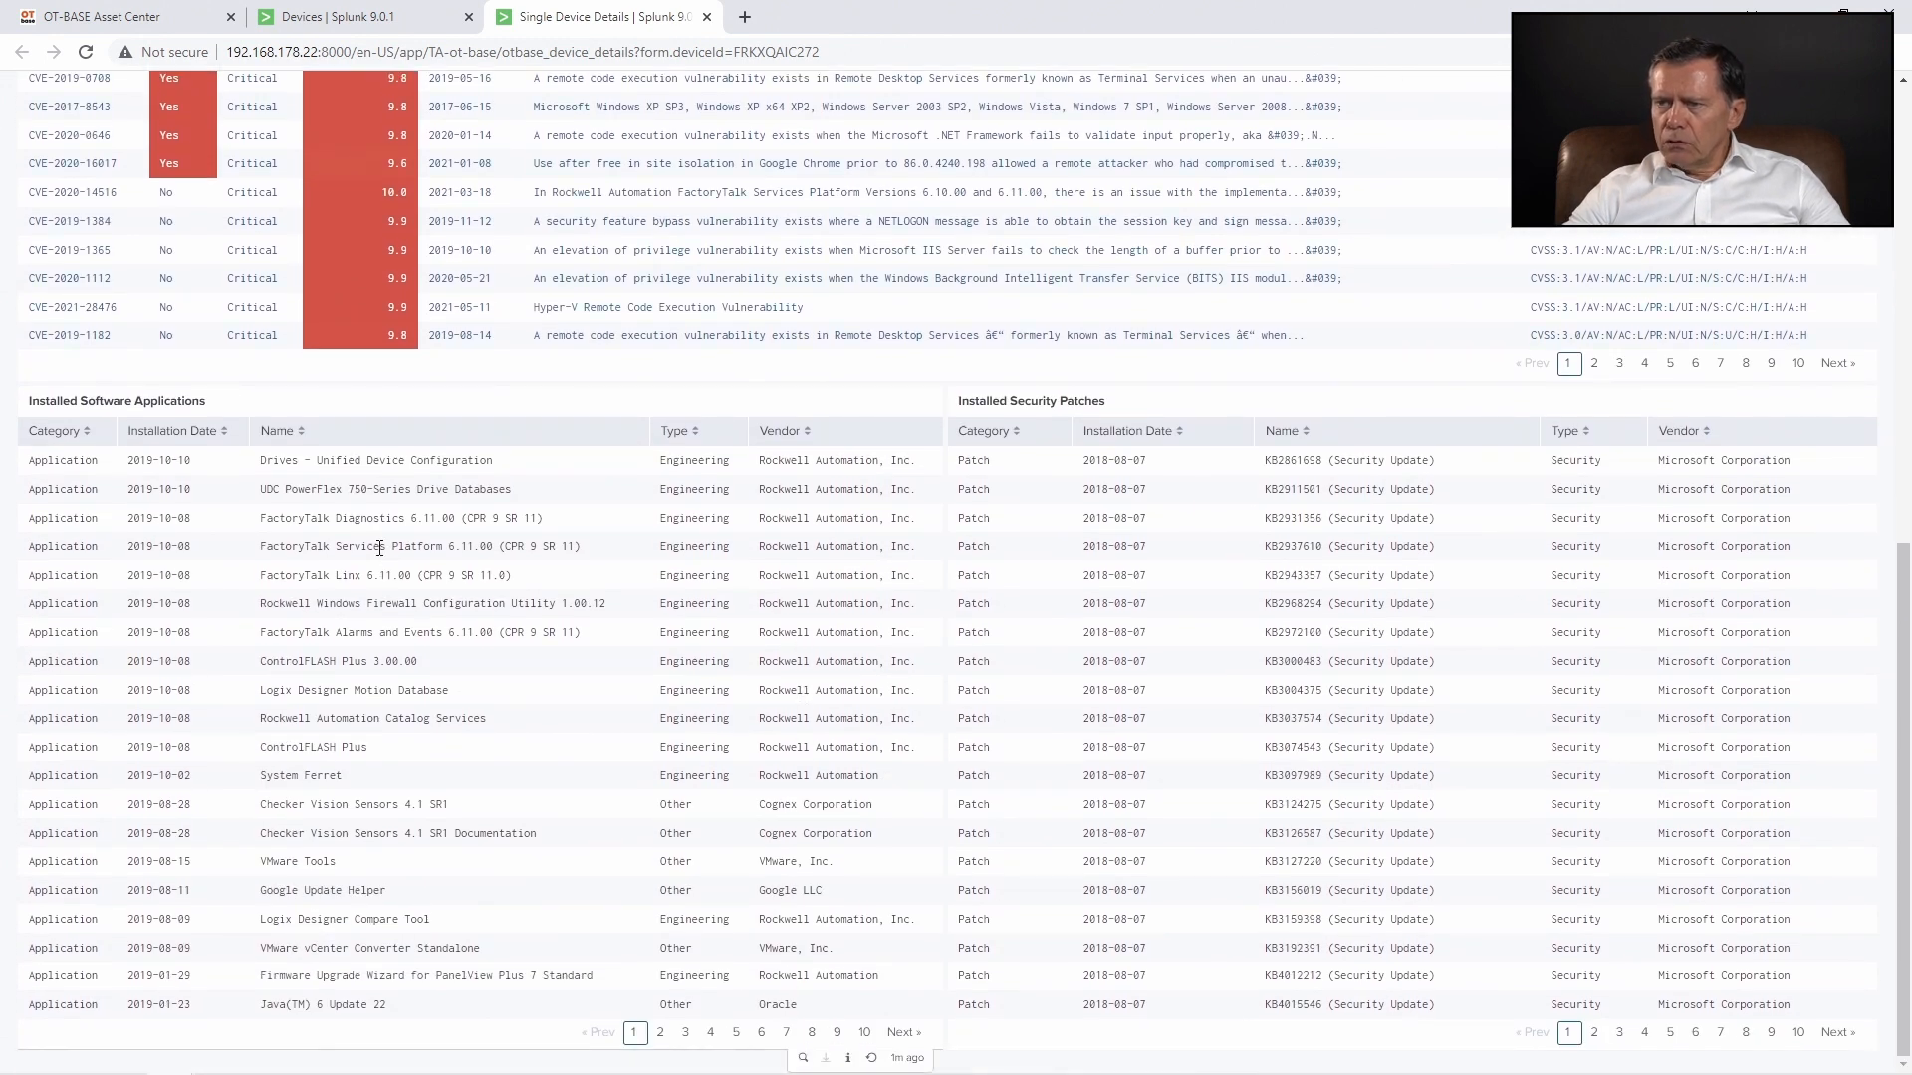
{"action": "mouse_move", "coordinate": [1553, 832]}
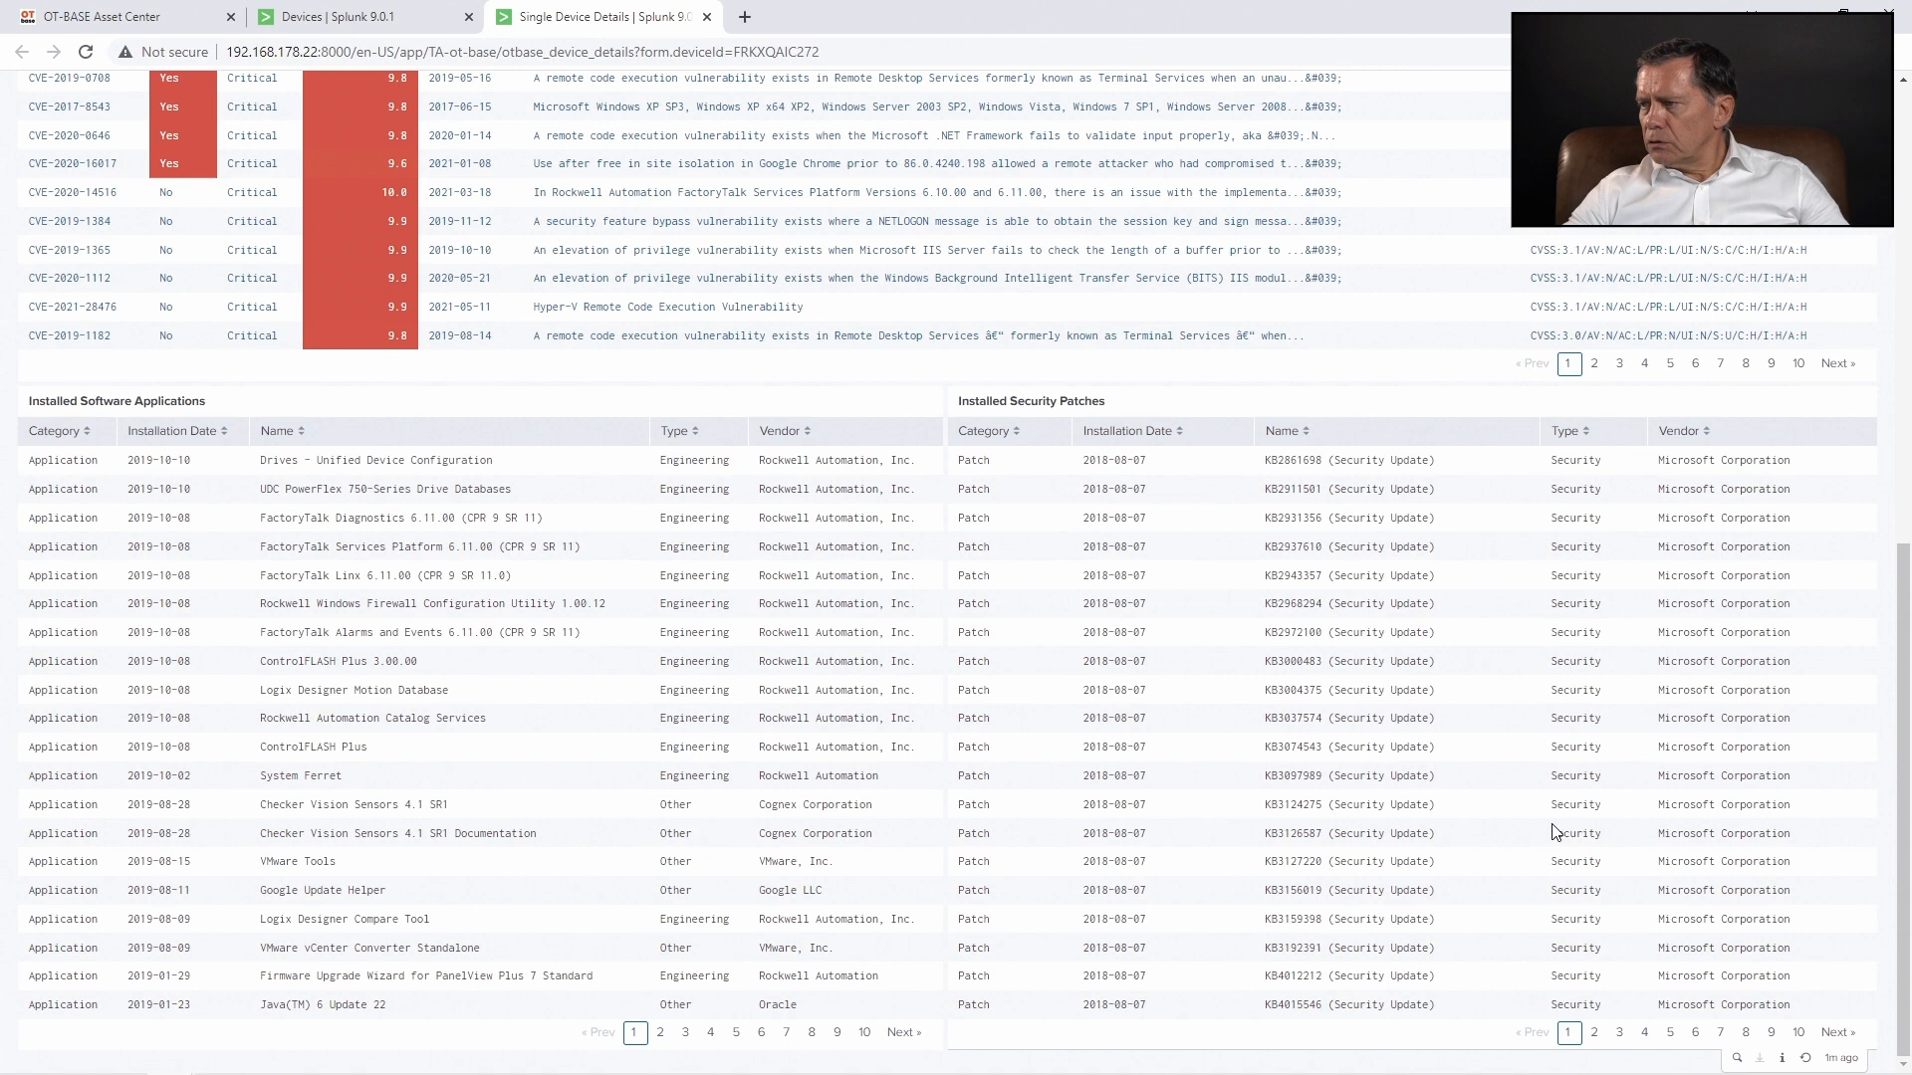
{"action": "mouse_move", "coordinate": [616, 789]}
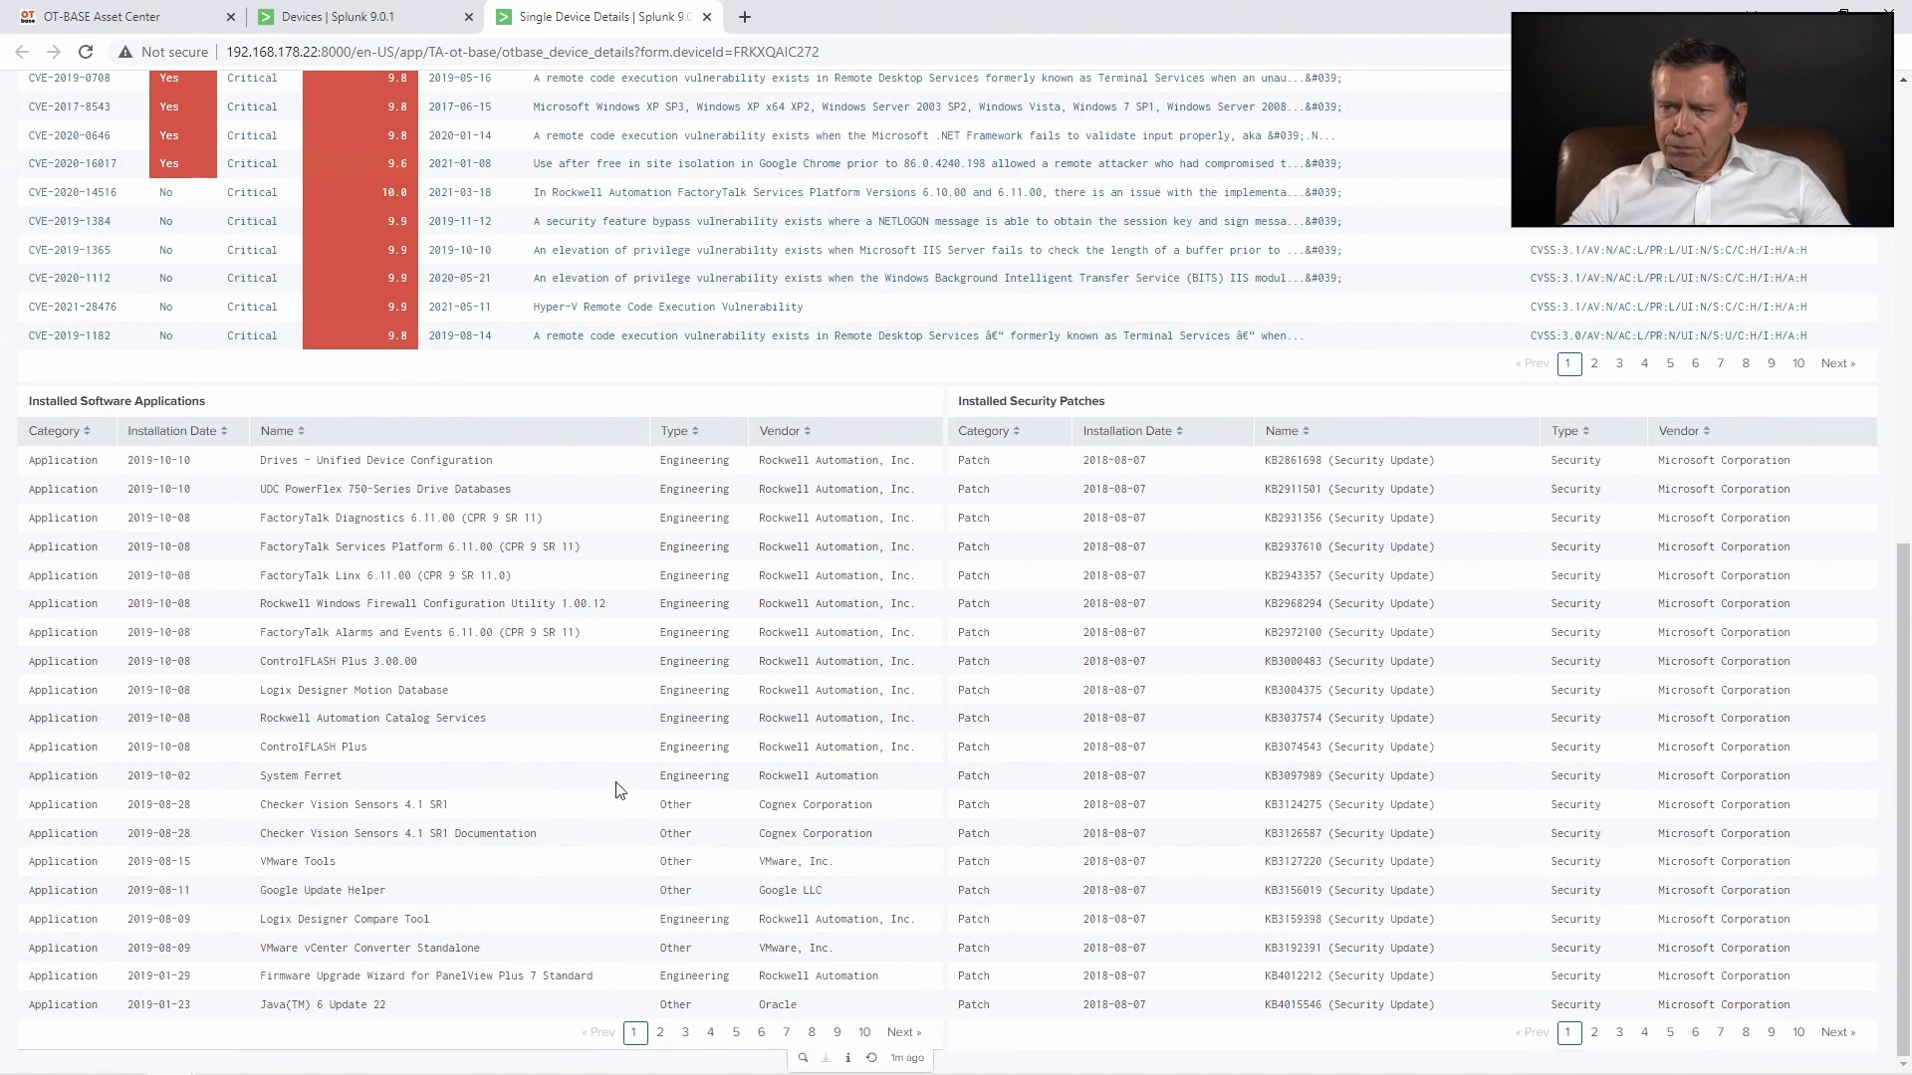
{"action": "mouse_move", "coordinate": [320, 647]}
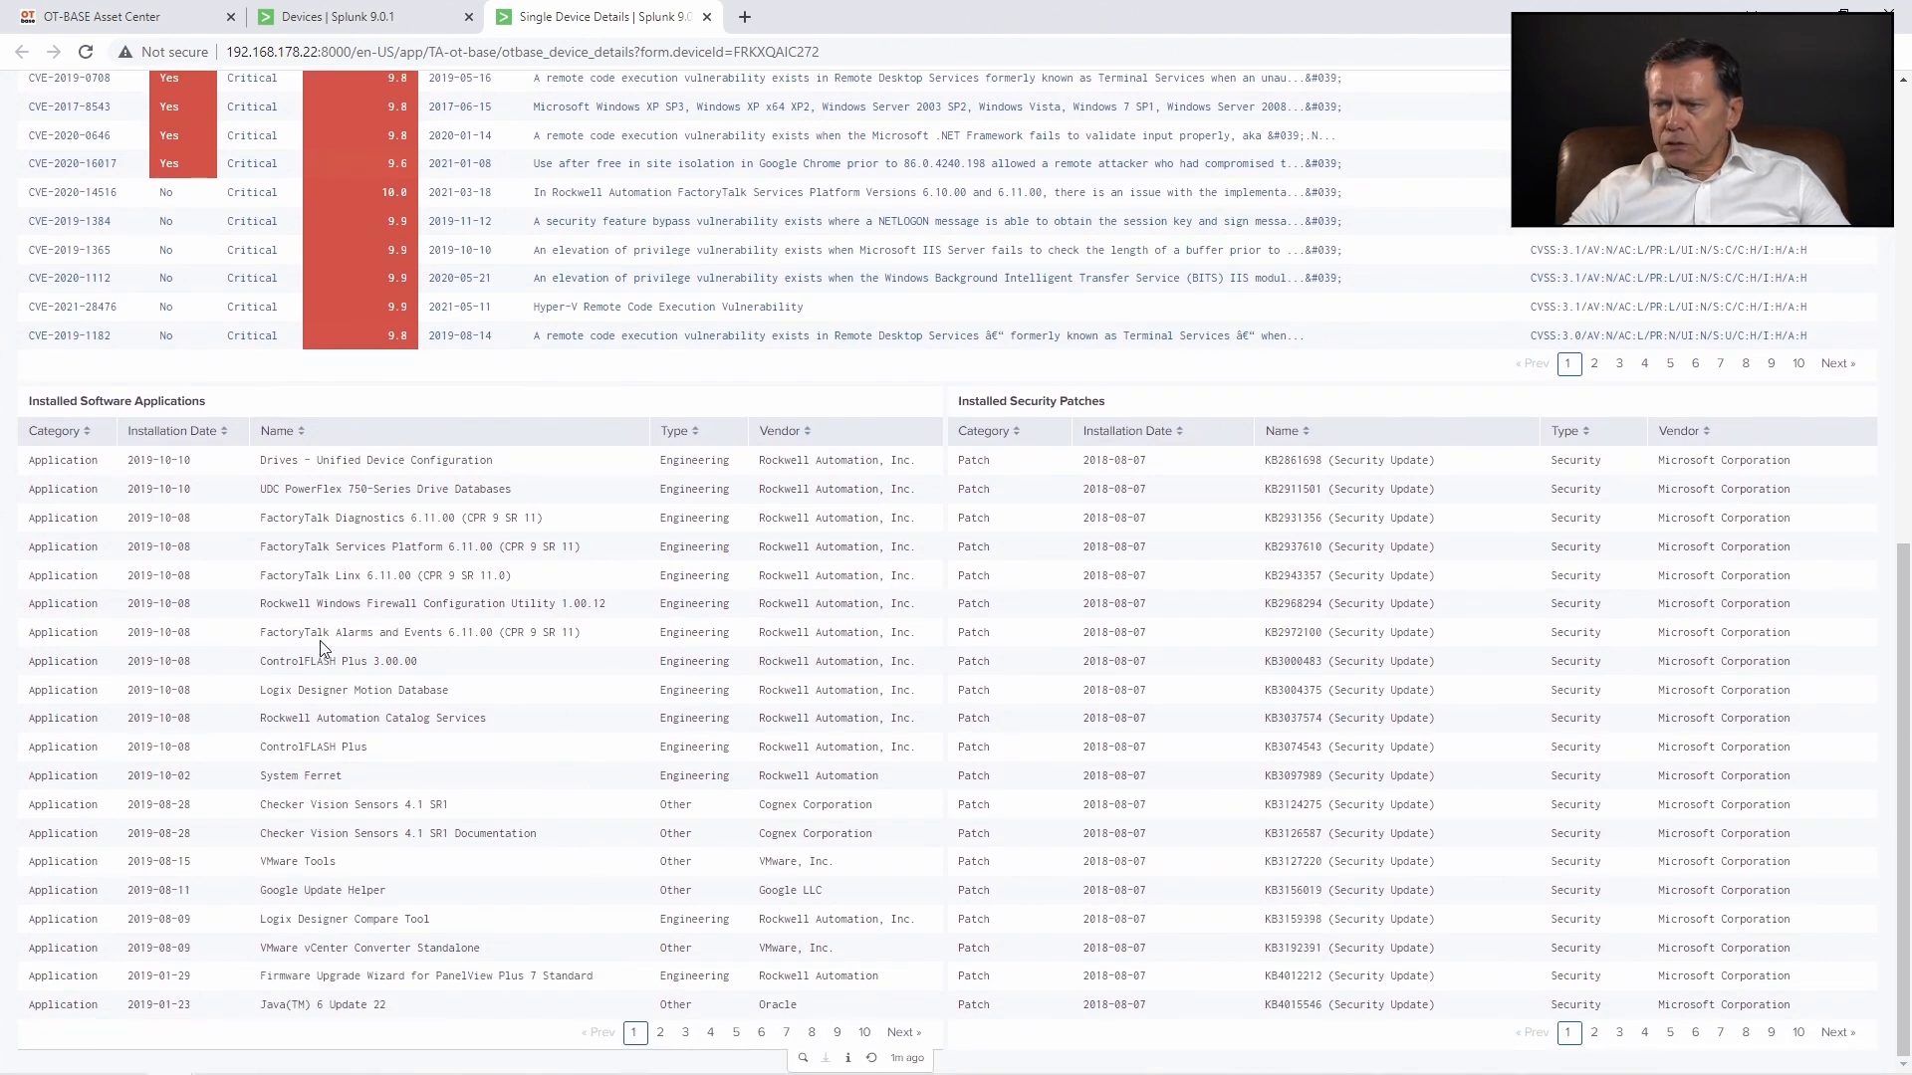
{"action": "scroll", "scroll_direction": "up", "scroll_amount": 3}
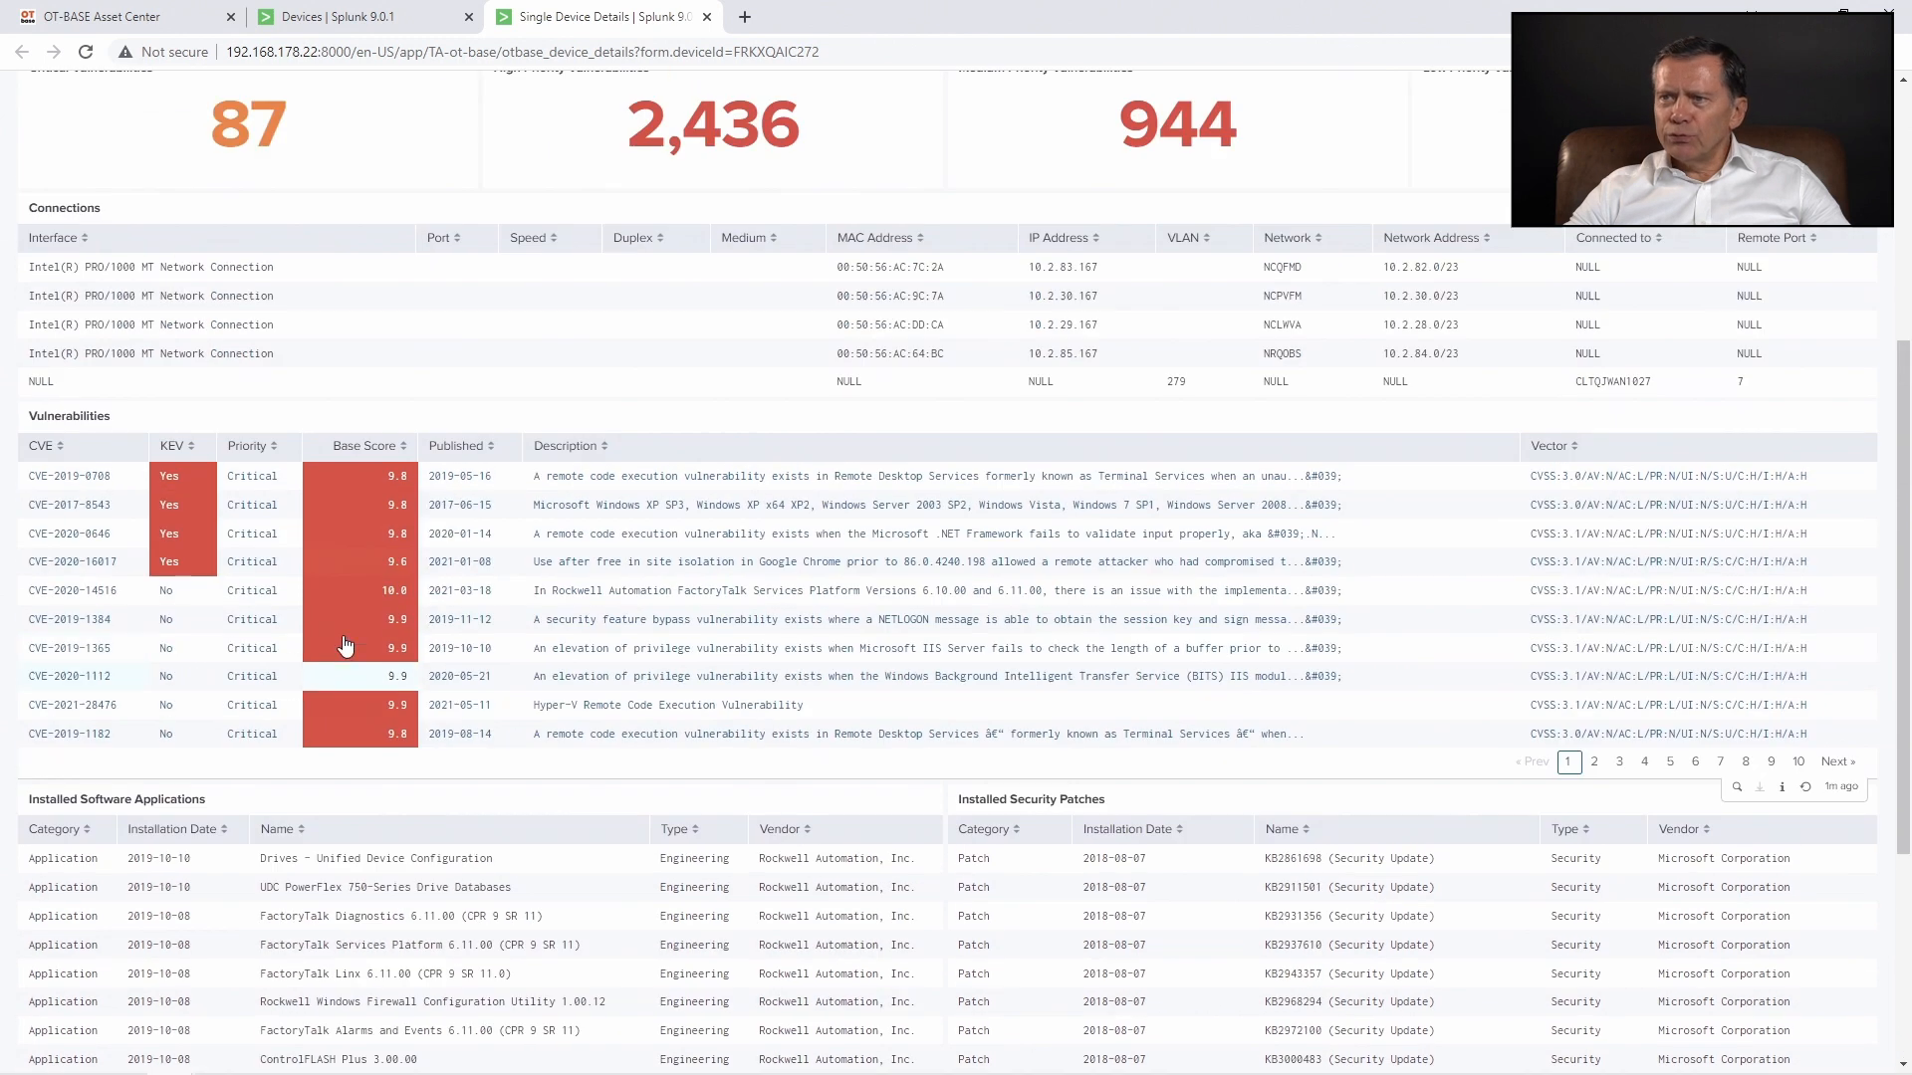
{"action": "mouse_move", "coordinate": [424, 793]}
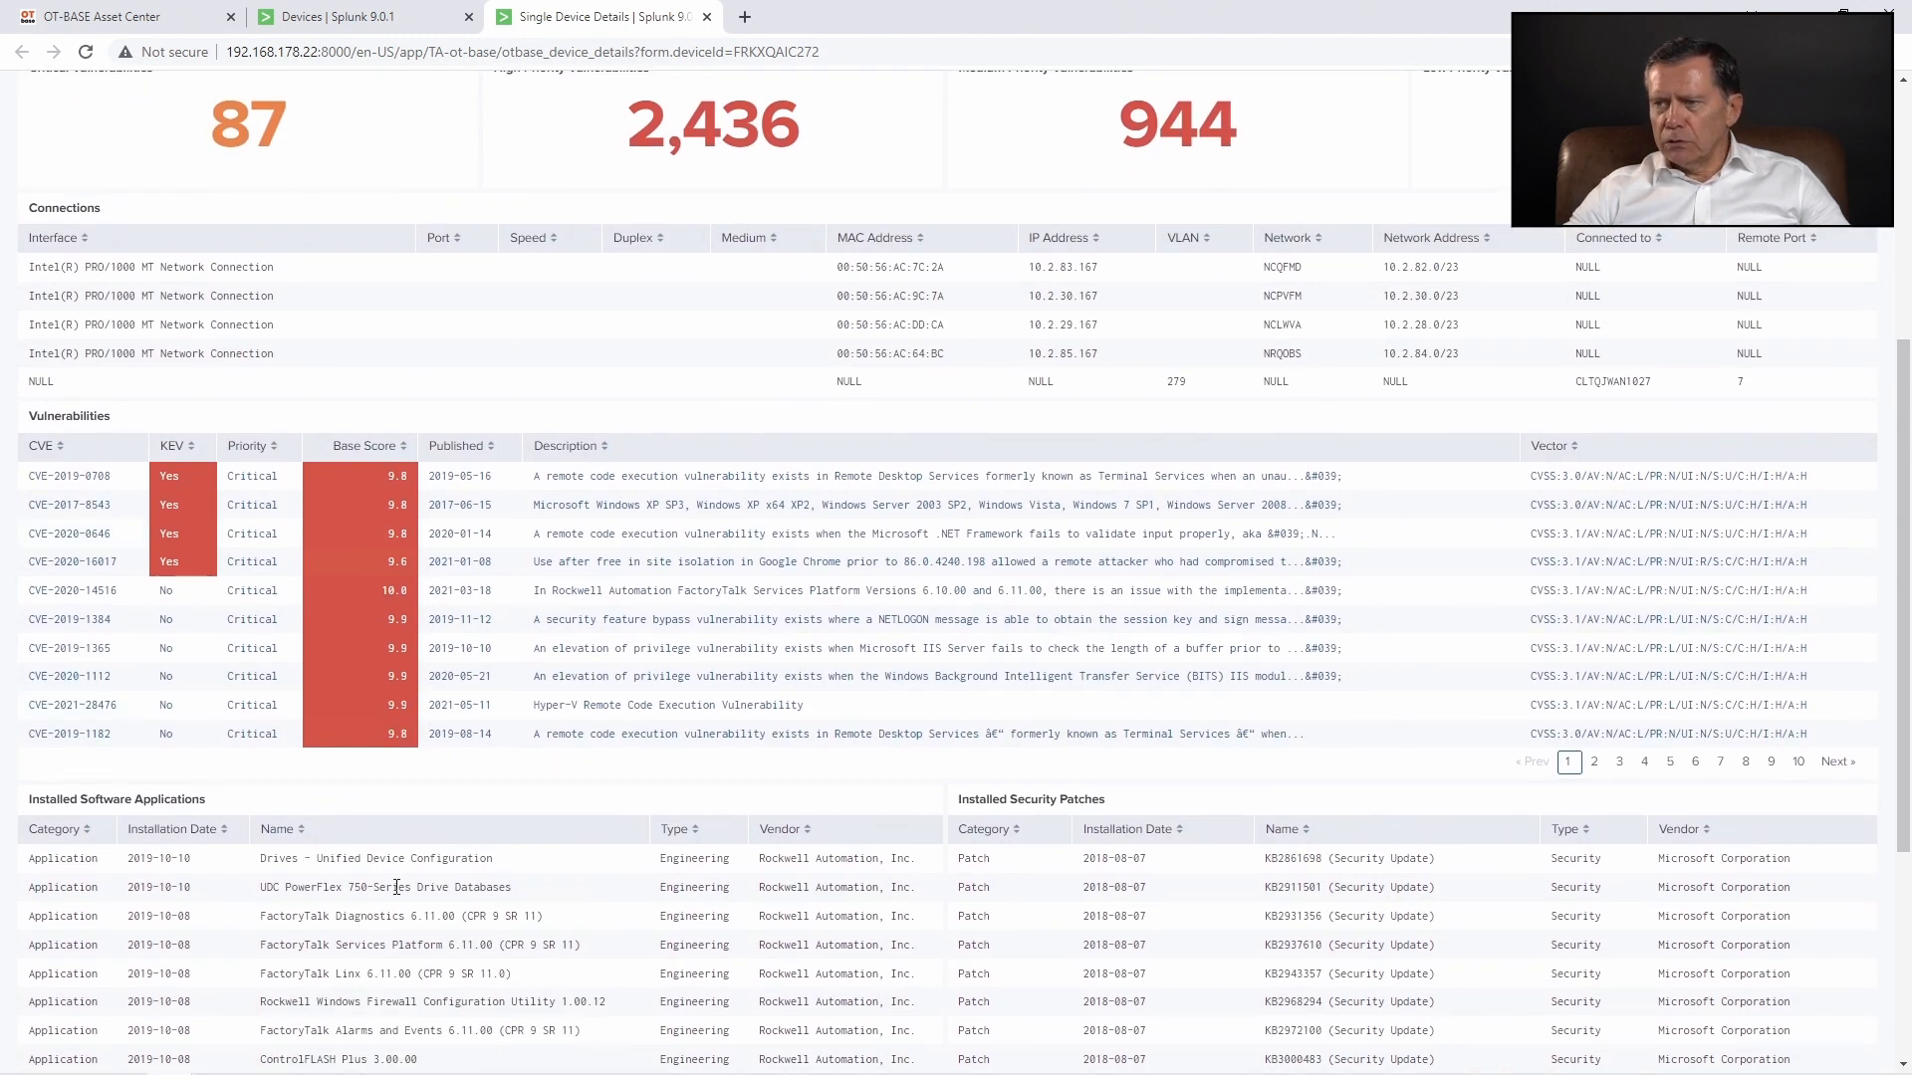
{"action": "mouse_move", "coordinate": [375, 845]}
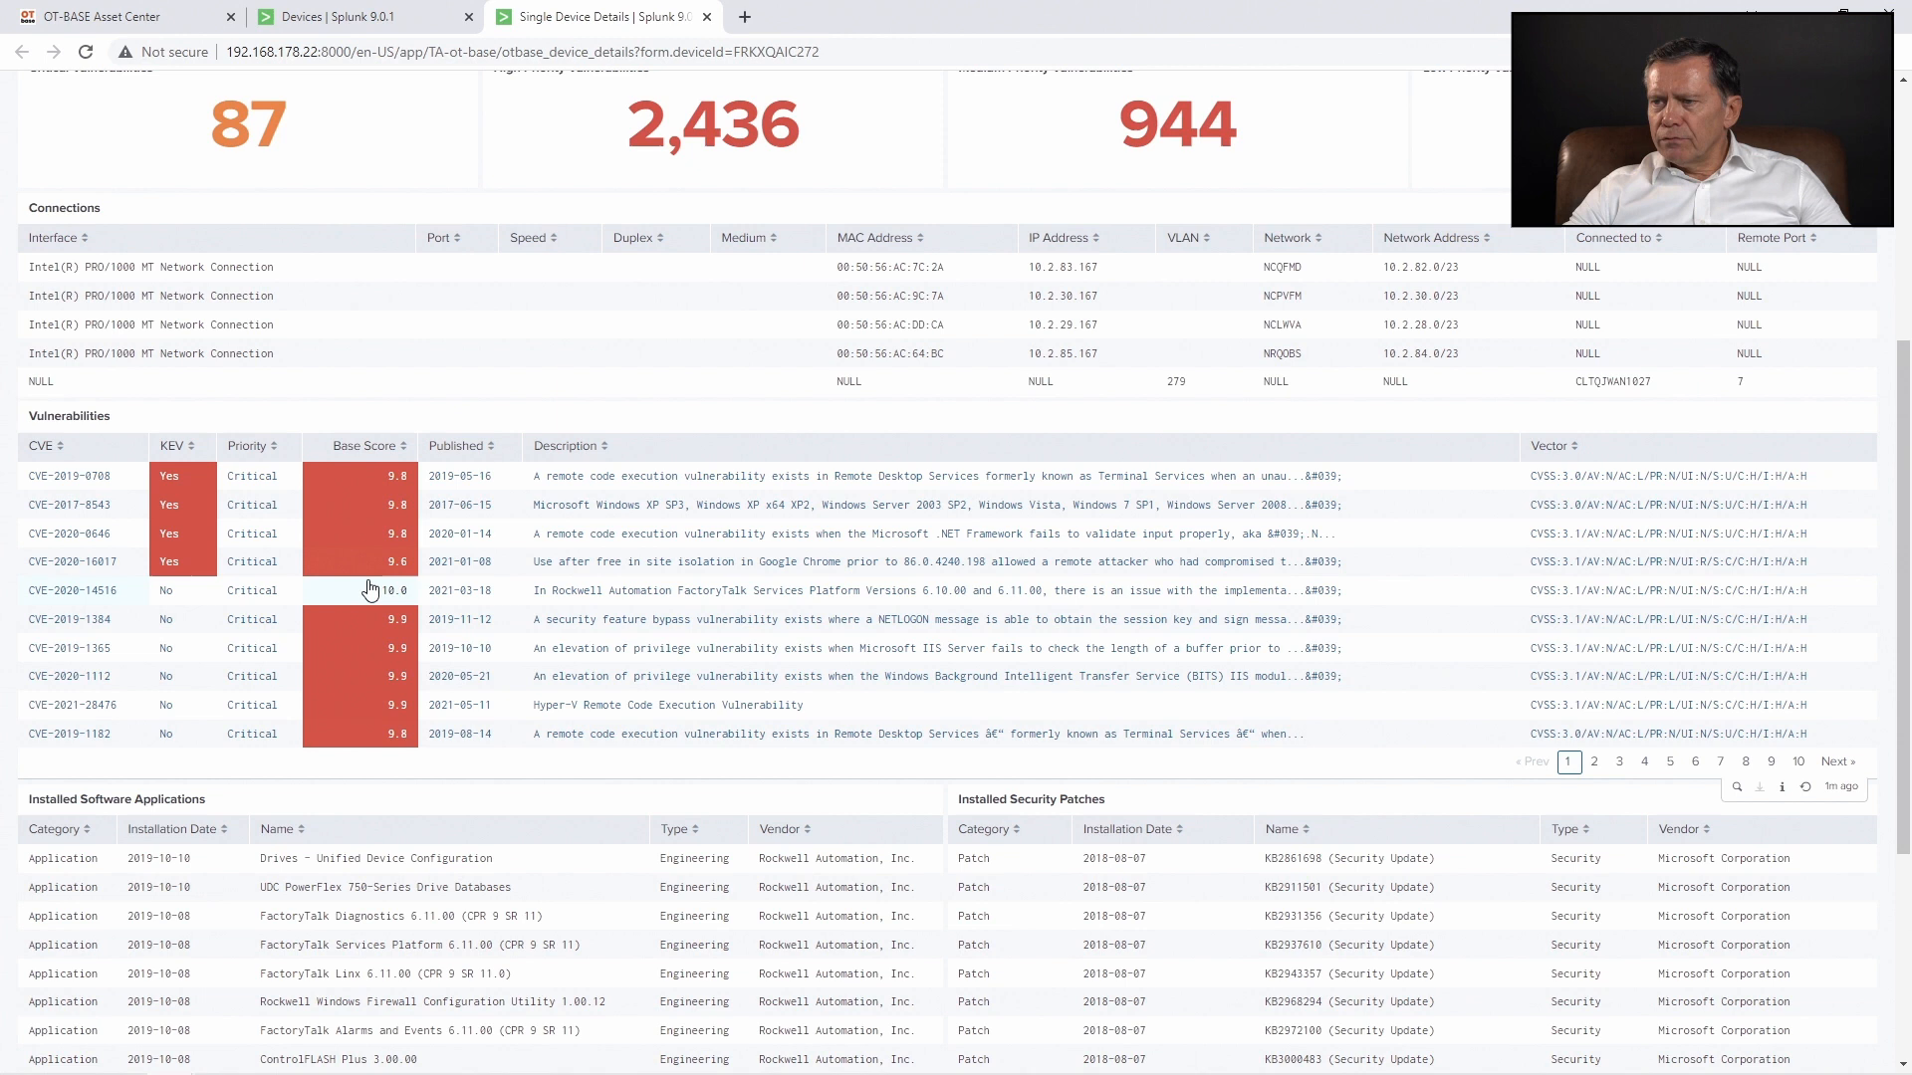
{"action": "mouse_move", "coordinate": [739, 618]}
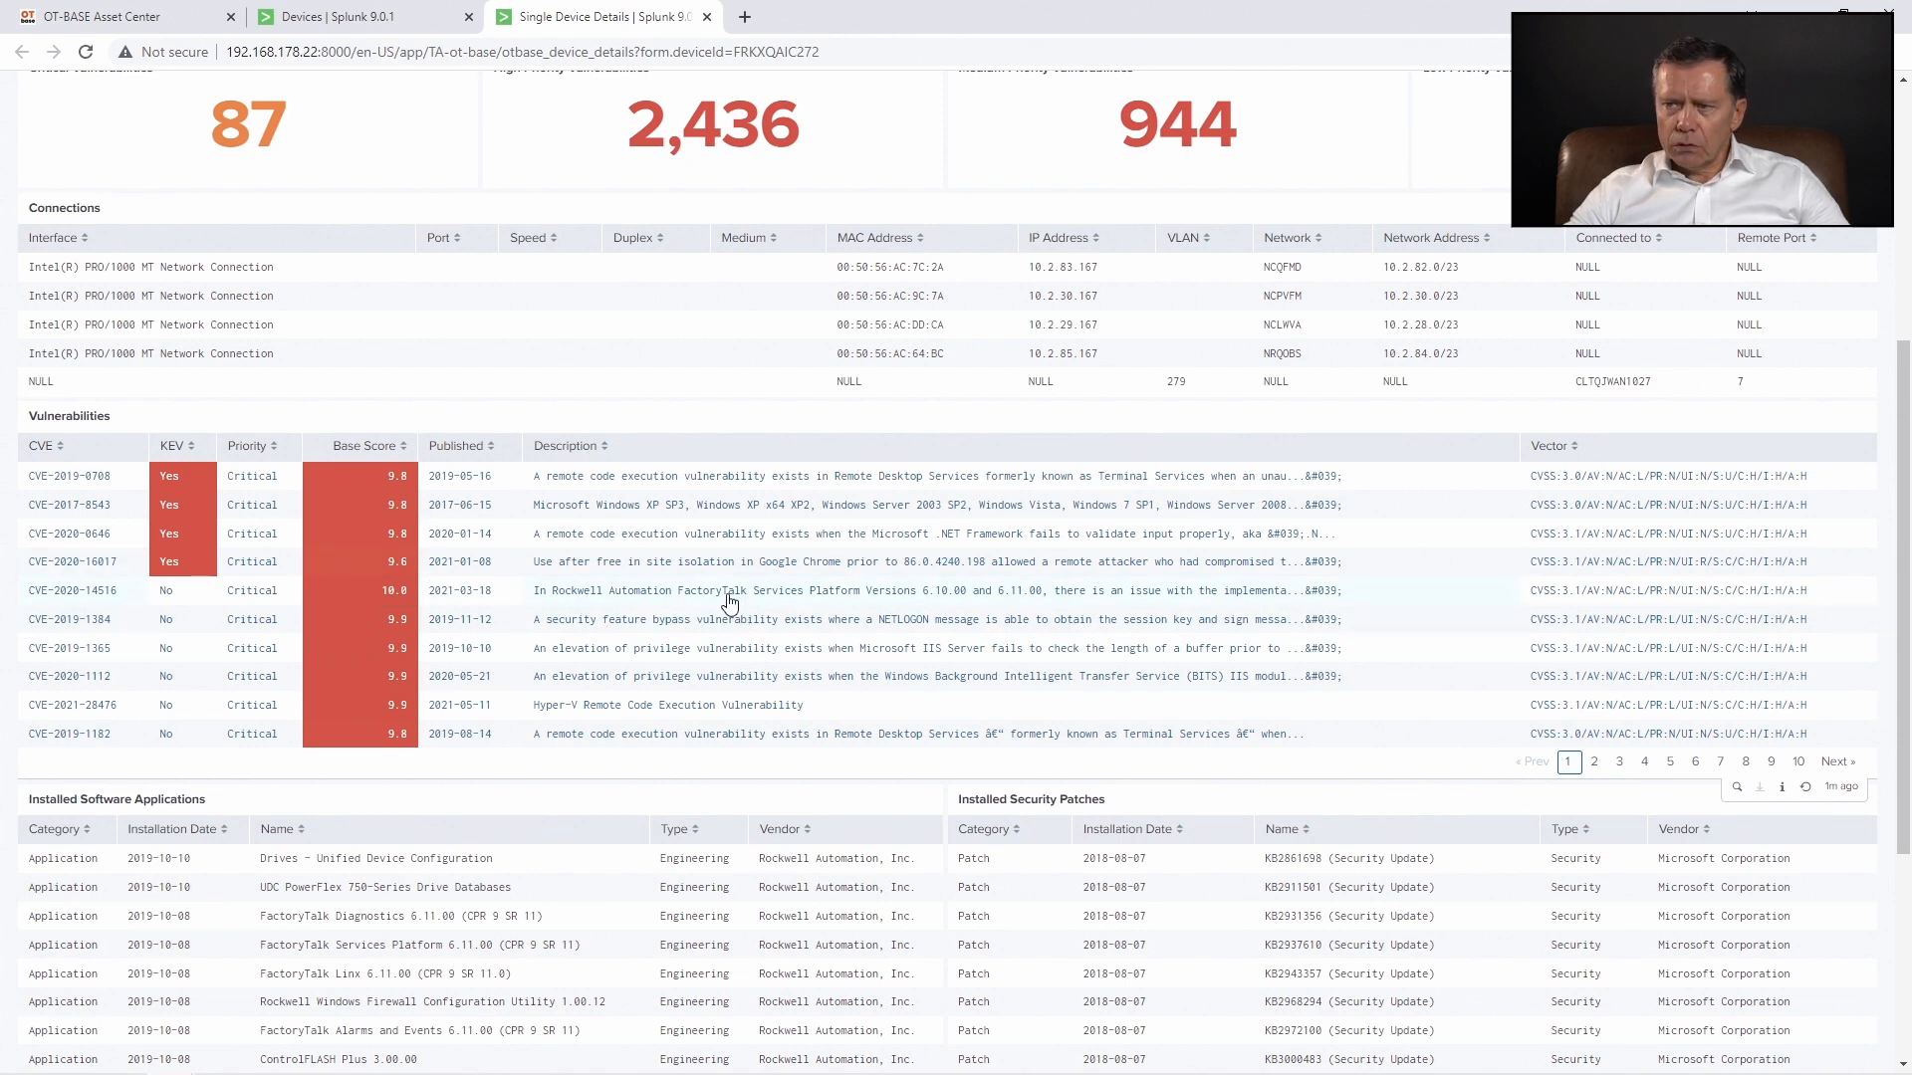
{"action": "scroll", "scroll_direction": "up", "scroll_amount": 3}
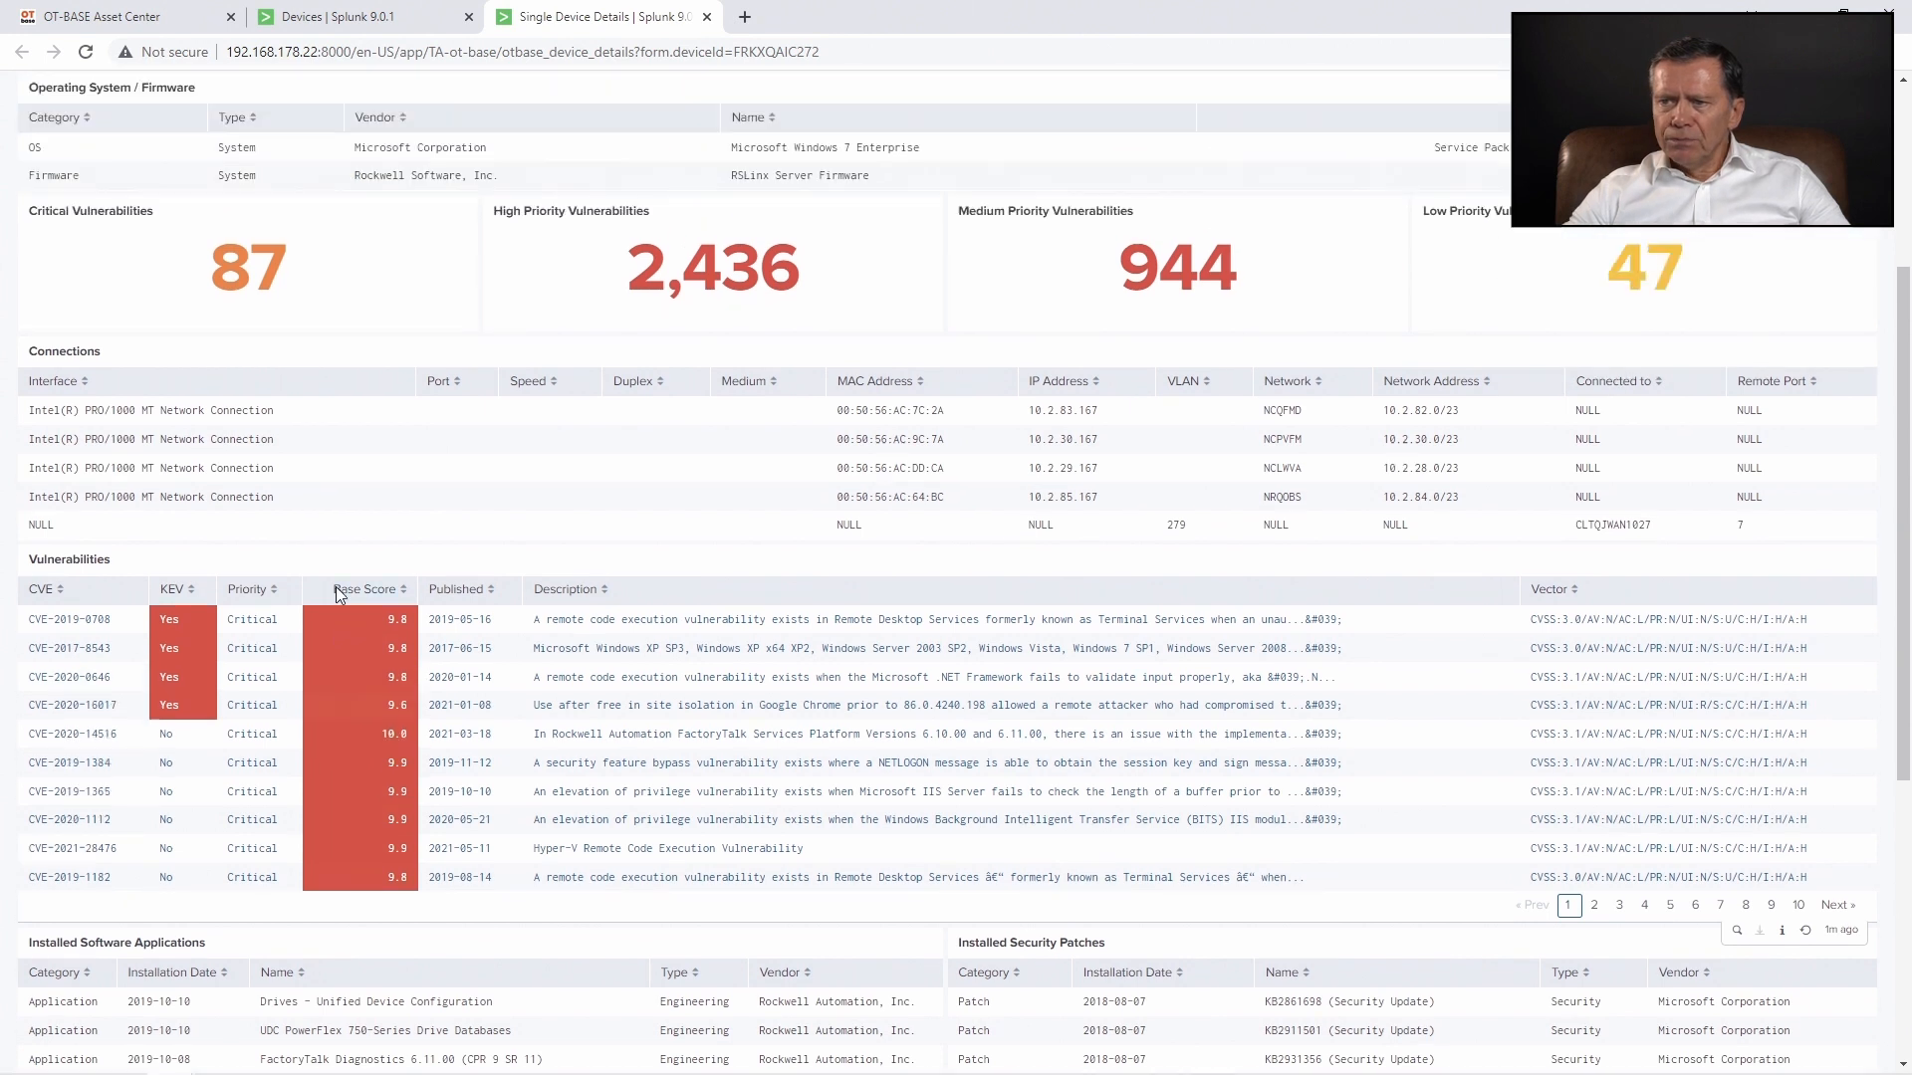
{"action": "scroll", "scroll_direction": "down", "scroll_amount": 3}
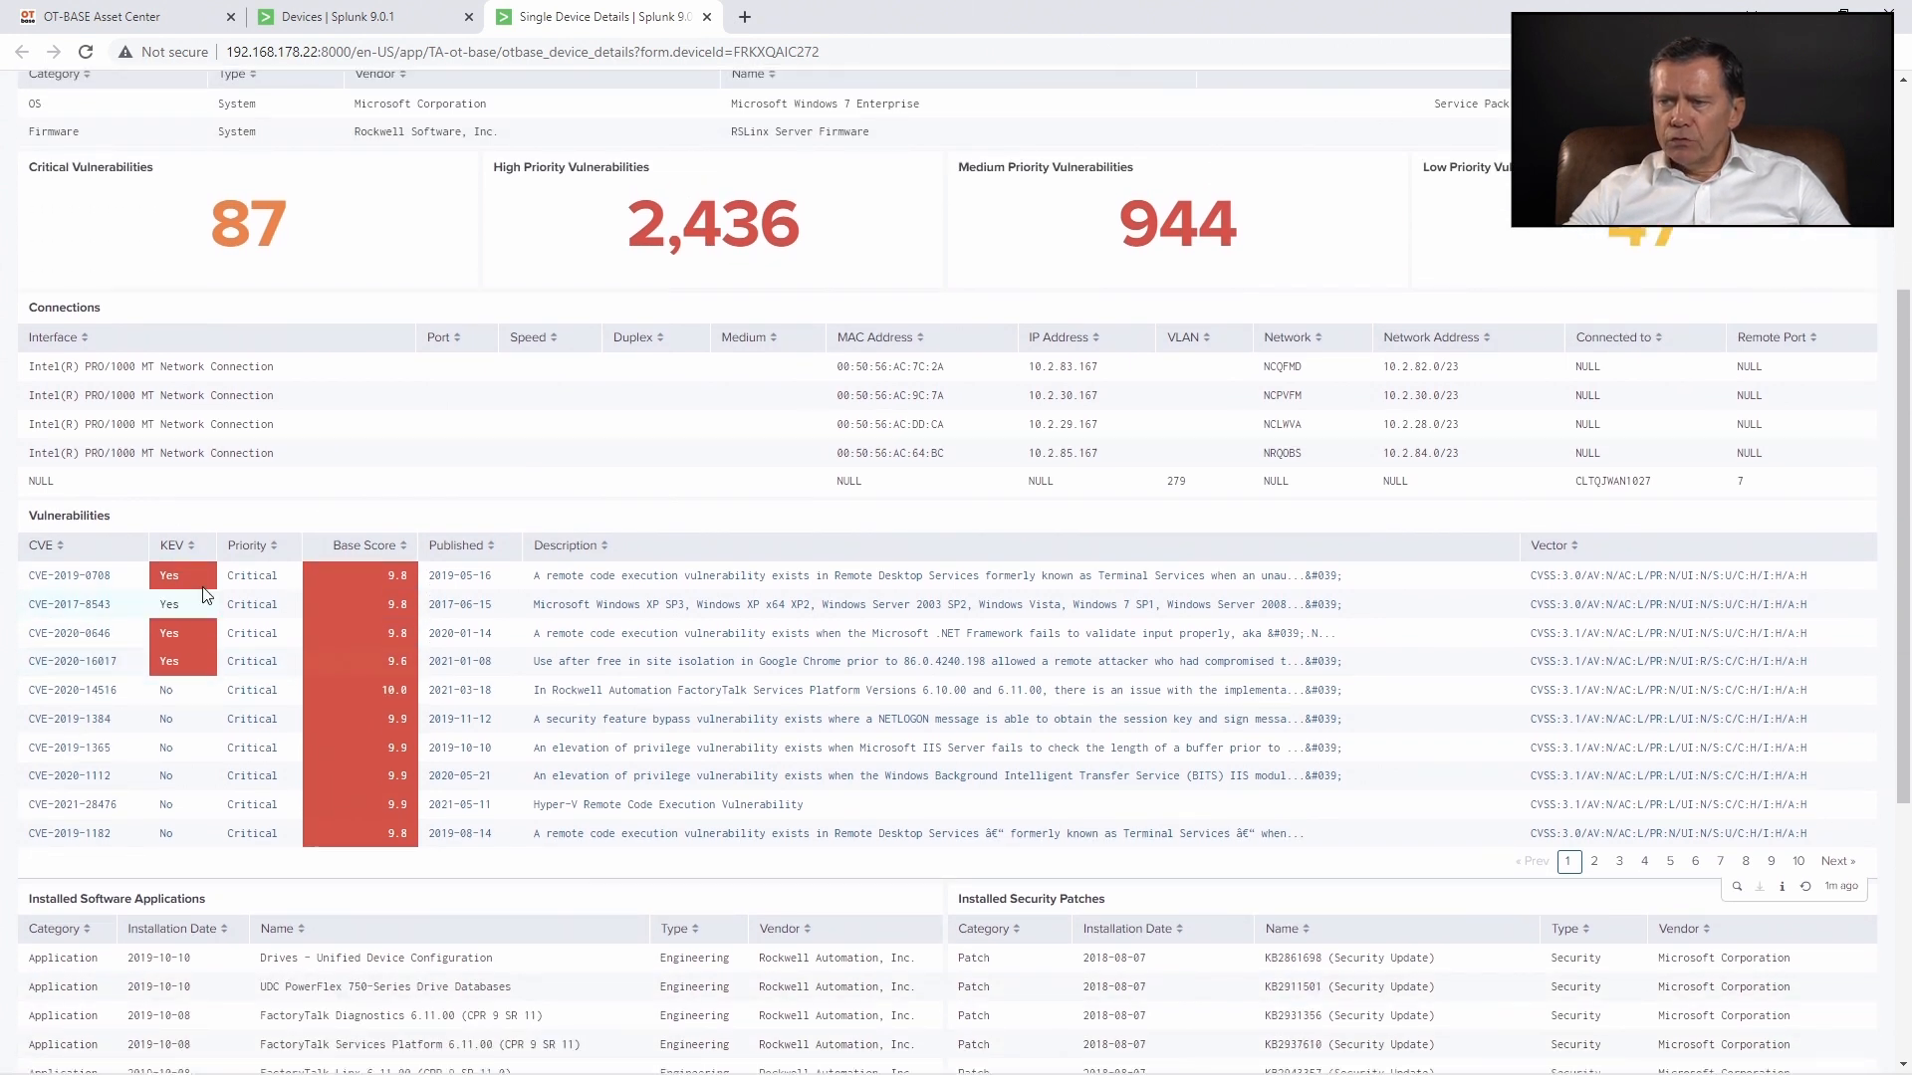
{"action": "mouse_move", "coordinate": [205, 693]}
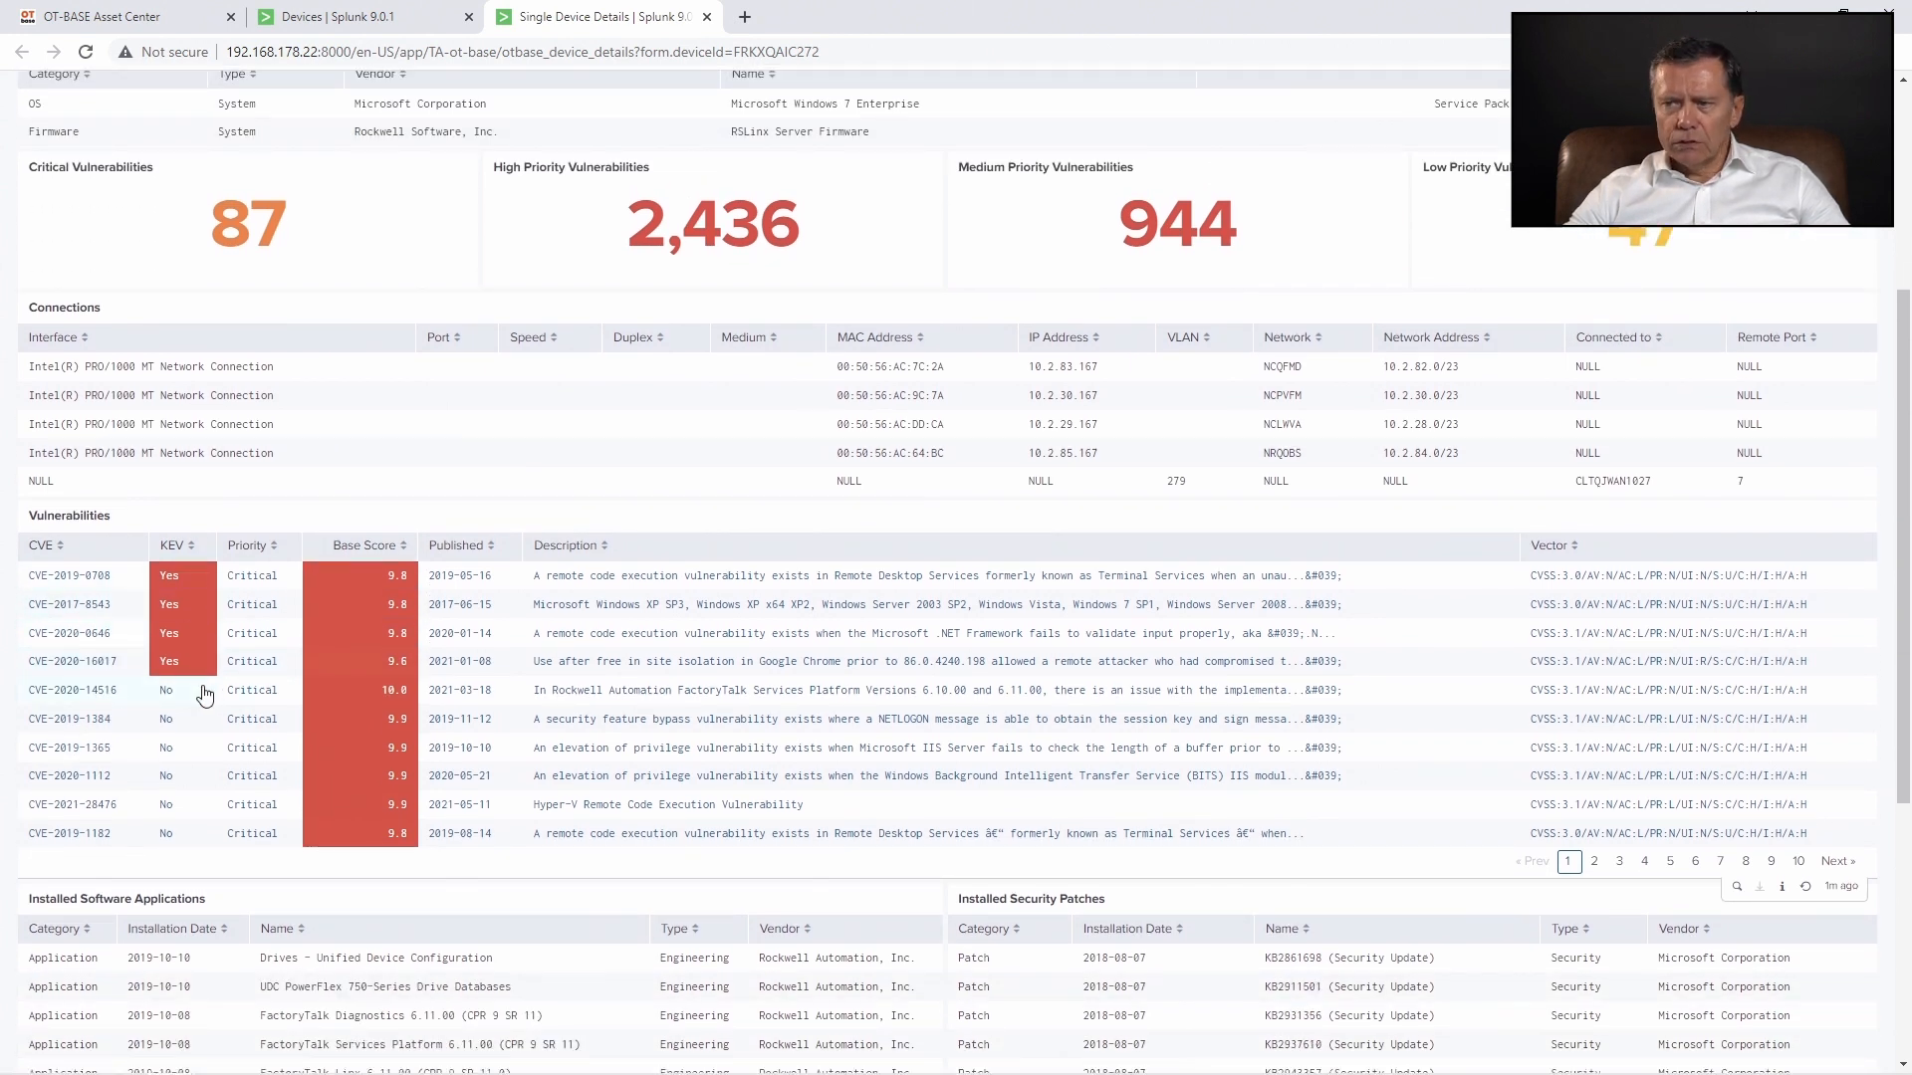
{"action": "mouse_move", "coordinate": [799, 713]}
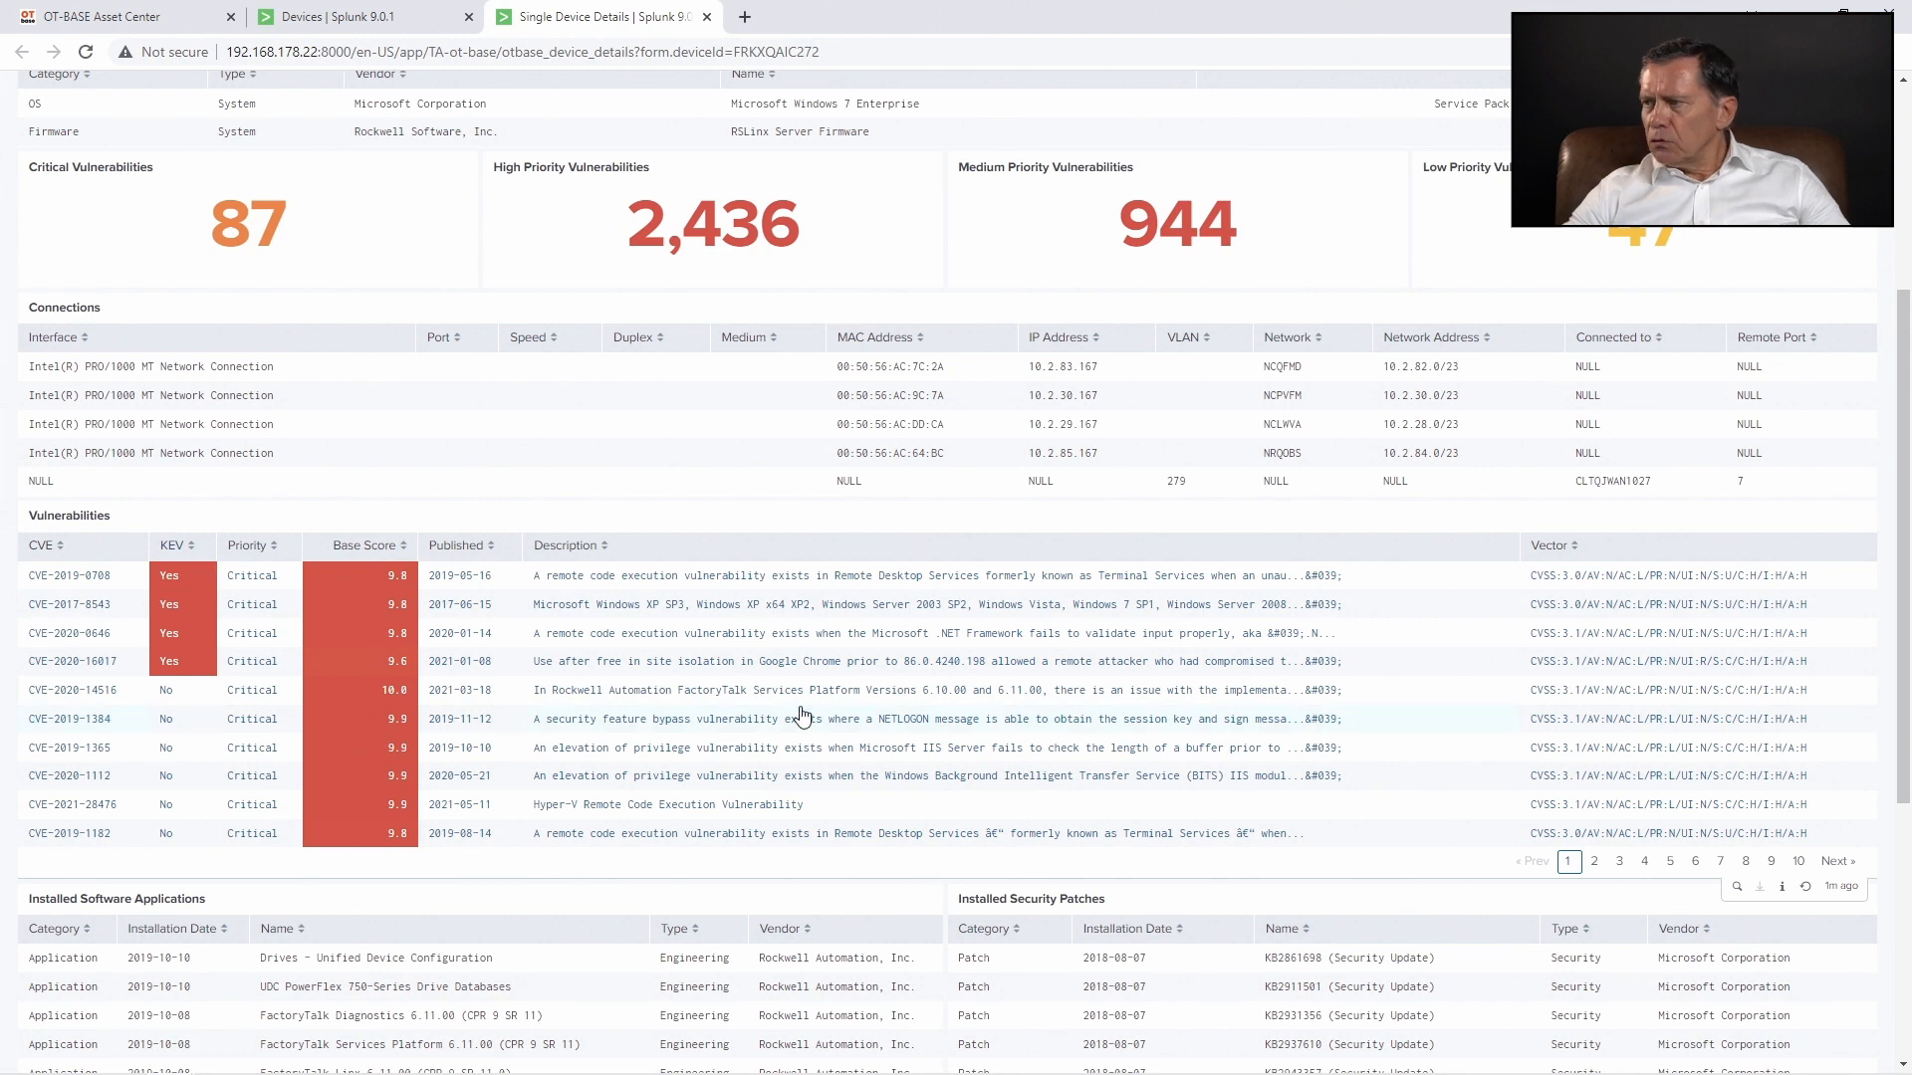
{"action": "scroll", "scroll_direction": "up", "scroll_amount": 3}
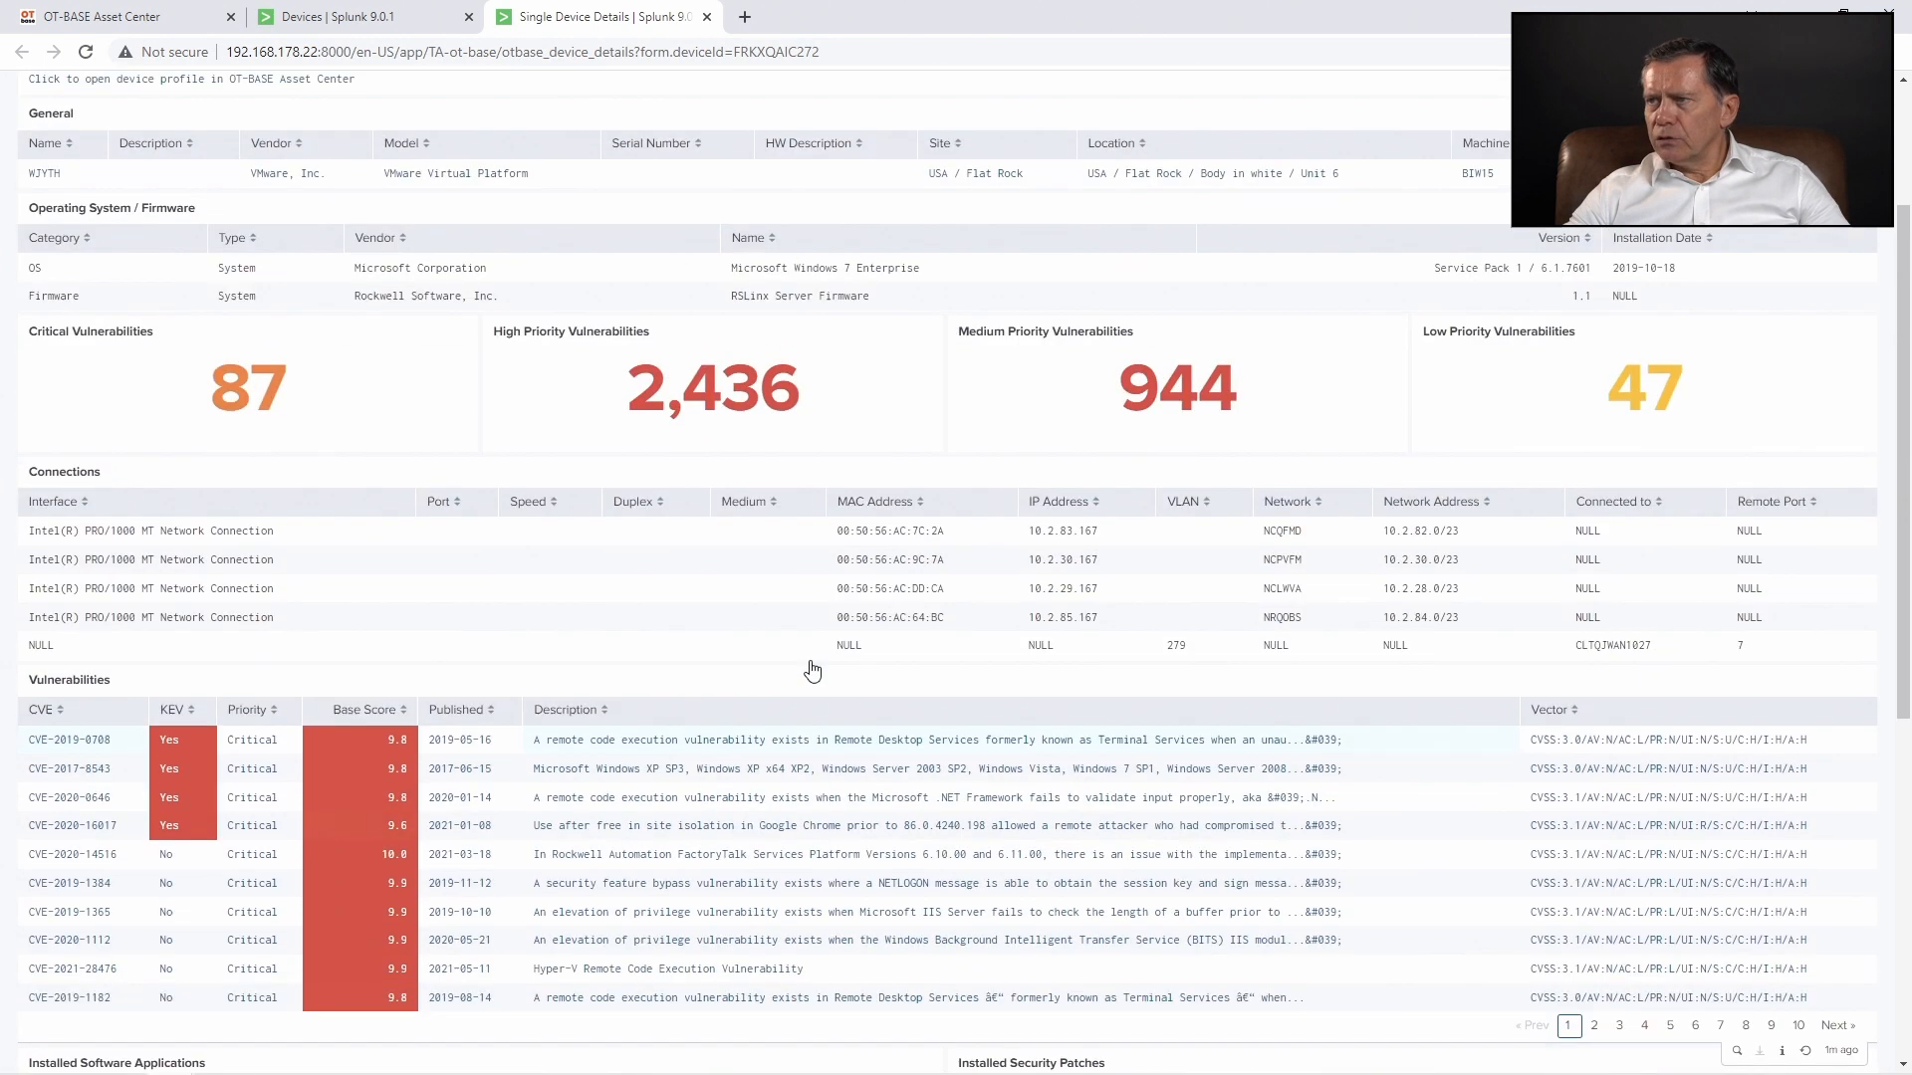
{"action": "scroll", "scroll_direction": "up", "scroll_amount": 3}
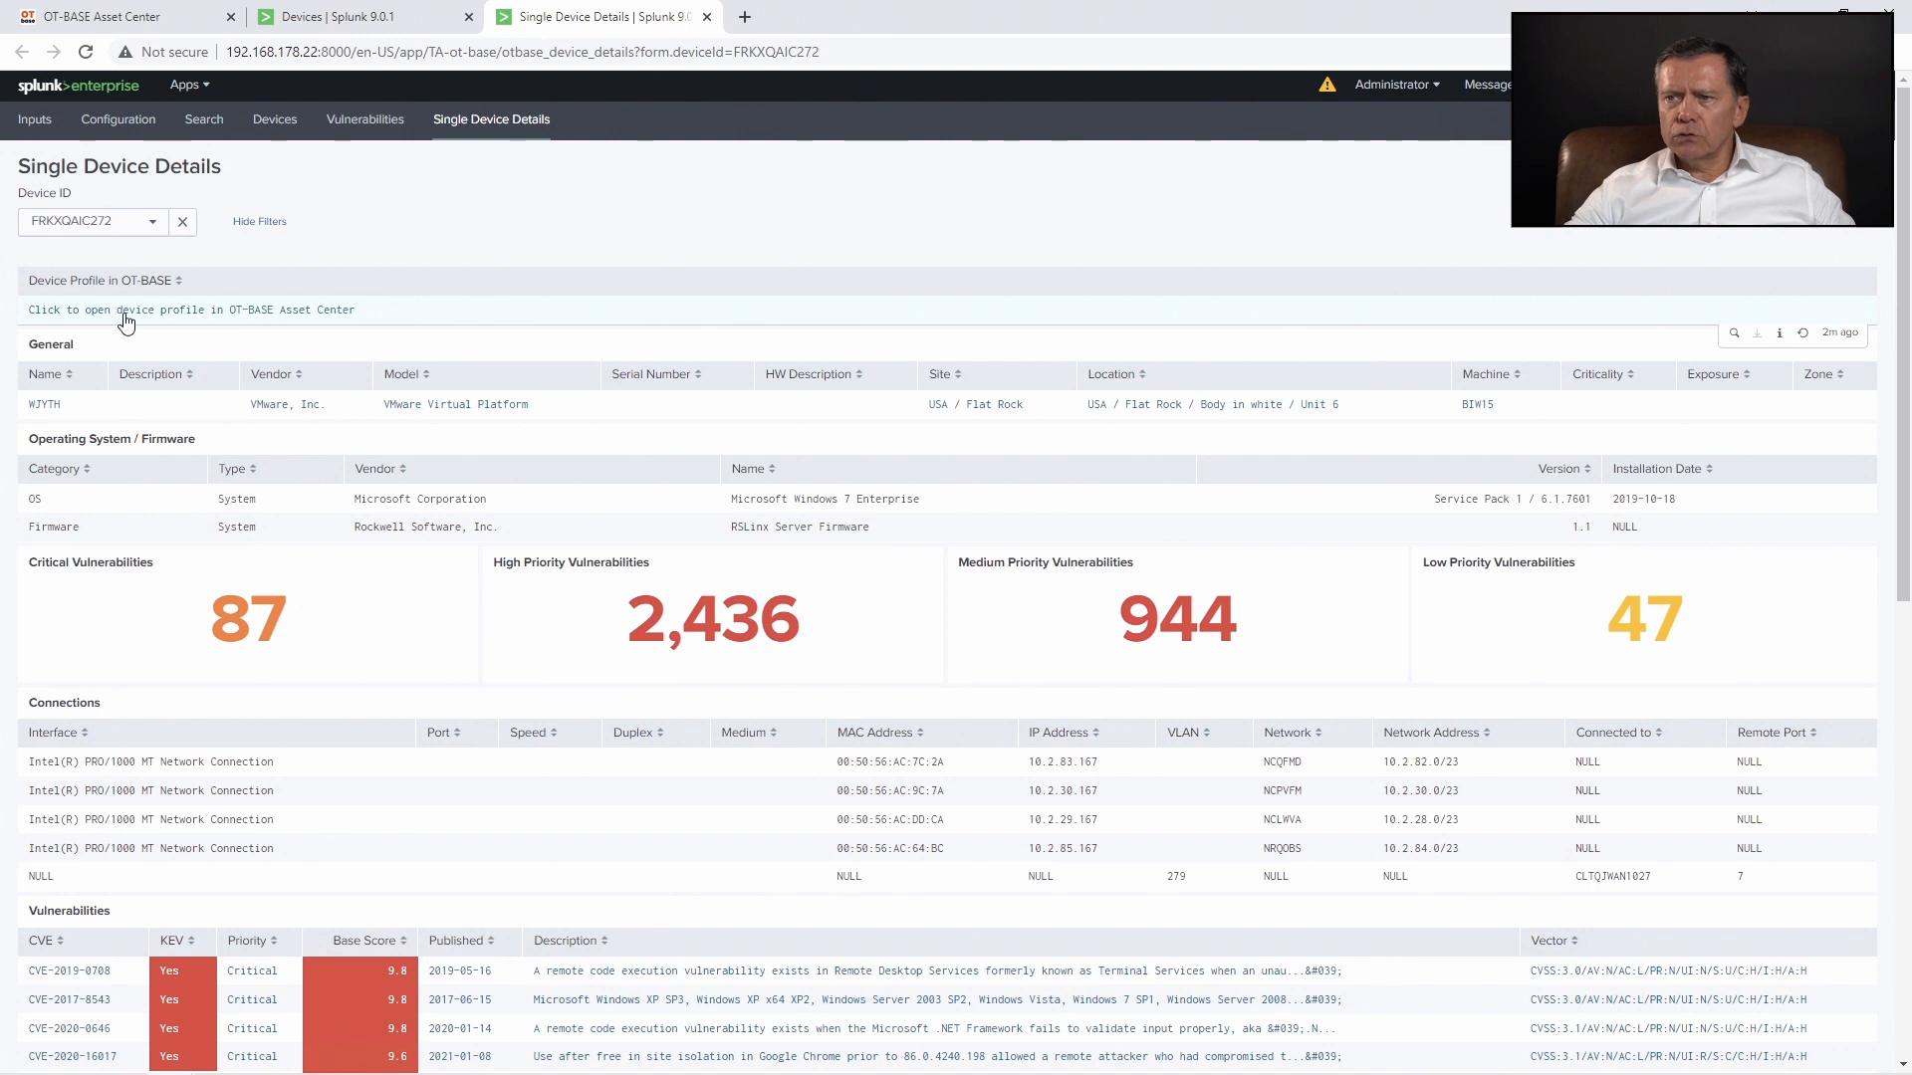
Open the device profile in OT-BASE Asset Center, turning off future redirect warnings
{"action": "left_click", "coordinate": [193, 309]}
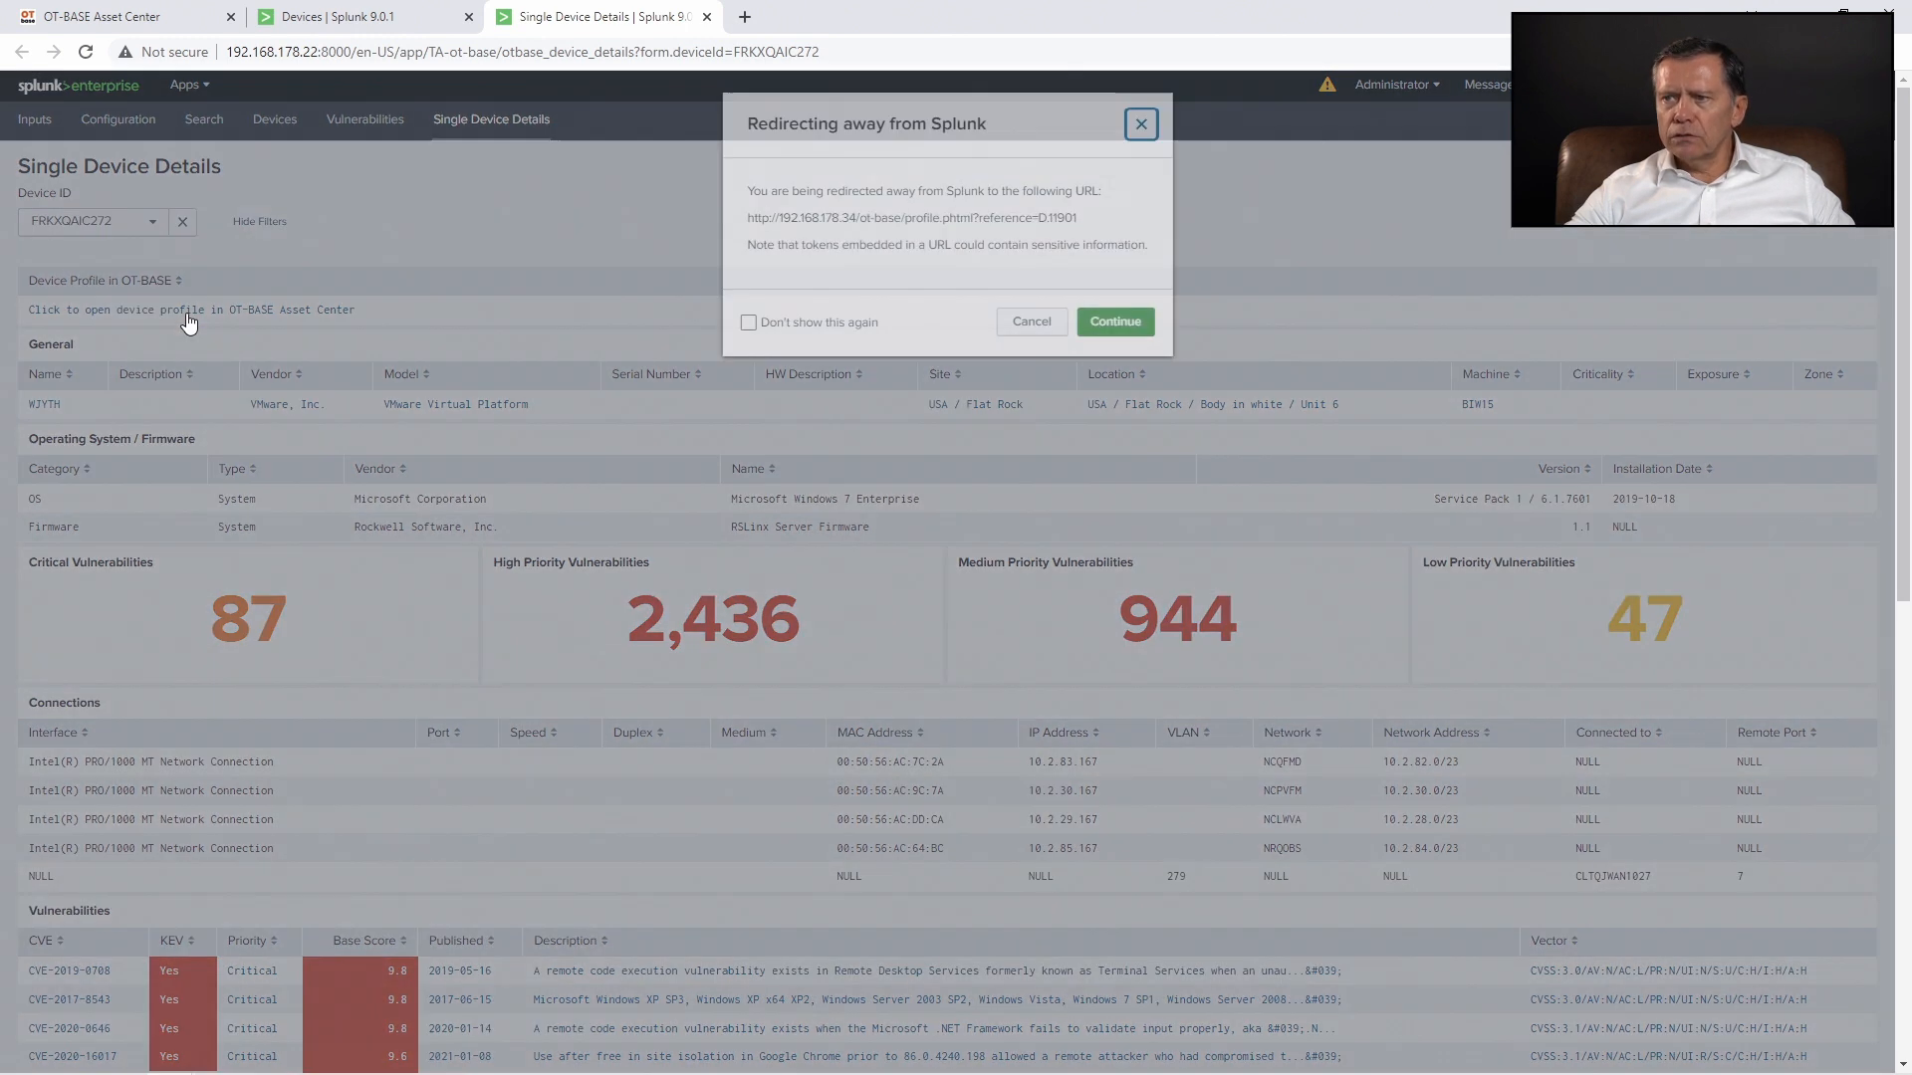
{"action": "left_click", "coordinate": [748, 336]}
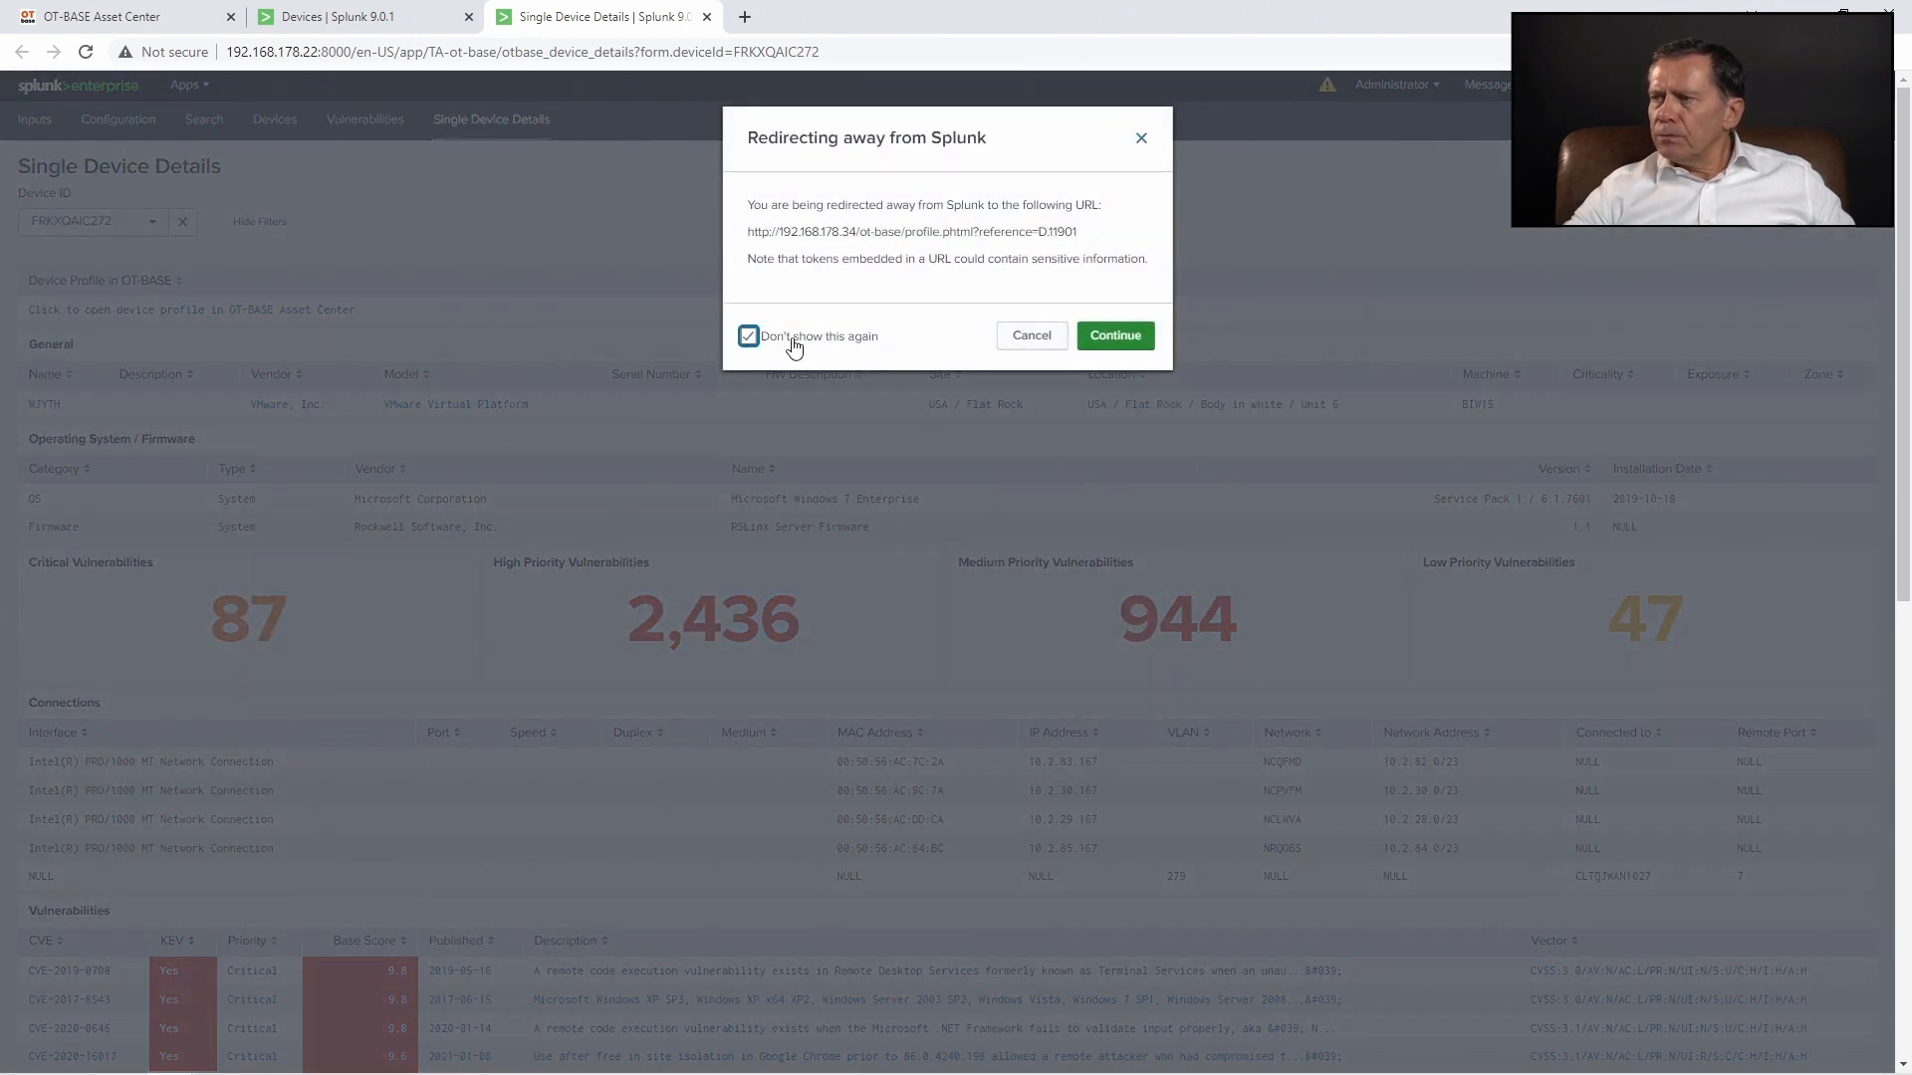
{"action": "left_click", "coordinate": [1112, 335]}
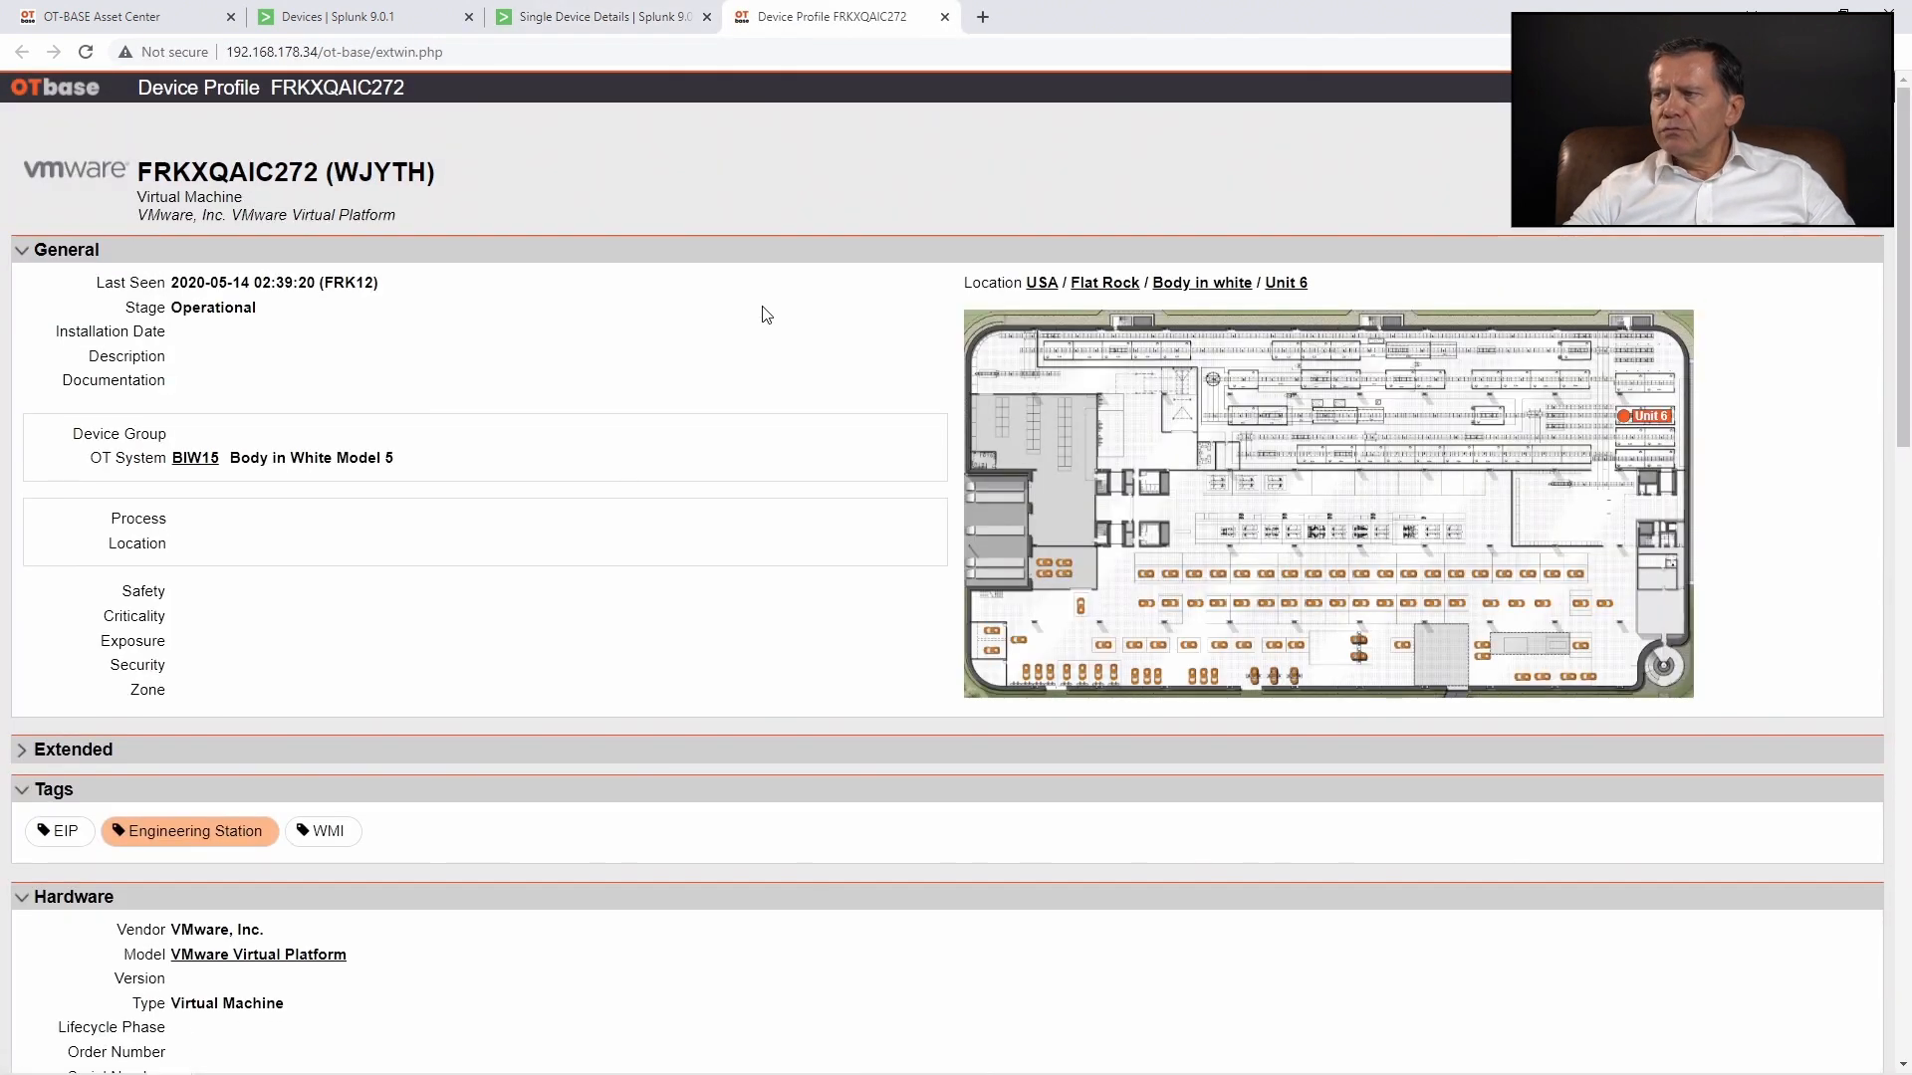
{"action": "mouse_move", "coordinate": [545, 270]}
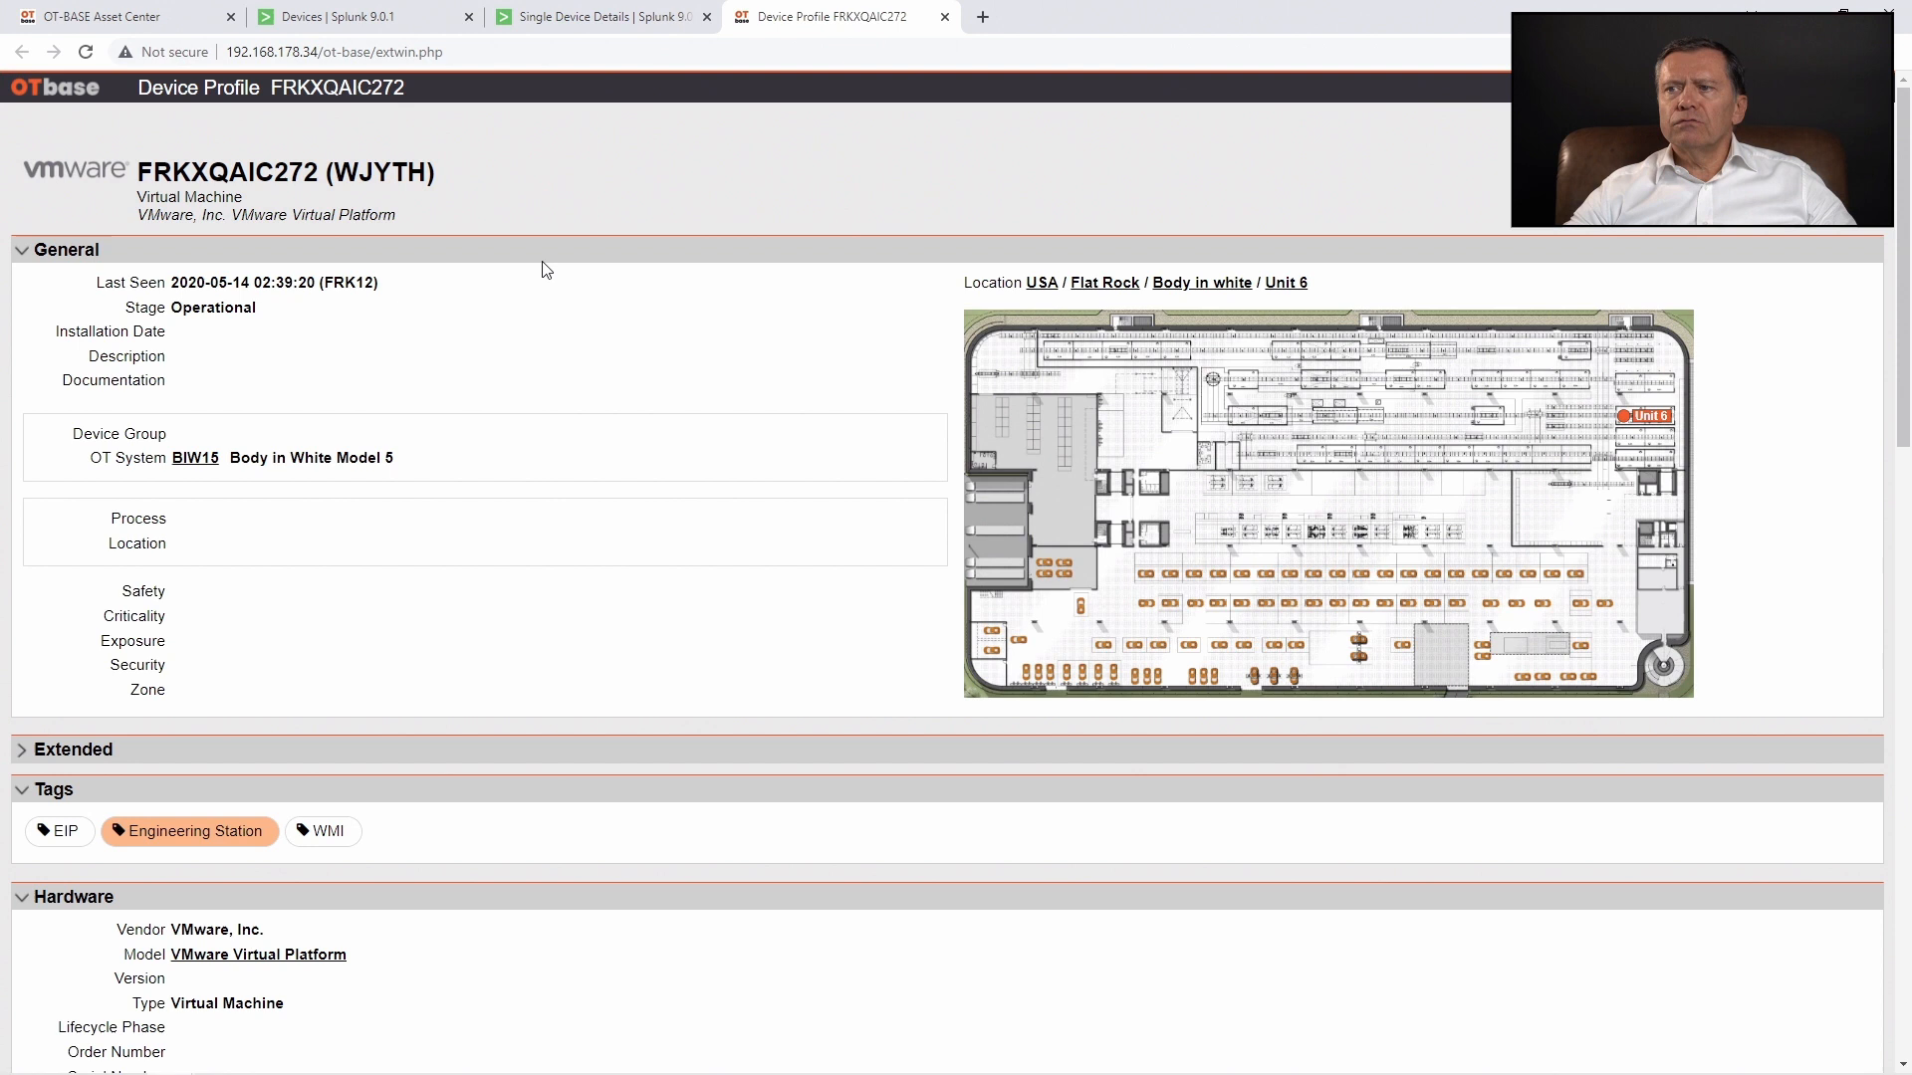
{"action": "mouse_move", "coordinate": [544, 206]}
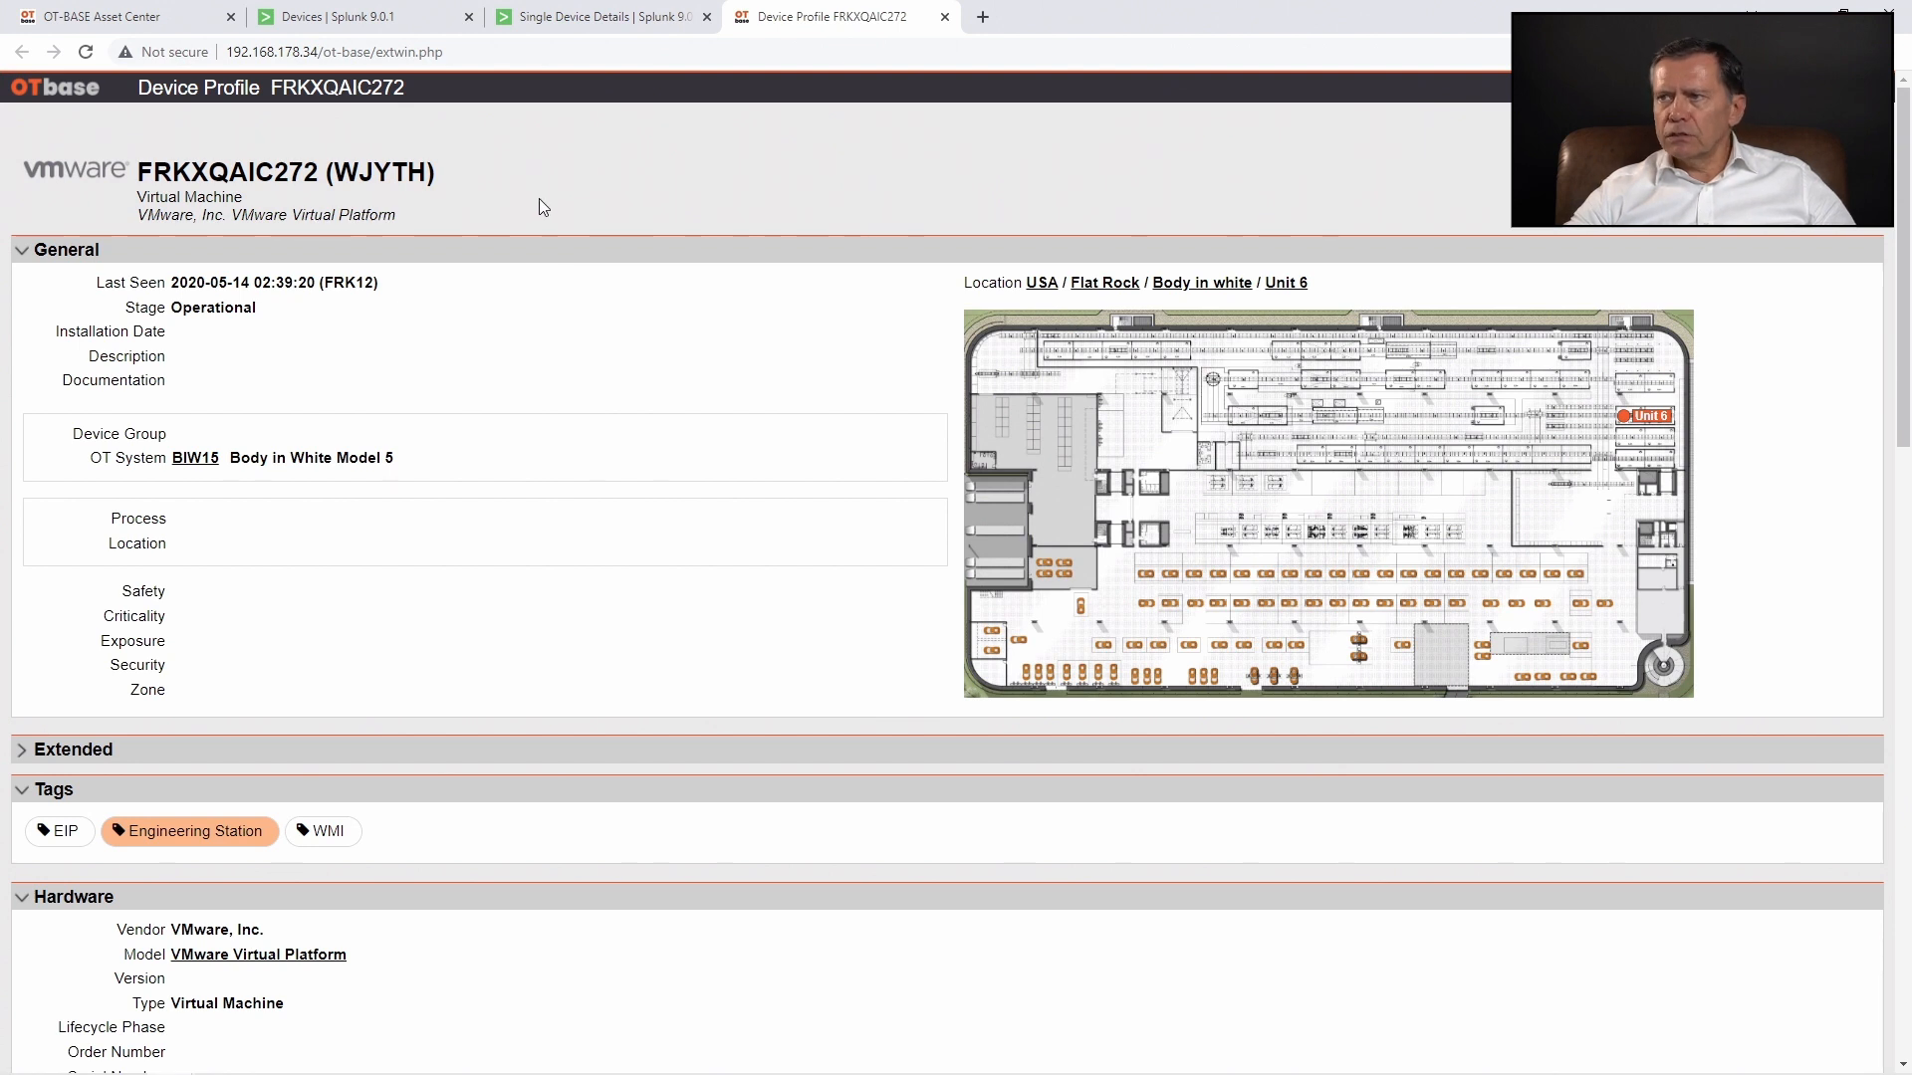
{"action": "mouse_move", "coordinate": [471, 195]}
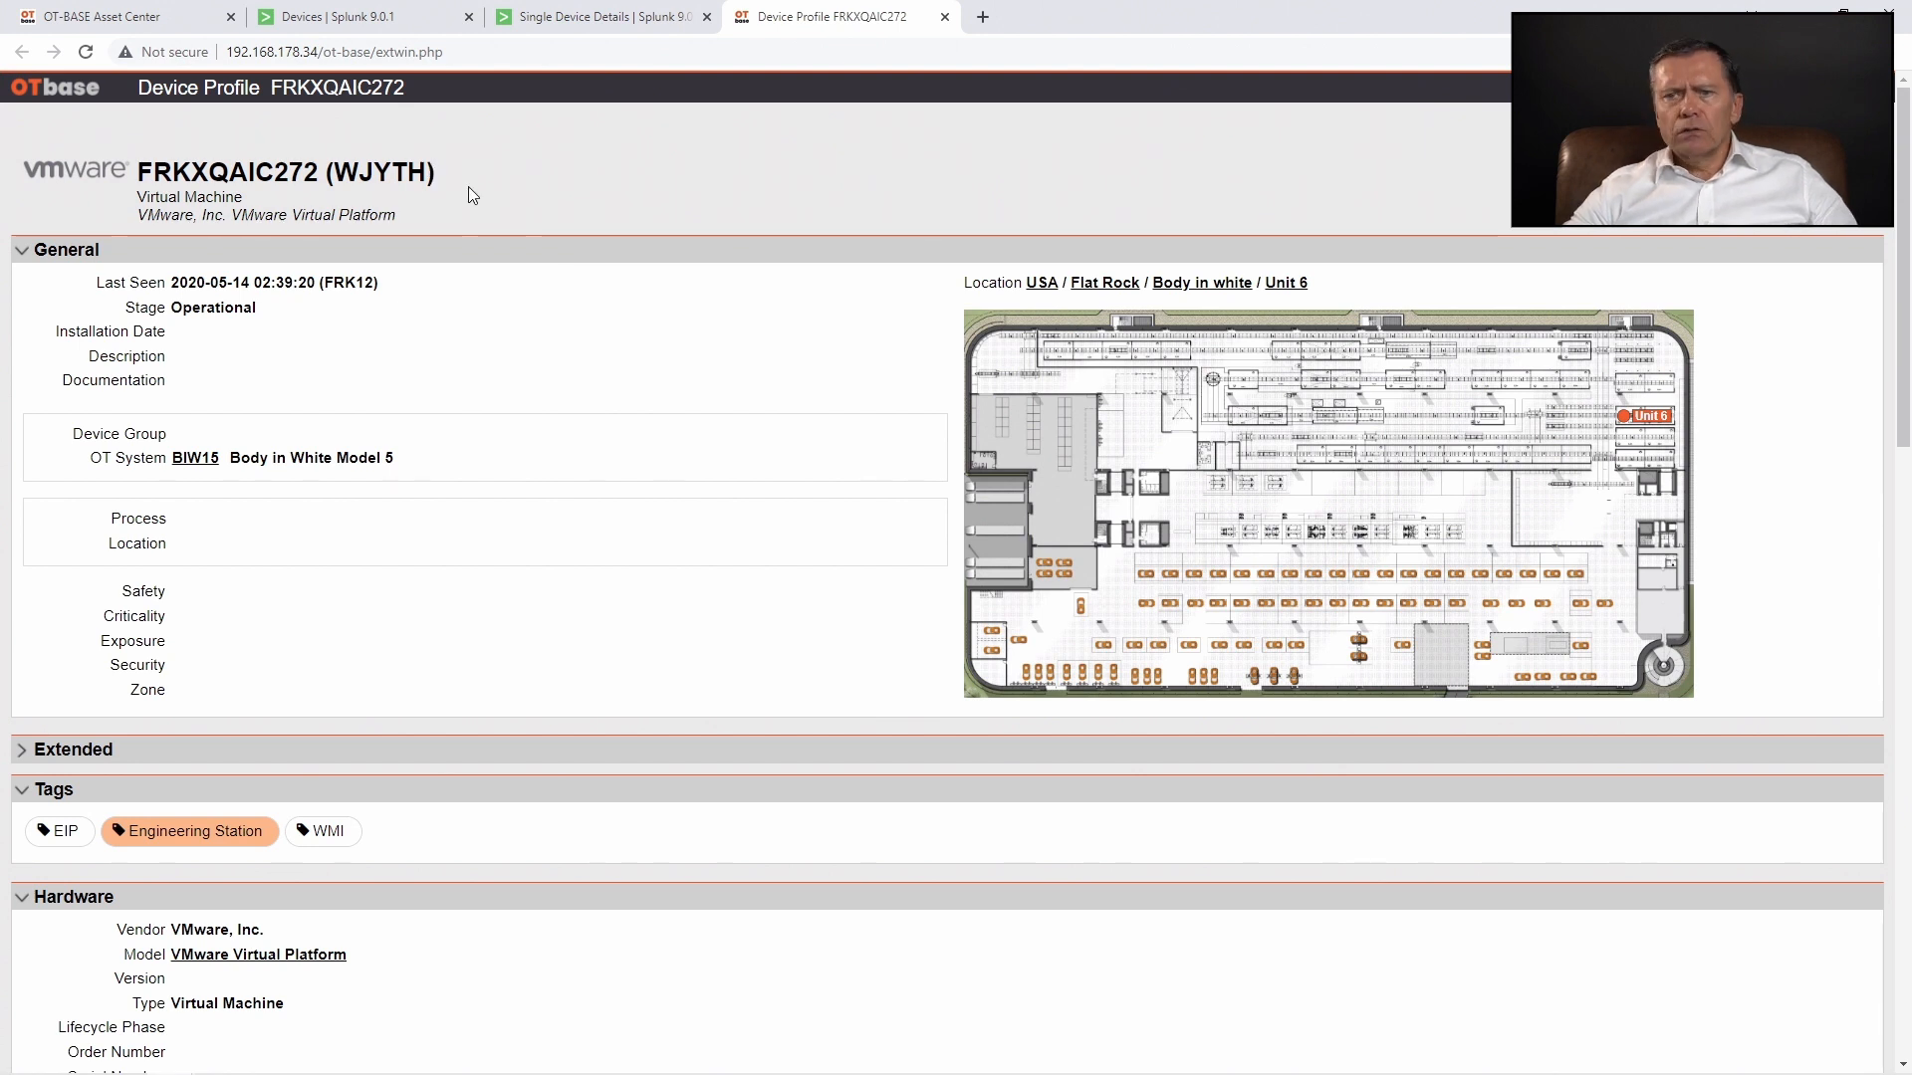
{"action": "mouse_move", "coordinate": [1759, 500]}
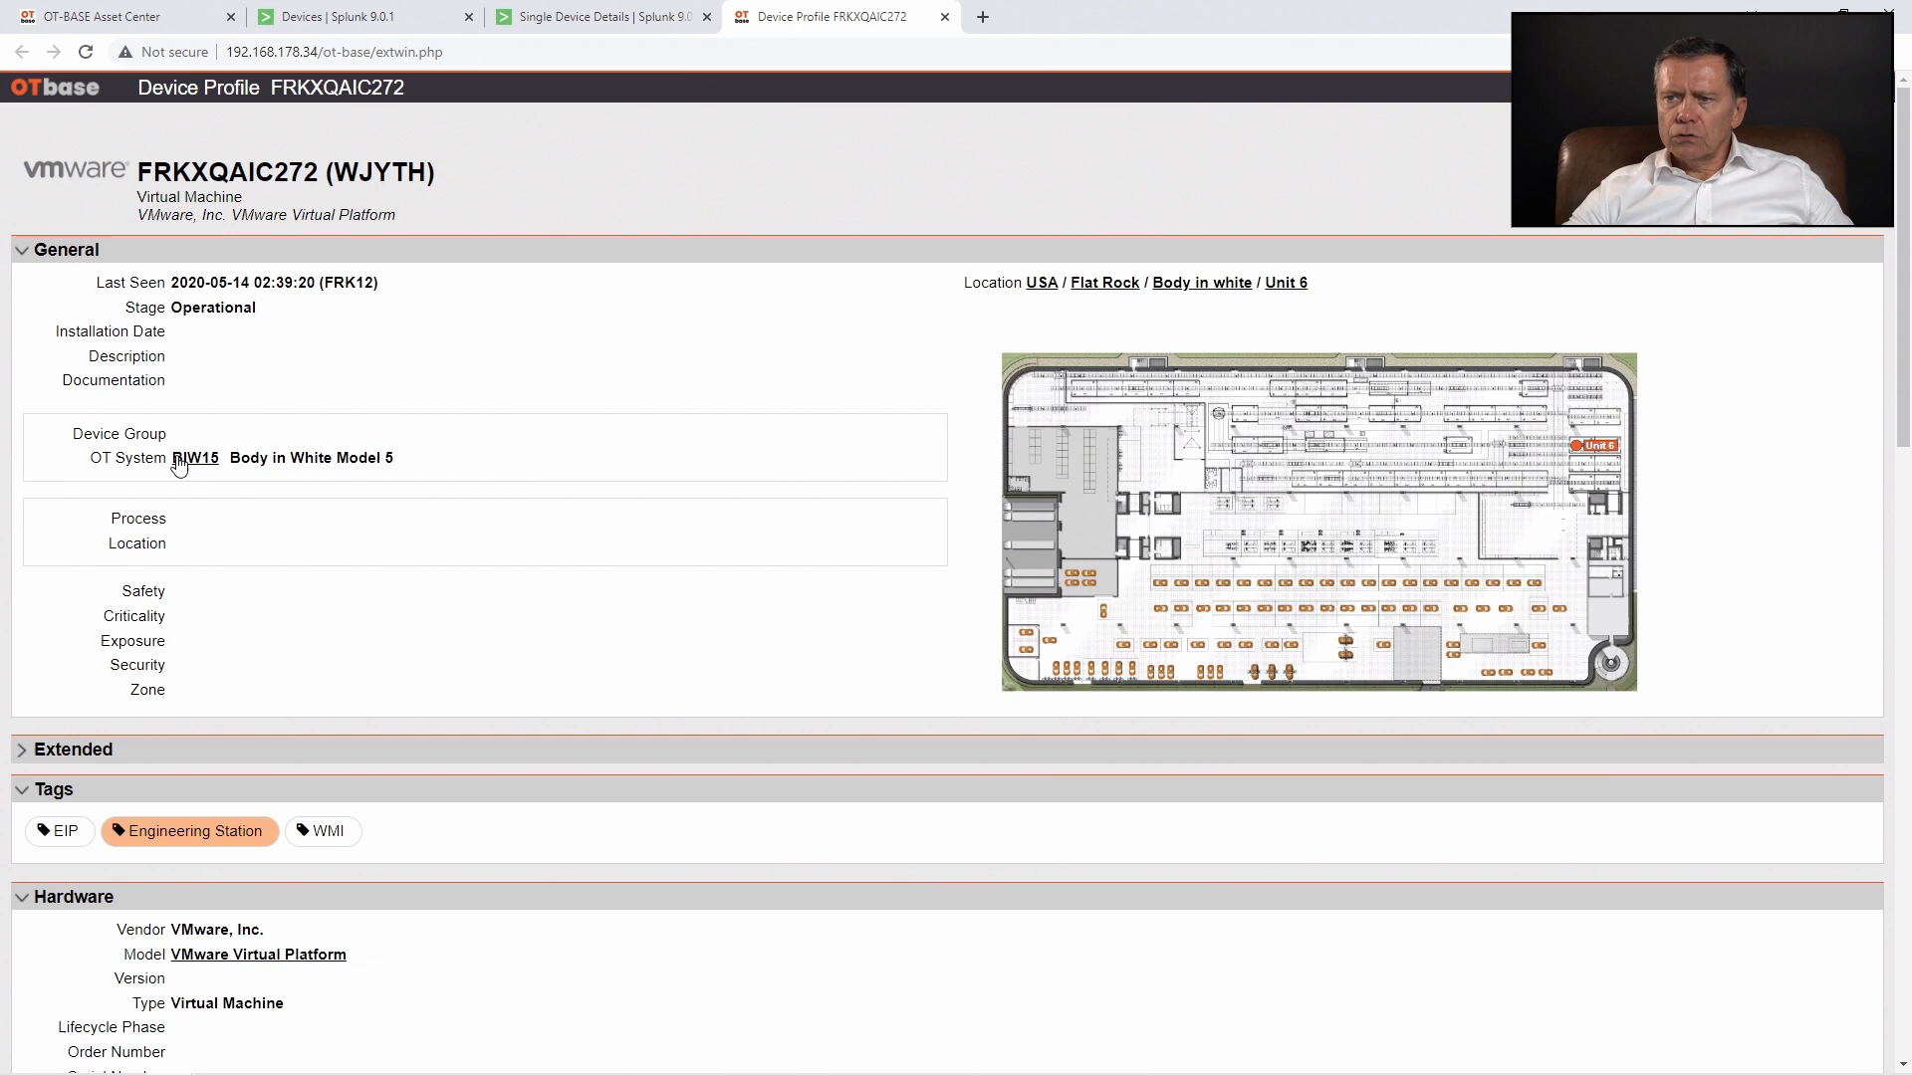
Review General, Hardware, Connectivity and Software sections, then expand Security
{"action": "scroll", "scroll_direction": "down", "scroll_amount": 3}
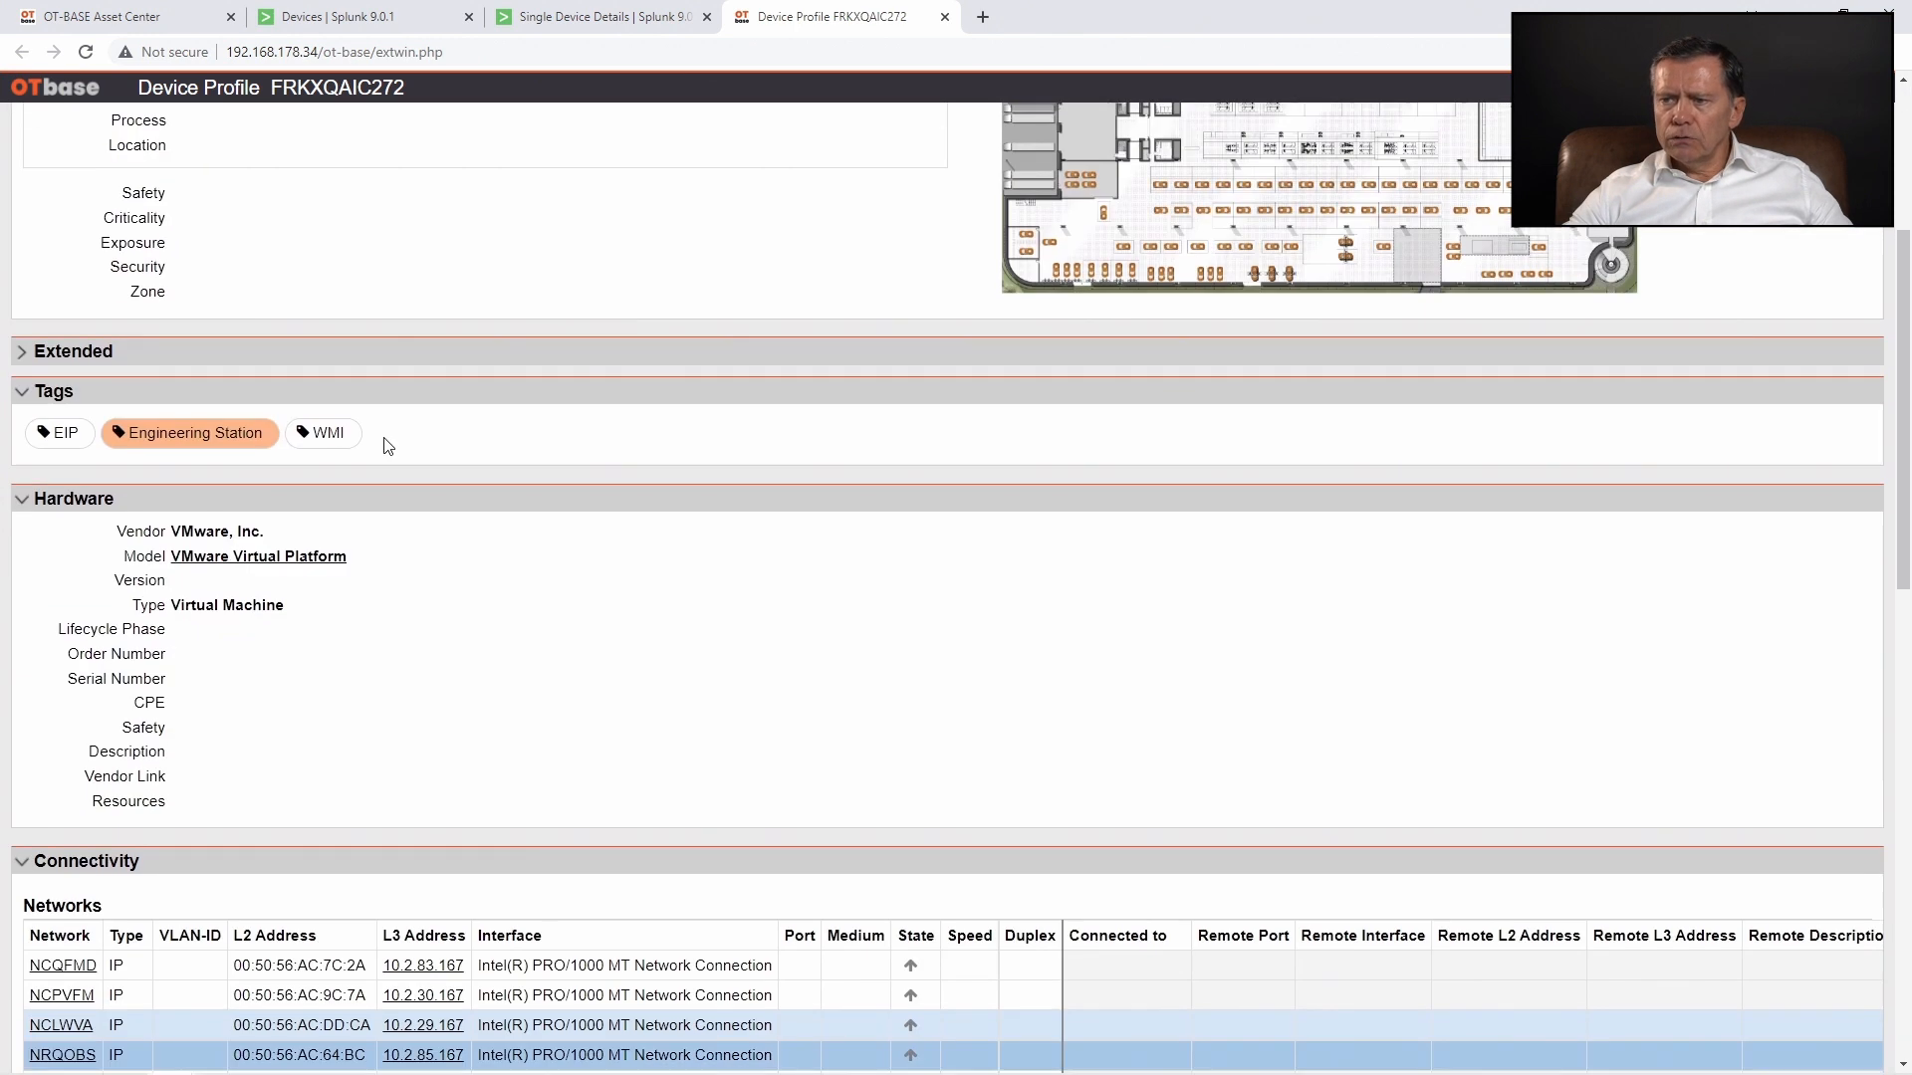
{"action": "scroll", "scroll_direction": "down", "scroll_amount": 3}
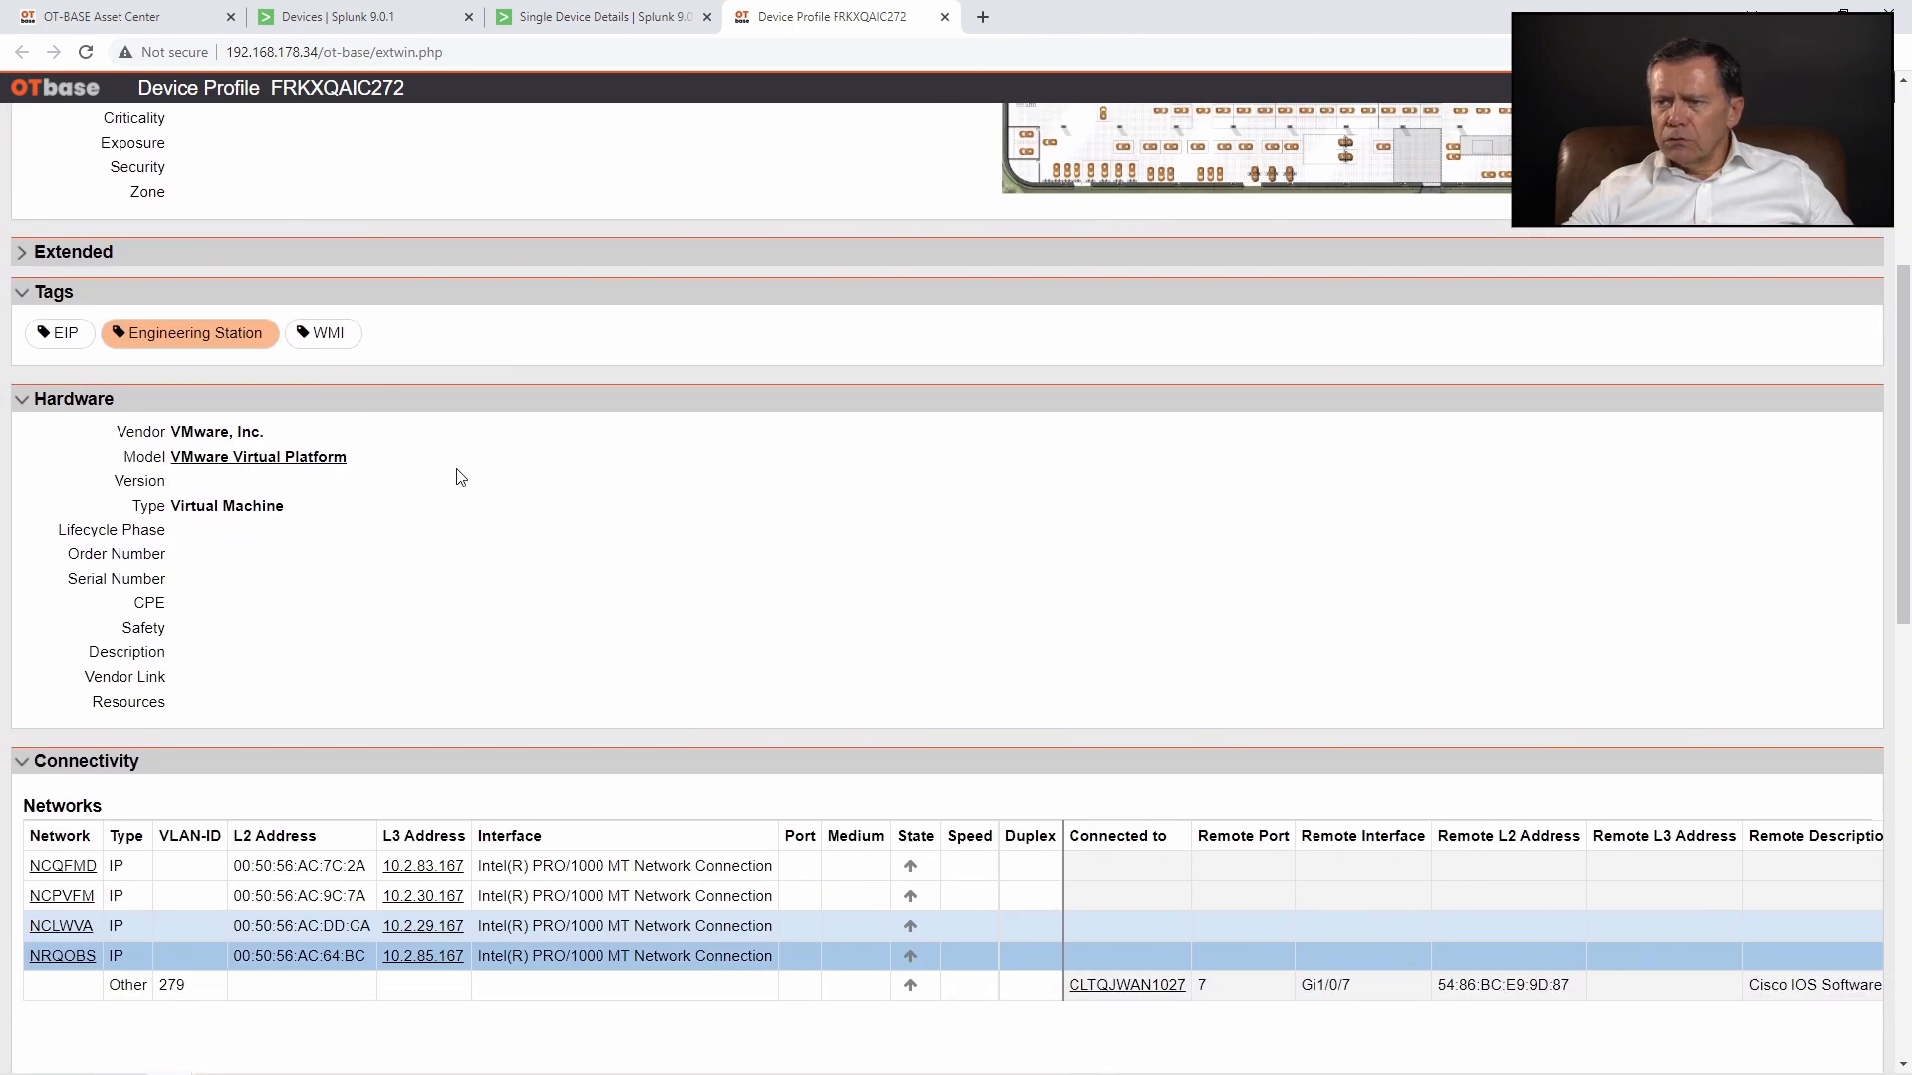
{"action": "scroll", "scroll_direction": "down", "scroll_amount": 3}
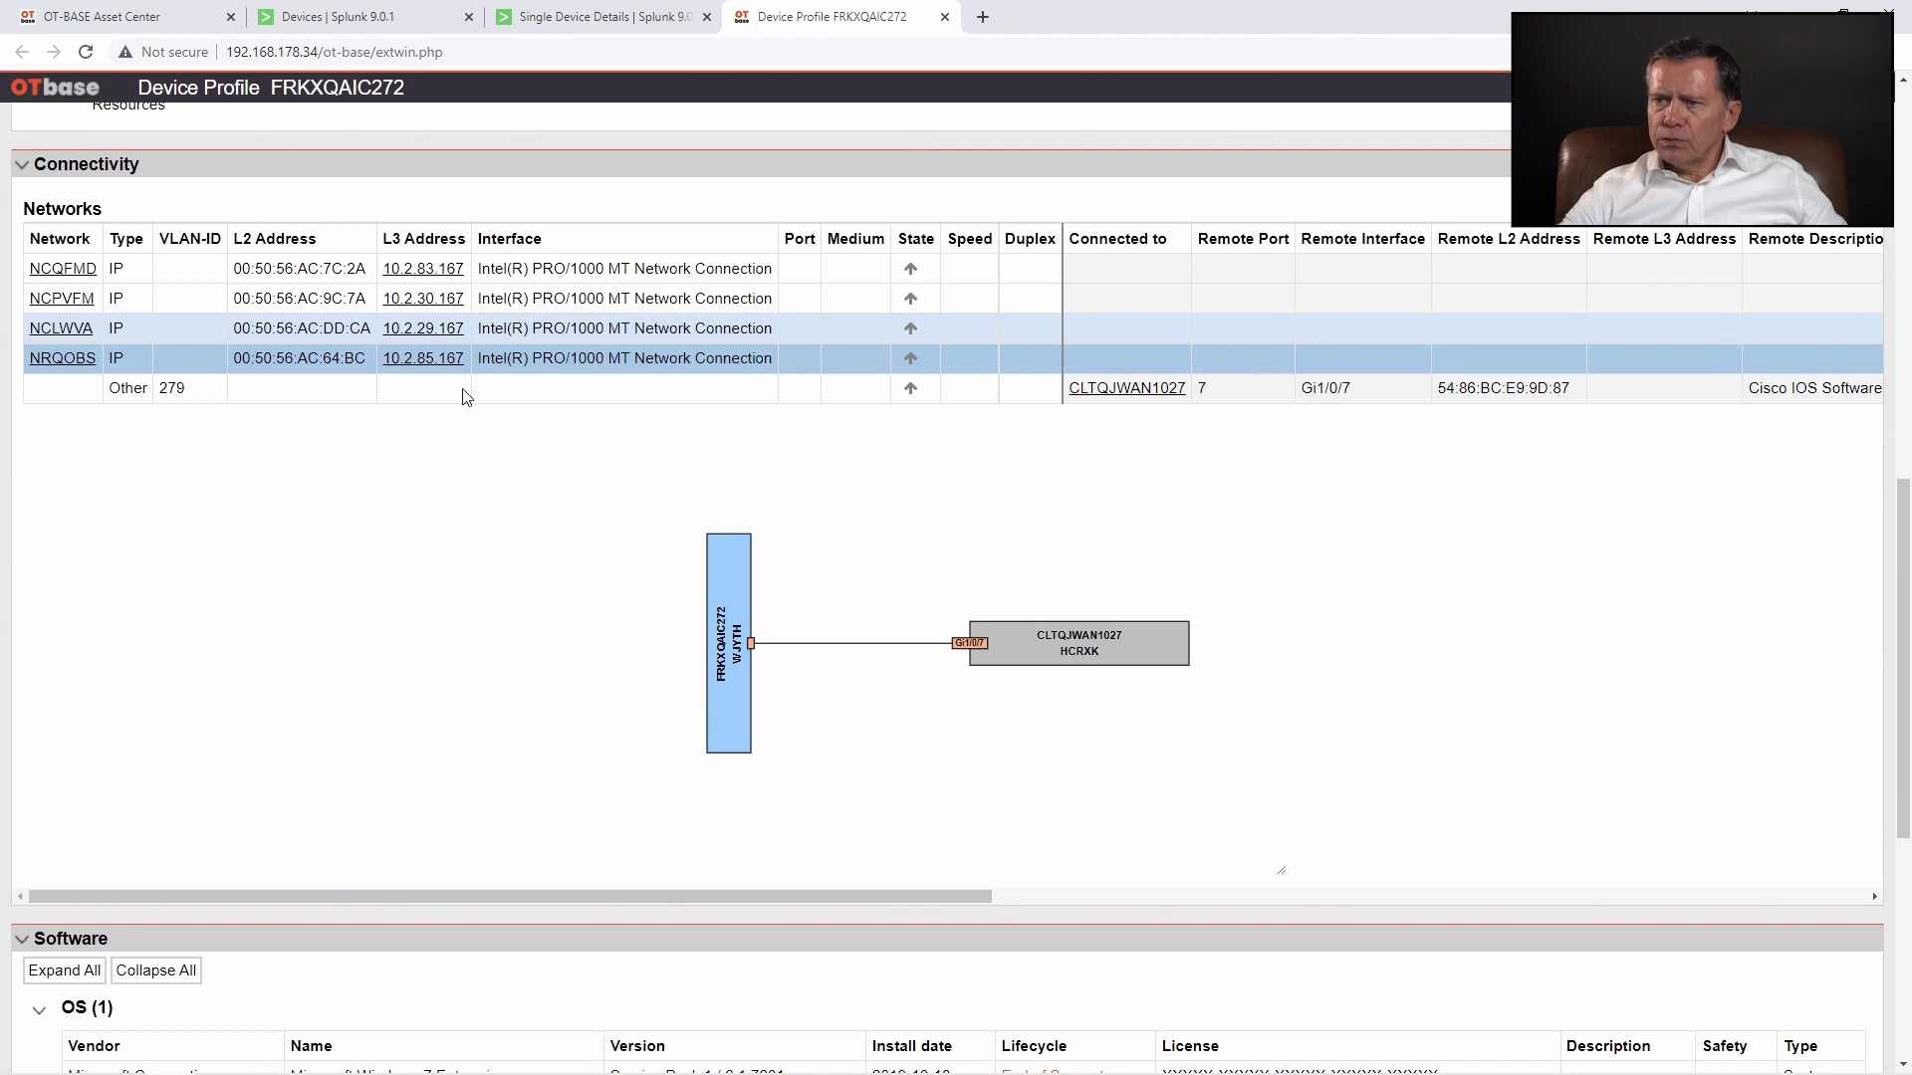
{"action": "scroll", "scroll_direction": "down", "scroll_amount": 3}
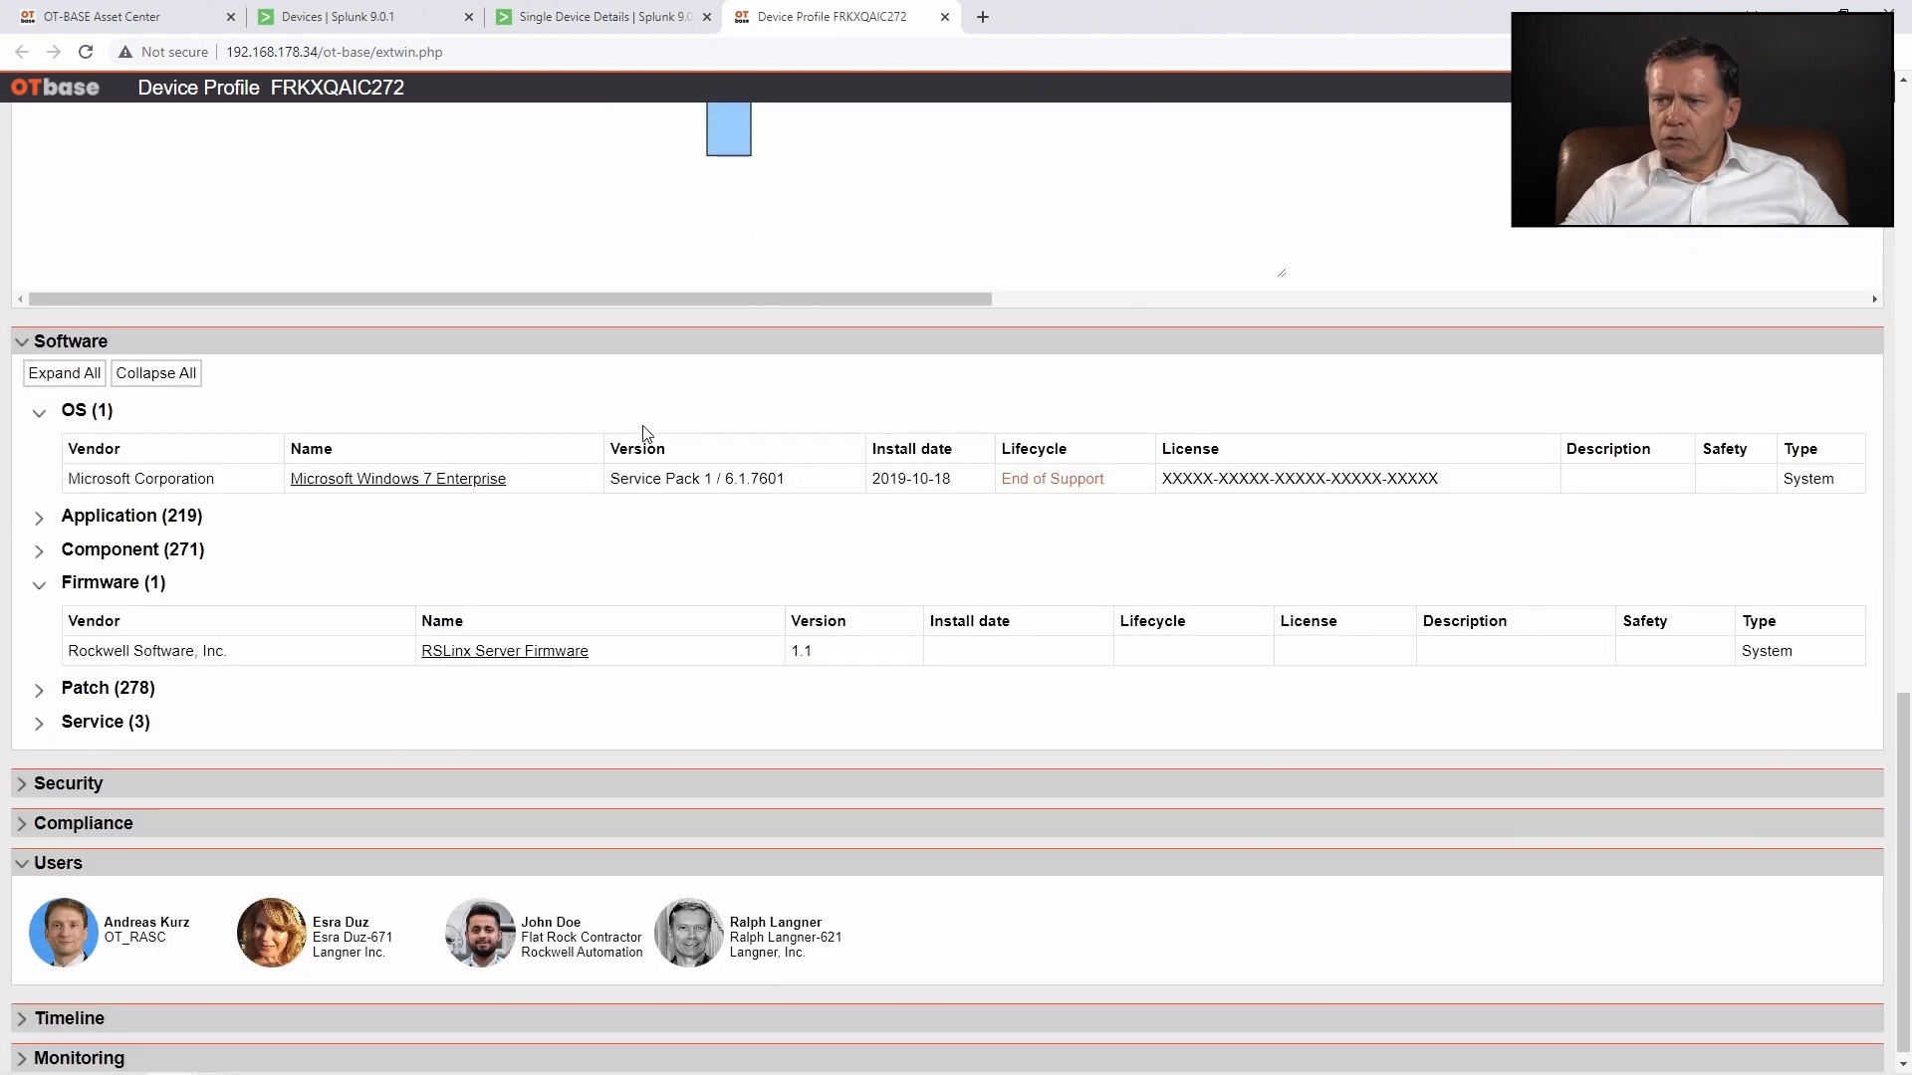
{"action": "scroll", "scroll_direction": "up", "scroll_amount": 3}
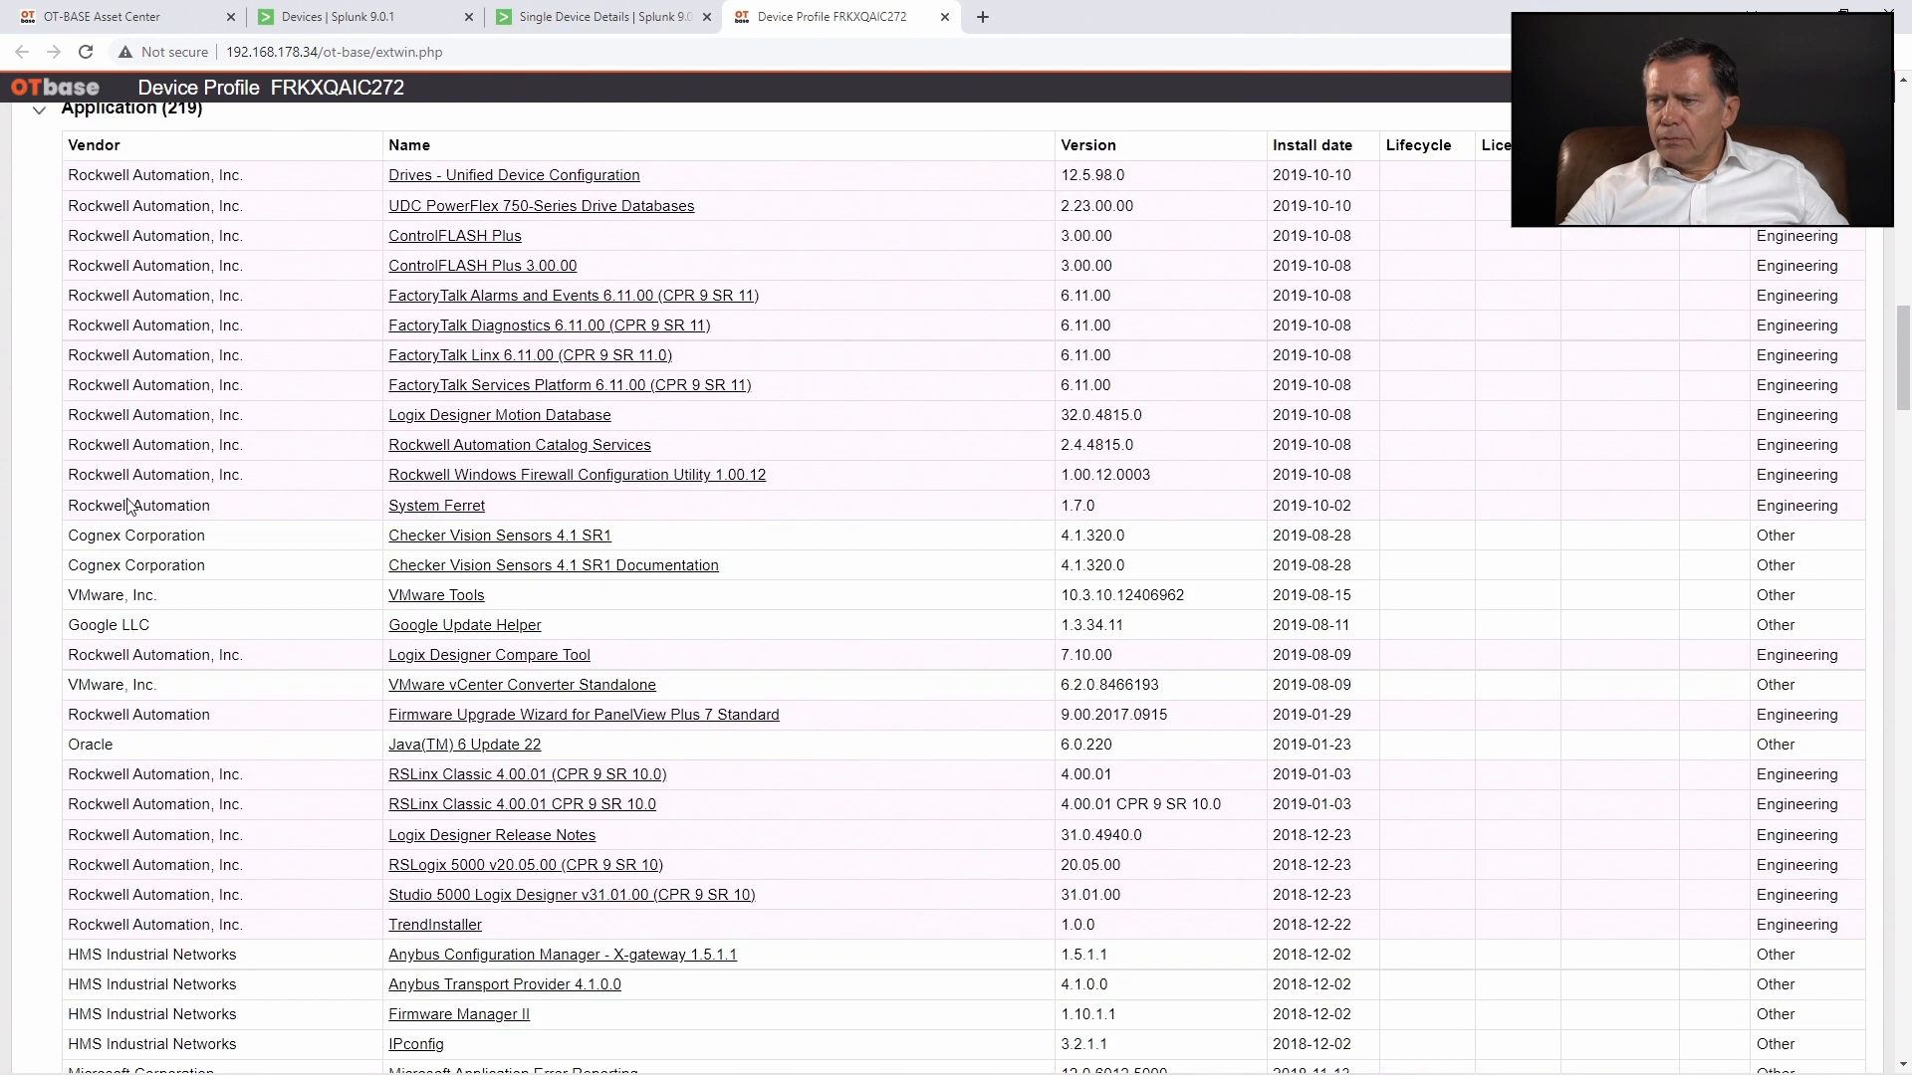
{"action": "scroll", "scroll_direction": "down", "scroll_amount": 3}
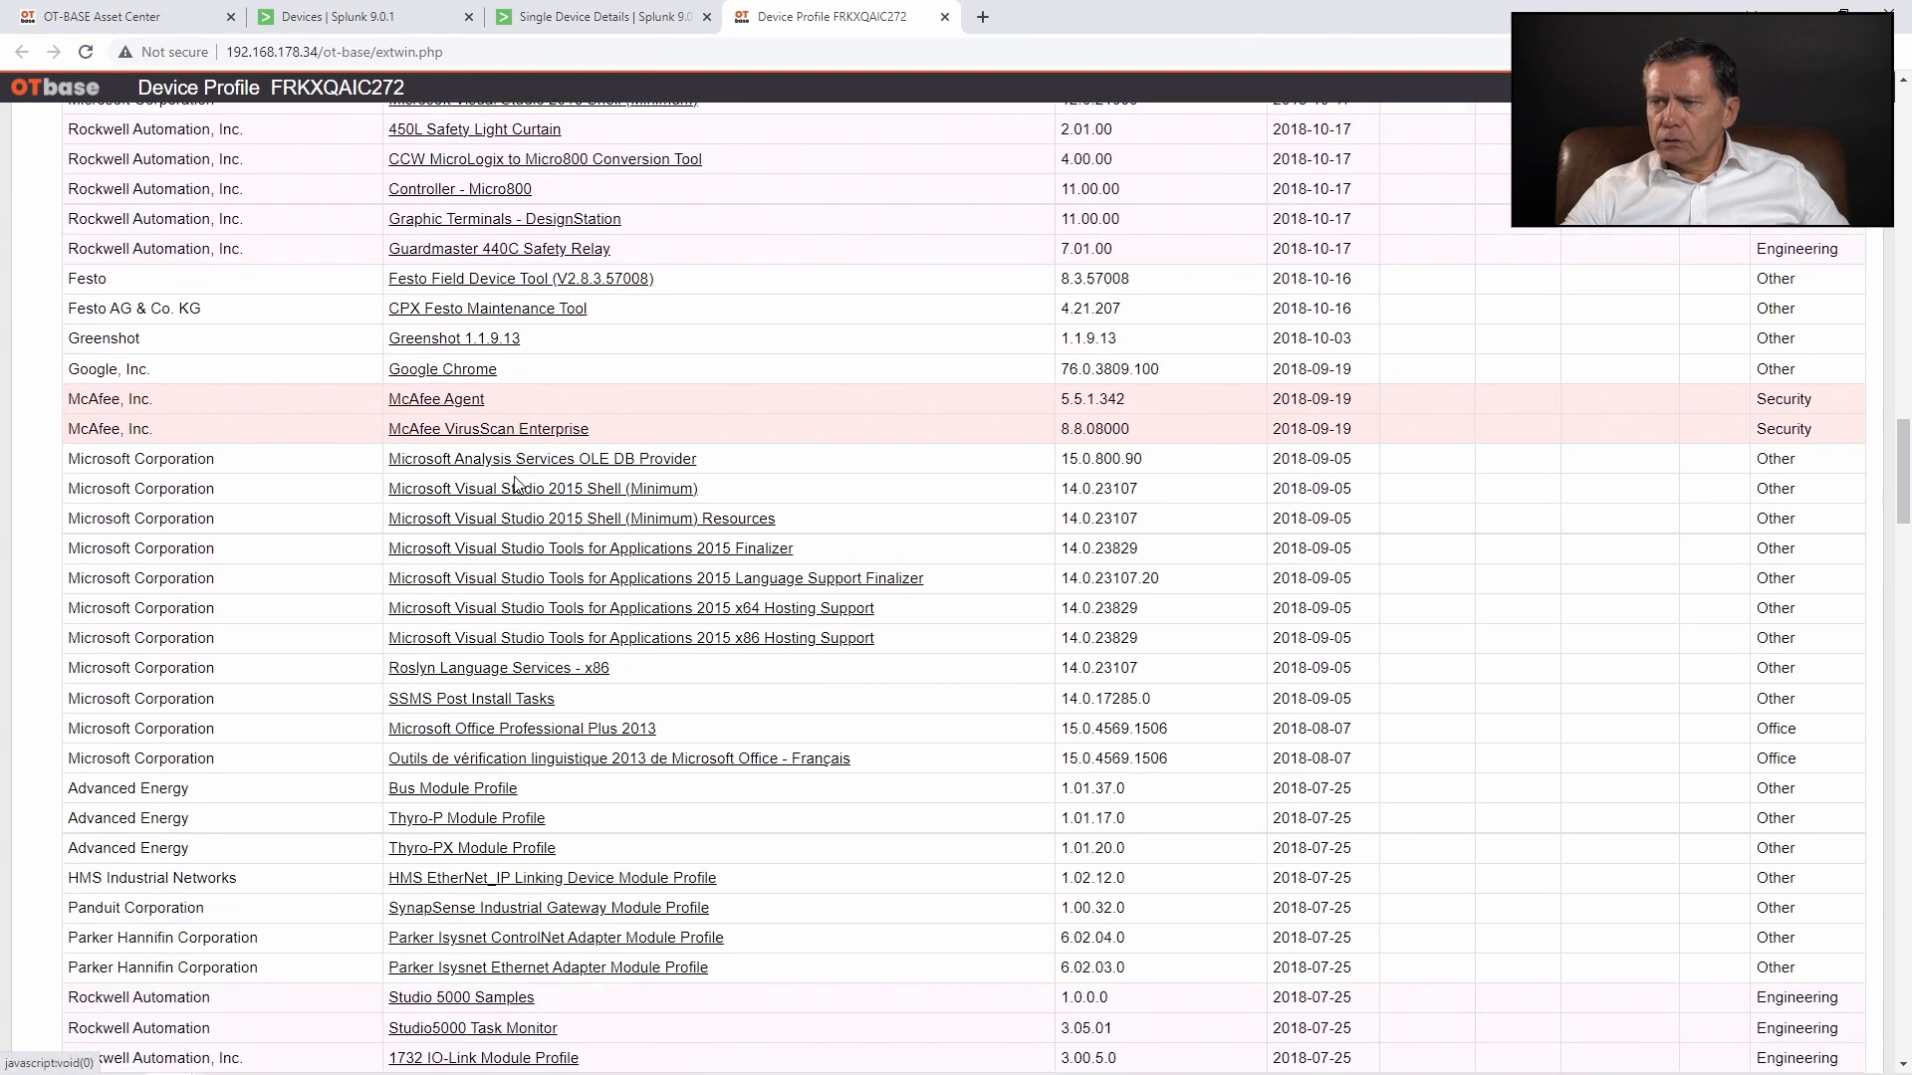
{"action": "scroll", "scroll_direction": "up", "scroll_amount": 3}
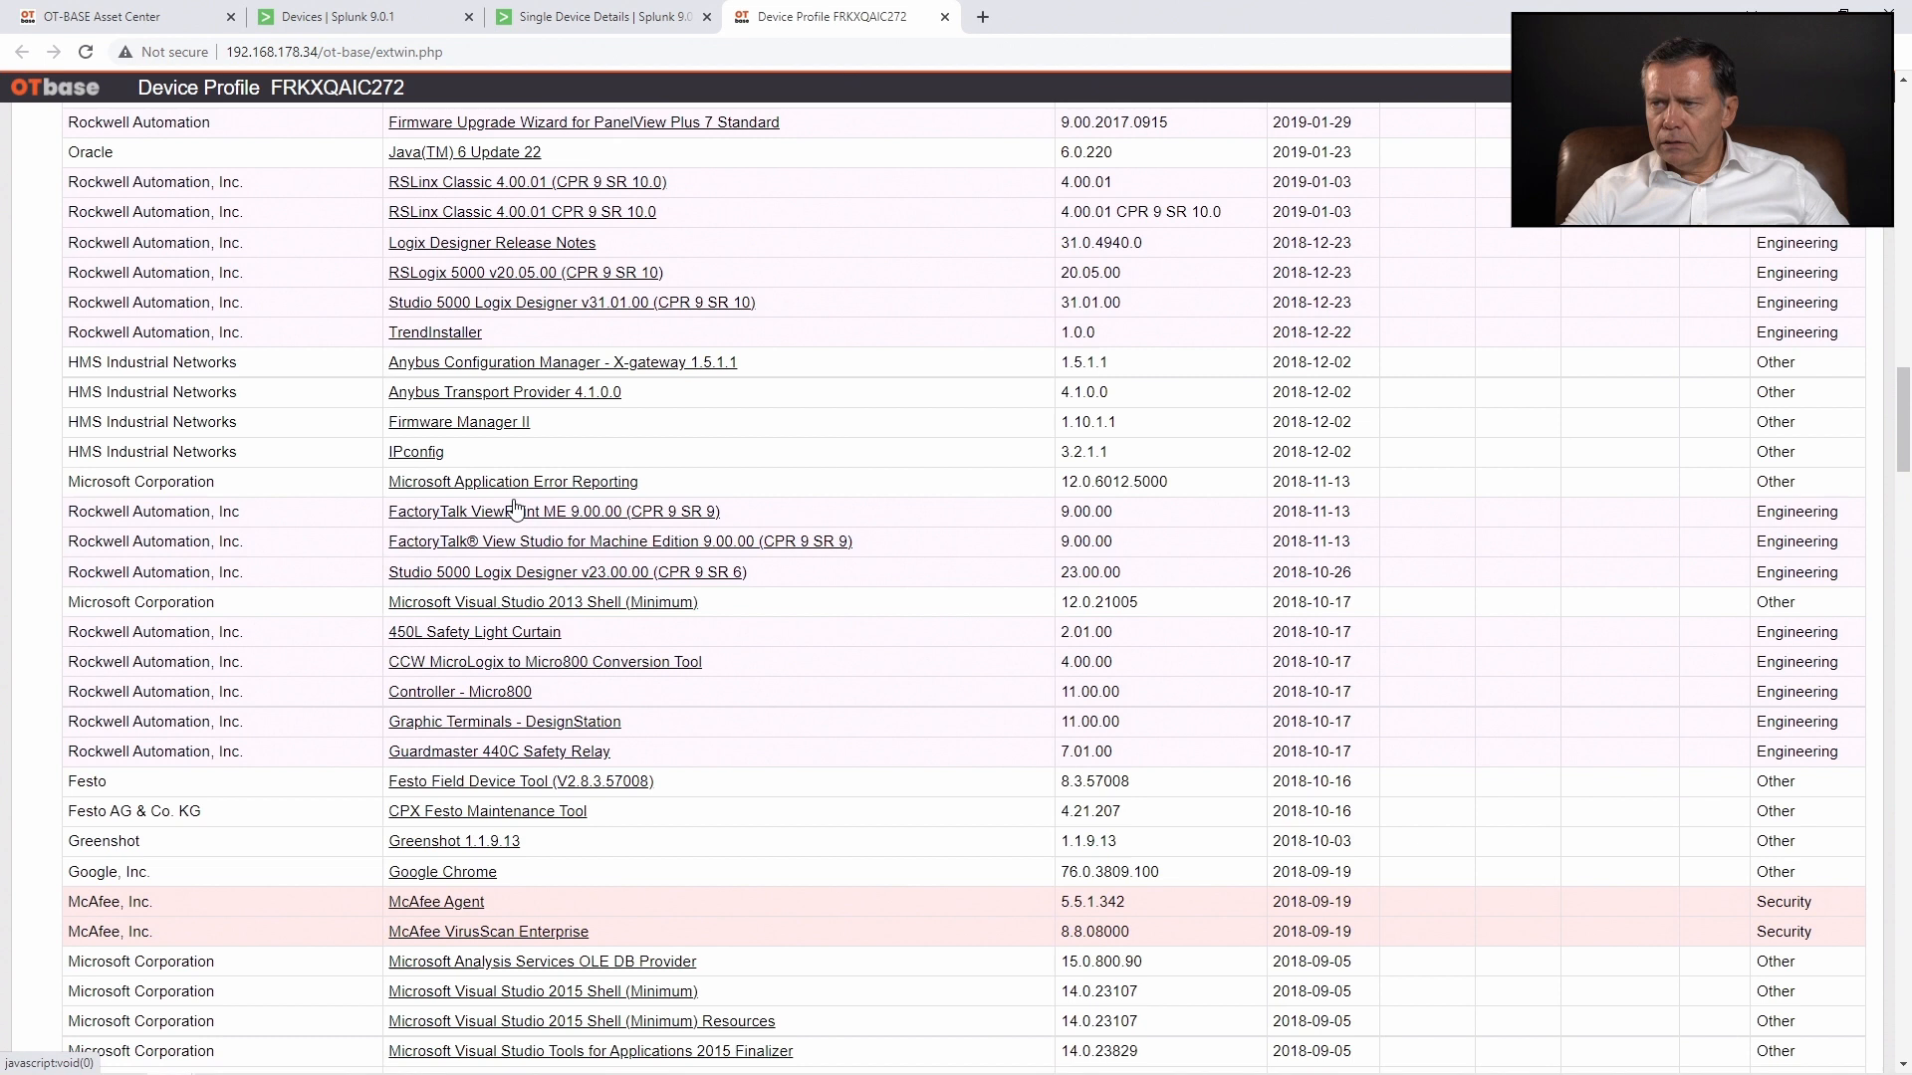
{"action": "scroll", "scroll_direction": "up", "scroll_amount": 3}
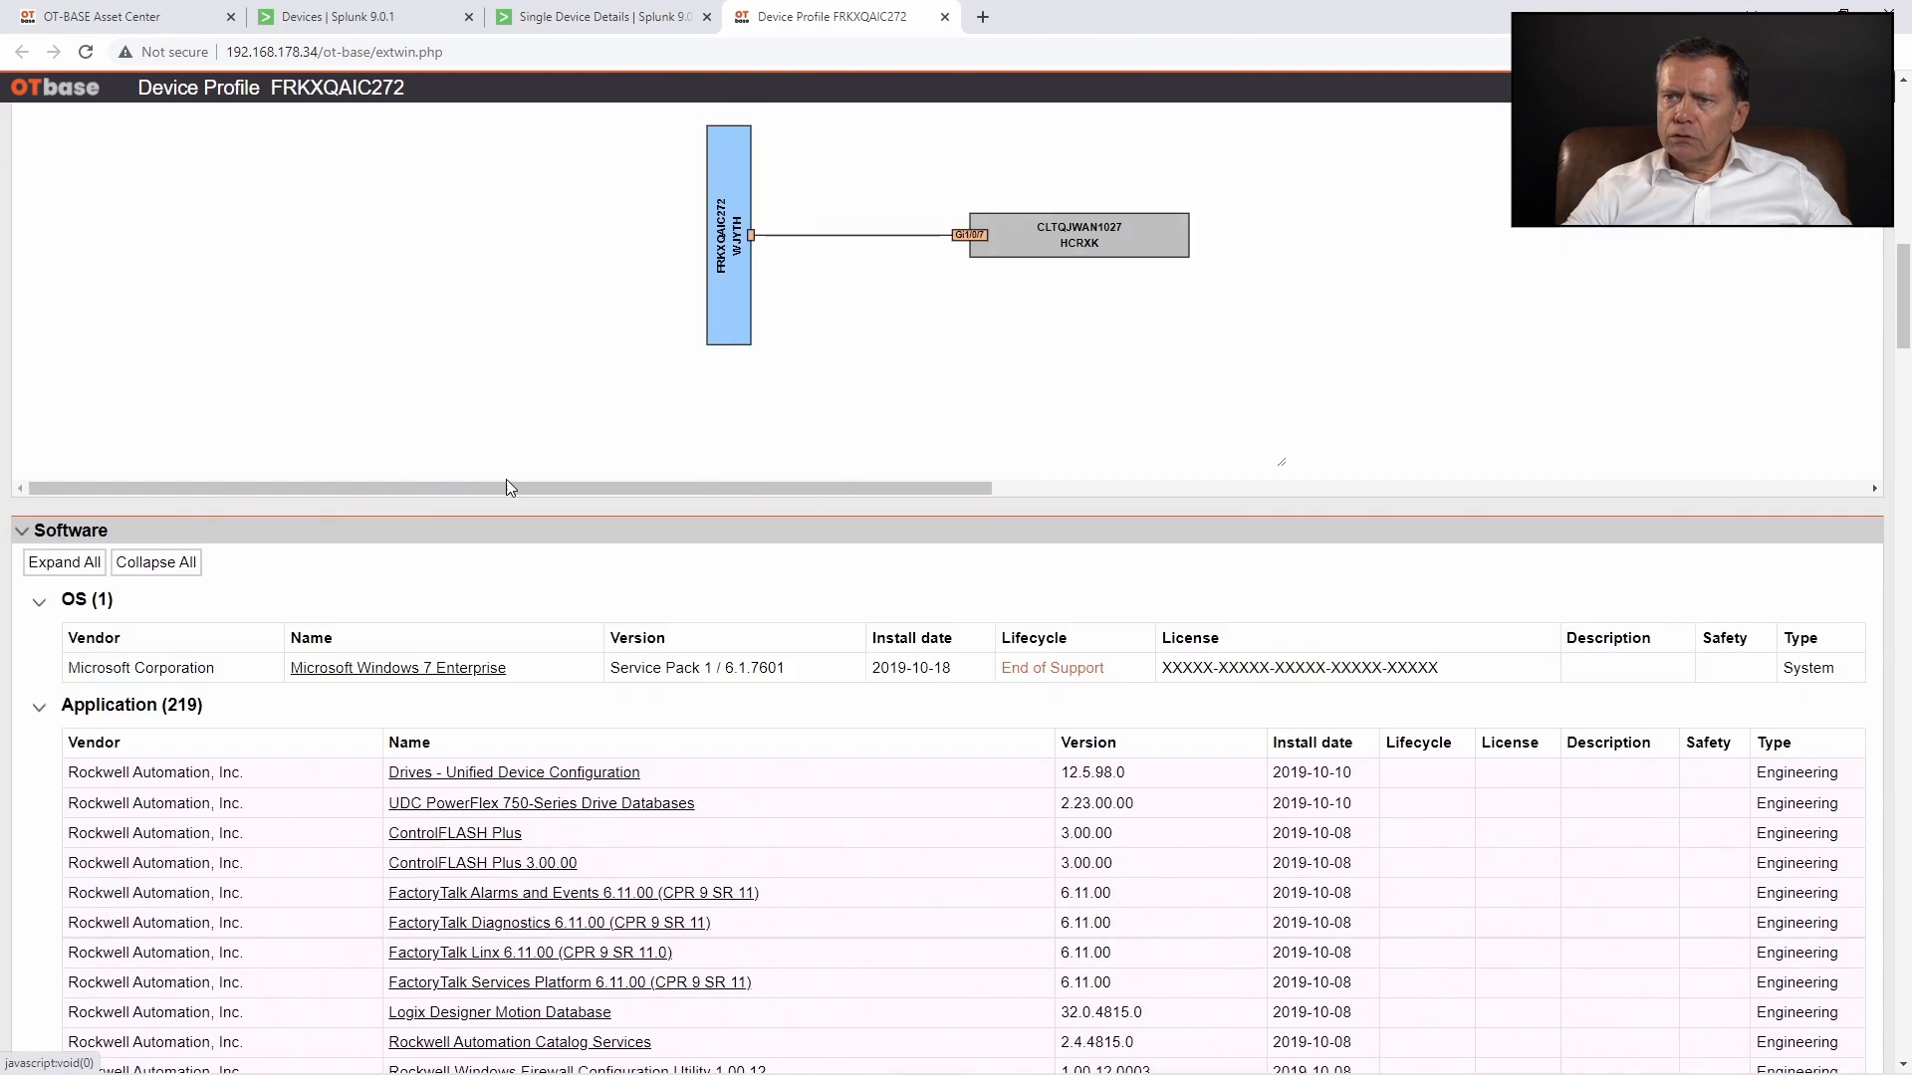
{"action": "scroll", "scroll_direction": "down", "scroll_amount": 3}
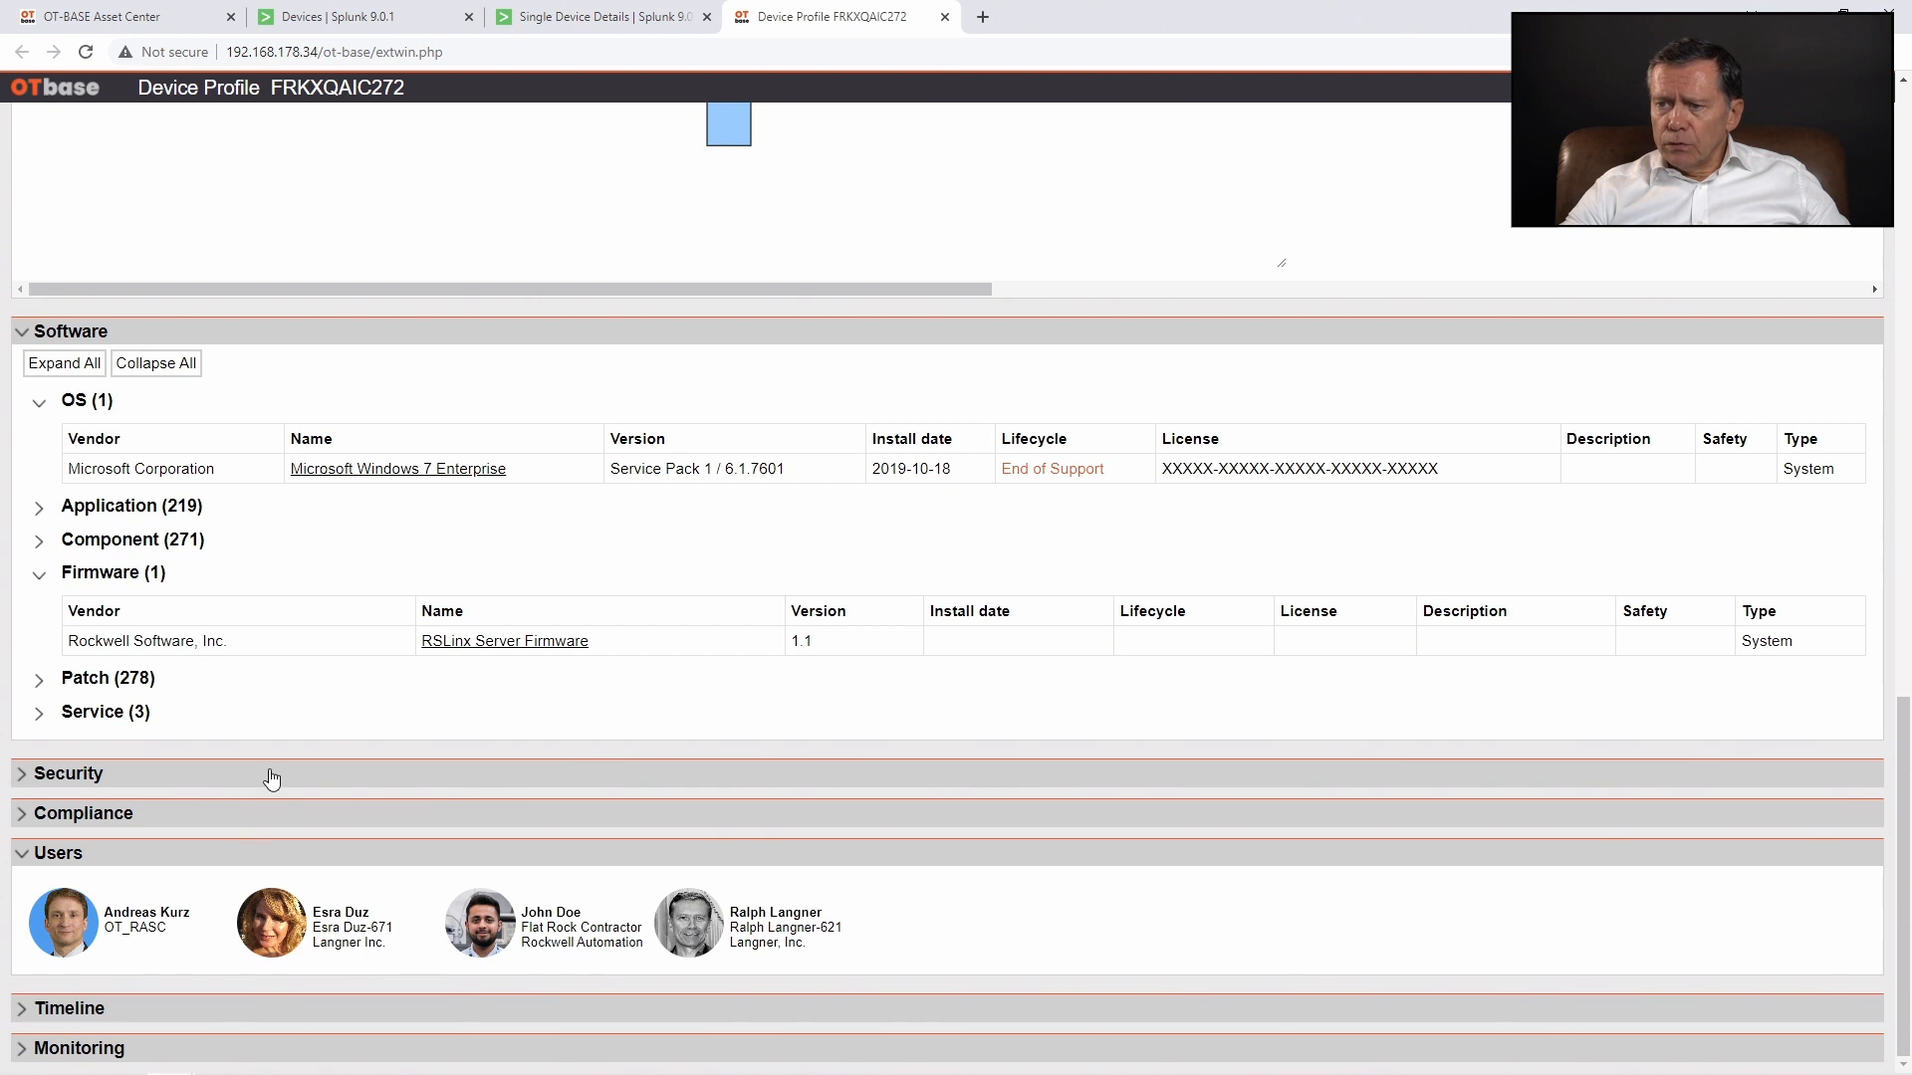
{"action": "left_click", "coordinate": [69, 773]}
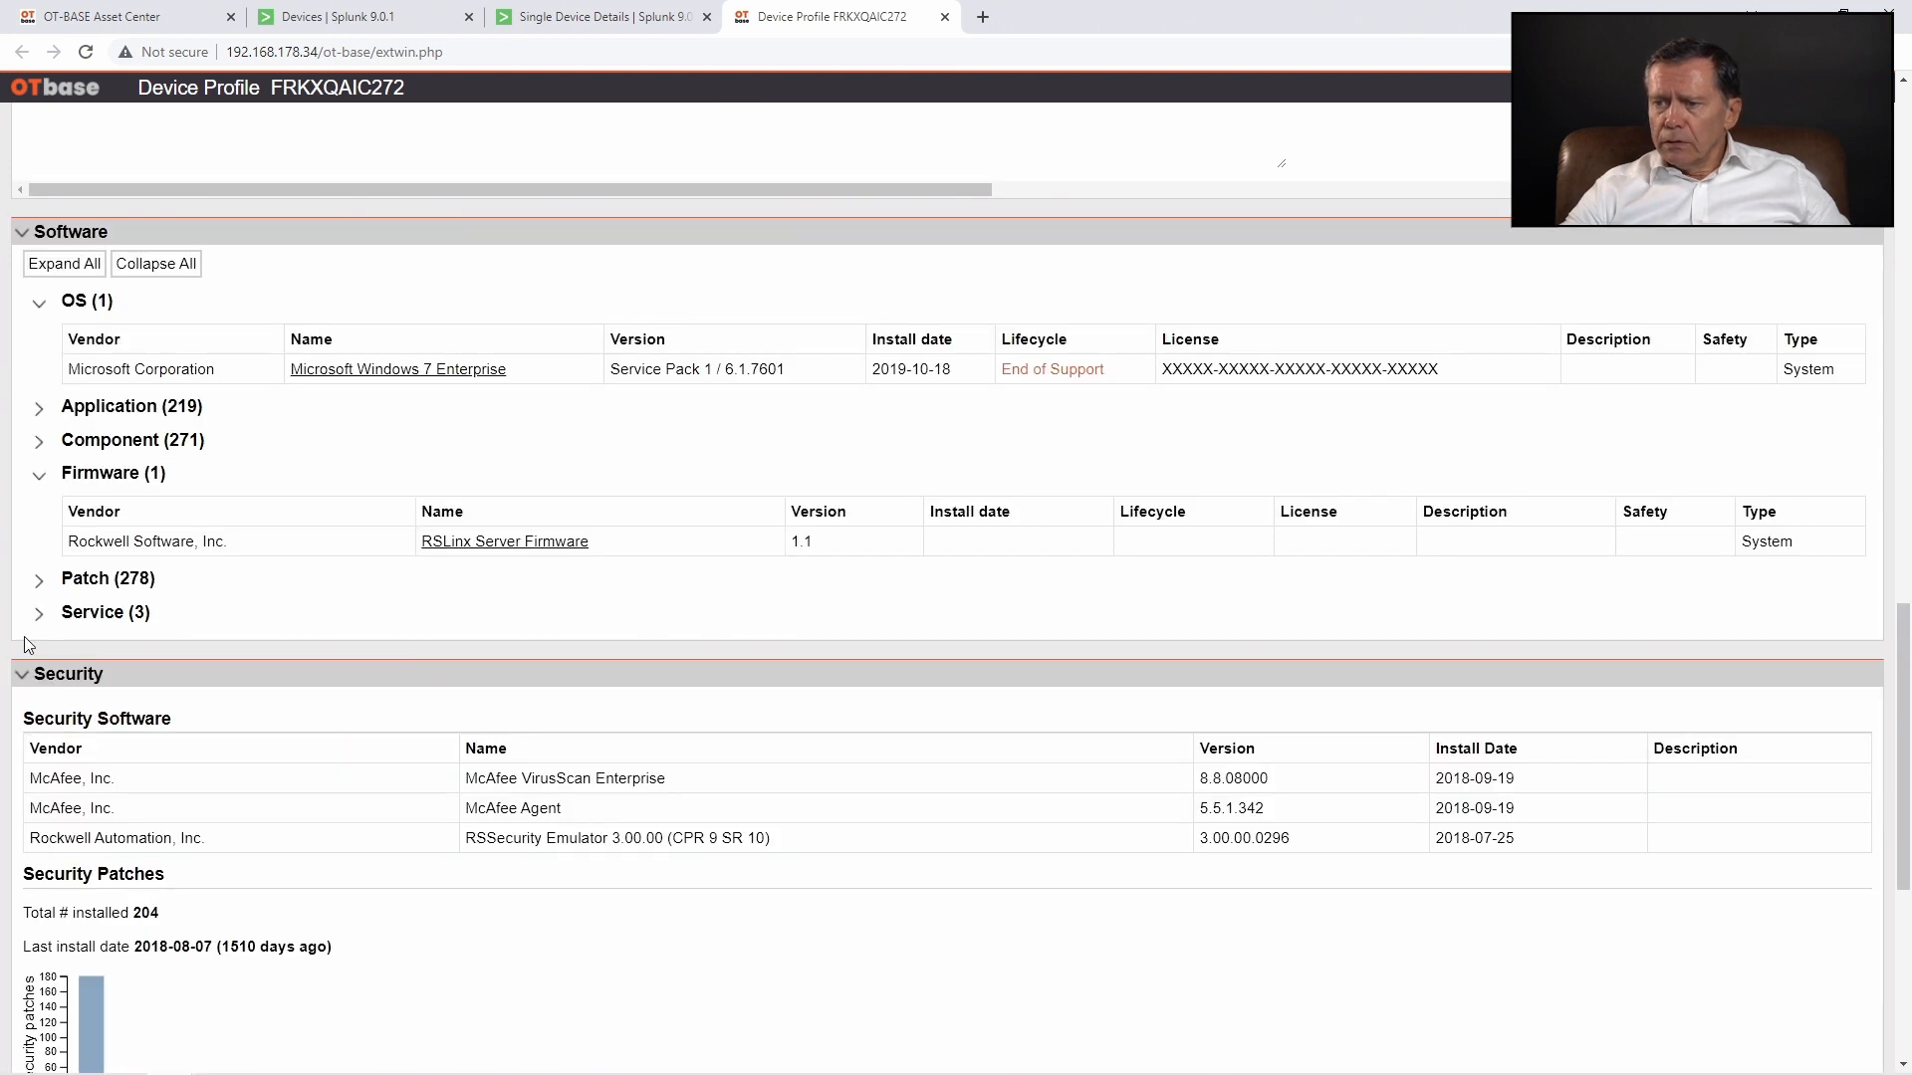
{"action": "scroll", "scroll_direction": "down", "scroll_amount": 3}
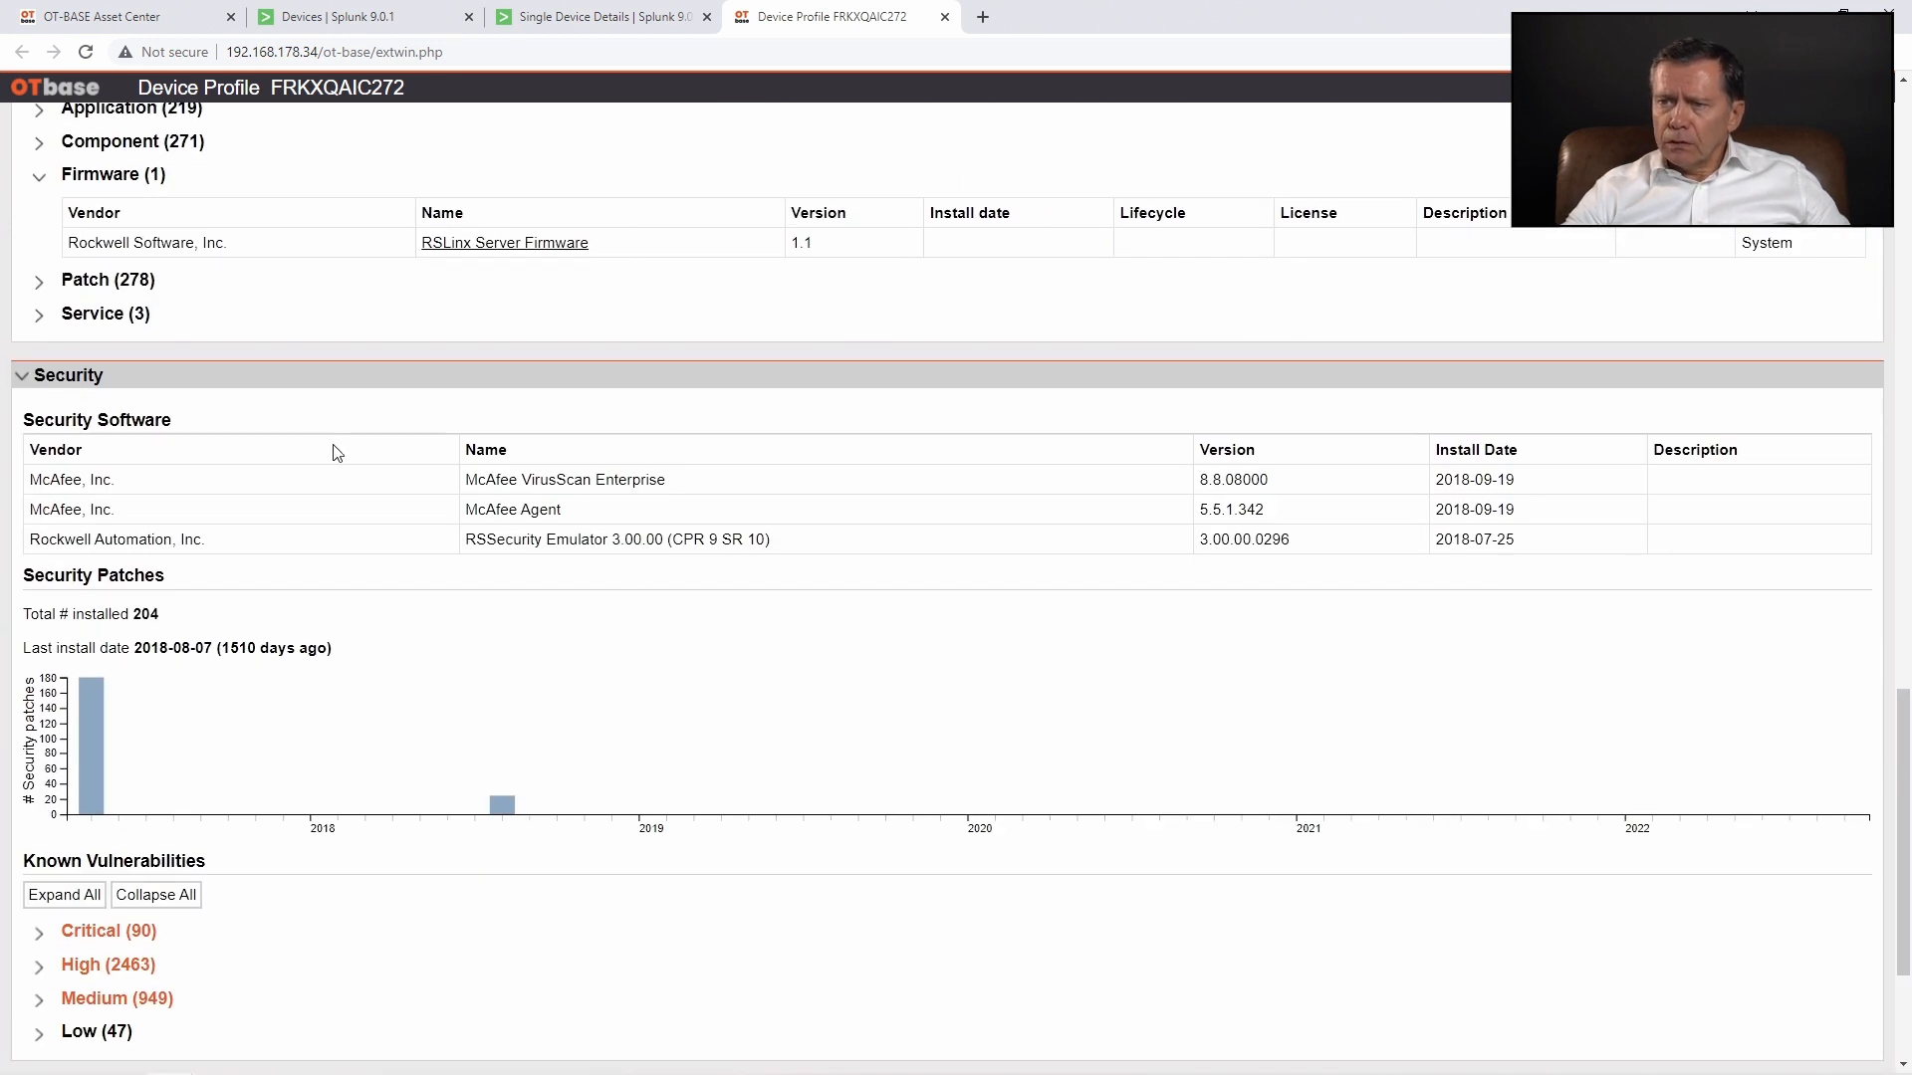
{"action": "mouse_move", "coordinate": [838, 603]}
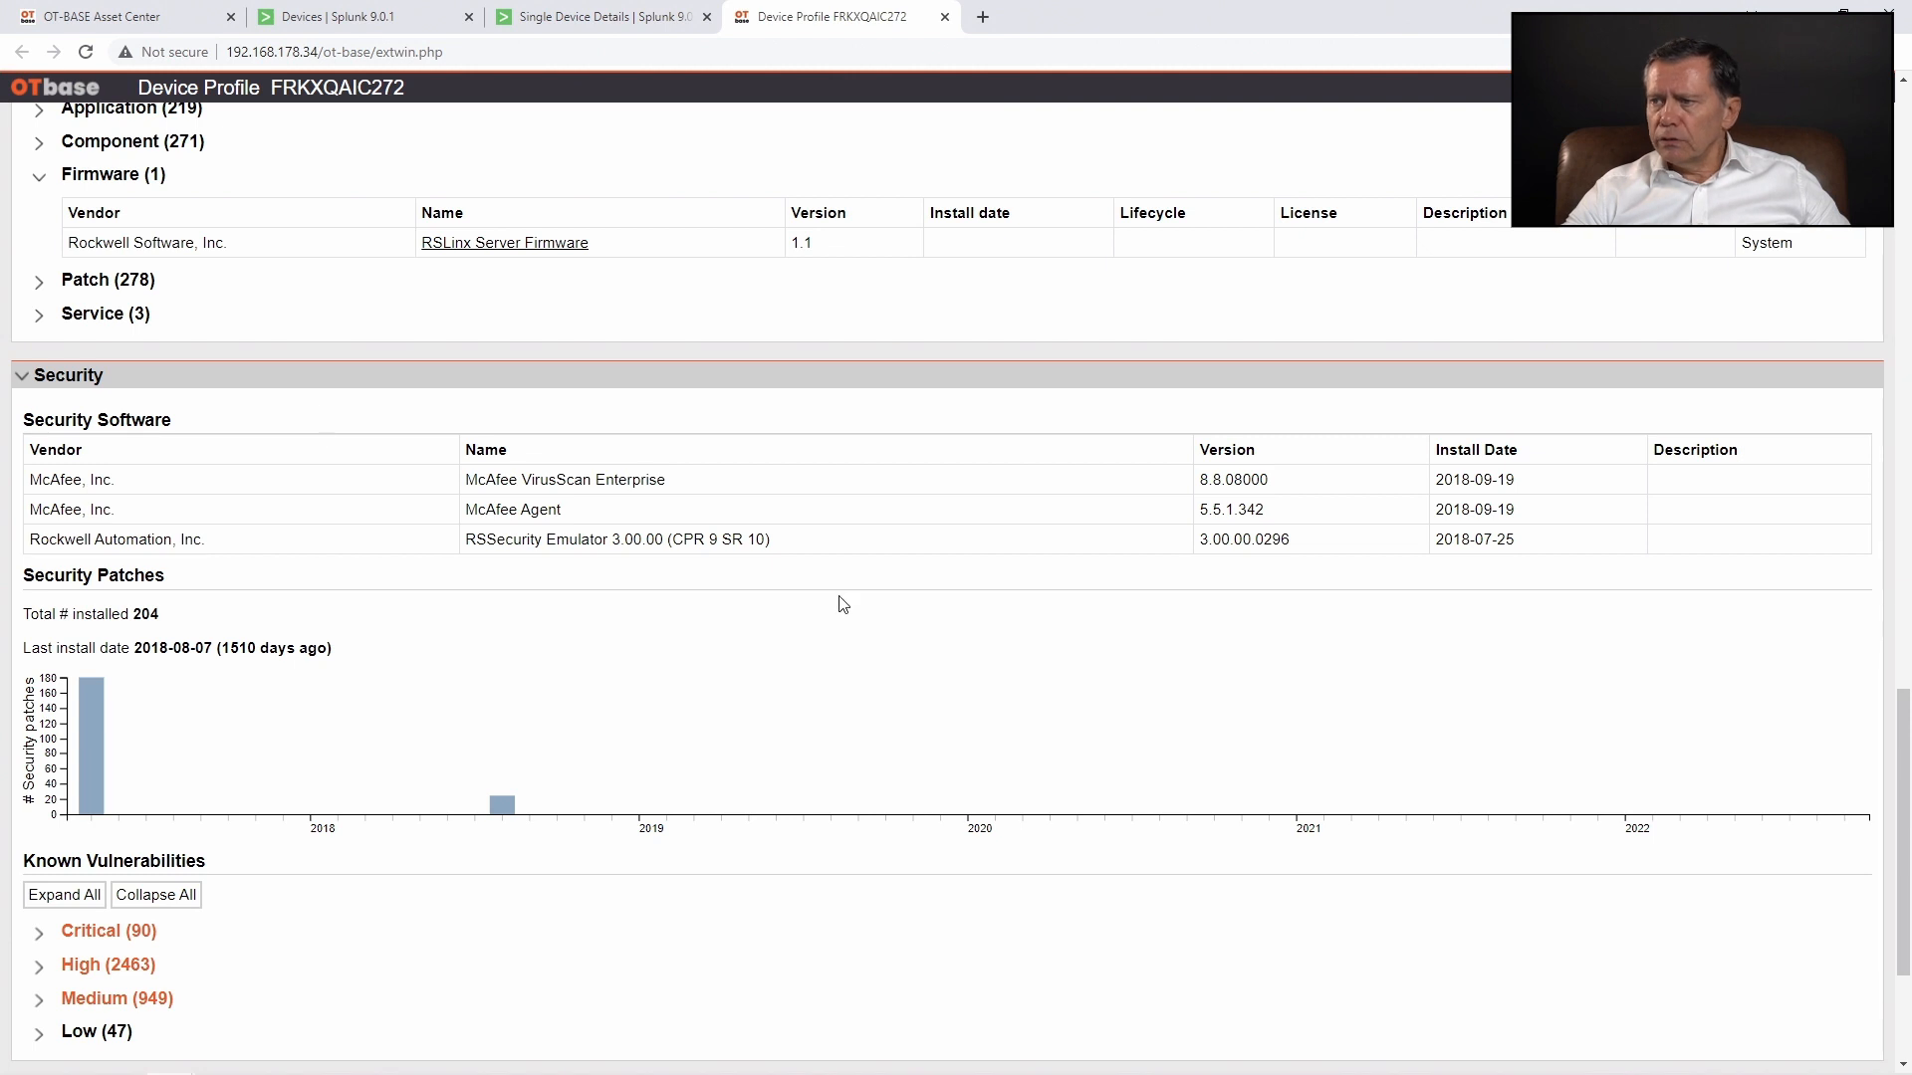
{"action": "scroll", "scroll_direction": "down", "scroll_amount": 3}
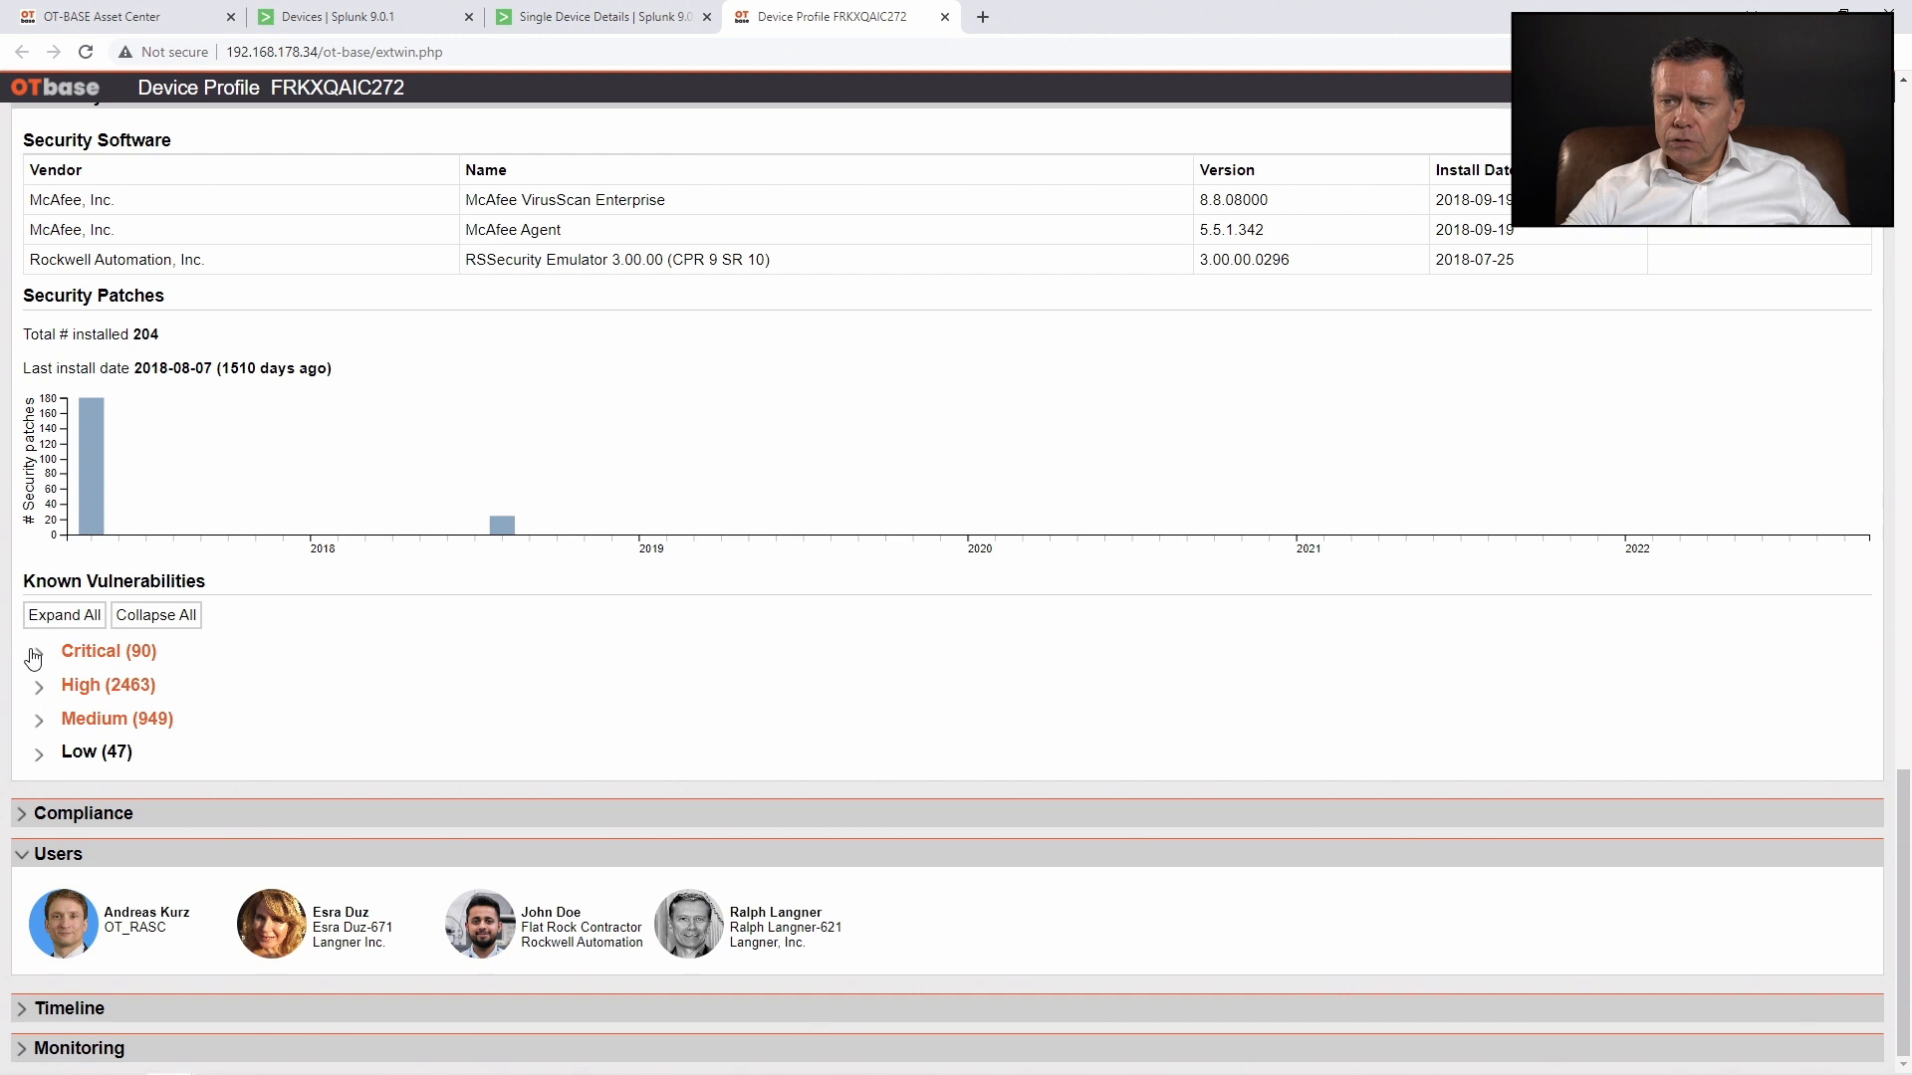
{"action": "left_click", "coordinate": [37, 651]}
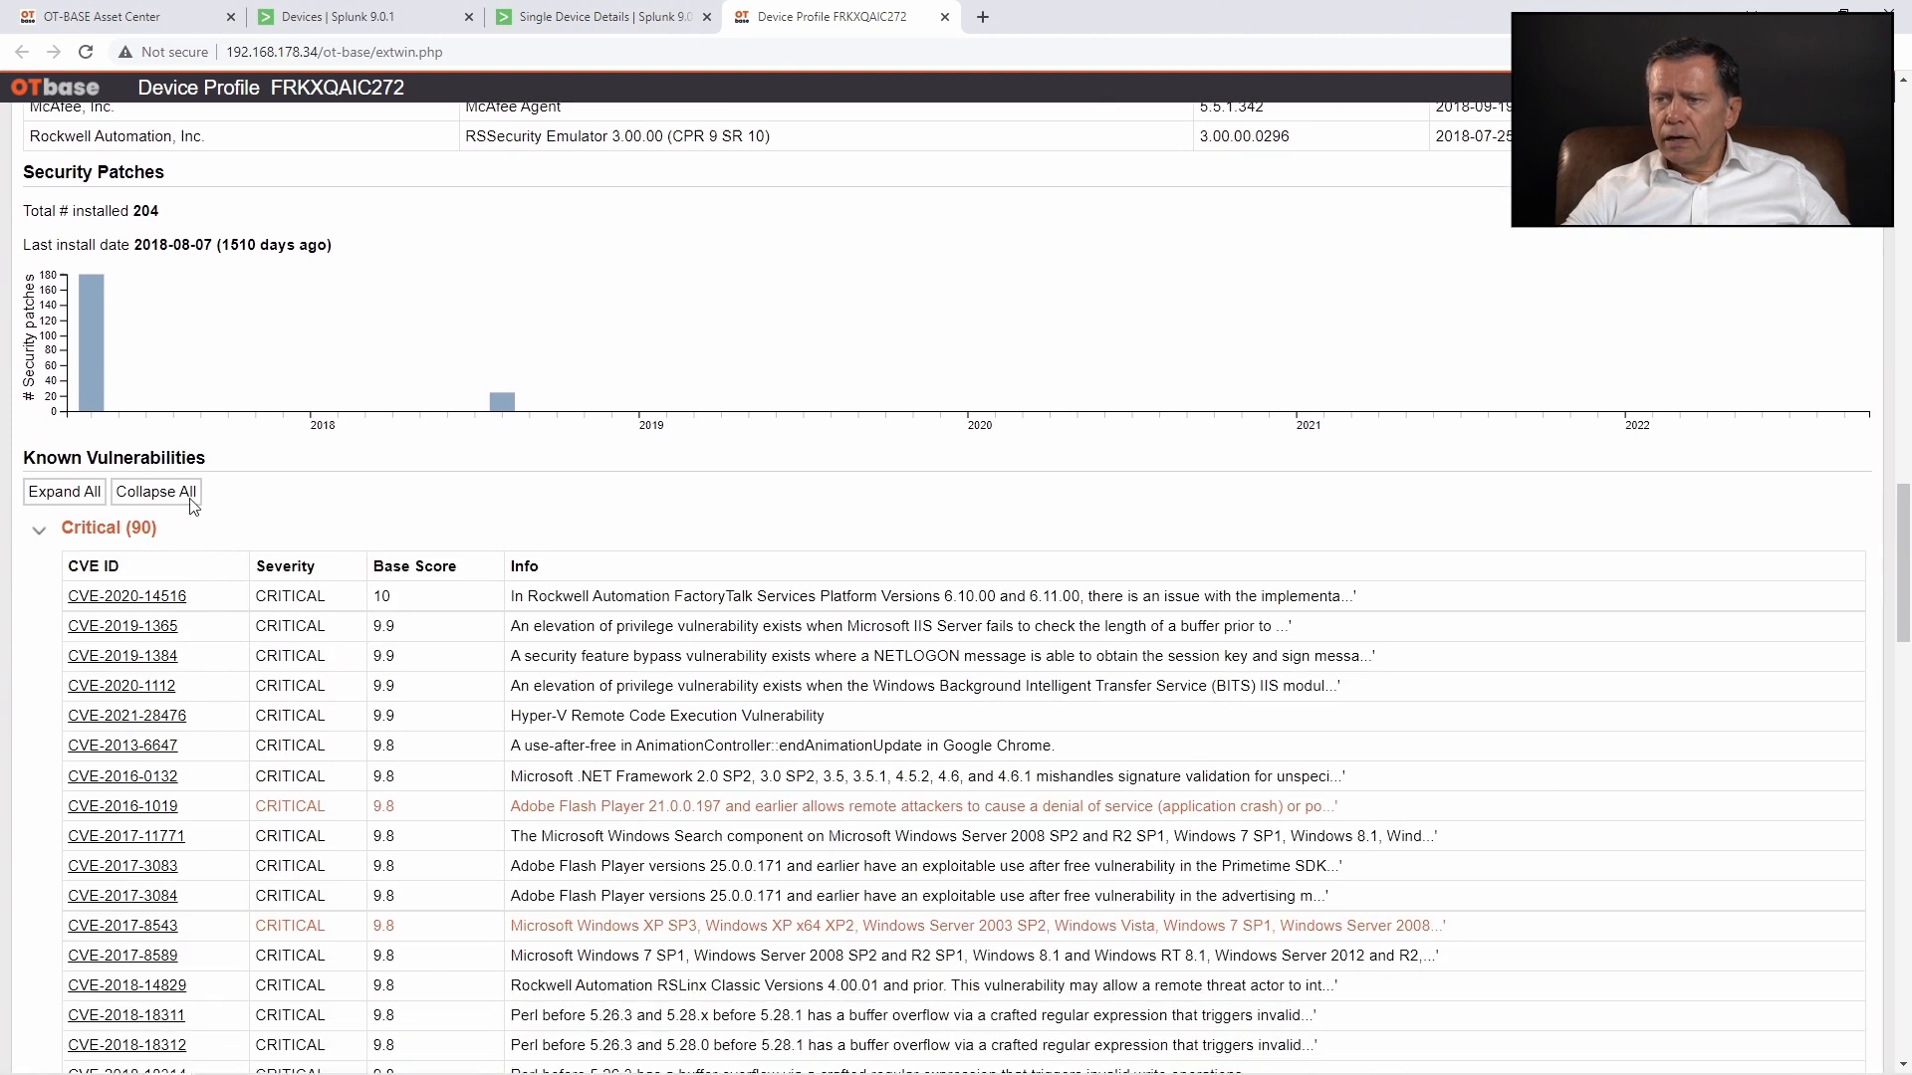
{"action": "scroll", "scroll_direction": "down", "scroll_amount": 3}
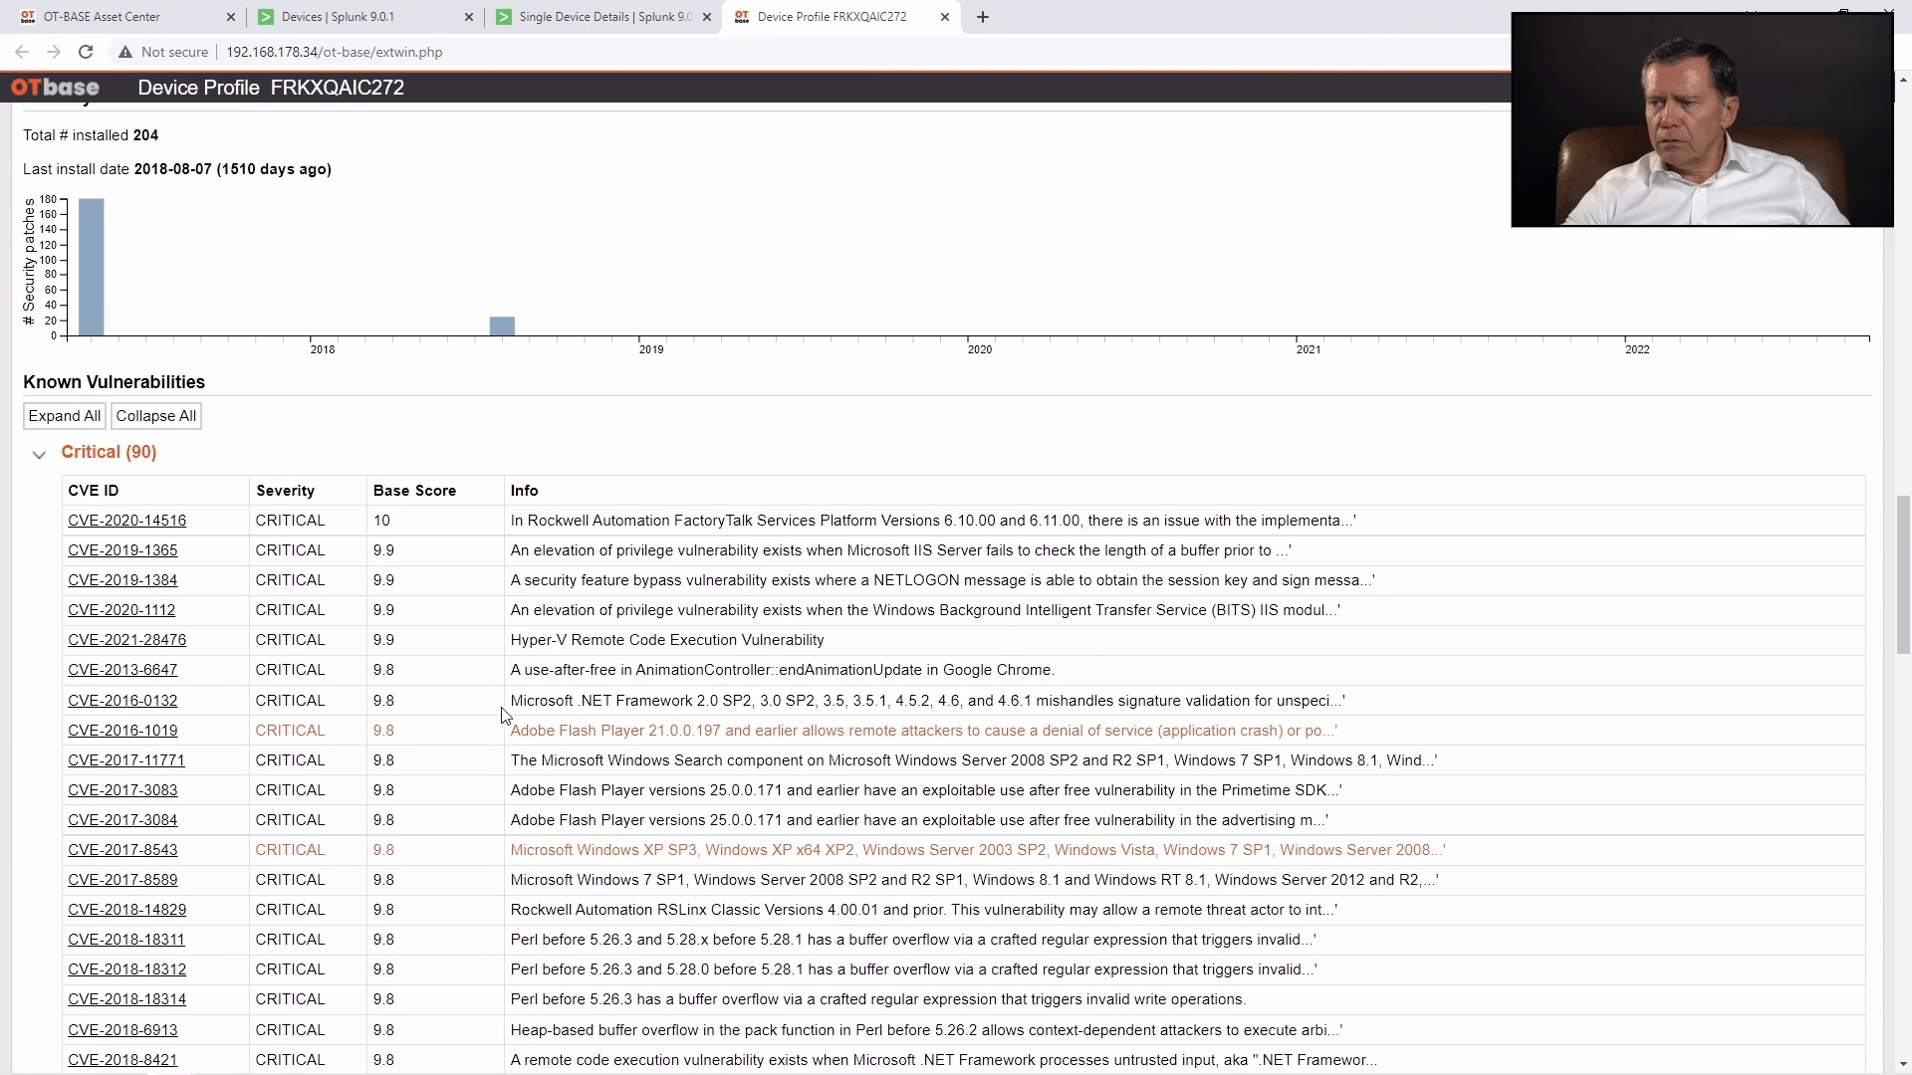
{"action": "scroll", "scroll_direction": "down", "scroll_amount": 3}
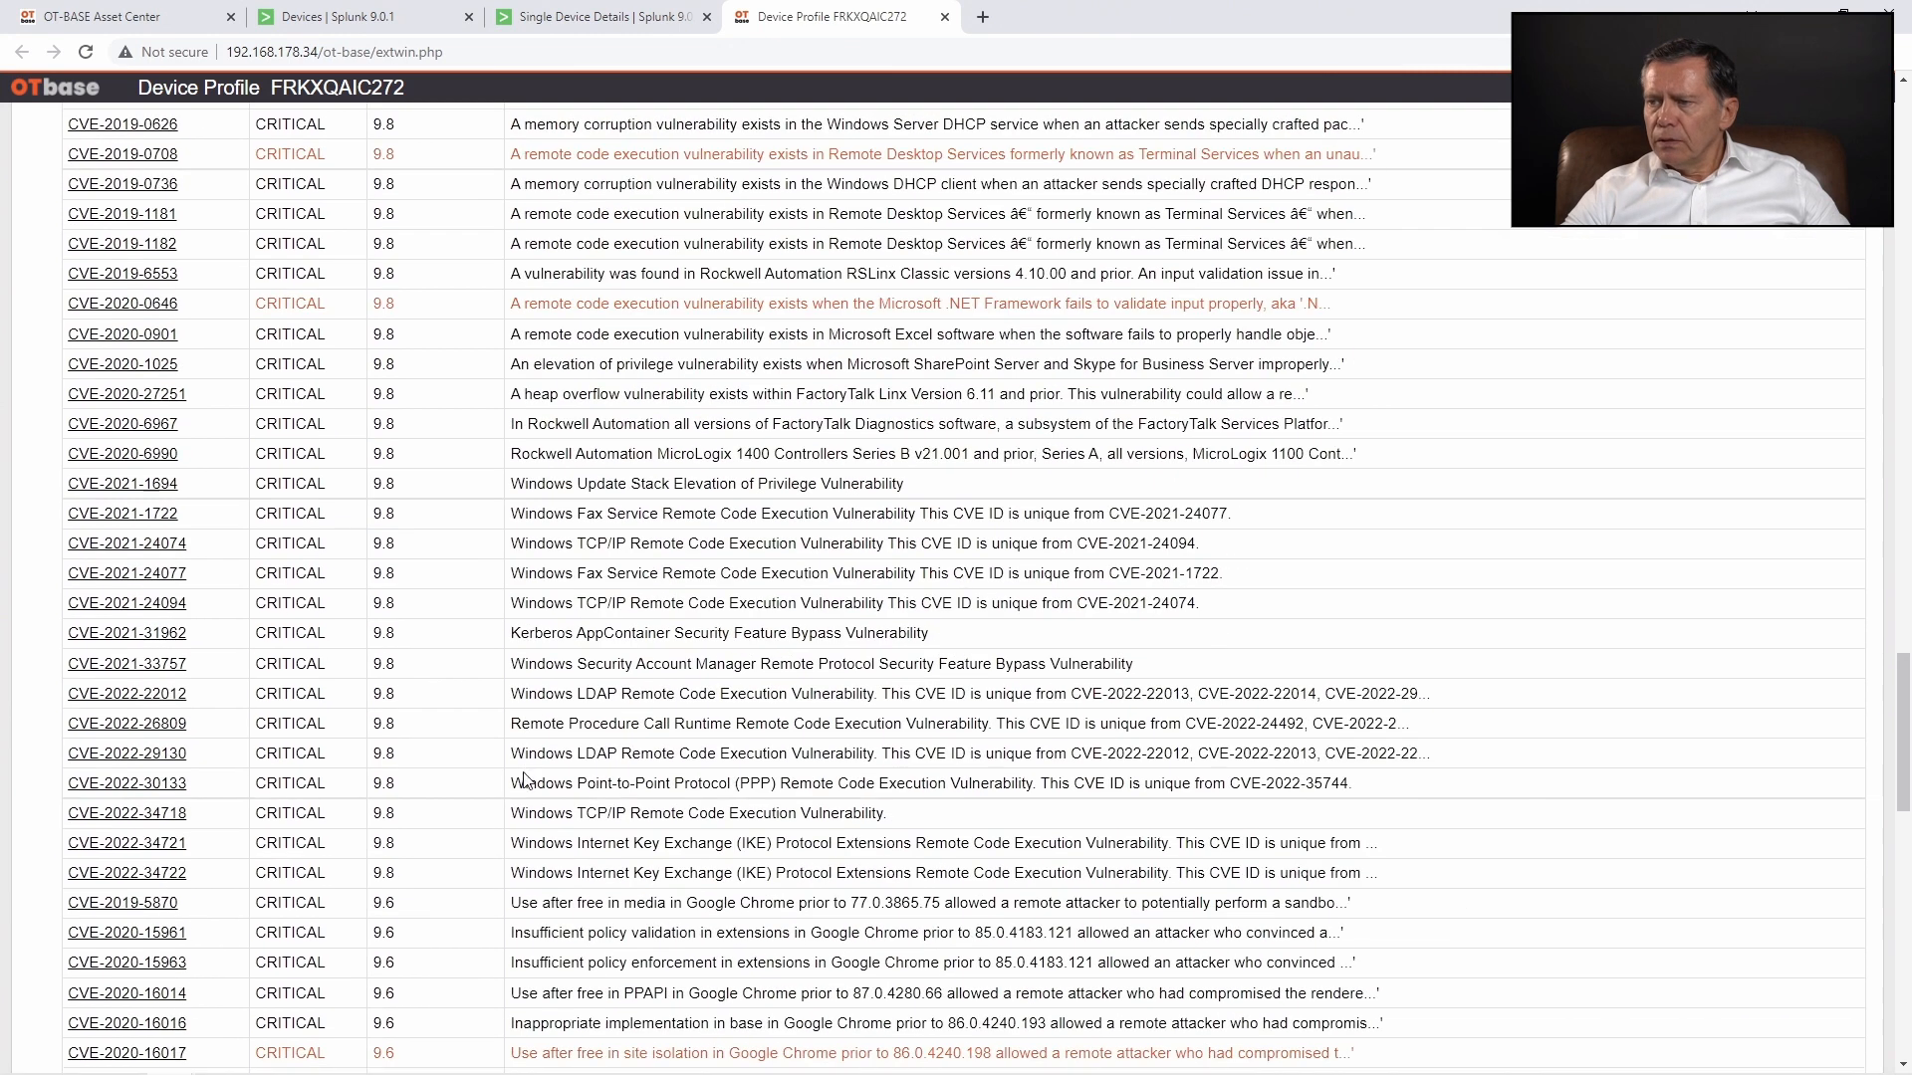
{"action": "scroll", "scroll_direction": "up", "scroll_amount": 3}
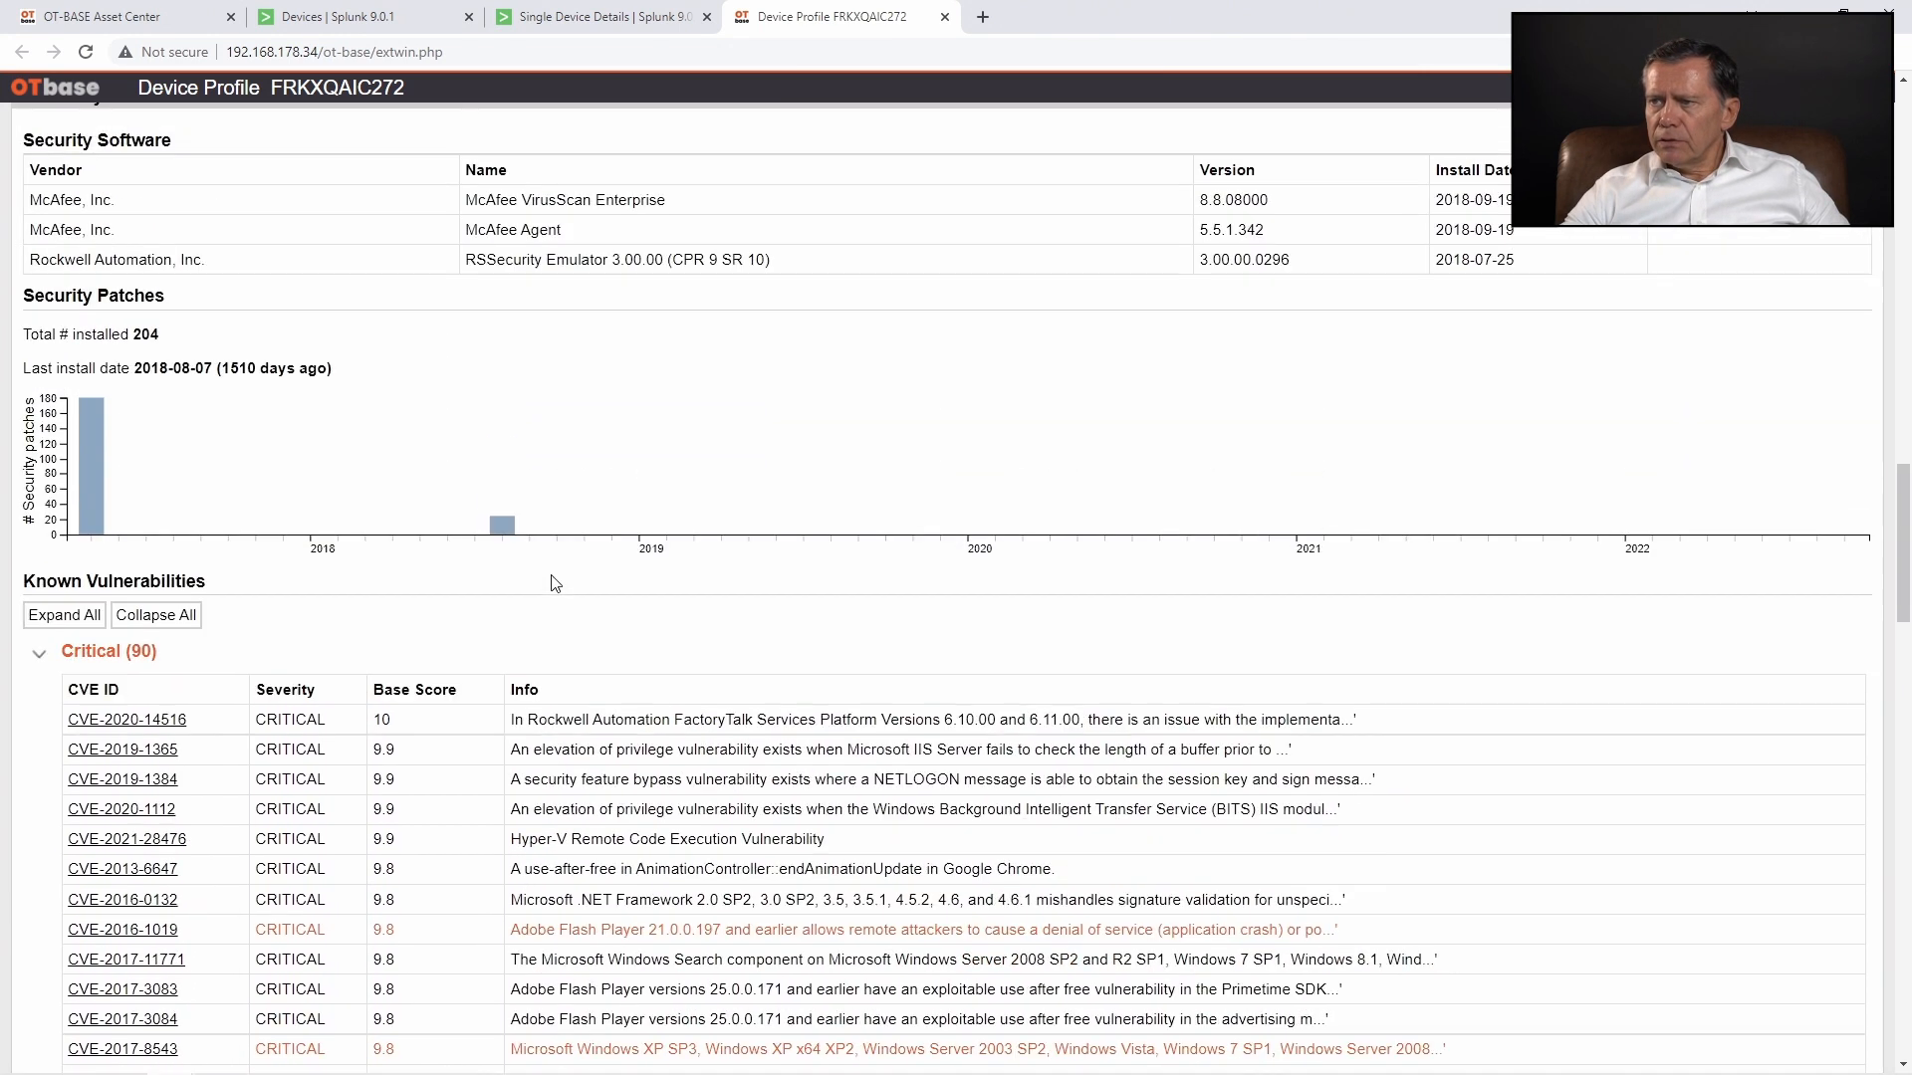
{"action": "mouse_move", "coordinate": [593, 498]}
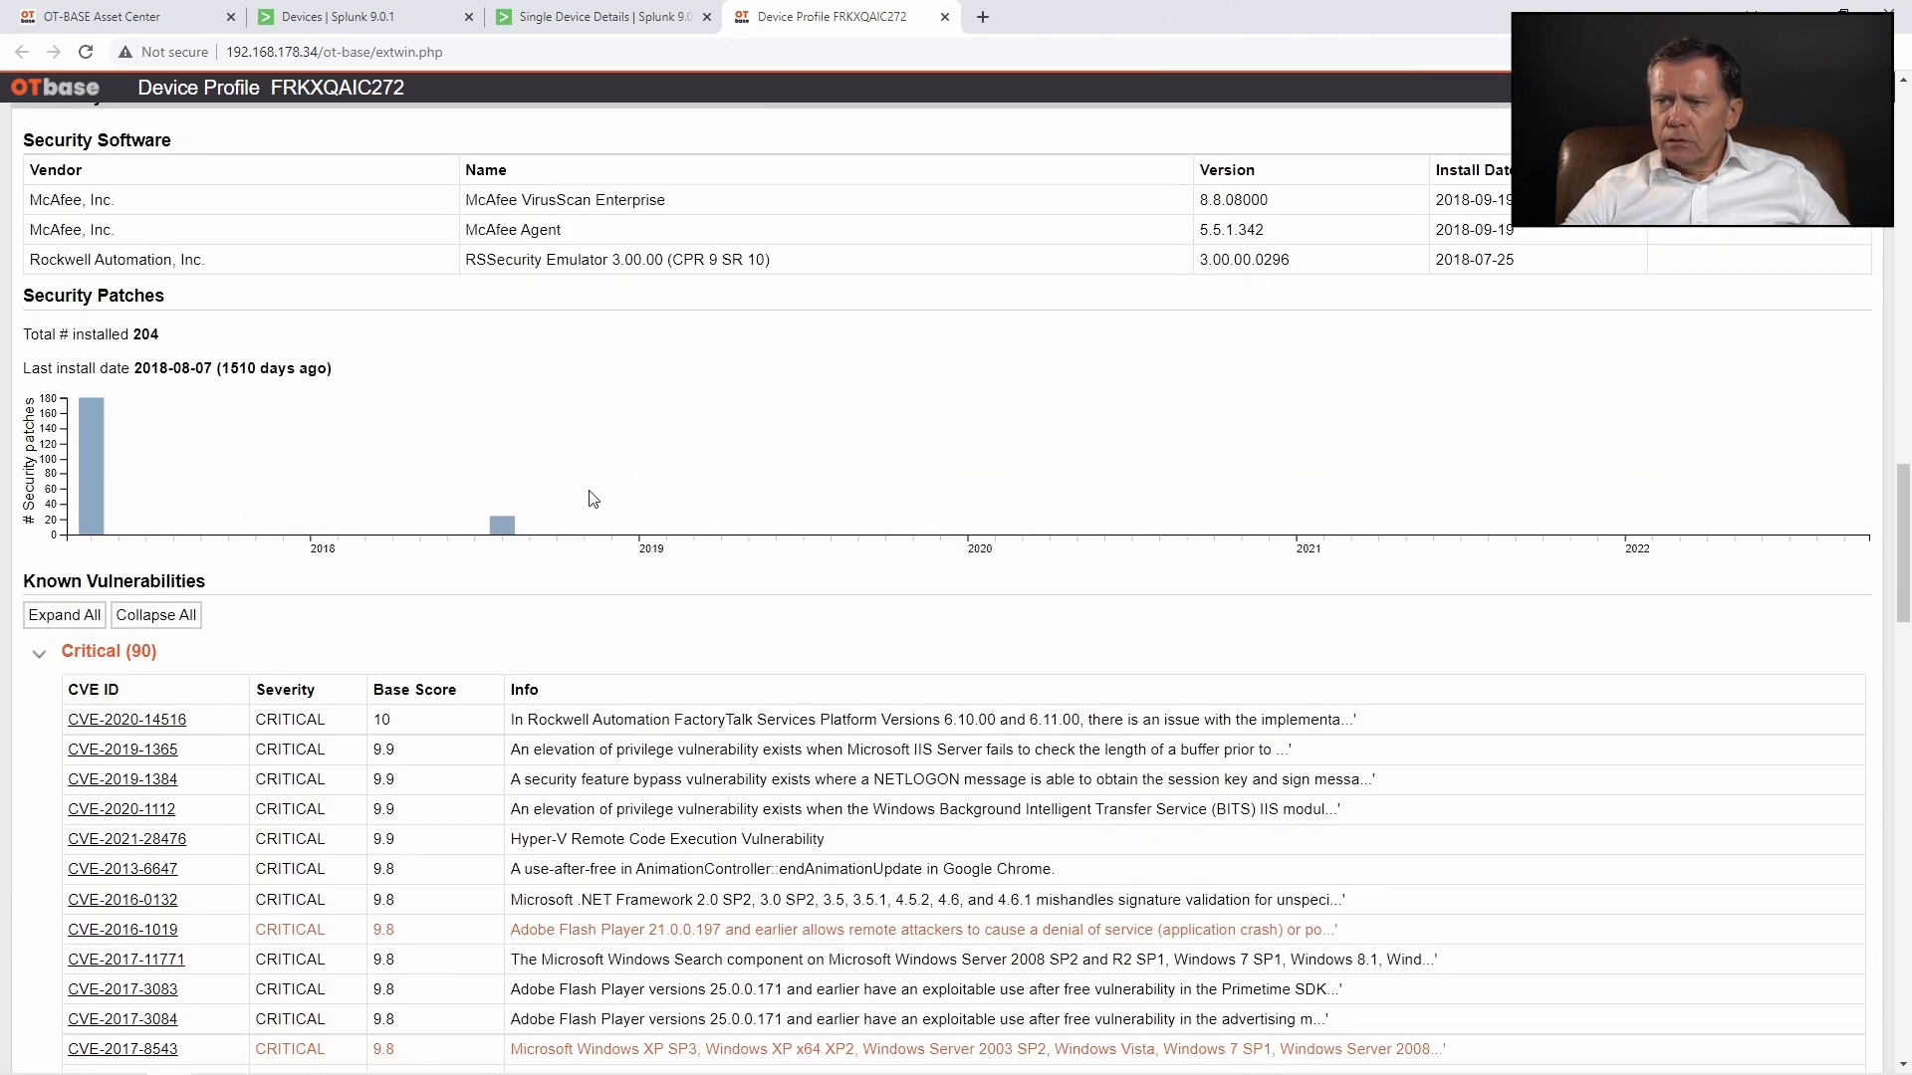
{"action": "mouse_move", "coordinate": [403, 533]}
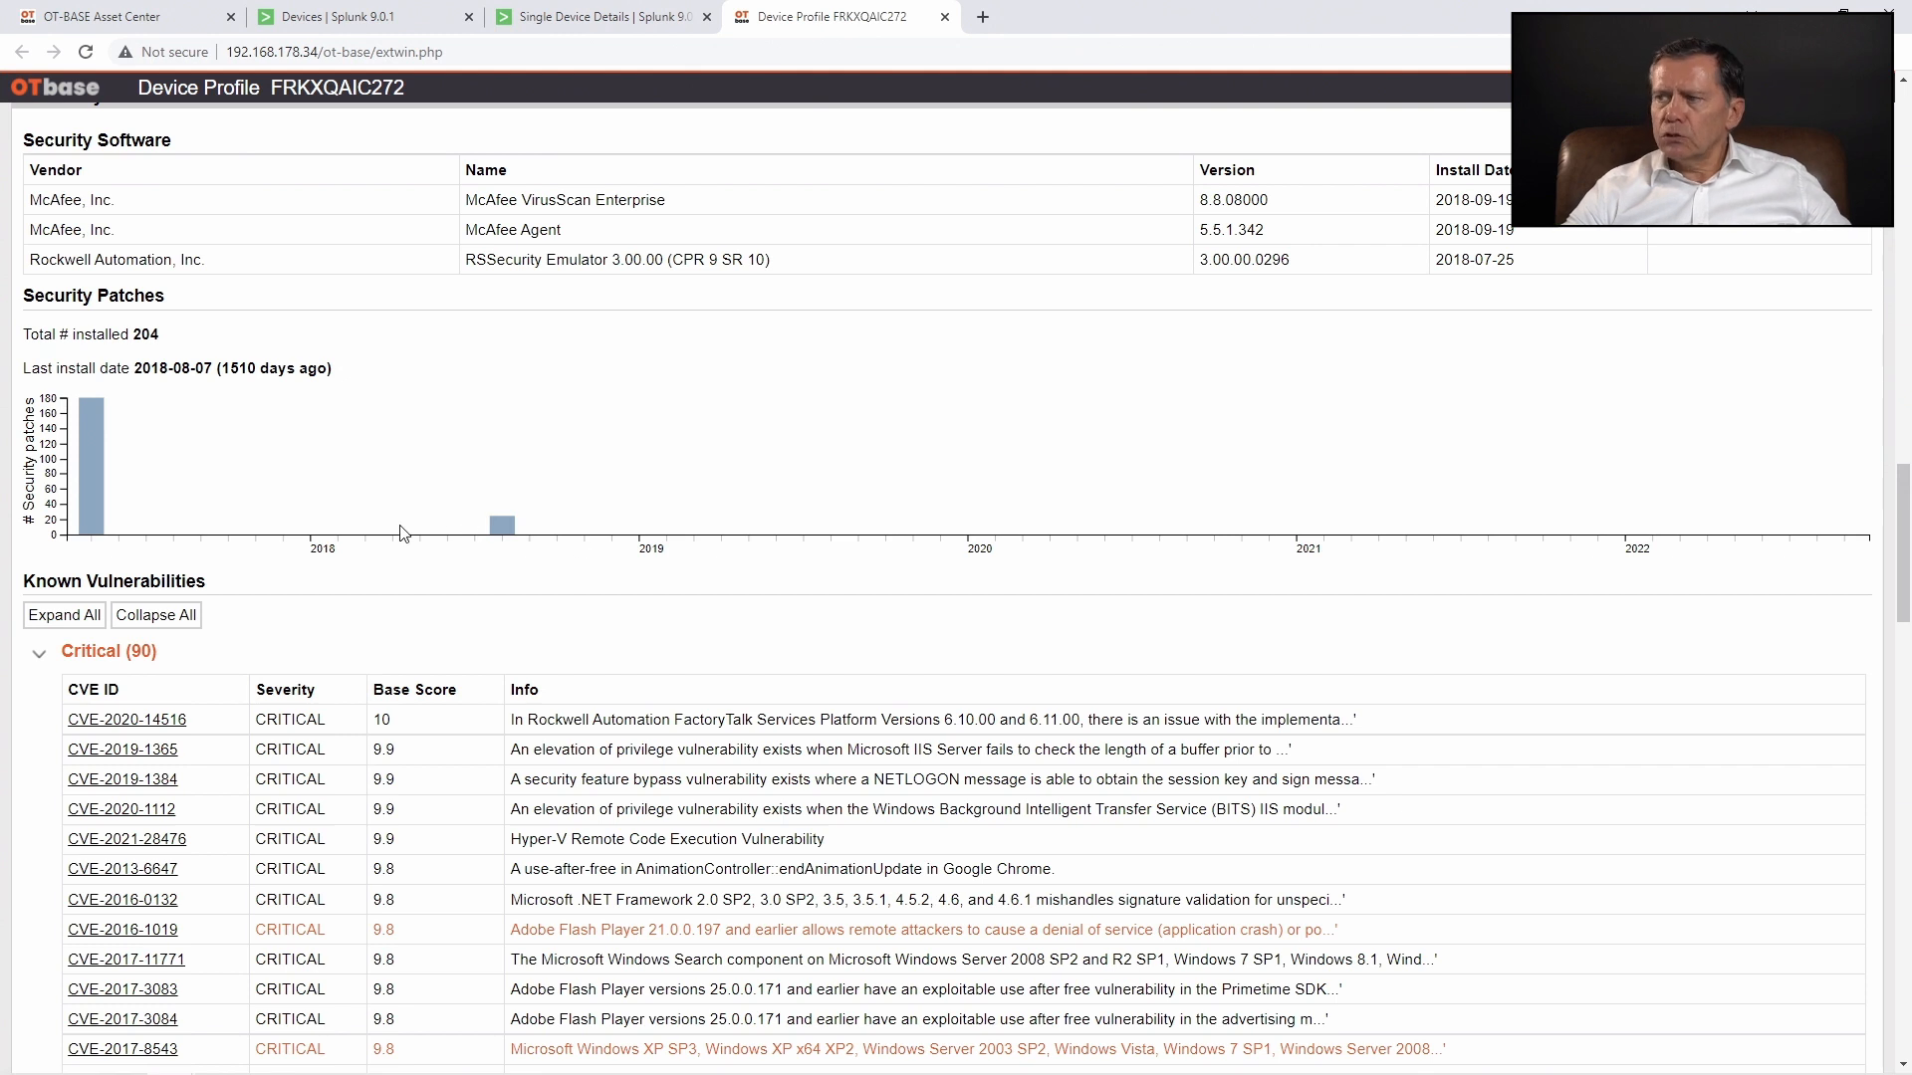
{"action": "mouse_move", "coordinate": [824, 529]}
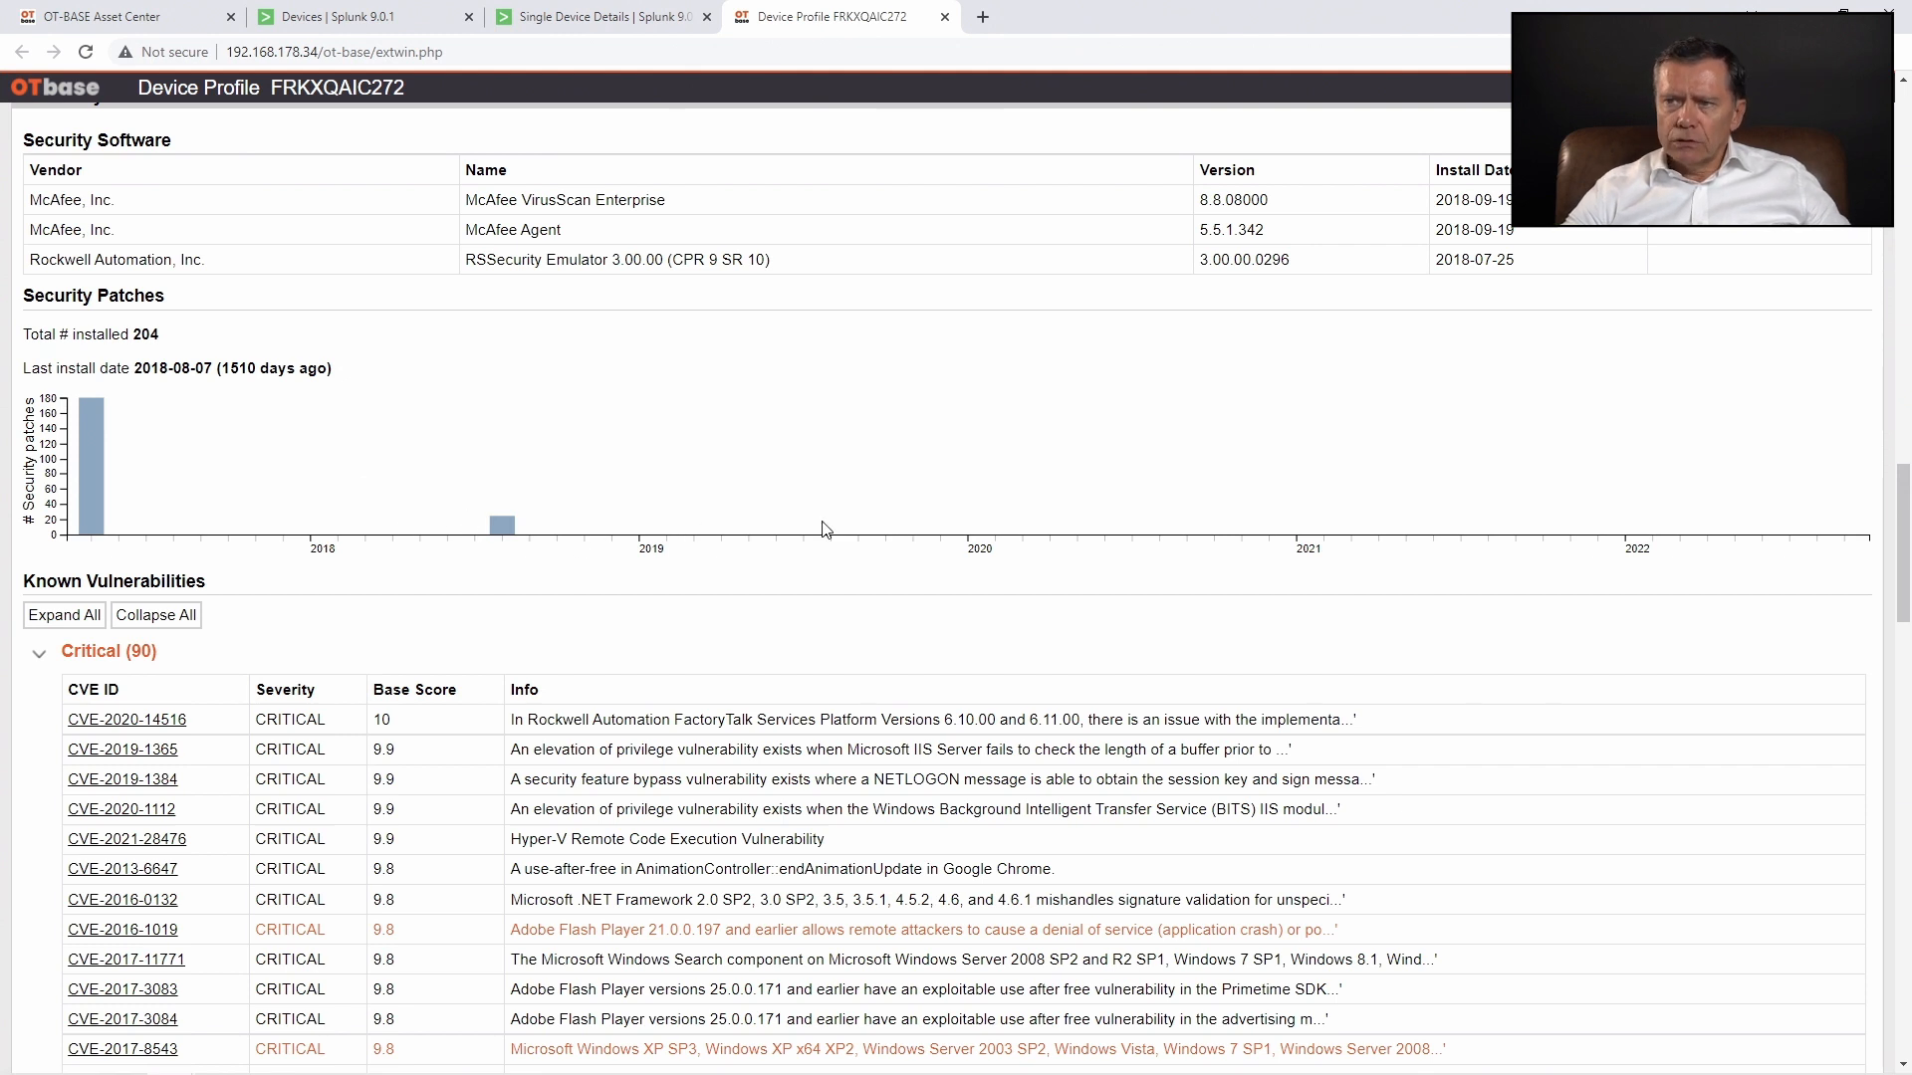
{"action": "mouse_move", "coordinate": [551, 555]}
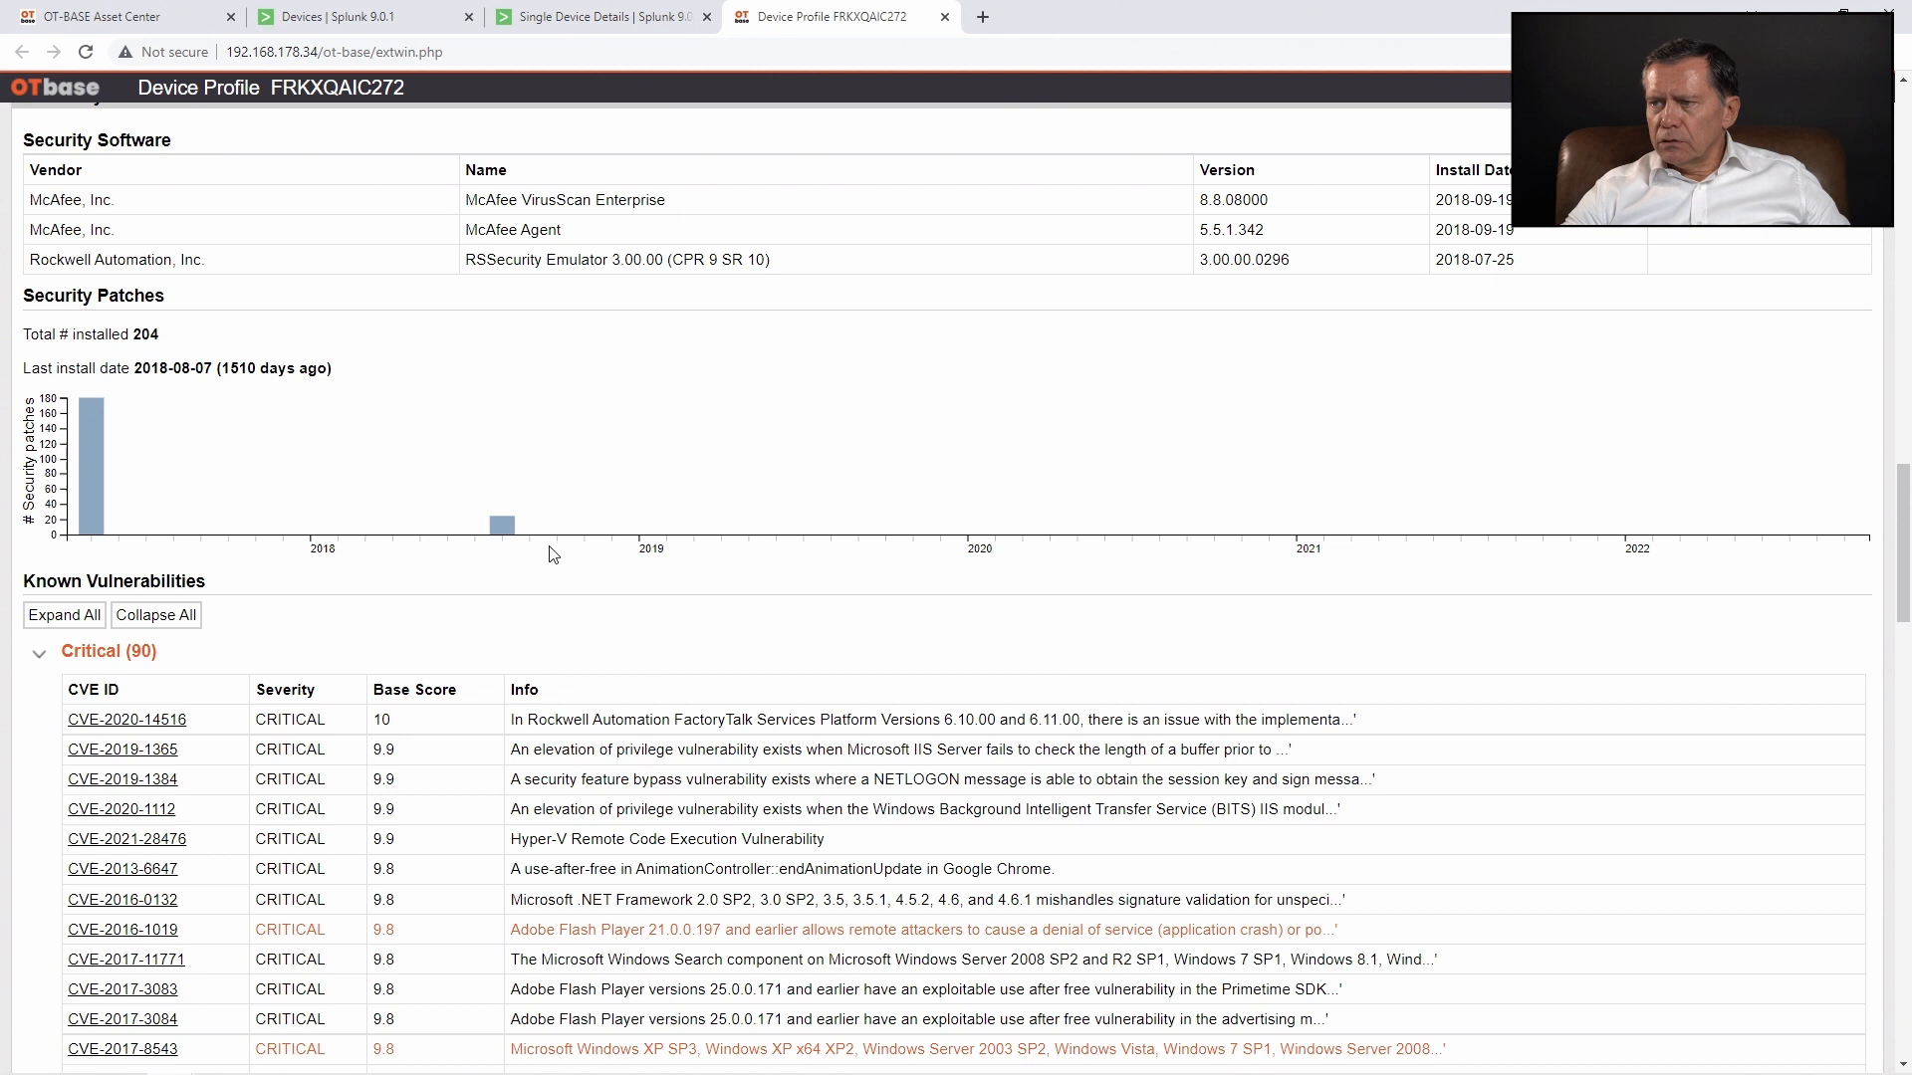
{"action": "mouse_move", "coordinate": [694, 543]}
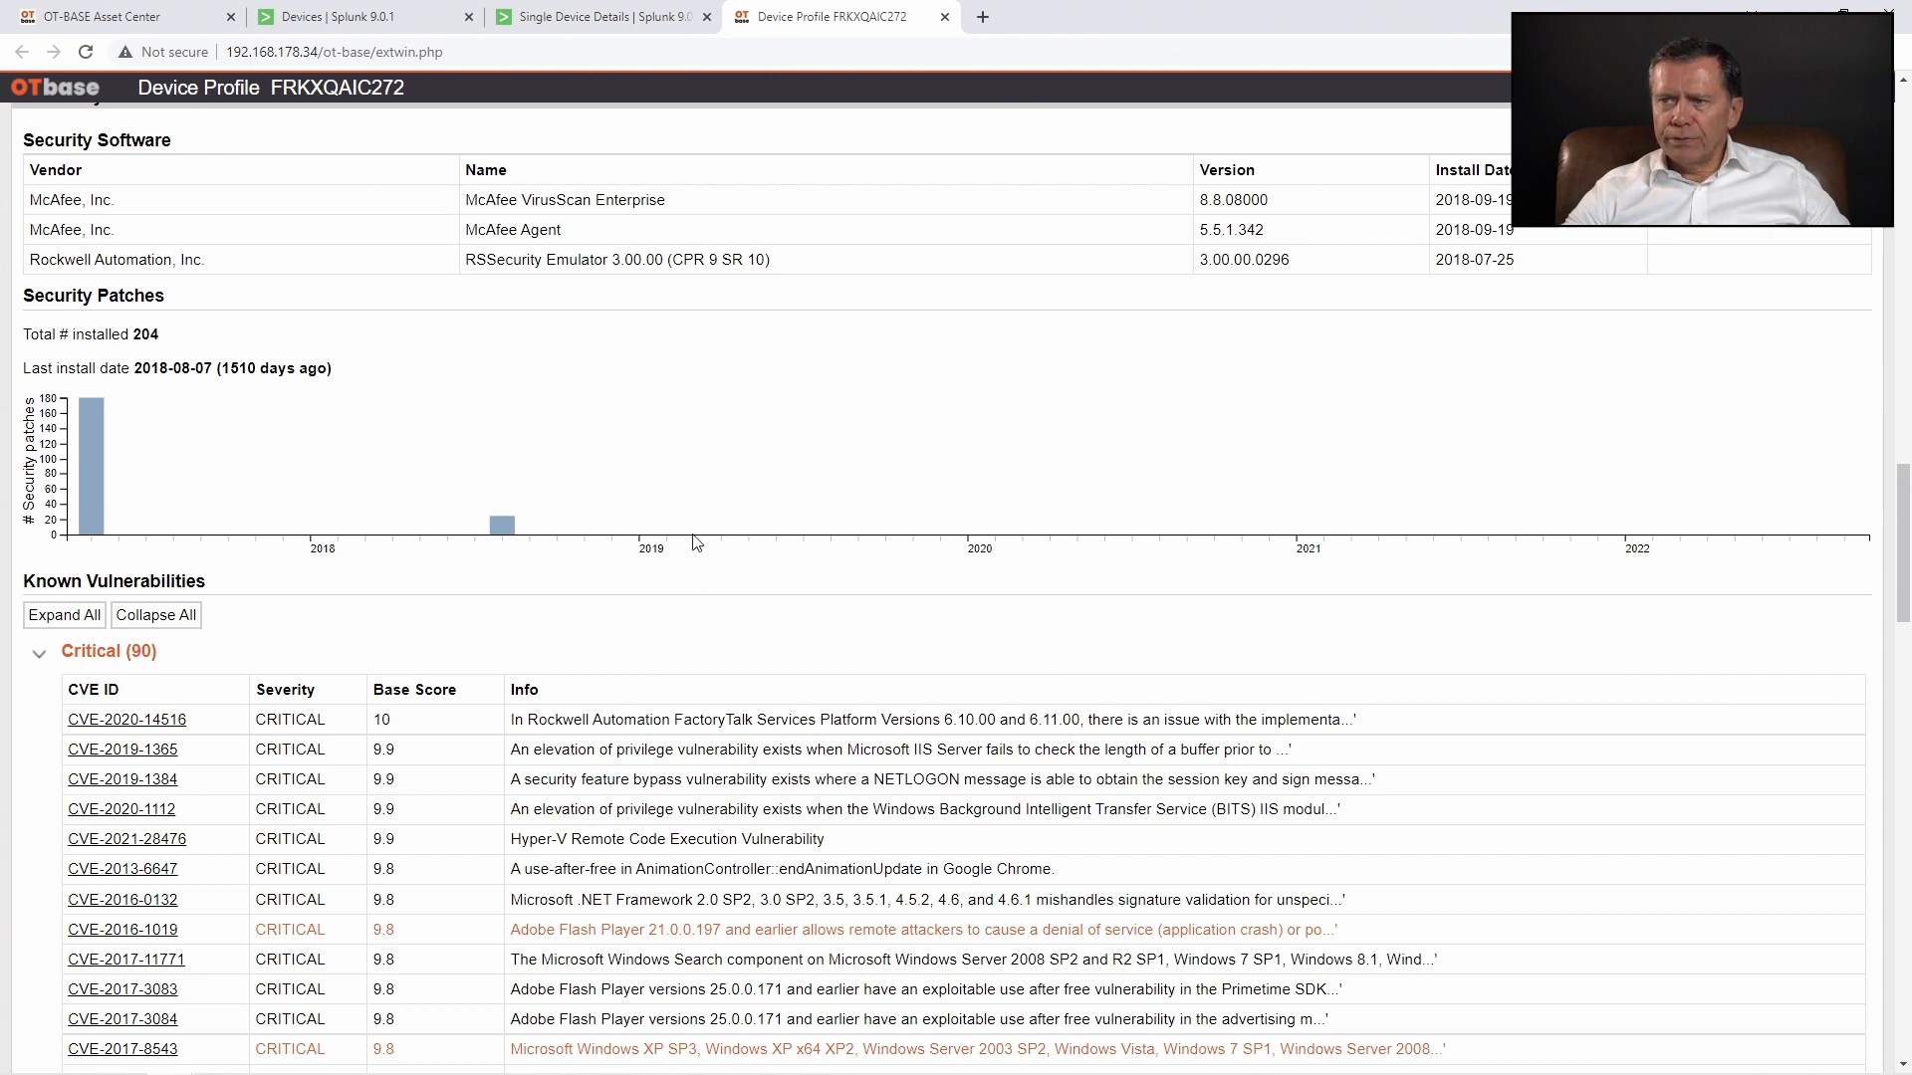
{"action": "mouse_move", "coordinate": [689, 533]}
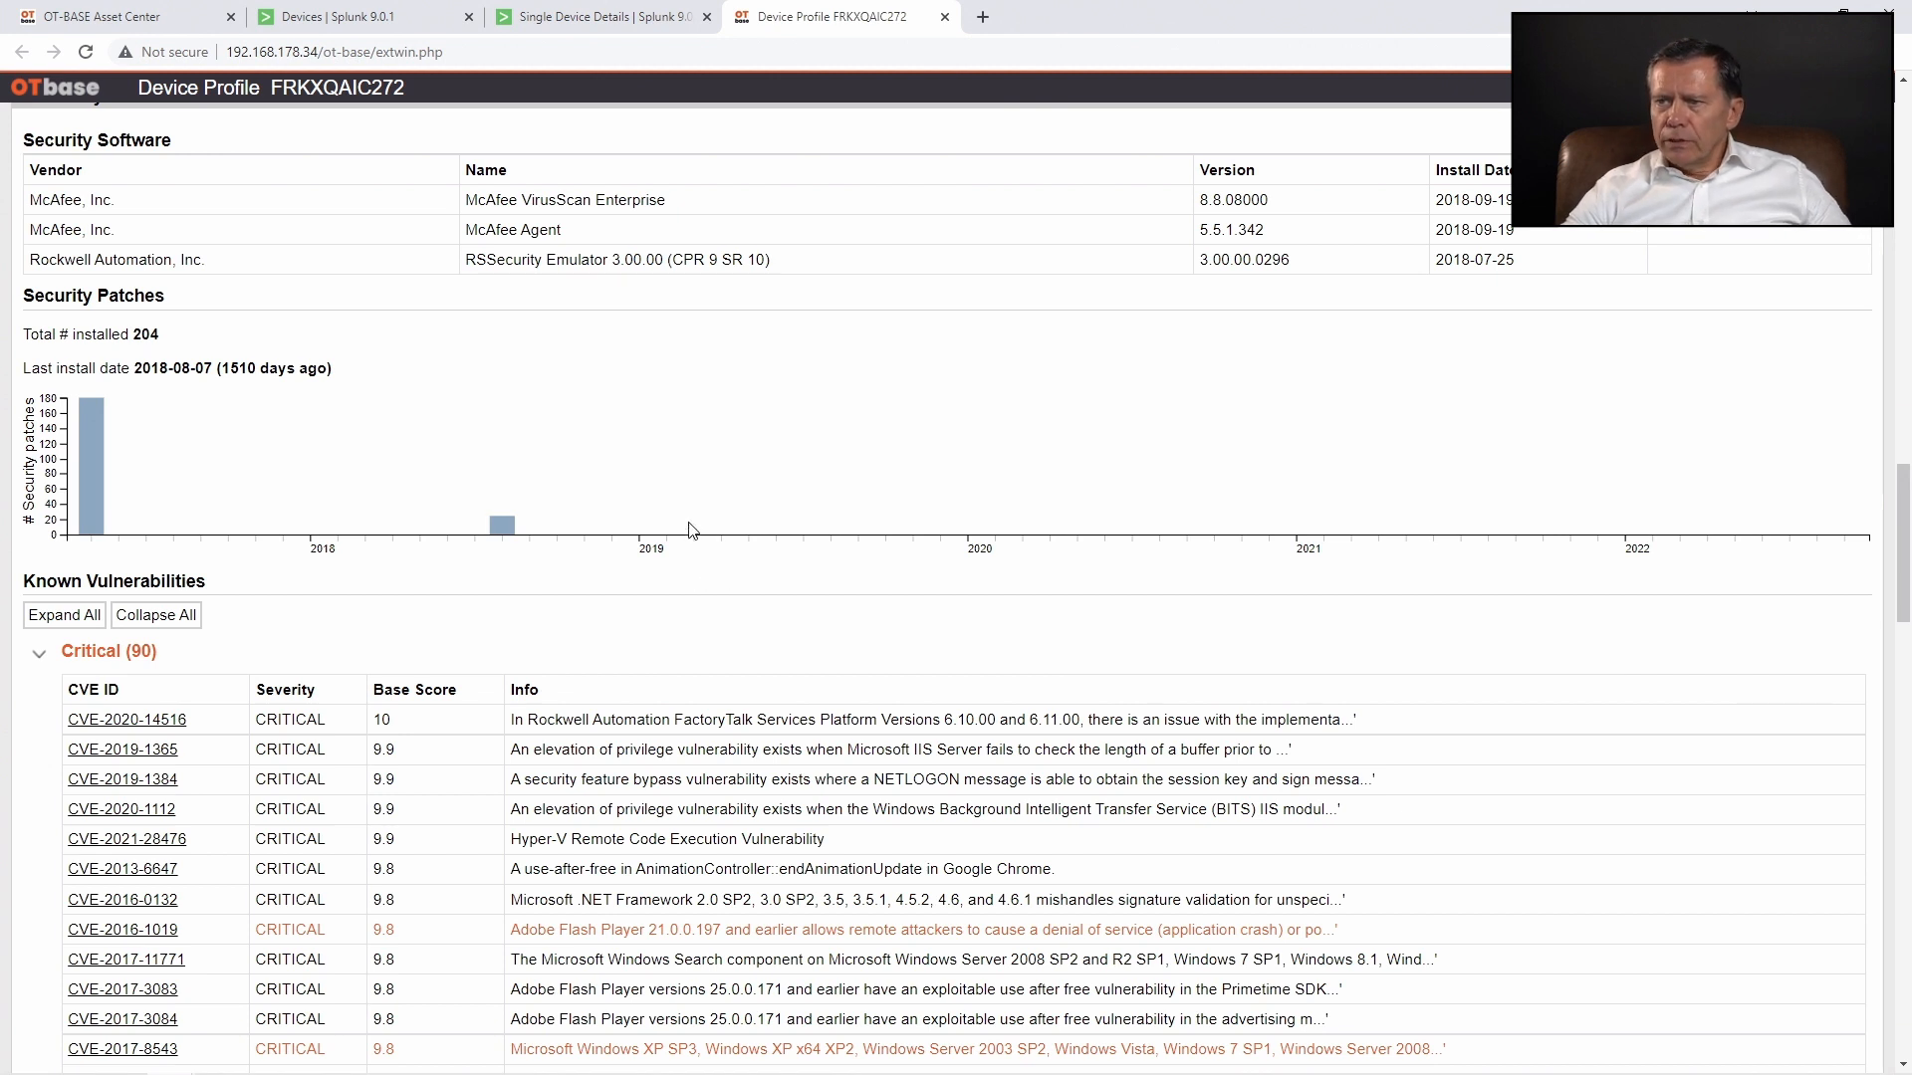
{"action": "scroll", "scroll_direction": "down", "scroll_amount": 3}
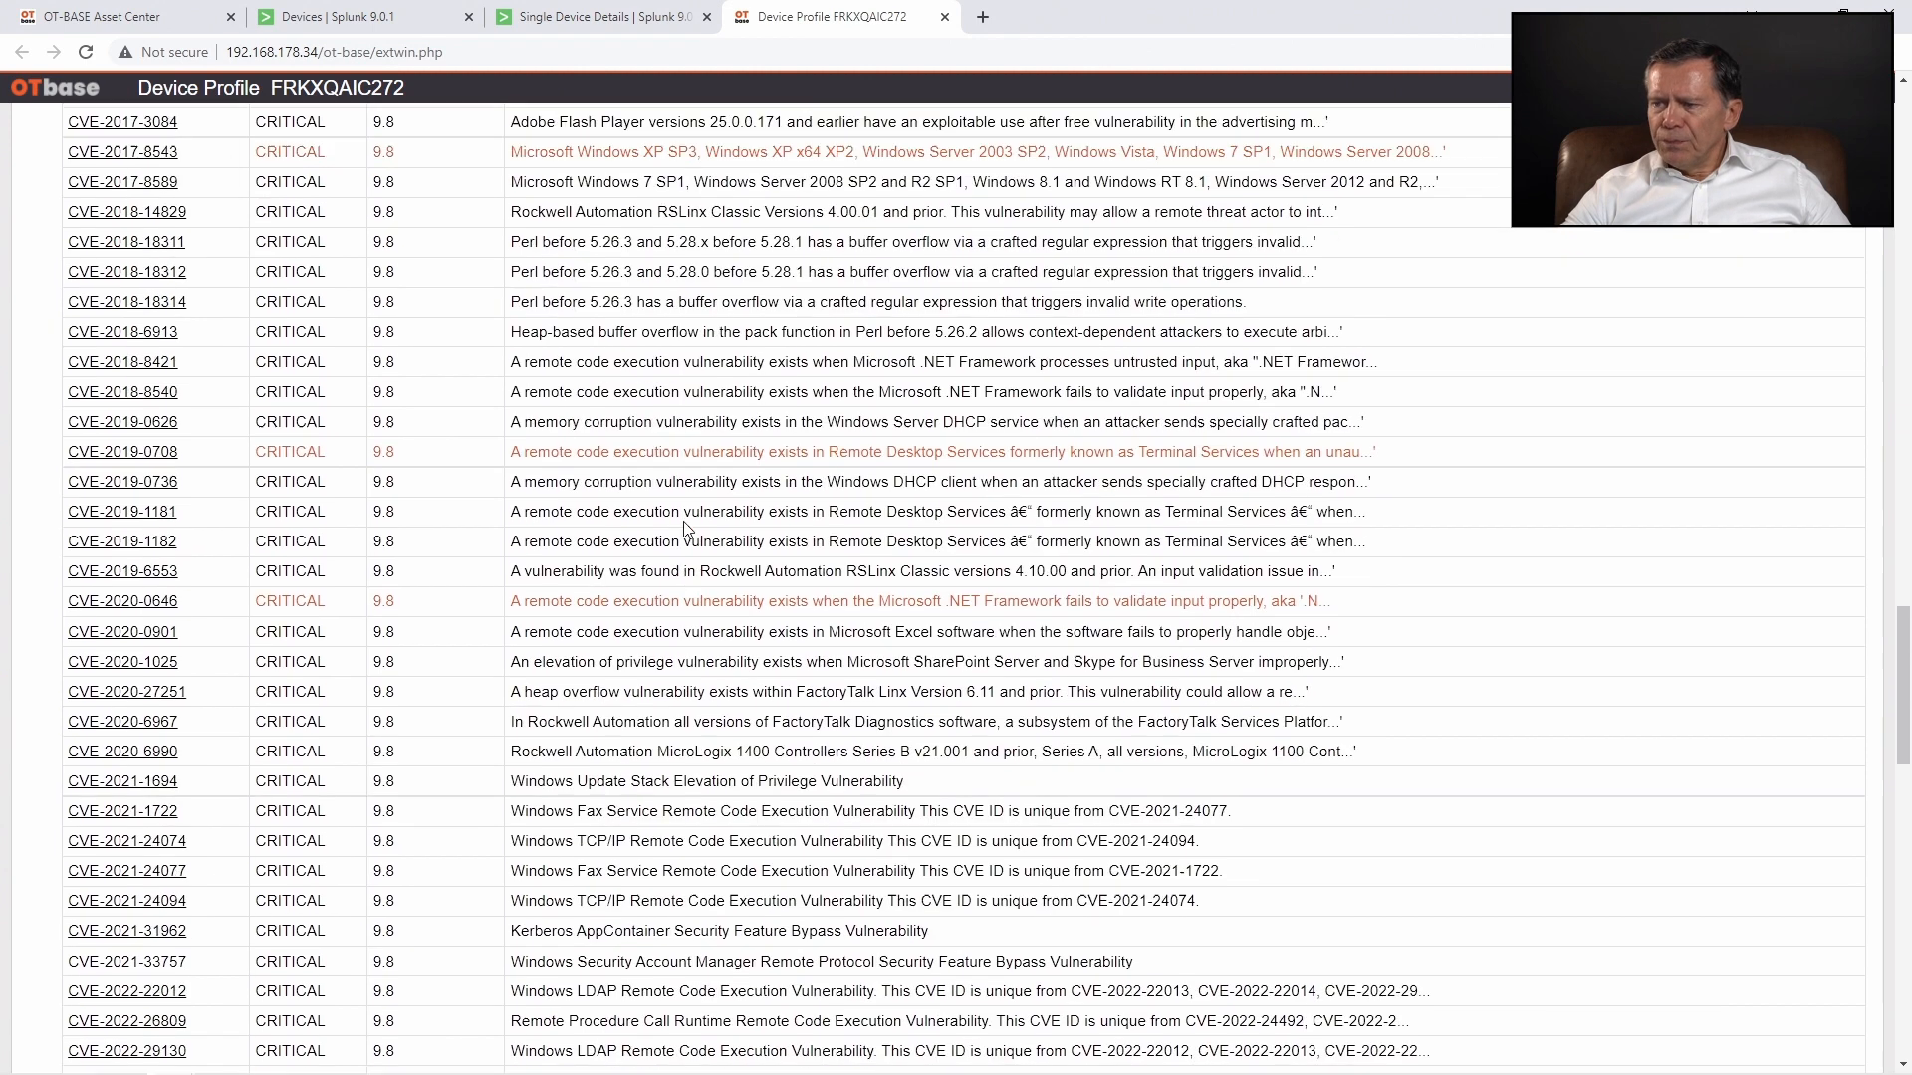
{"action": "scroll", "scroll_direction": "down", "scroll_amount": 3}
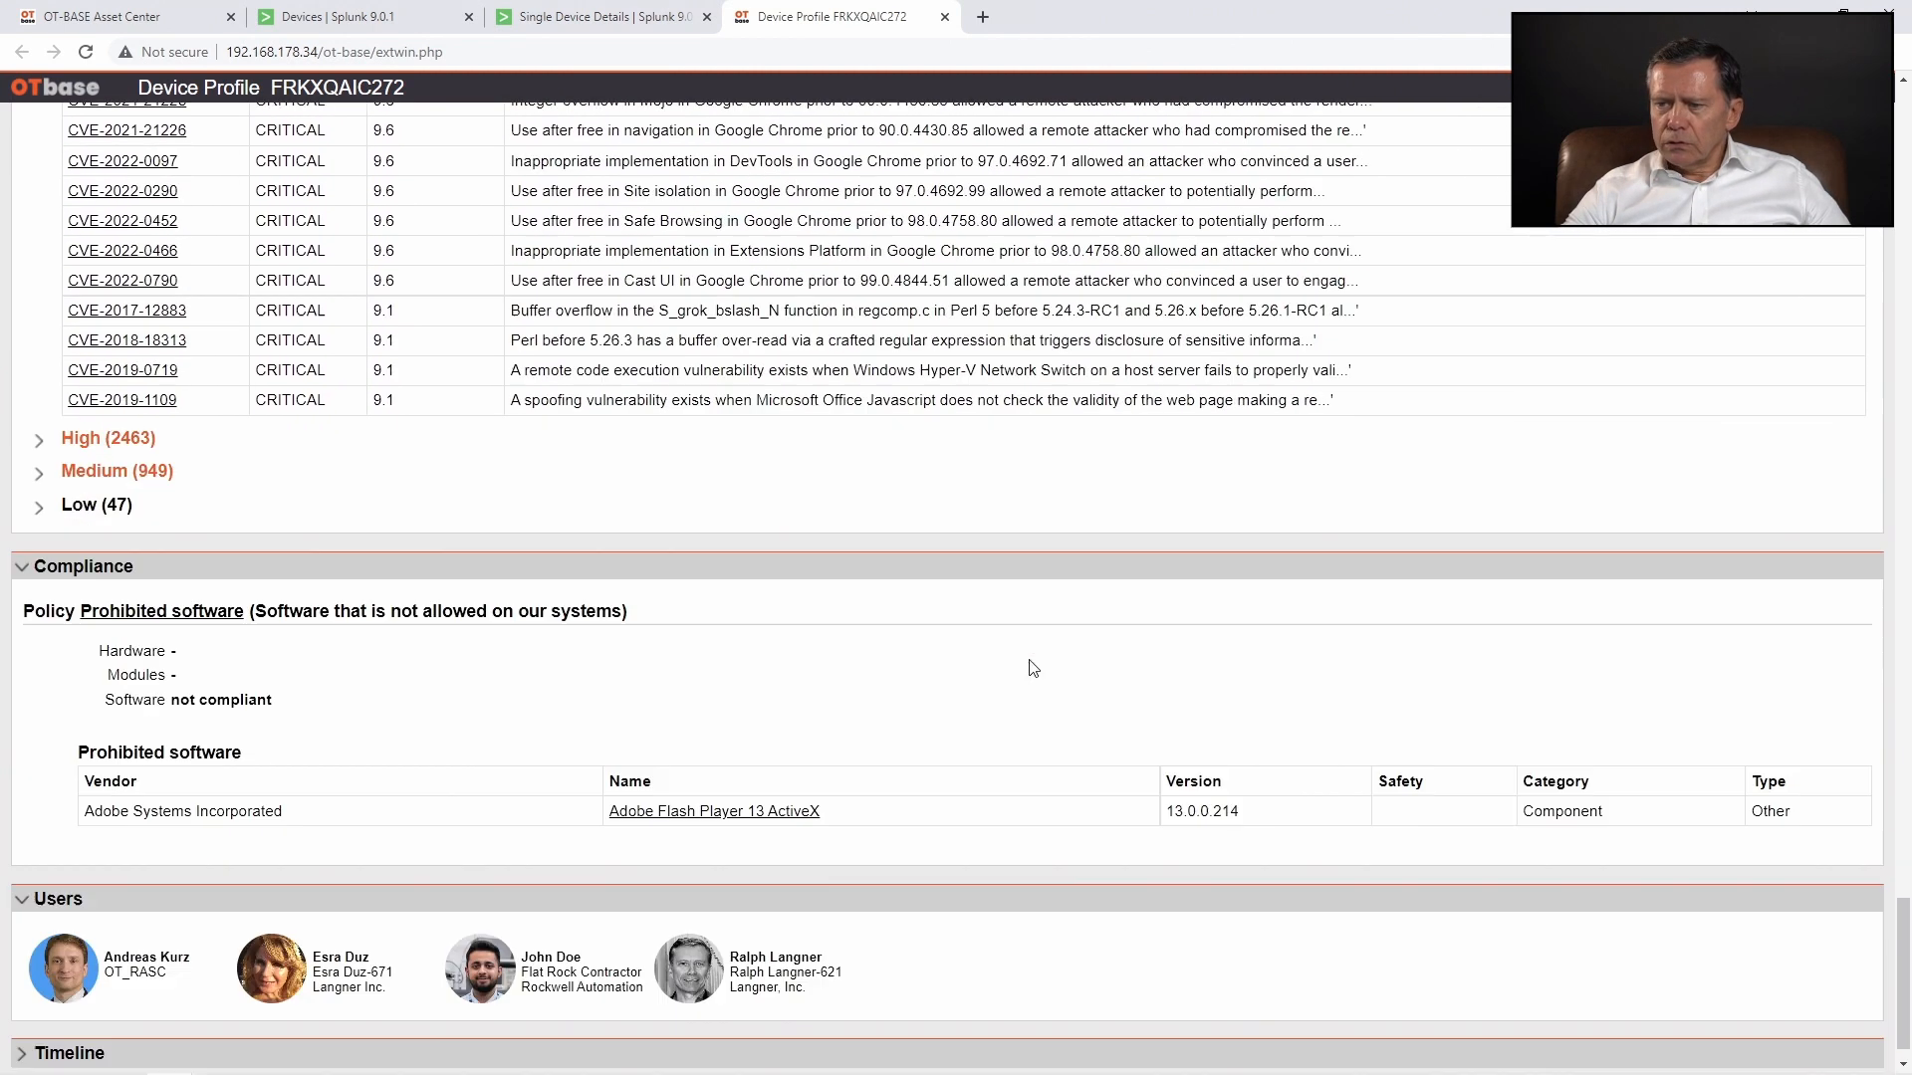
{"action": "scroll", "scroll_direction": "down", "scroll_amount": 3}
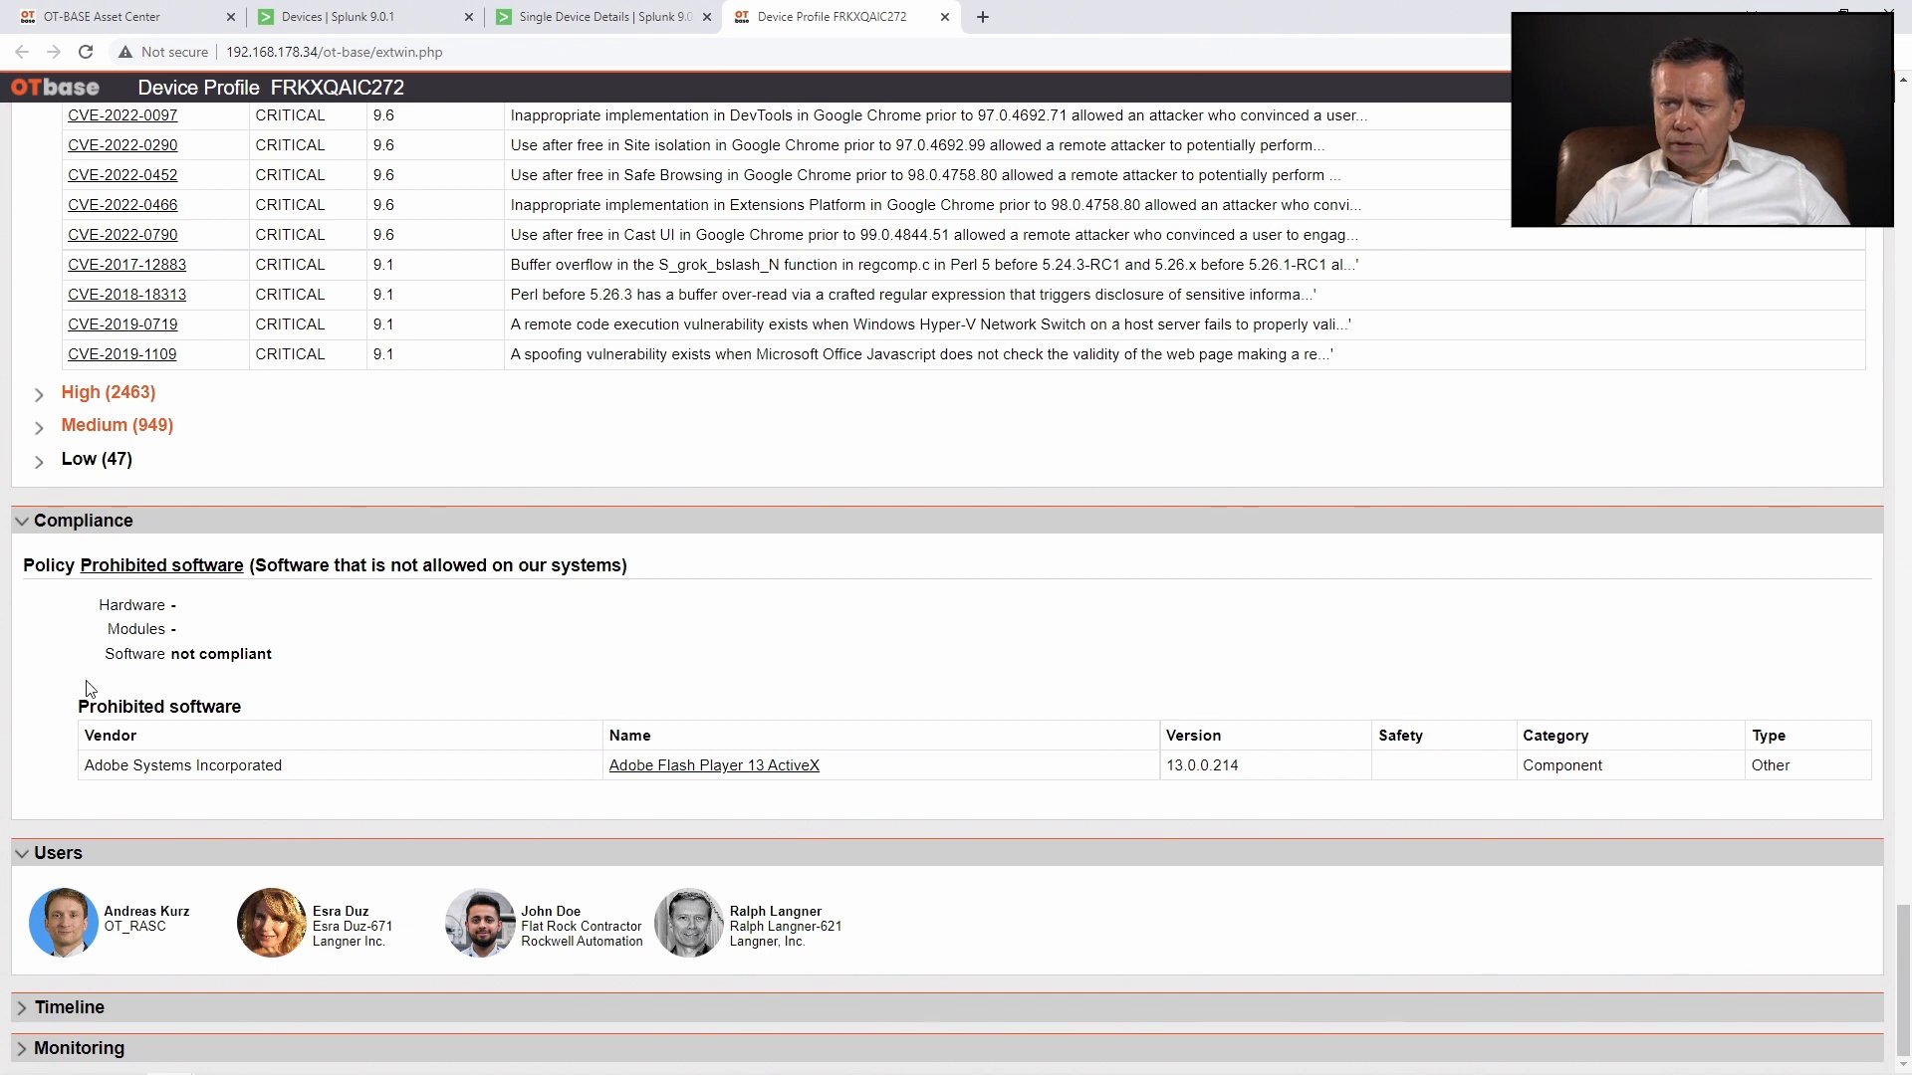
{"action": "mouse_move", "coordinate": [588, 816]}
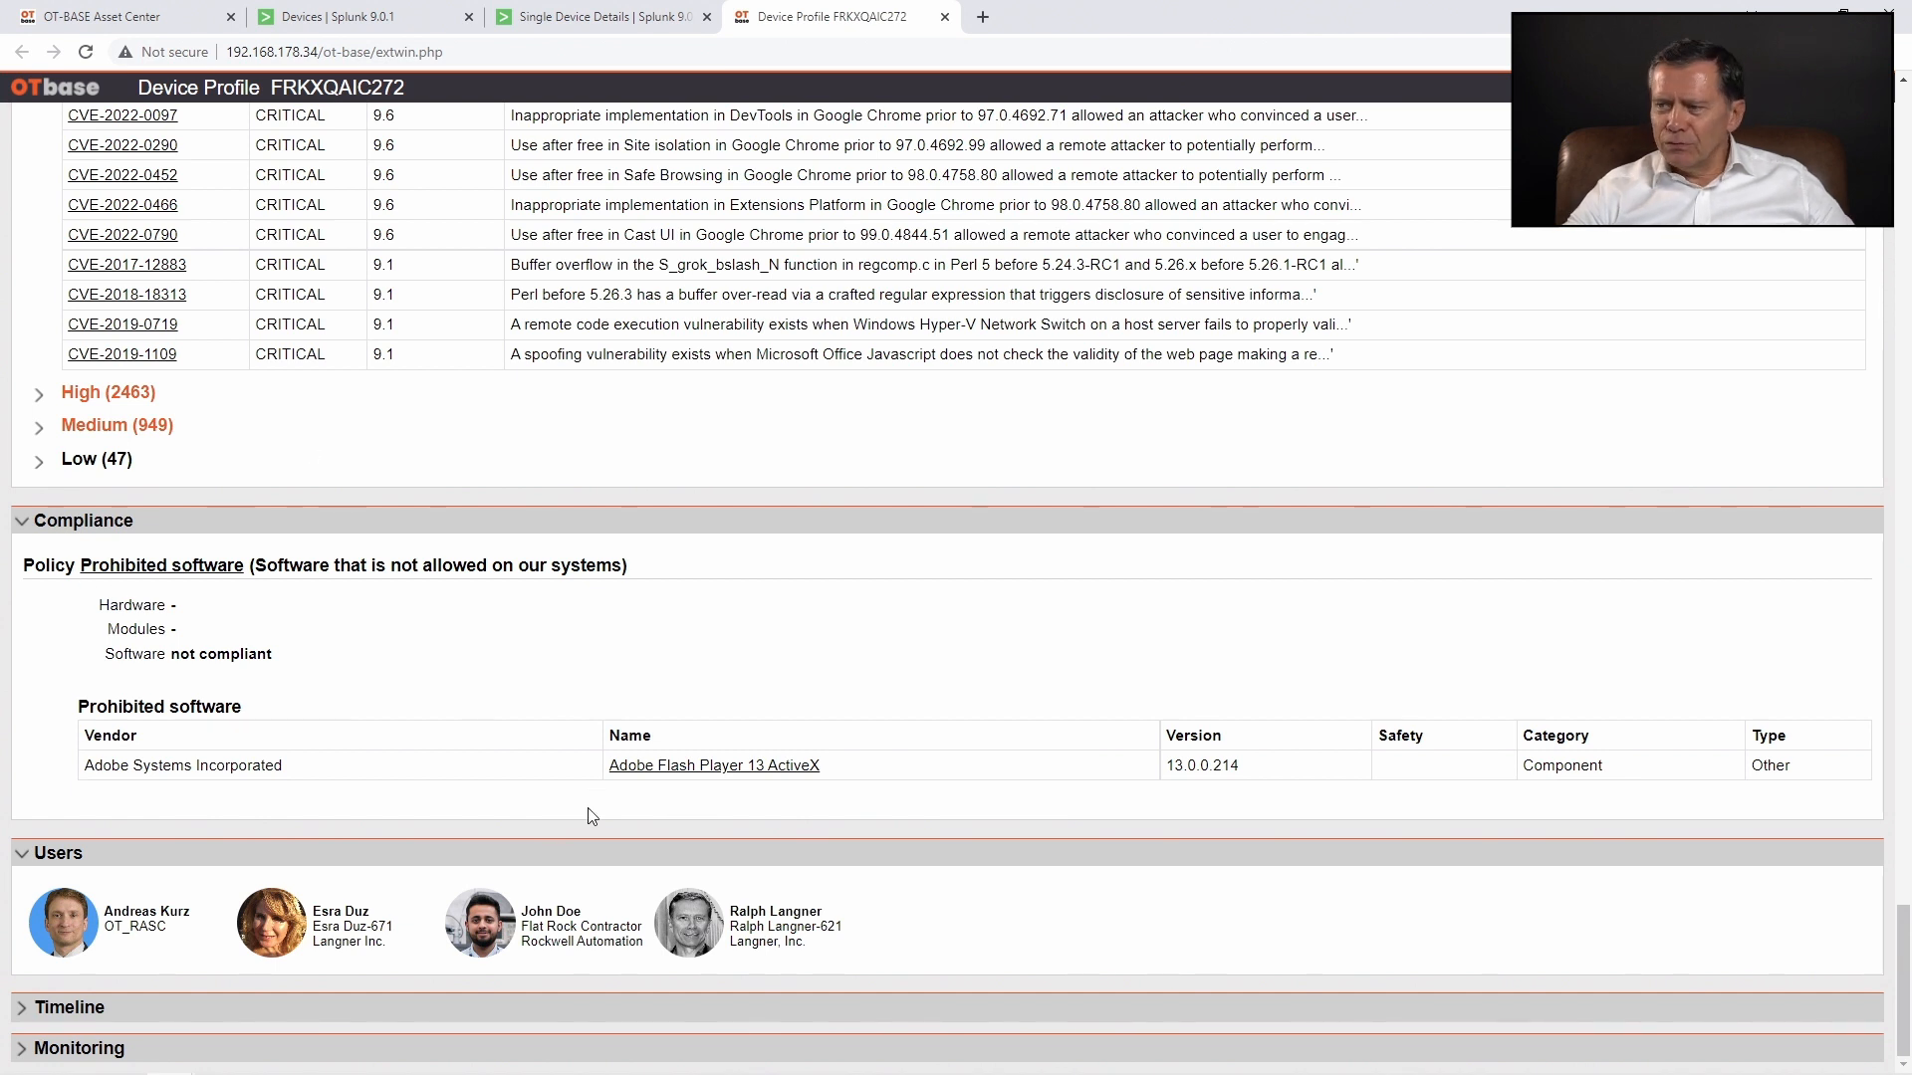
{"action": "mouse_move", "coordinate": [315, 646]}
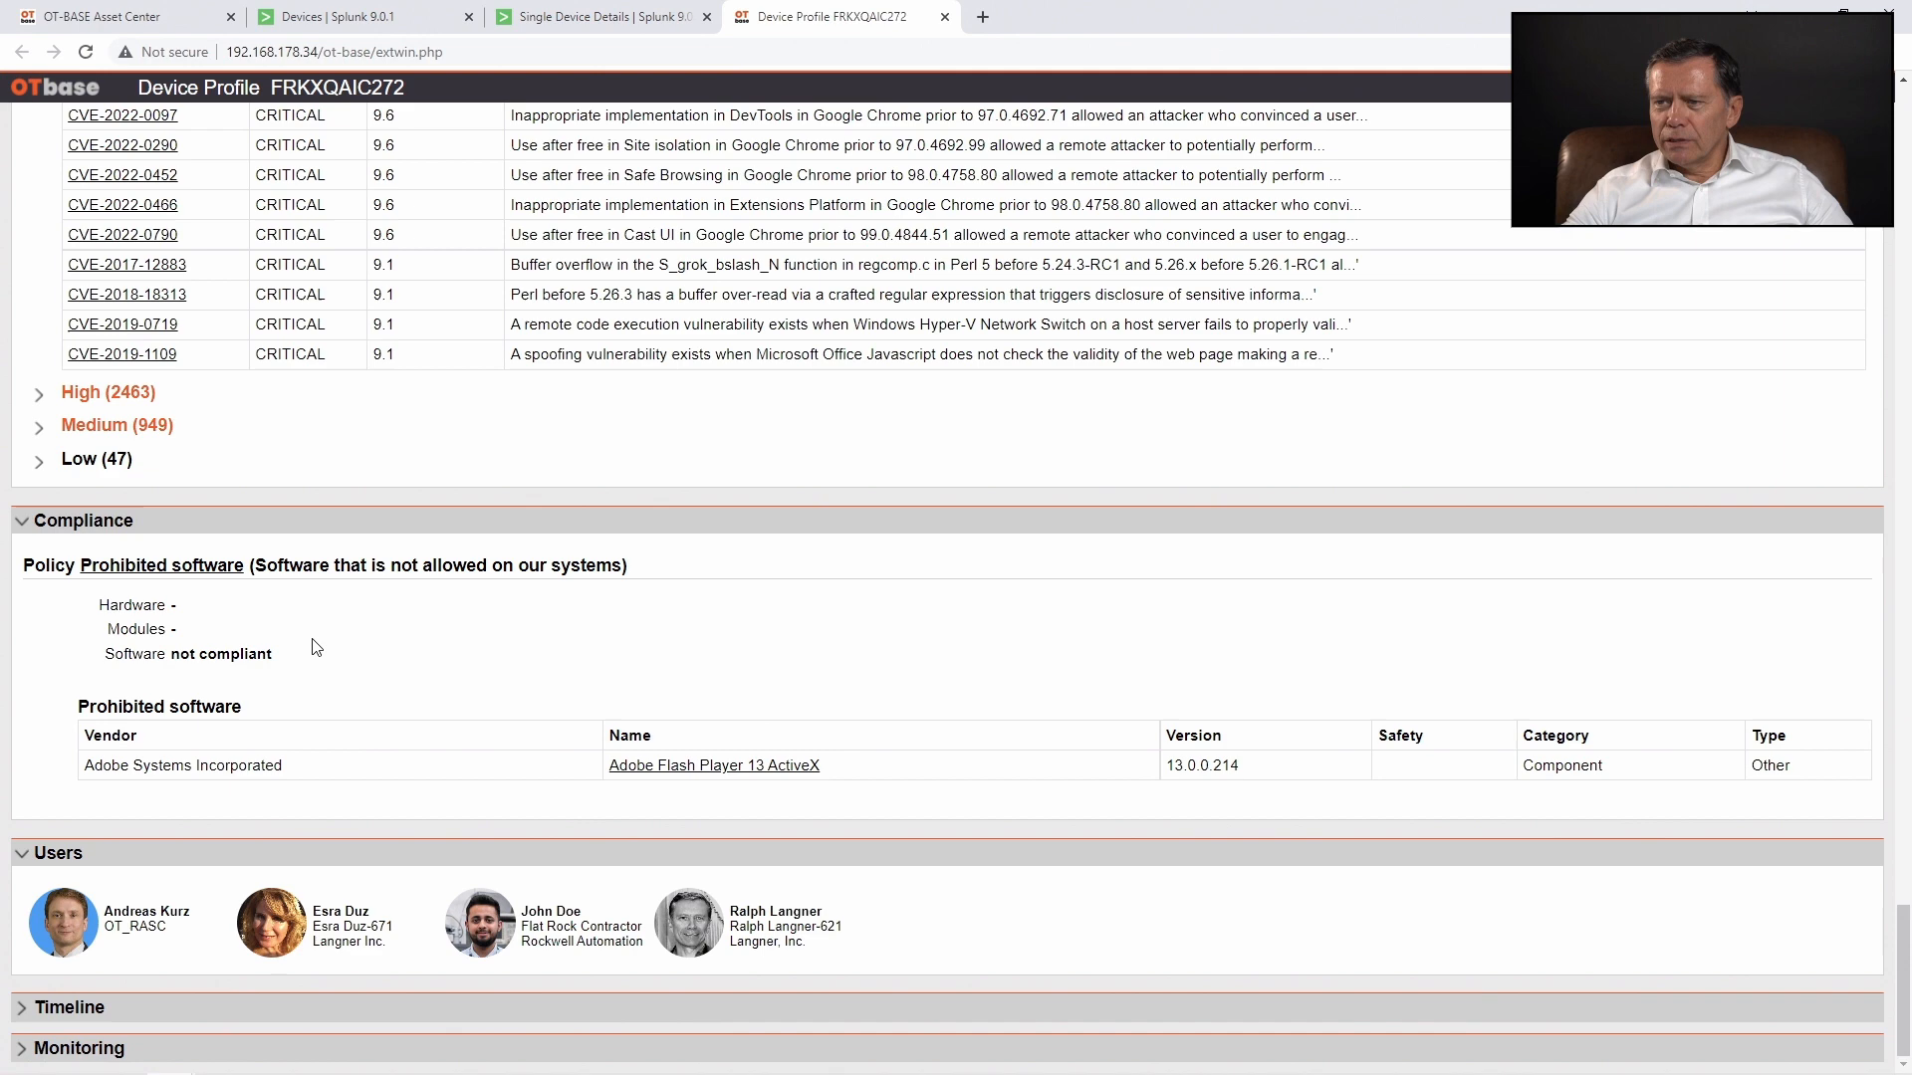
{"action": "mouse_move", "coordinate": [360, 715]}
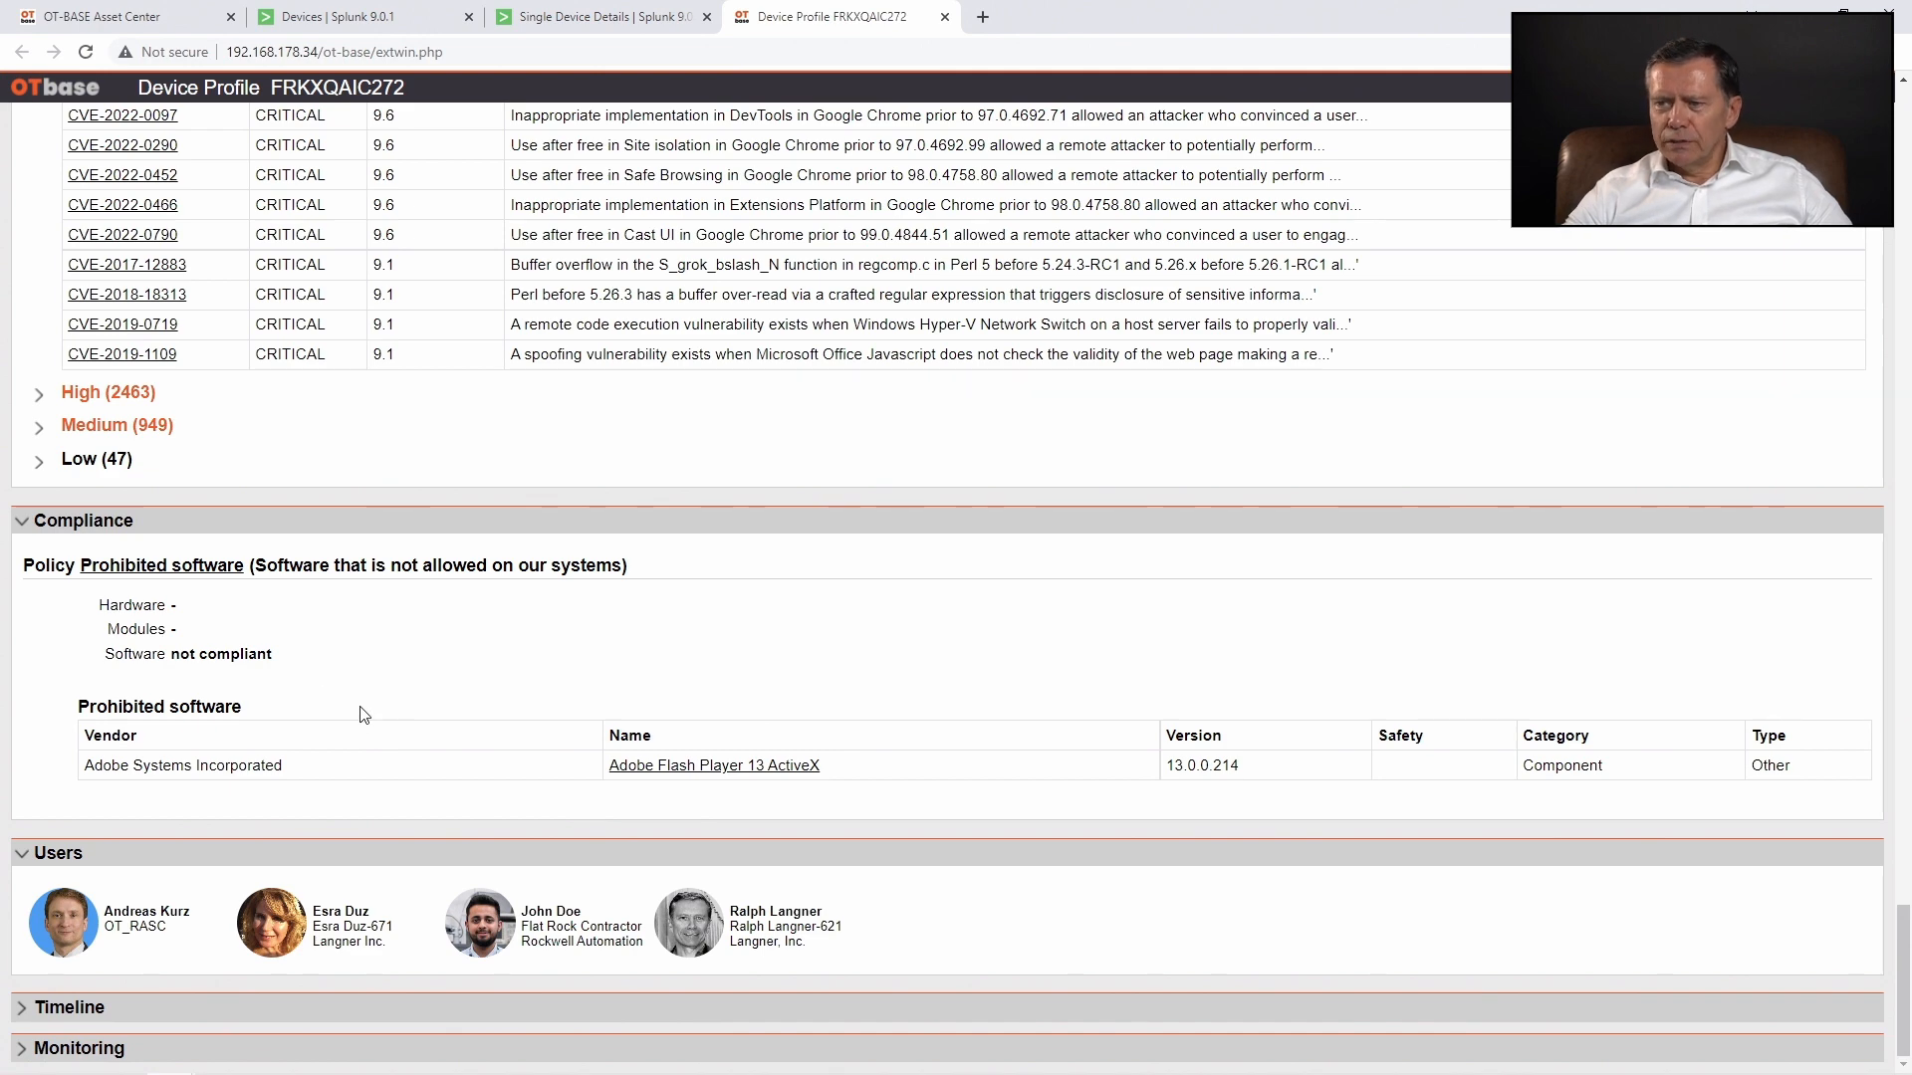
{"action": "scroll", "scroll_direction": "up", "scroll_amount": 3}
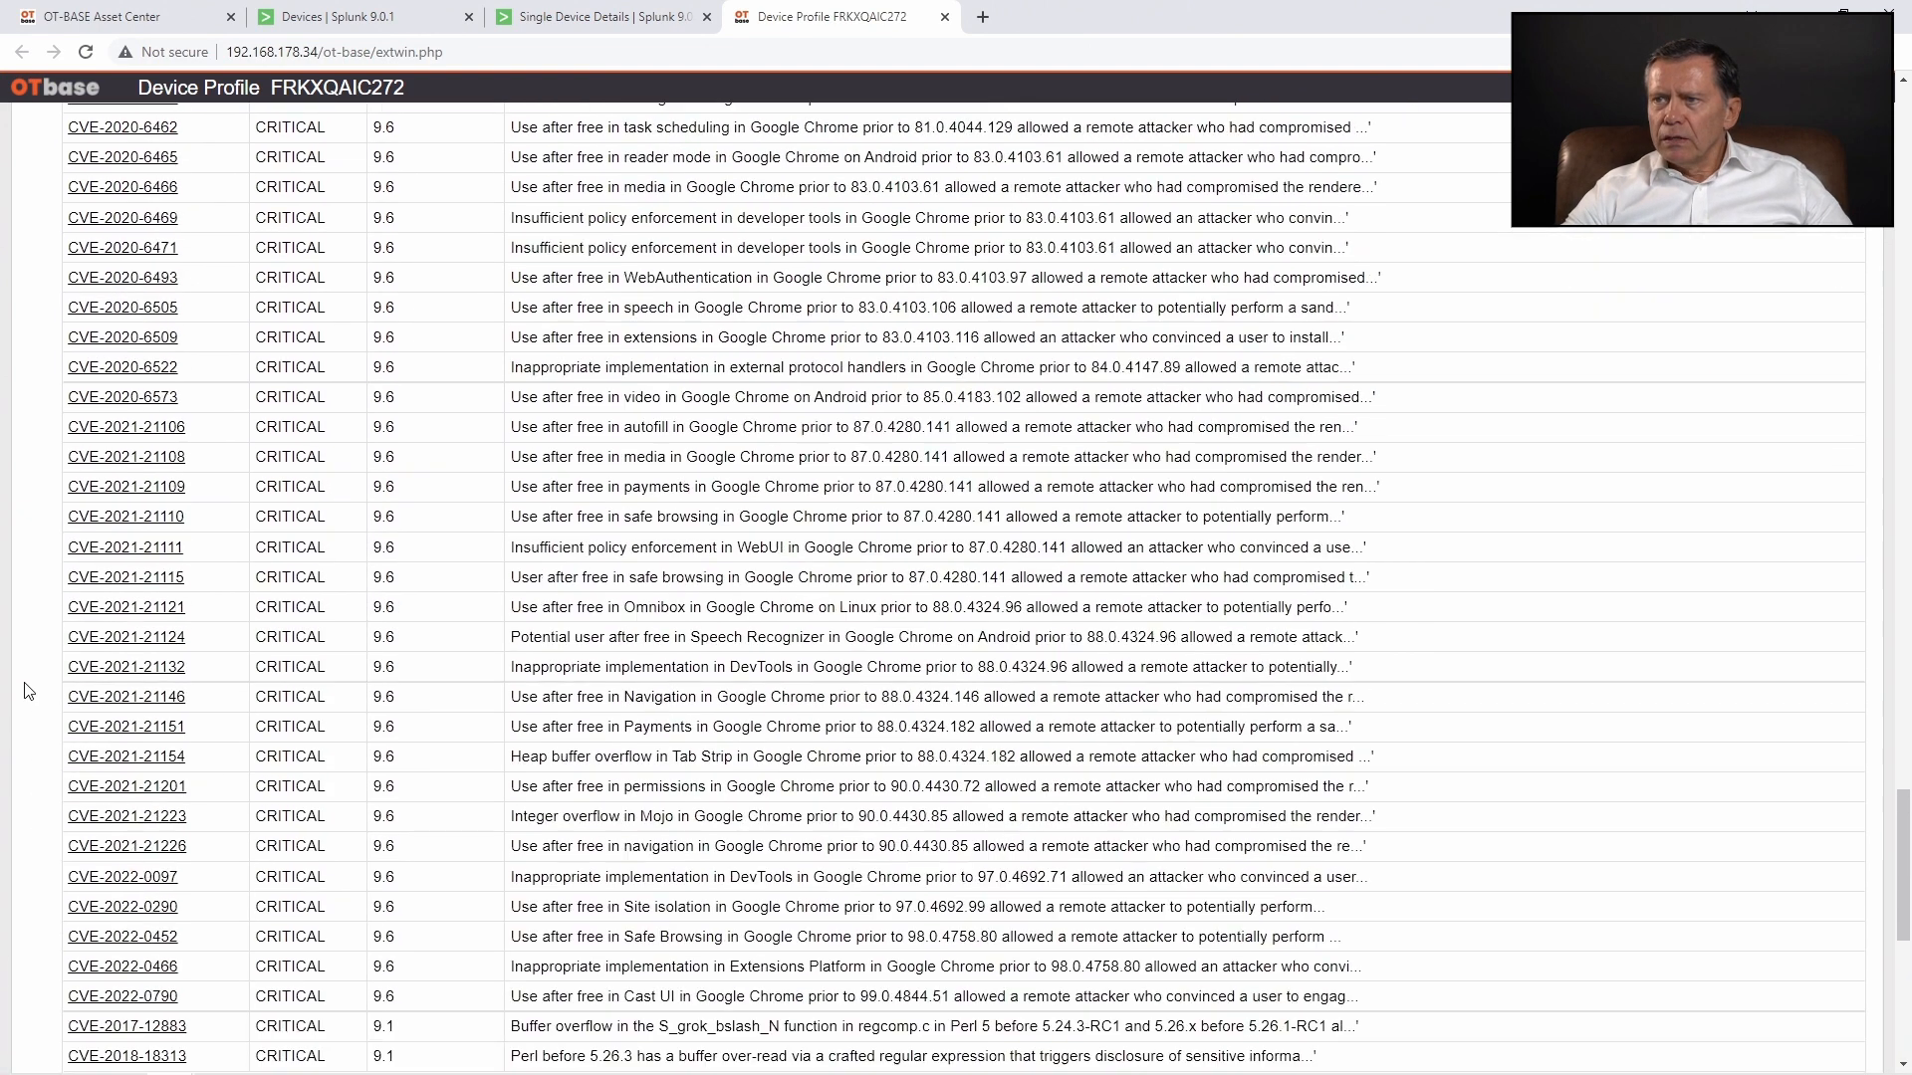
{"action": "scroll", "scroll_direction": "up", "scroll_amount": 3}
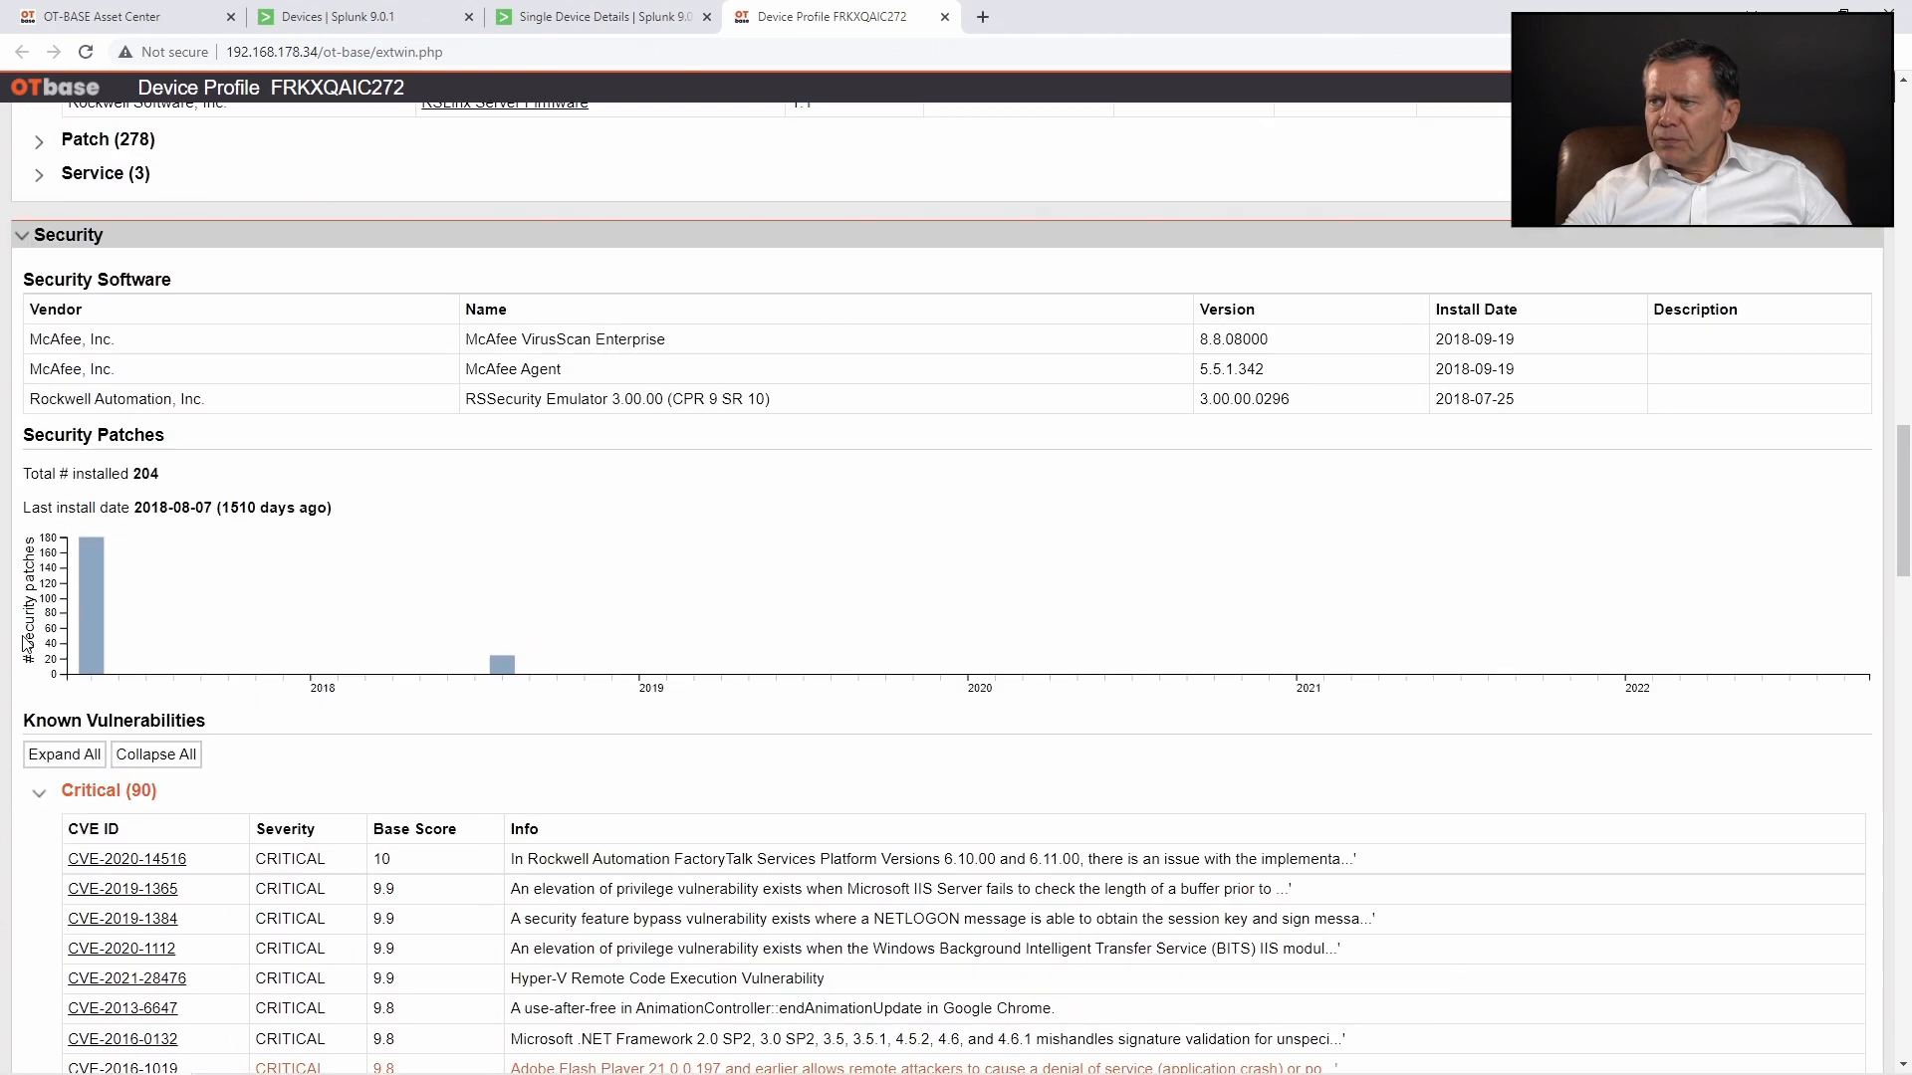
{"action": "scroll", "scroll_direction": "up", "scroll_amount": 3}
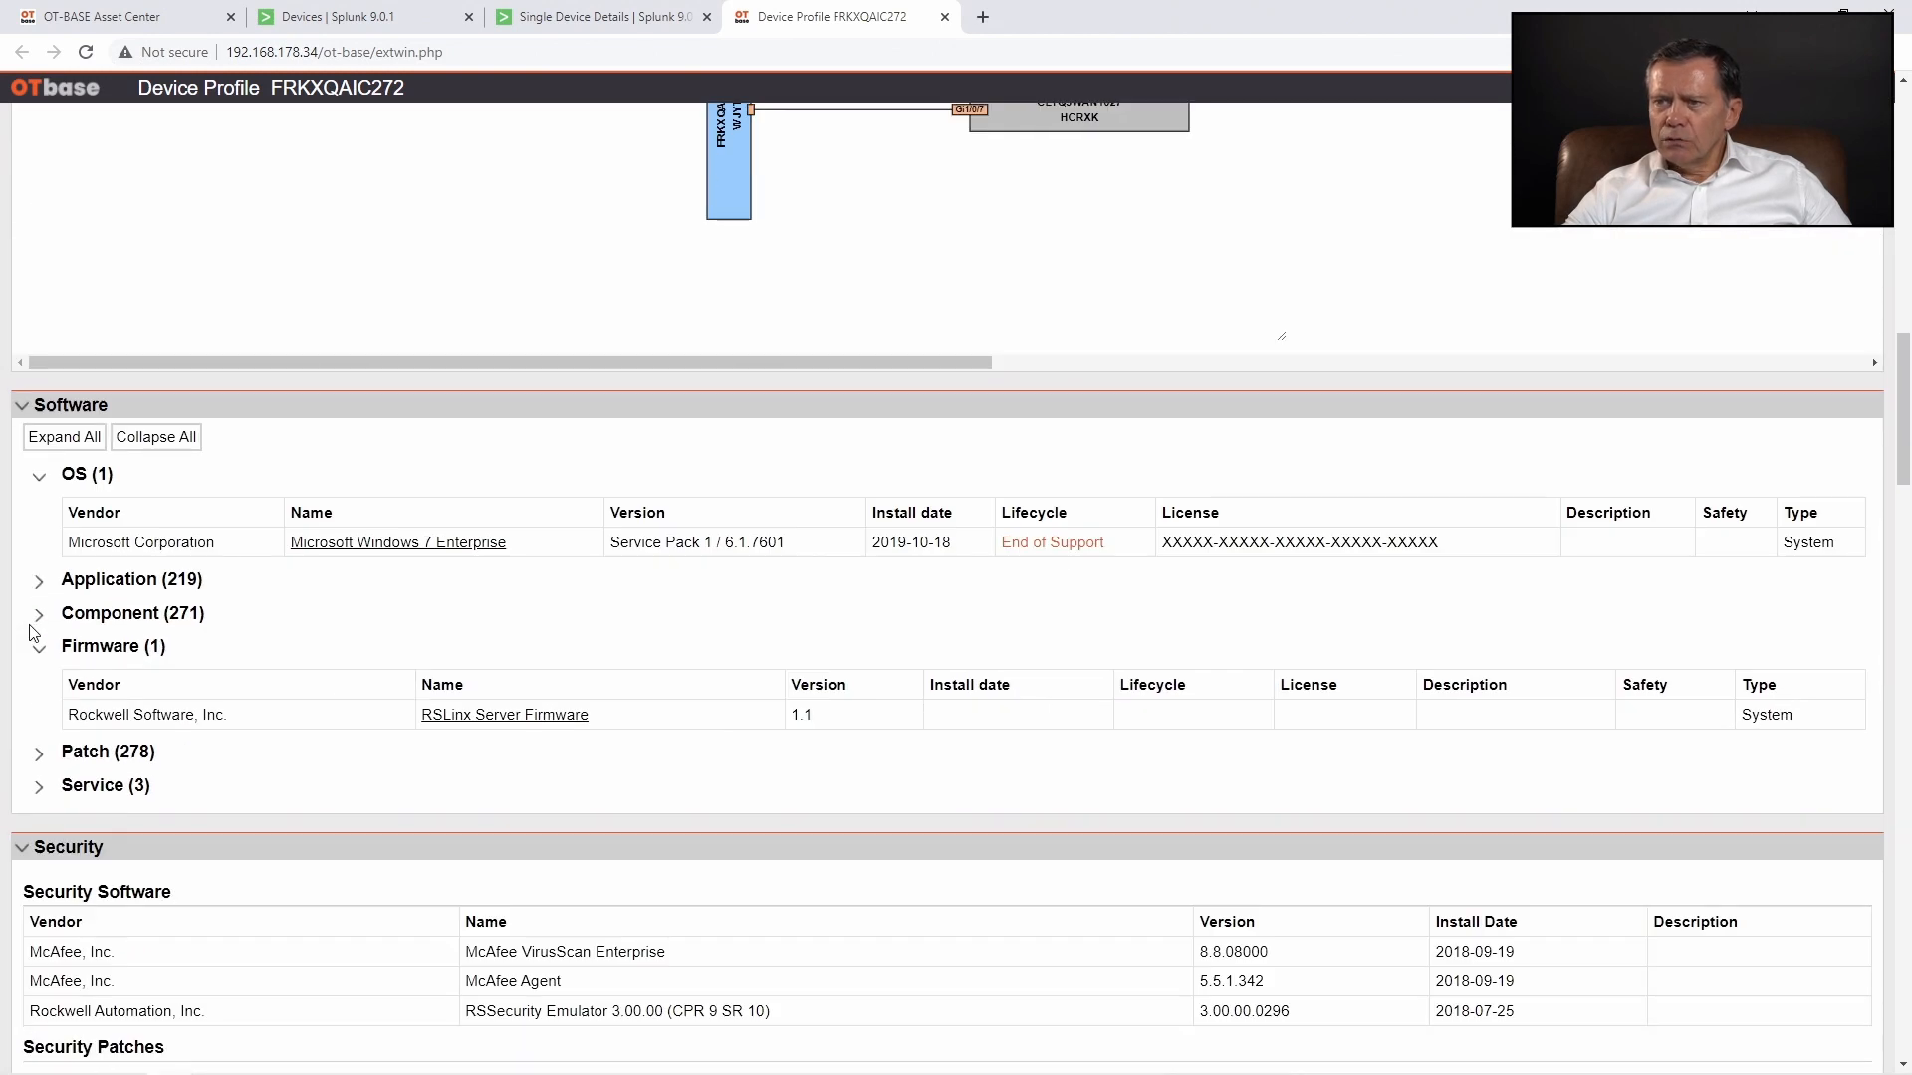
{"action": "scroll", "scroll_direction": "up", "scroll_amount": 3}
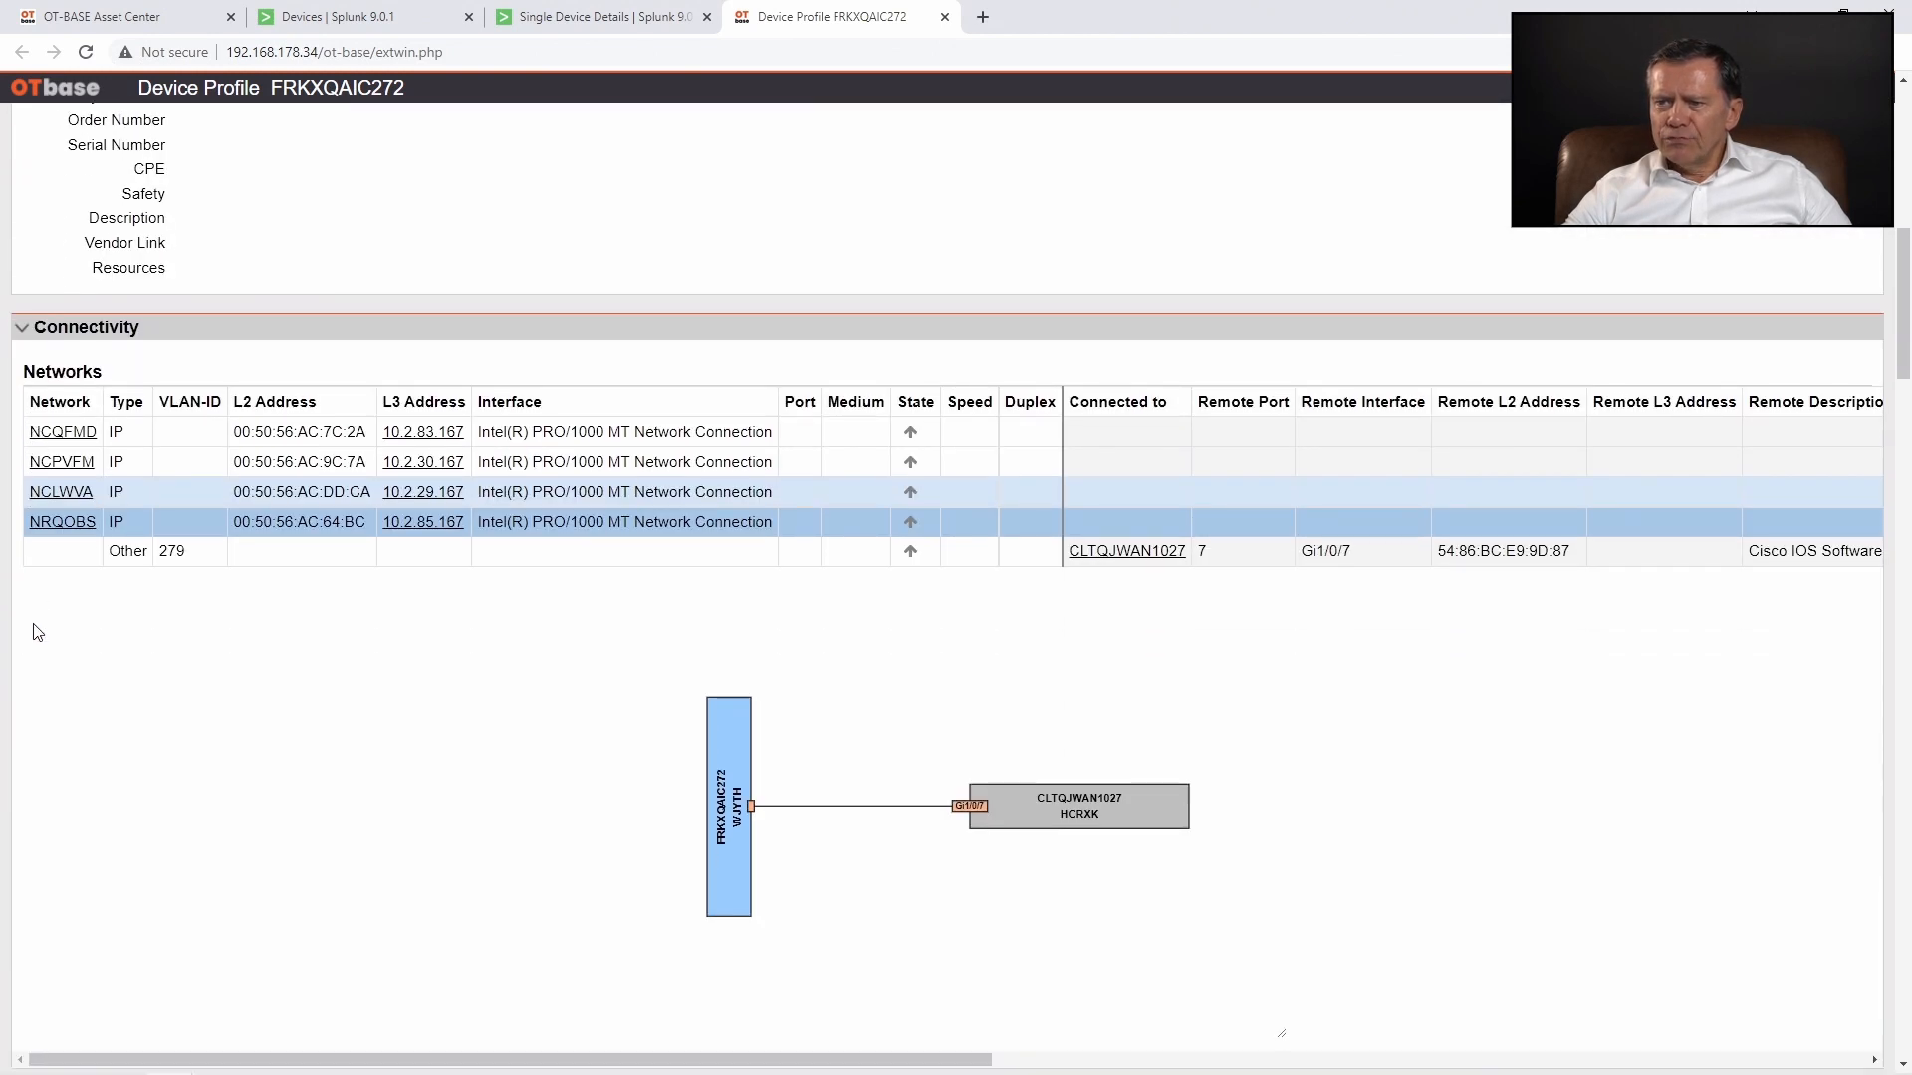
{"action": "mouse_move", "coordinate": [116, 545]}
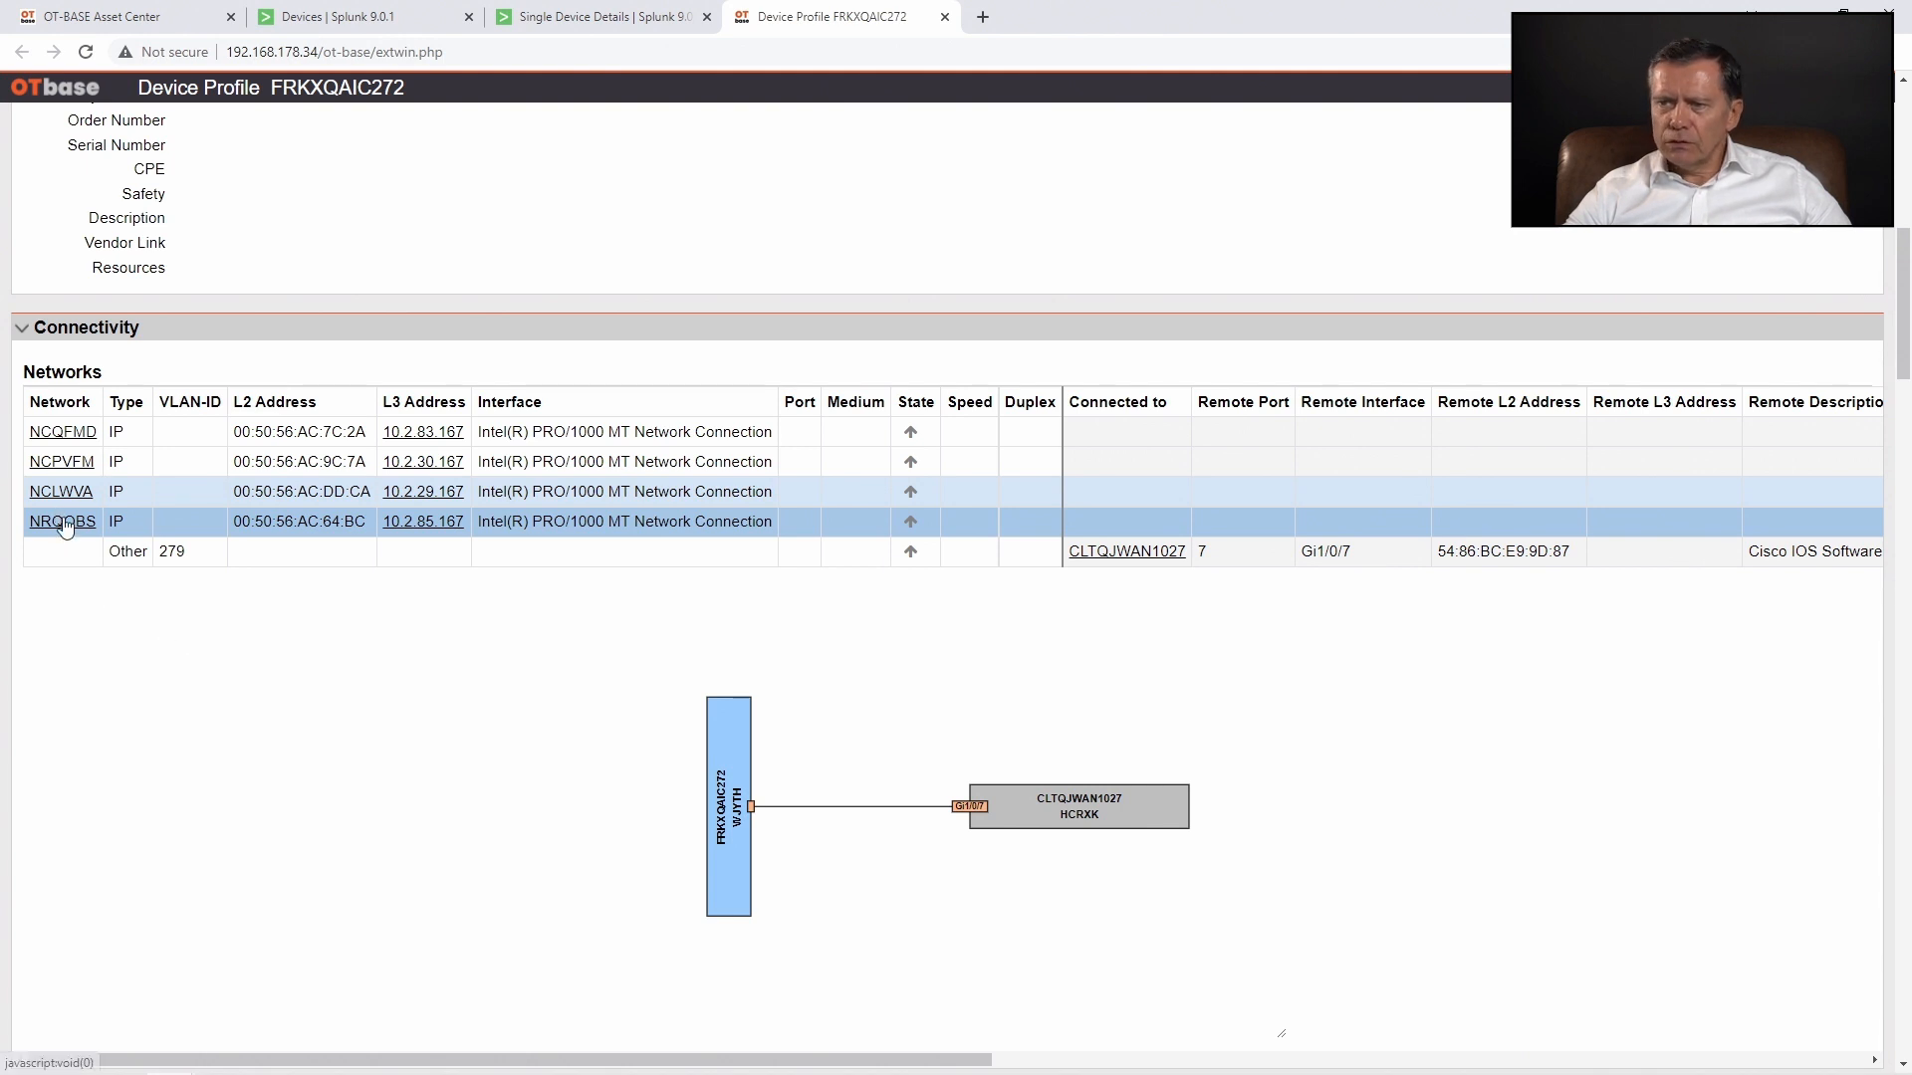
{"action": "left_click", "coordinate": [62, 520]}
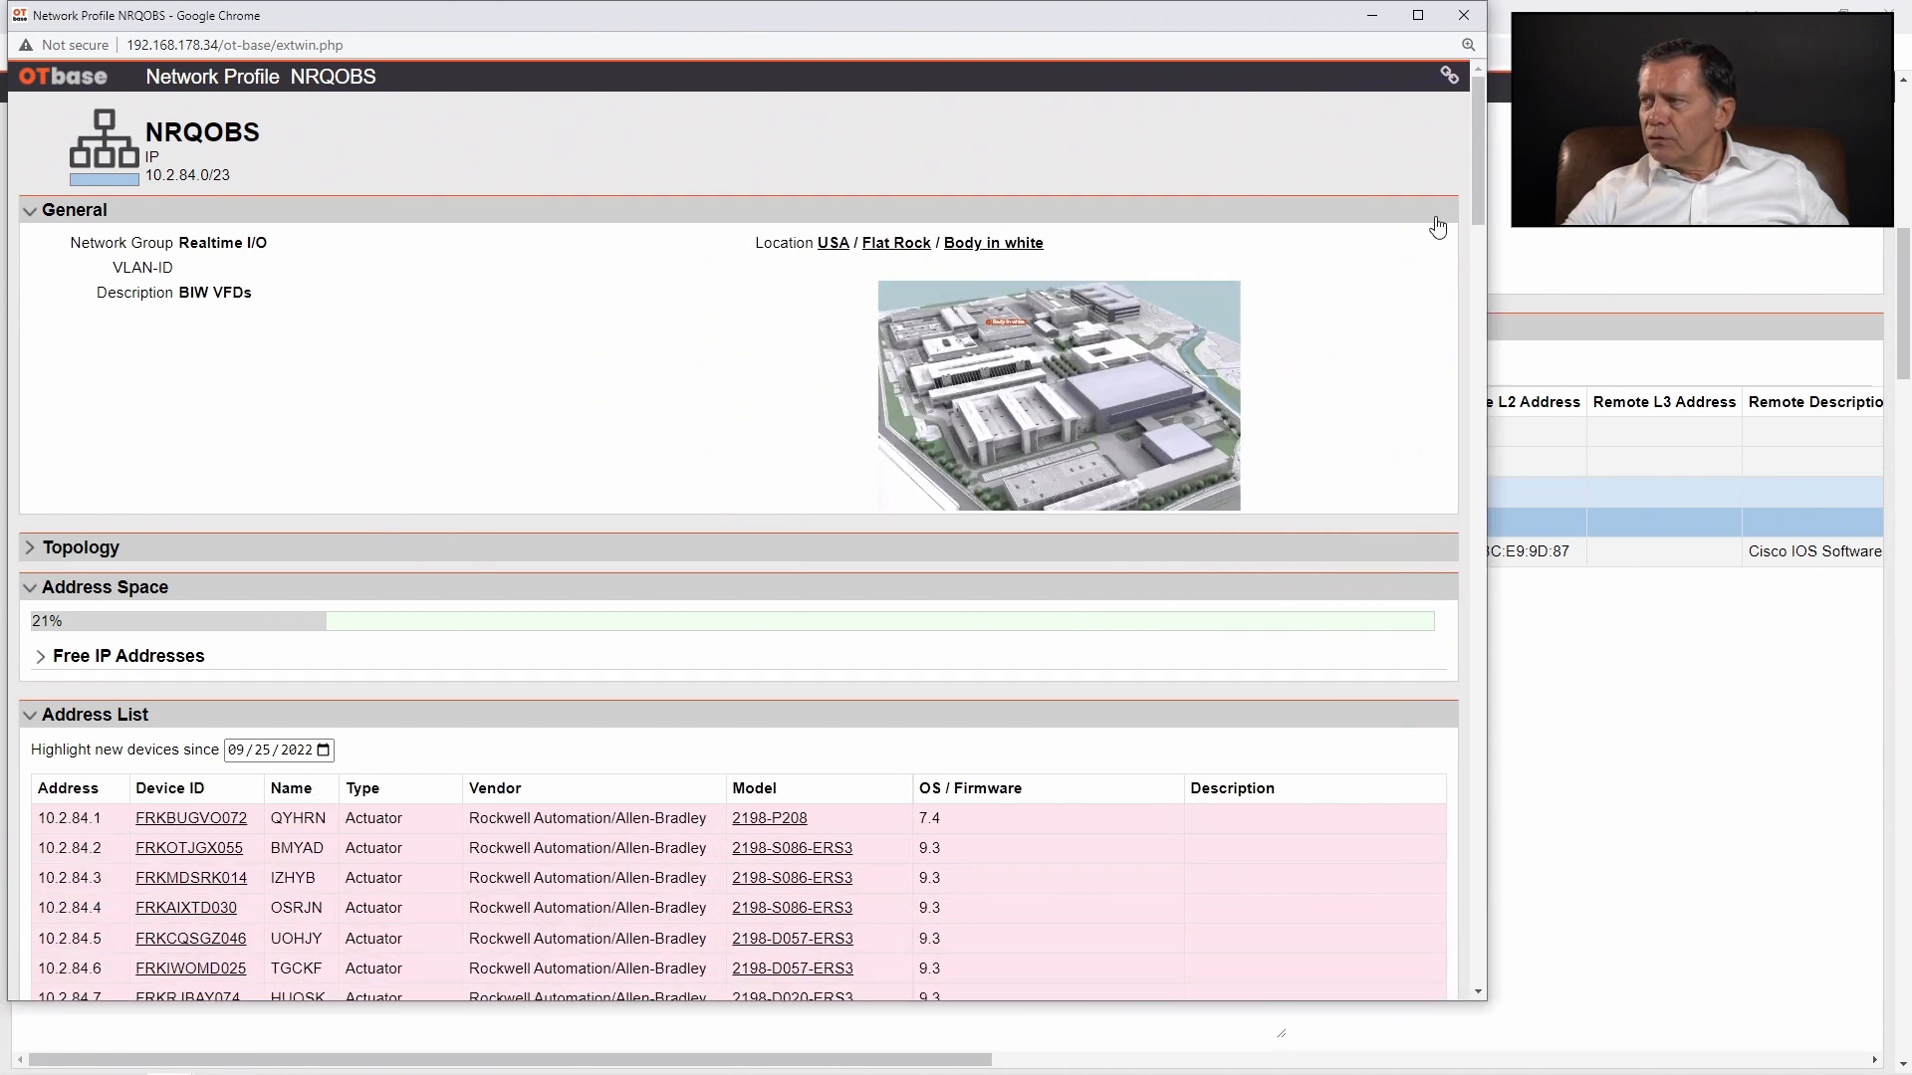
Scroll through the NRQOBS Address List covering PLCs, switches and virtual machines
{"action": "scroll", "scroll_direction": "down", "scroll_amount": 3}
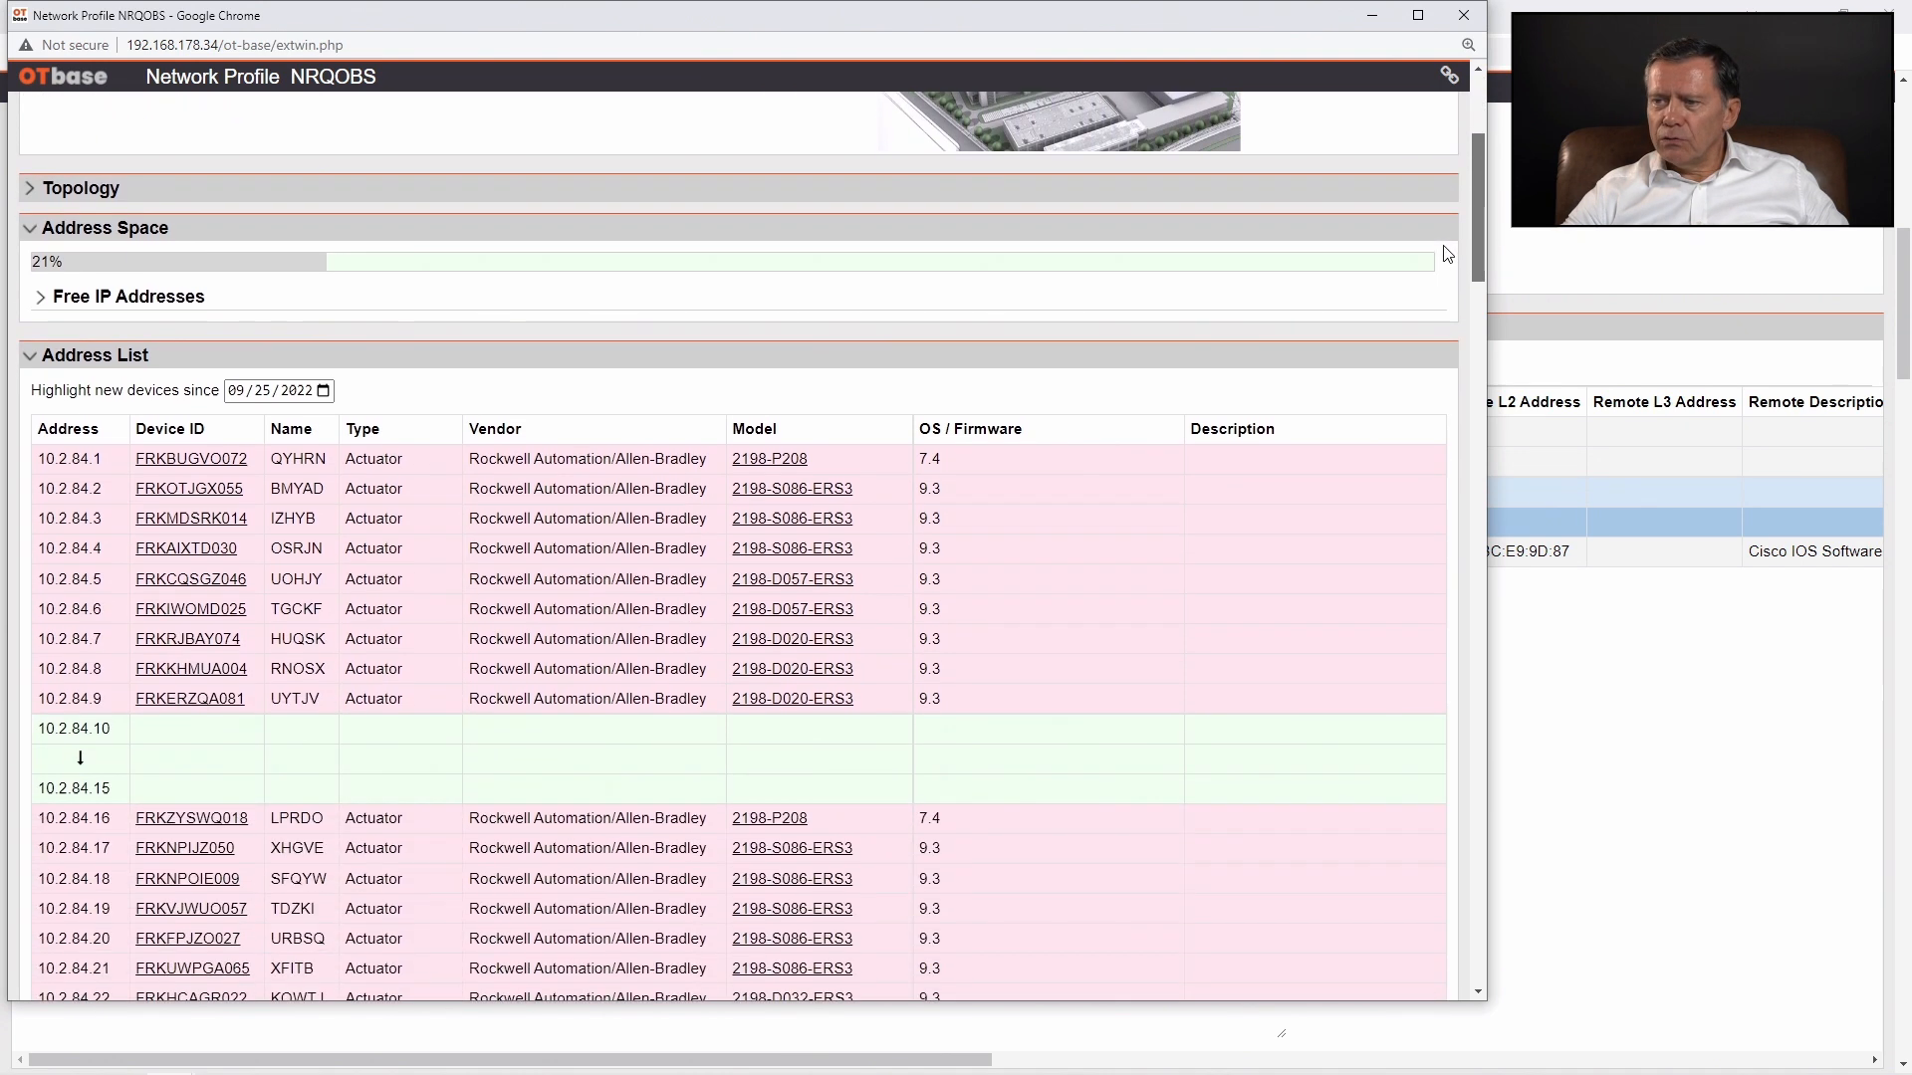
{"action": "scroll", "scroll_direction": "down", "scroll_amount": 3}
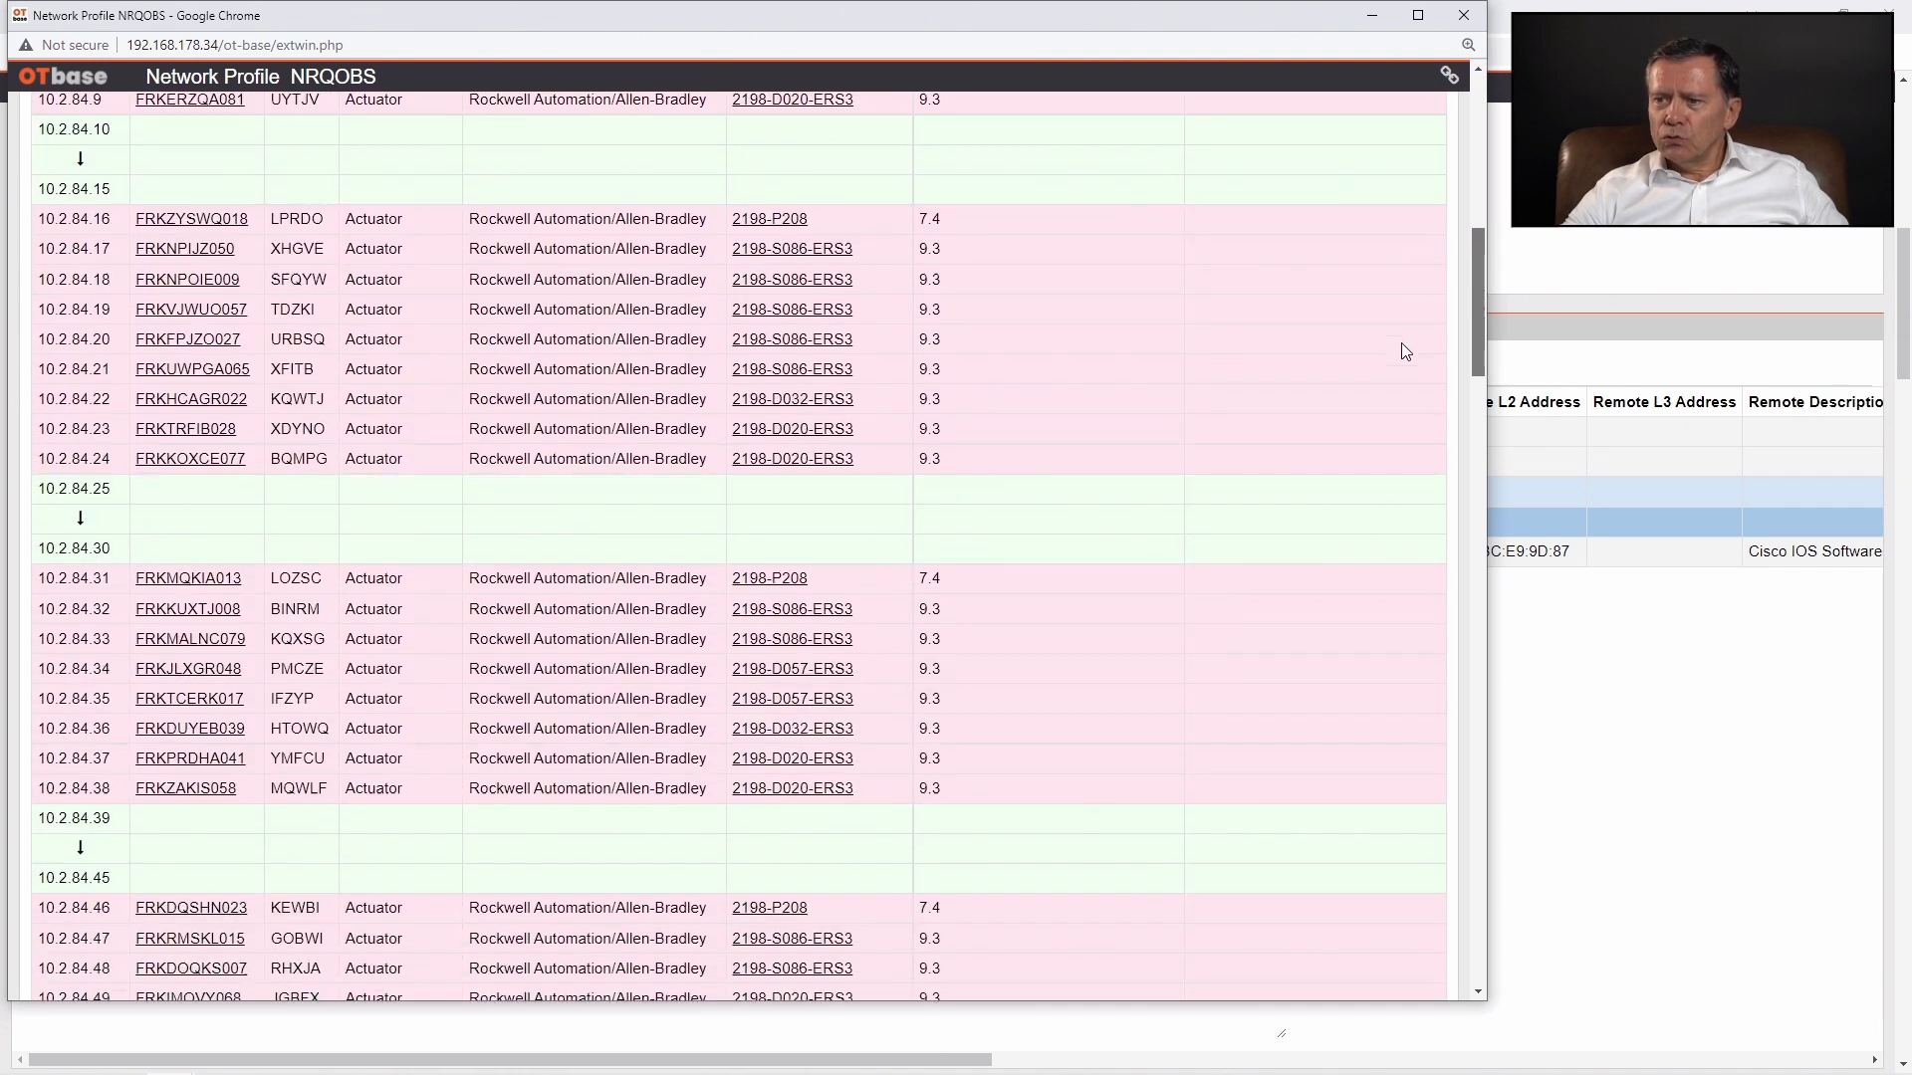
{"action": "scroll", "scroll_direction": "down", "scroll_amount": 3}
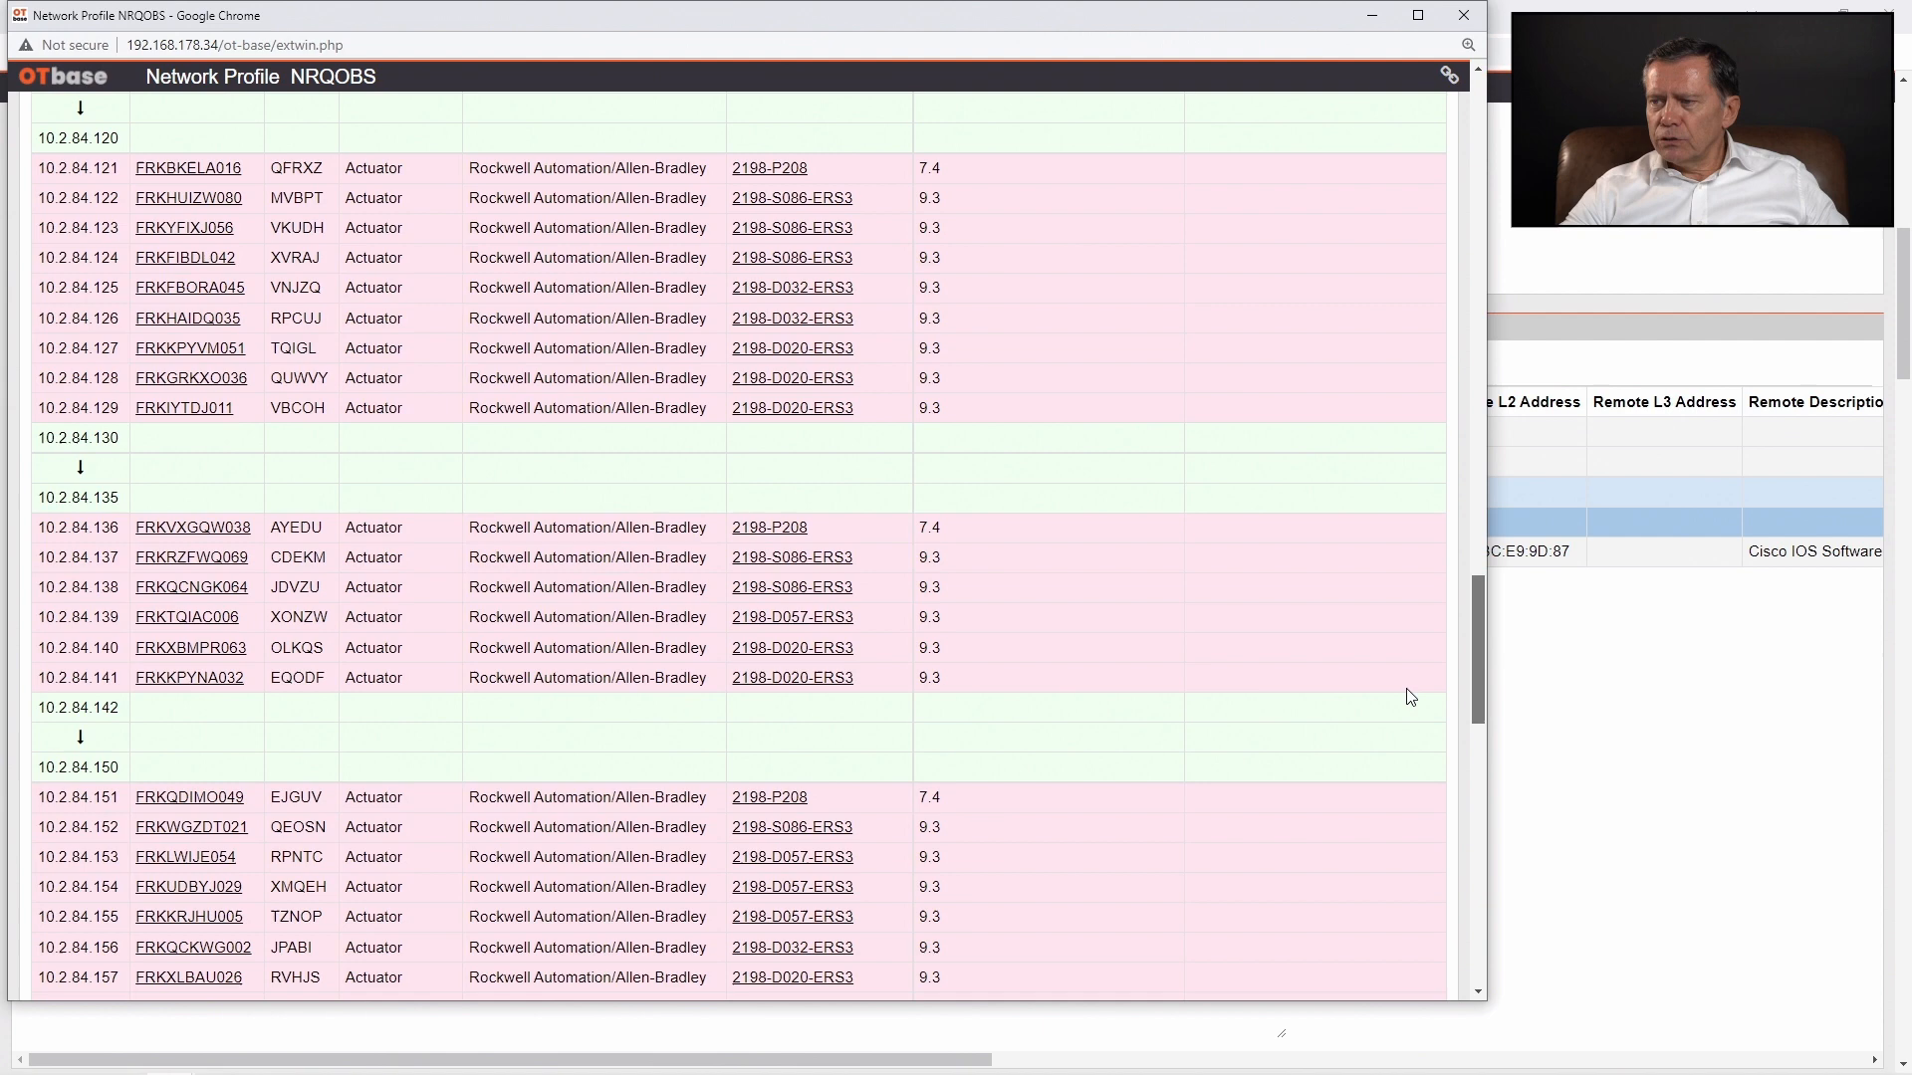
{"action": "scroll", "scroll_direction": "down", "scroll_amount": 3}
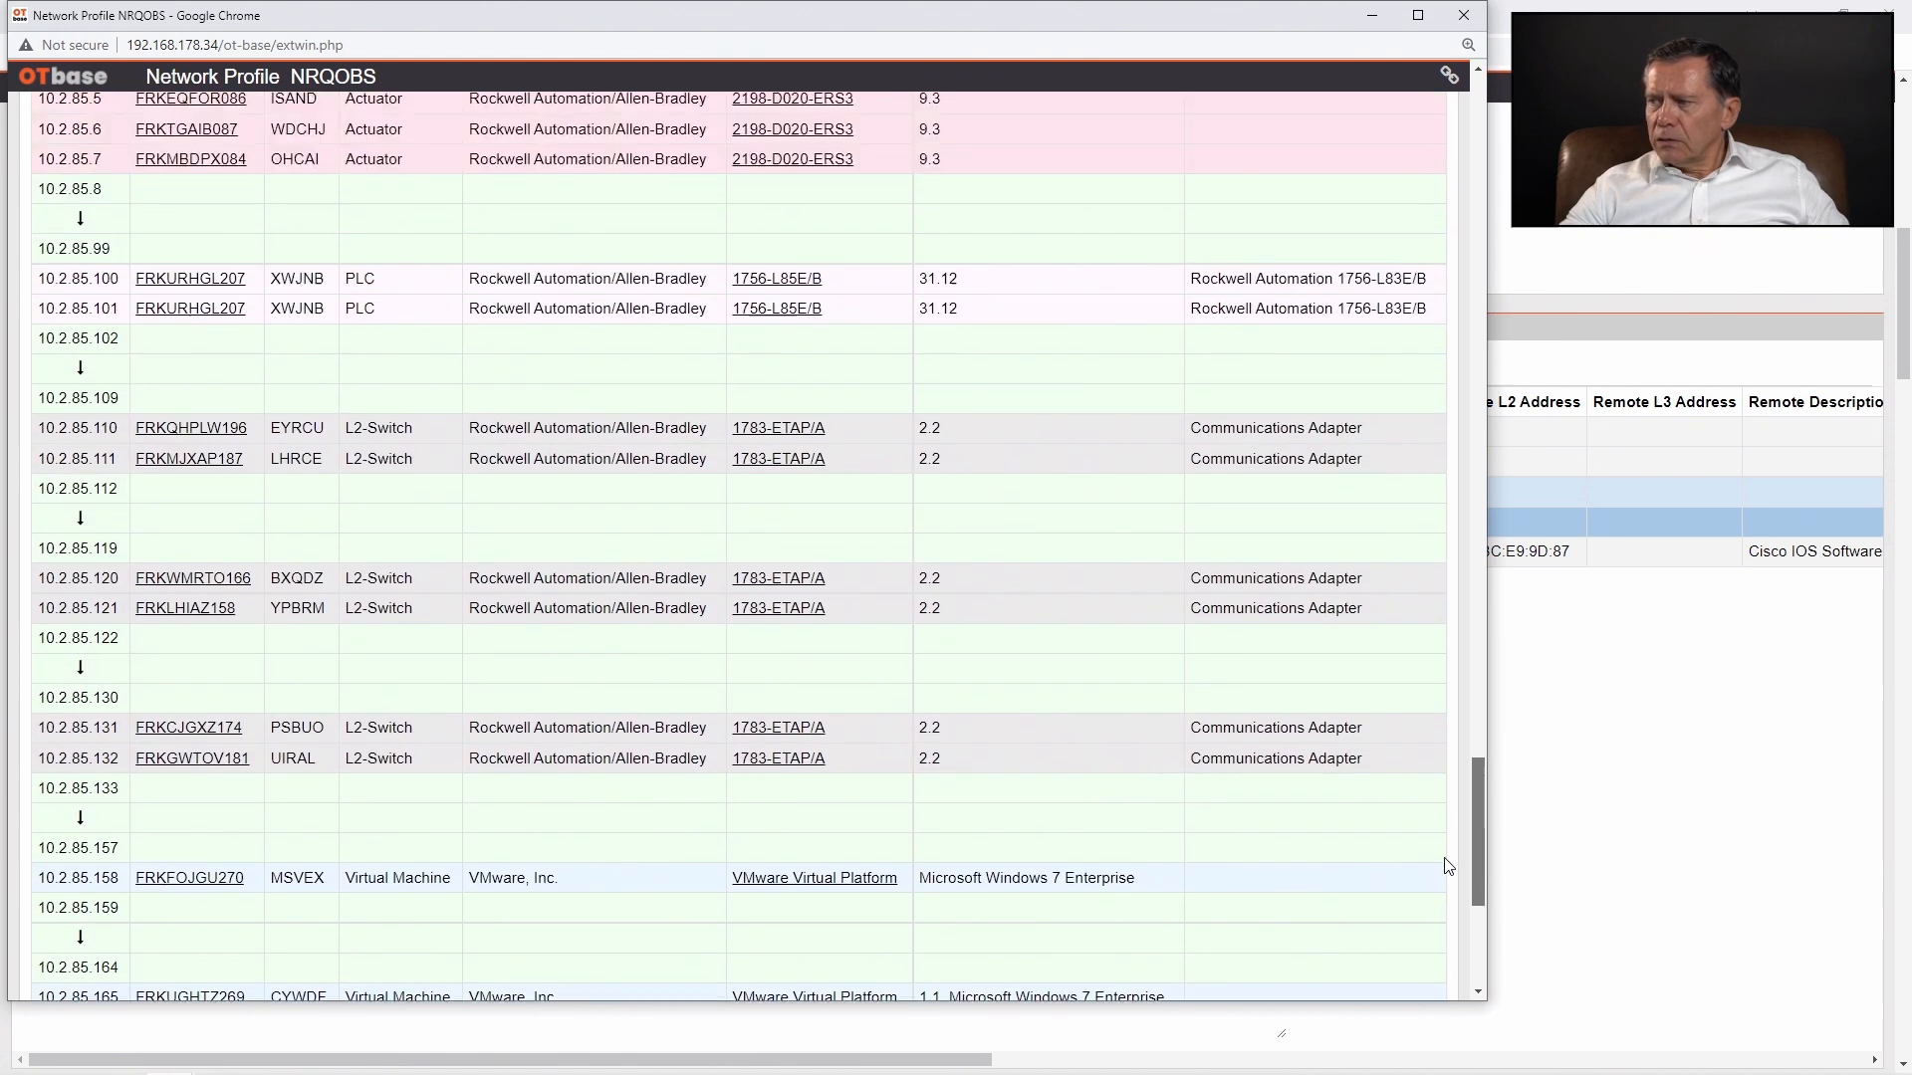
{"action": "scroll", "scroll_direction": "up", "scroll_amount": 3}
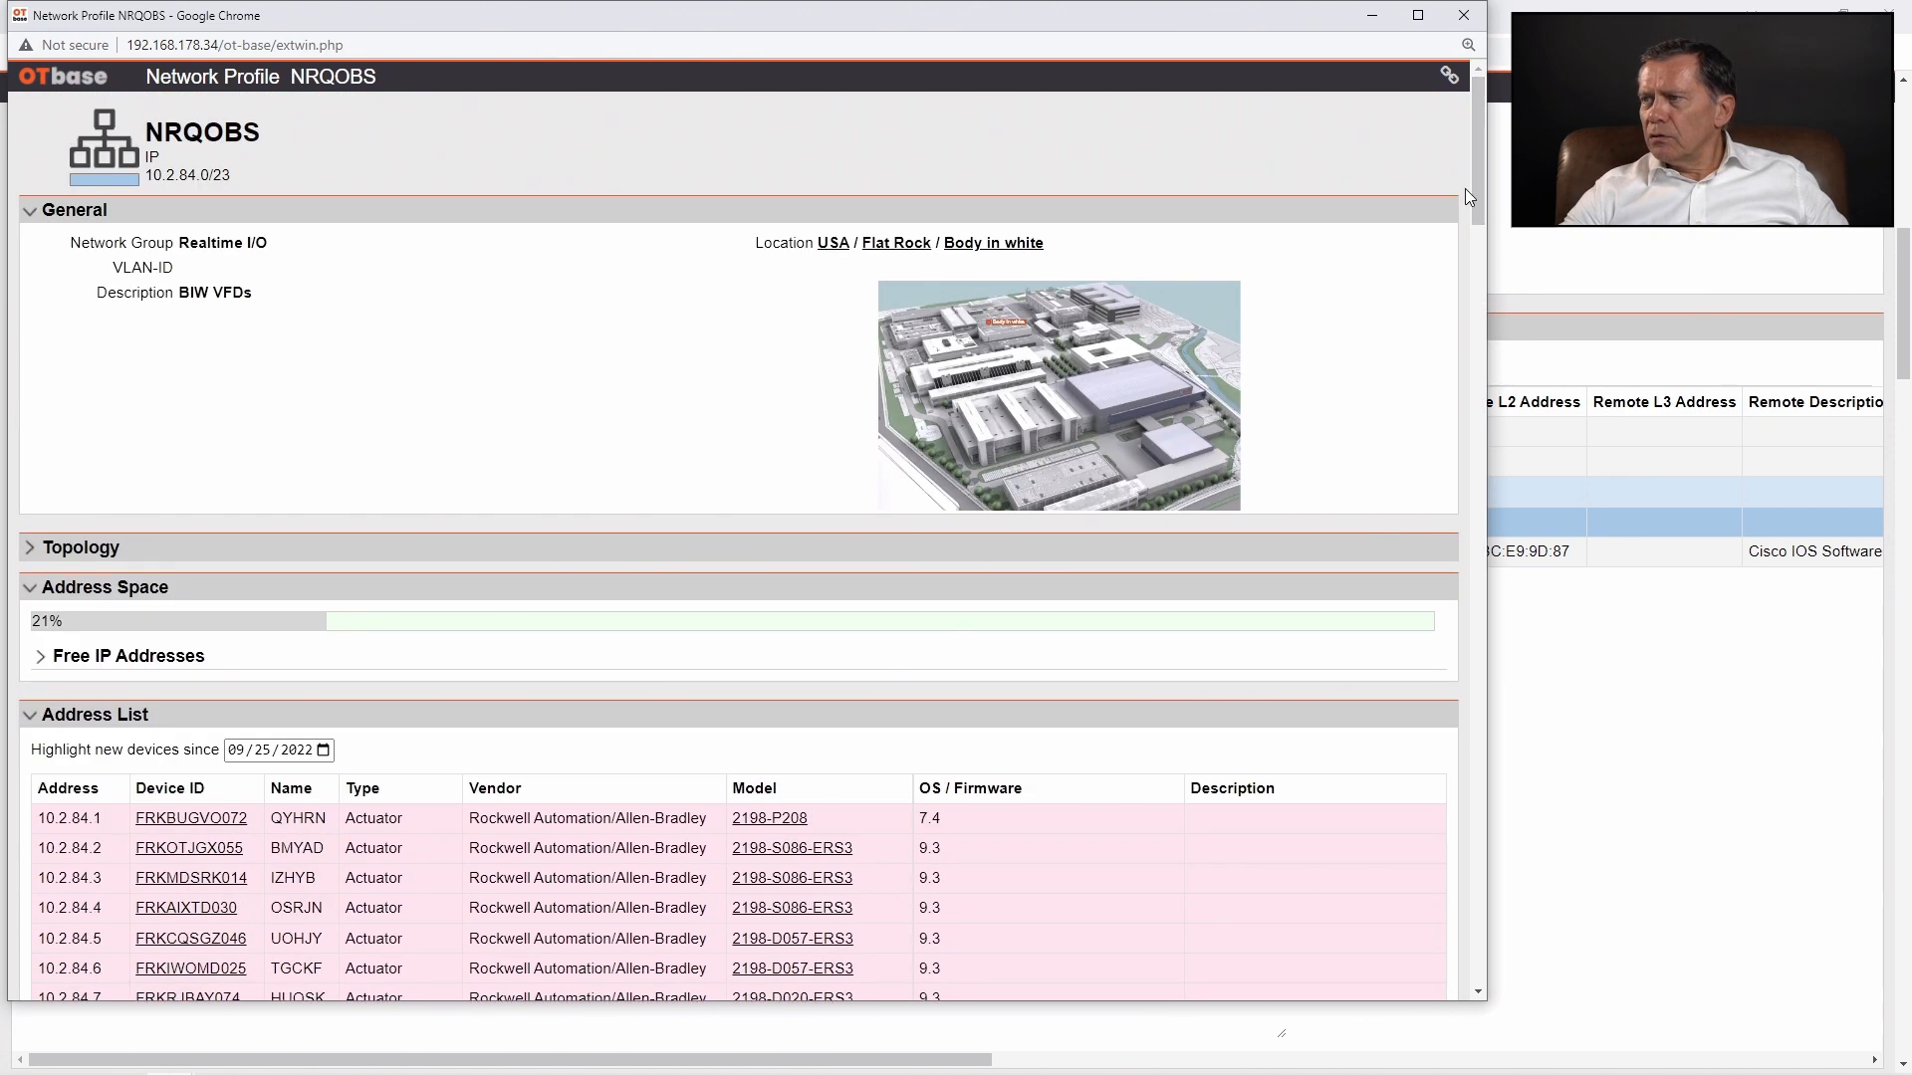
{"action": "mouse_move", "coordinate": [1130, 206]}
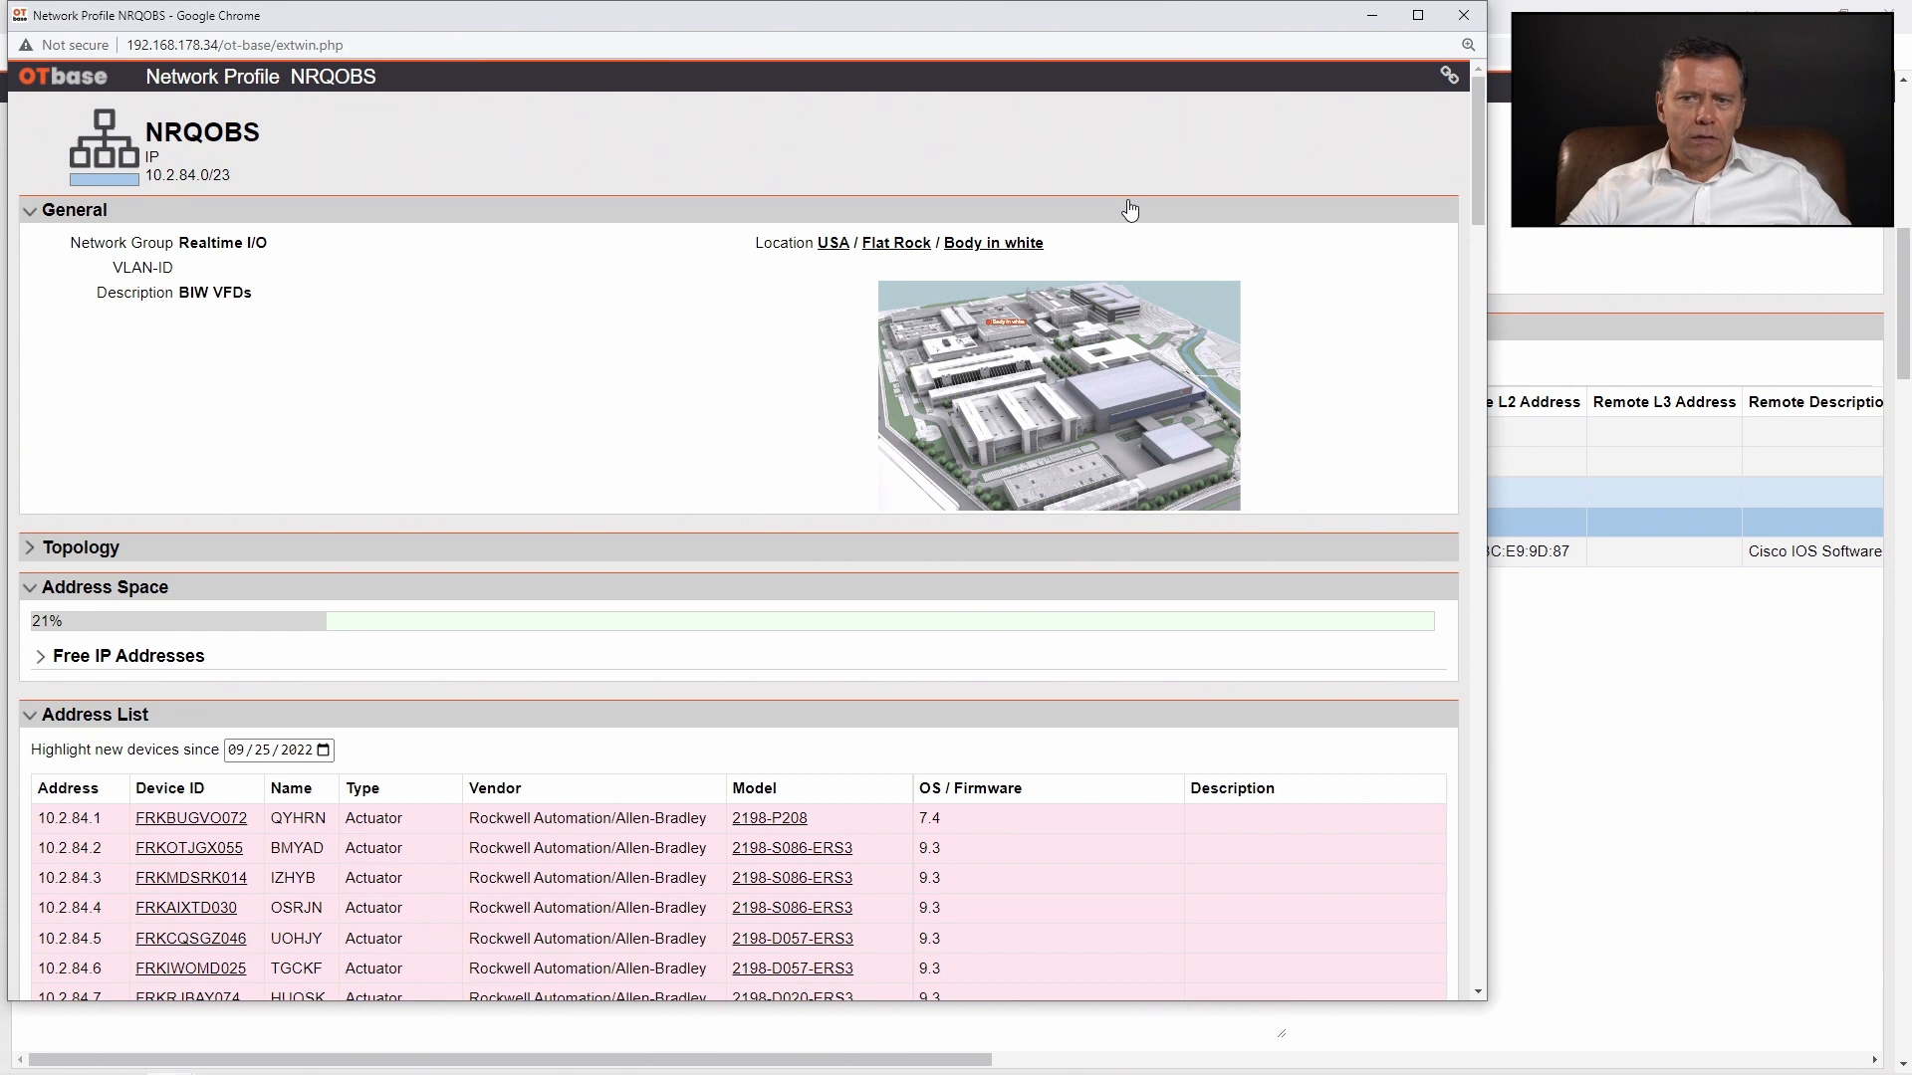